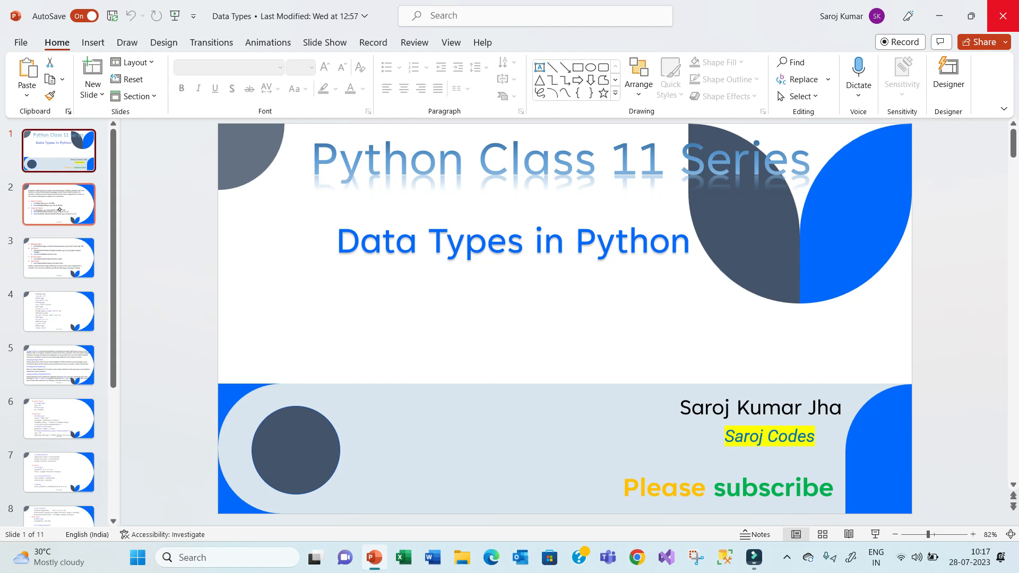
- Go to slide 2 and tick the Numeric Types and Sequence Types headings in black ink
left_click(58, 204)
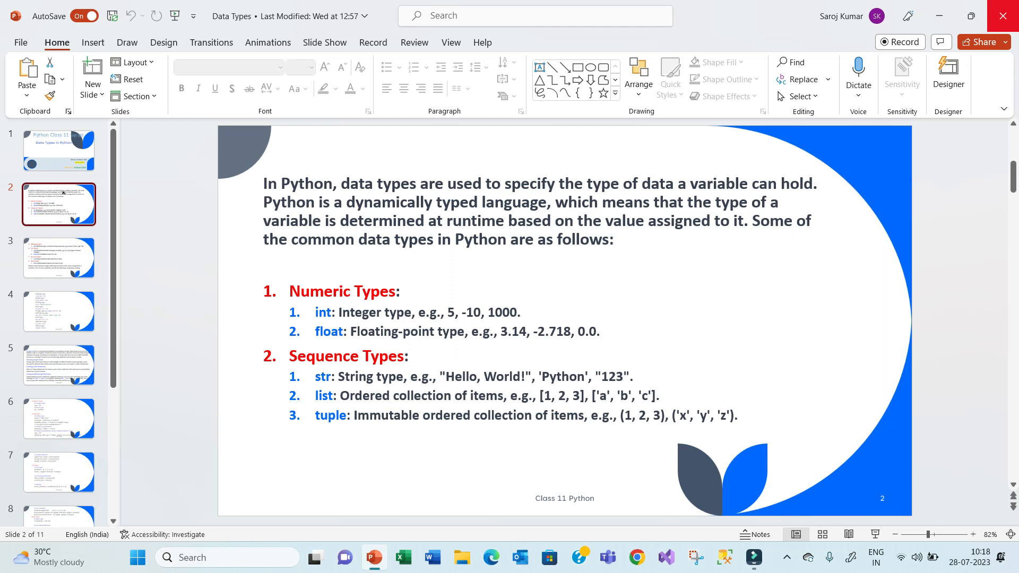
left_click(126, 42)
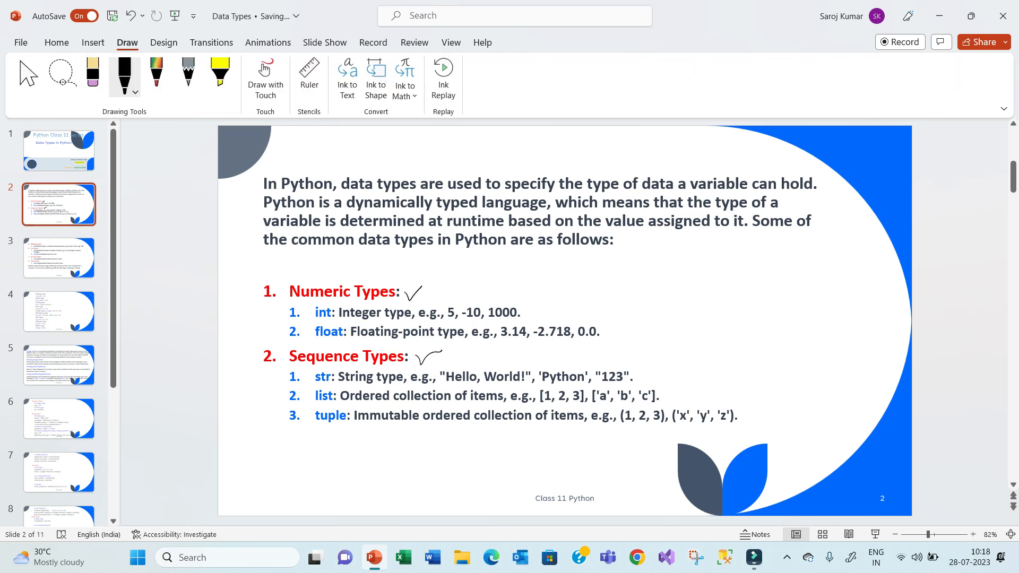
- Tick the Mapping, Set, Boolean and None headings on slide 3, then handwrite notes beside slide 2's list
left_click(59, 257)
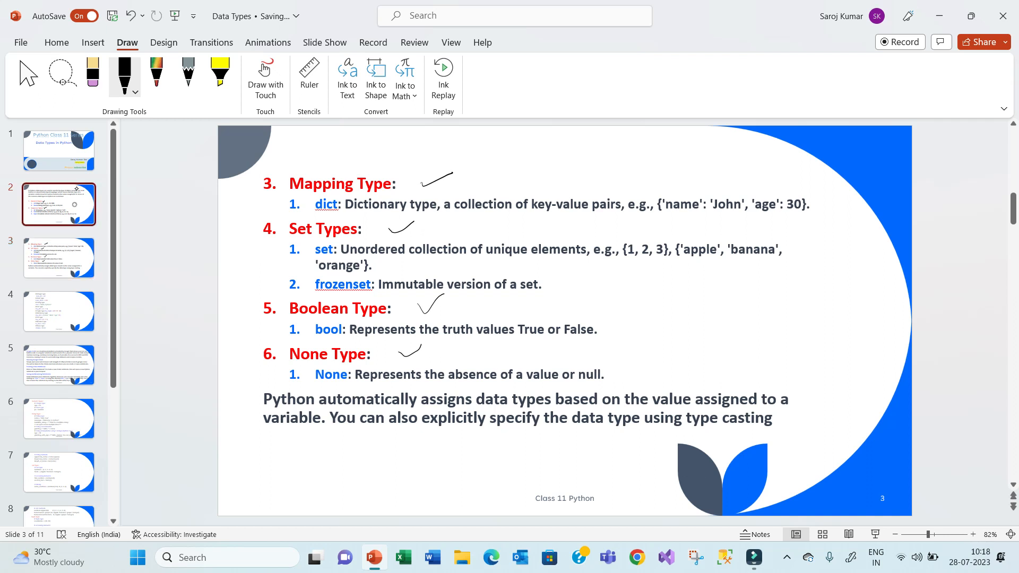
left_click(59, 203)
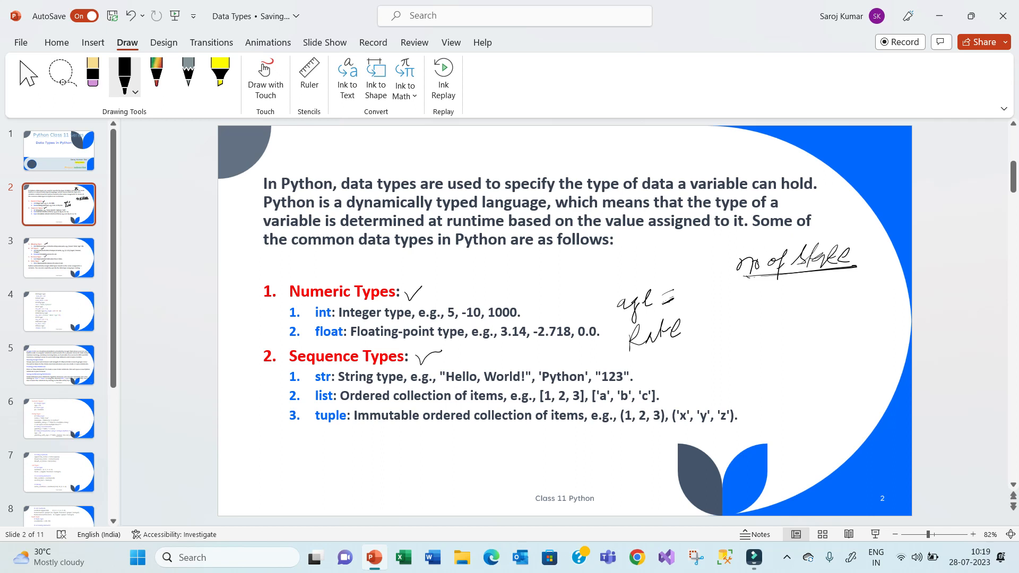
- Underline the examples and circle int and float values on slide 2 with the rainbow pen
left_click(155, 75)
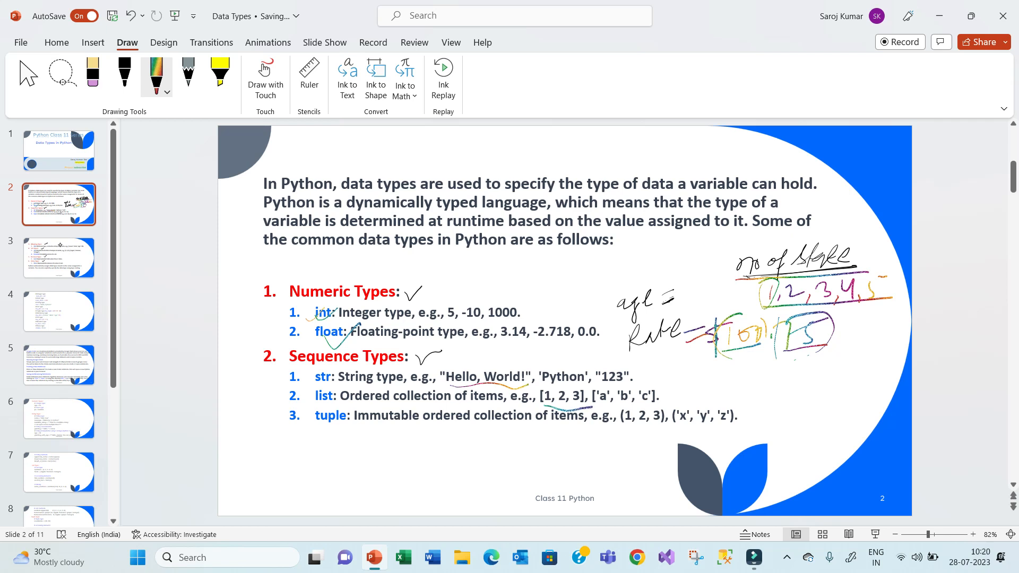
- Write 'key value' and 'duplicates not allowed' notes beside the dict and set examples on slide 3
left_click(59, 257)
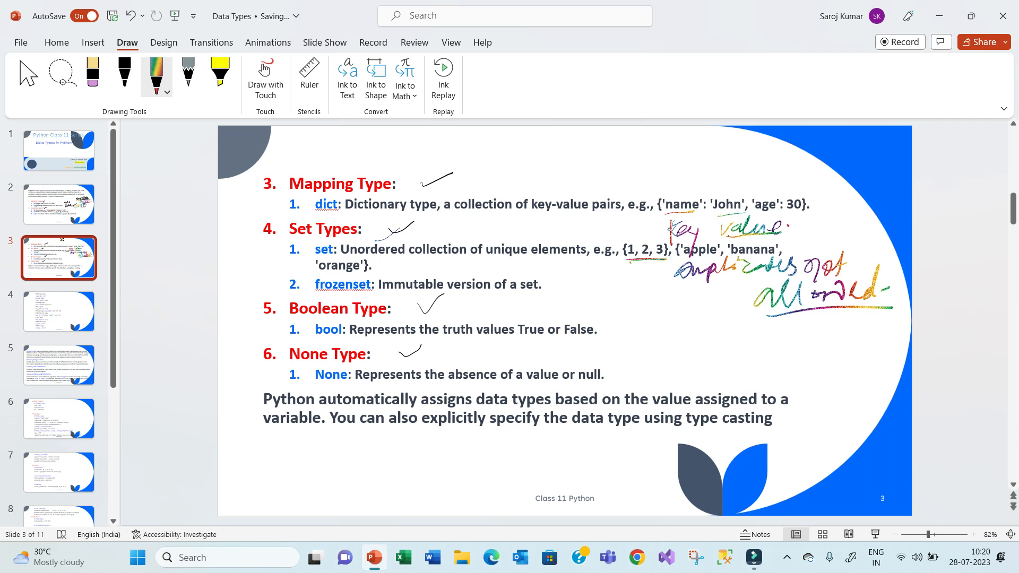
left_click(58, 311)
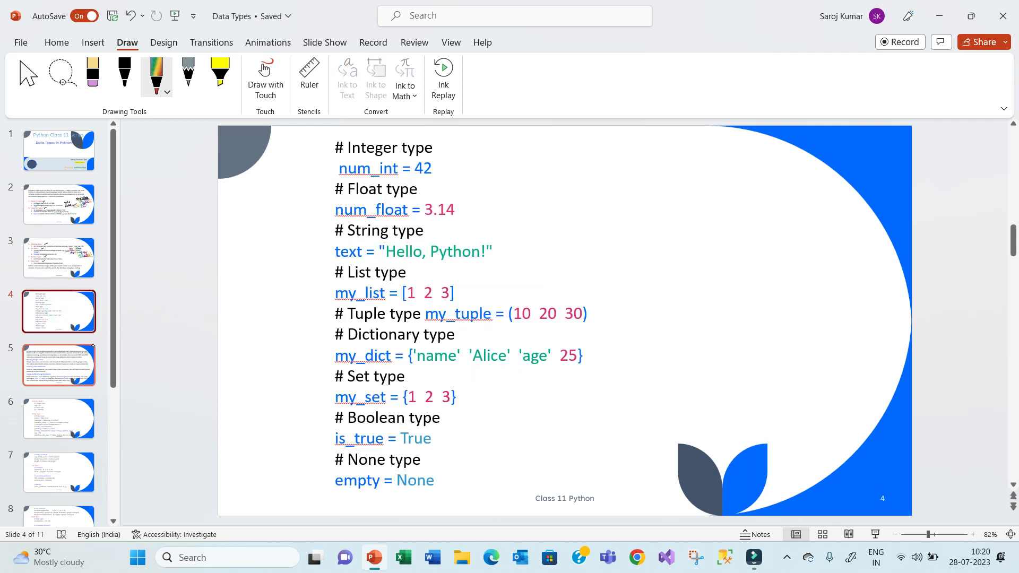
mouse_move(58, 364)
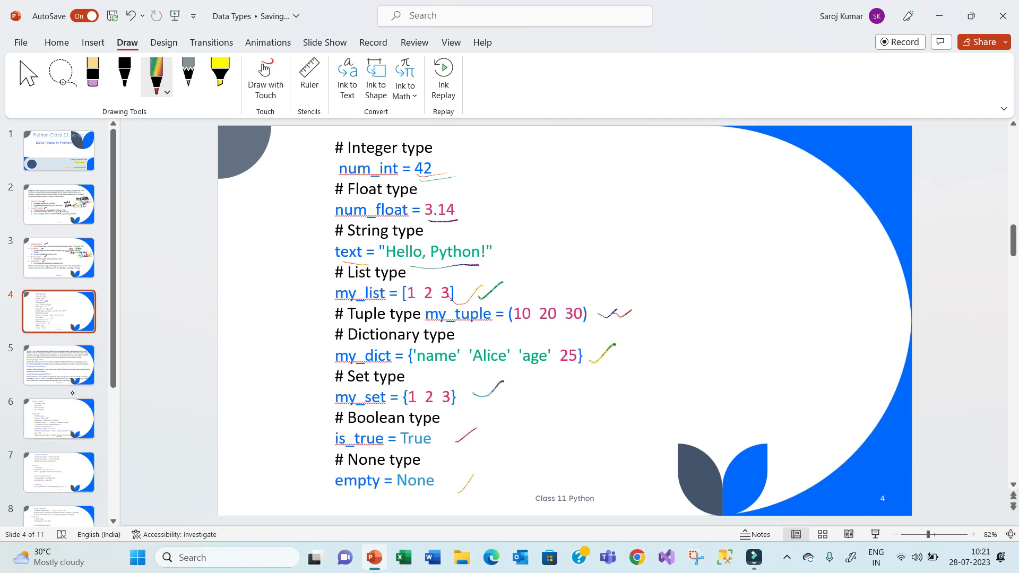
- Tick each example variable line on slide 4 and move on to the numeric and string examples slide
left_click(59, 418)
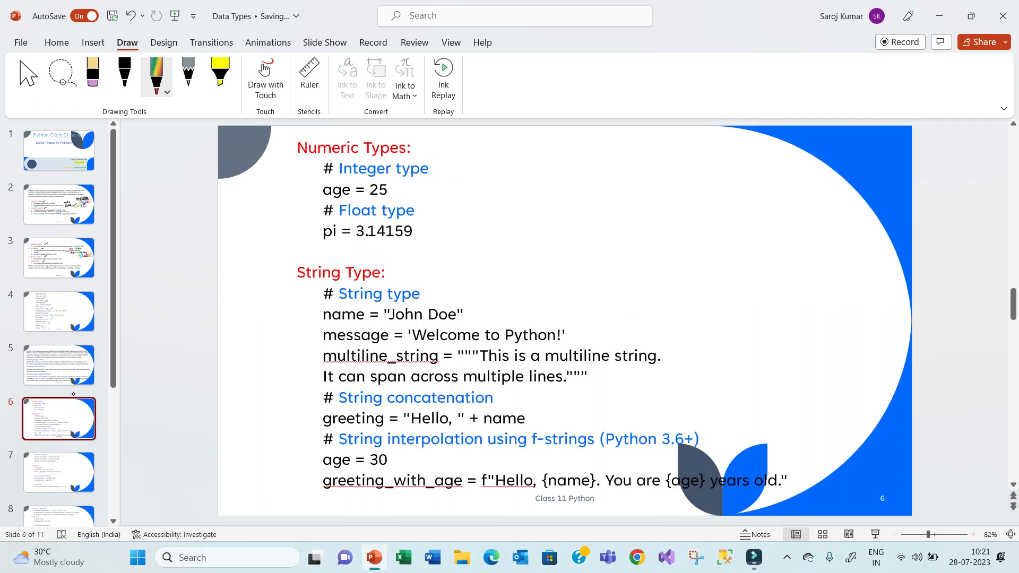
- Review the Google Colab introduction on slide 5 and switch to a new Chrome tab
left_click(58, 364)
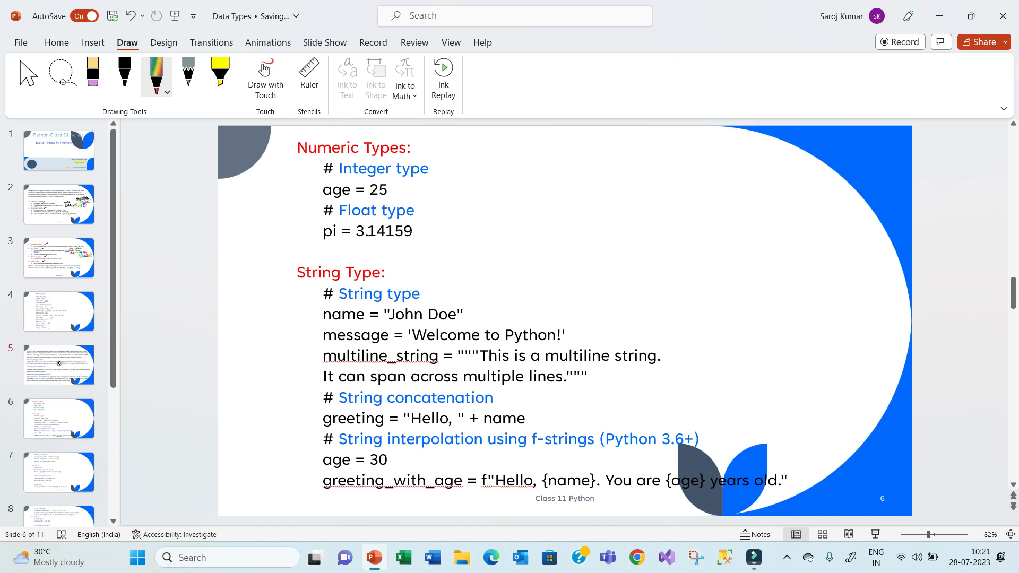
left_click(59, 364)
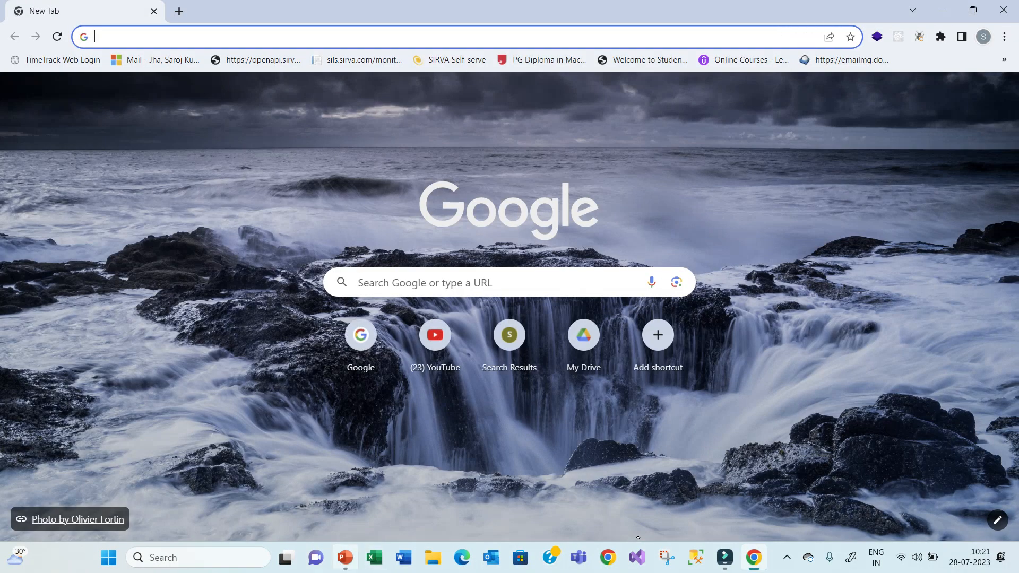
left_click(344, 557)
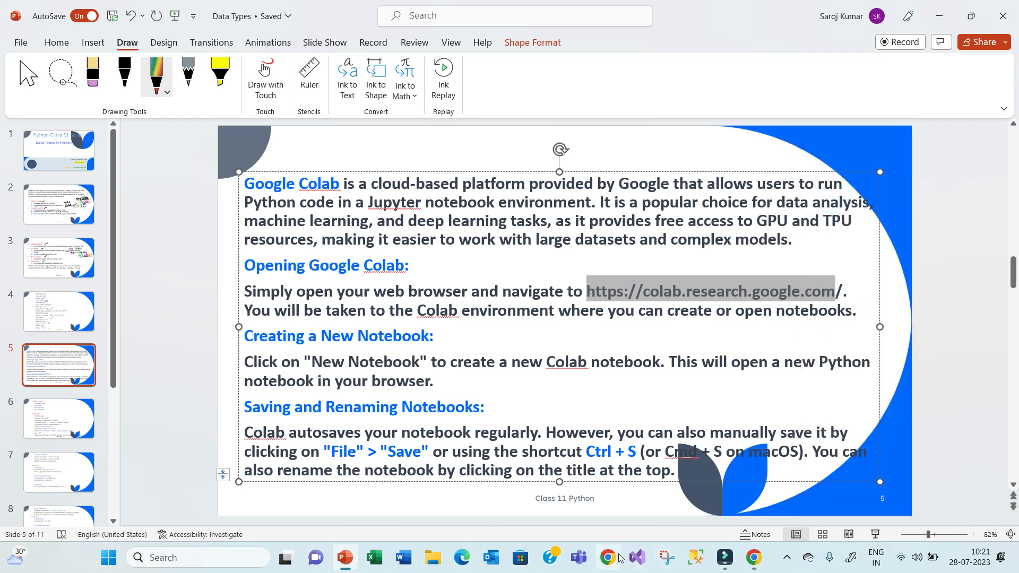
left_click(753, 557)
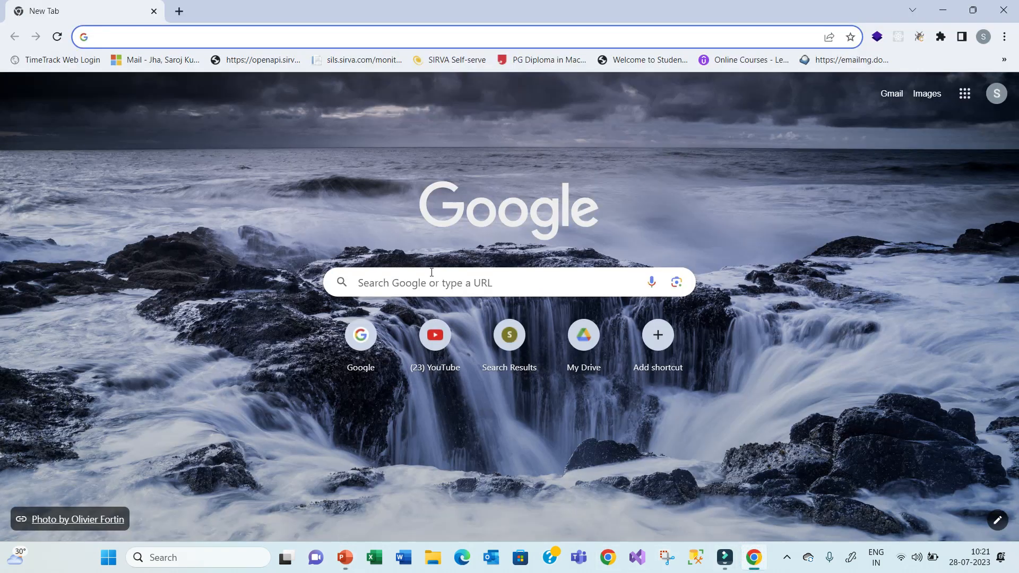
- Search for colab and open the Welcome To Colaboratory page
type("colab")
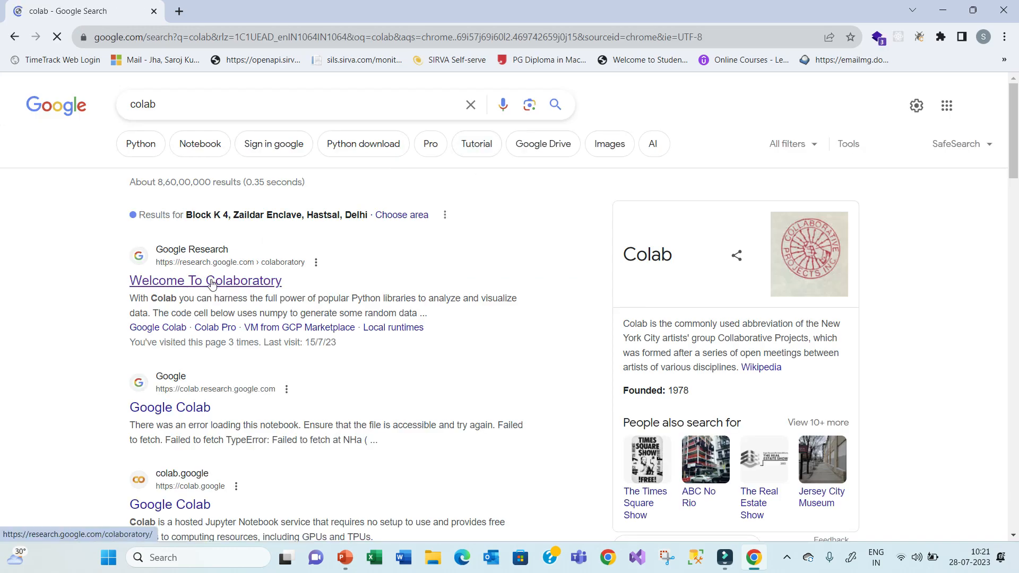
left_click(204, 281)
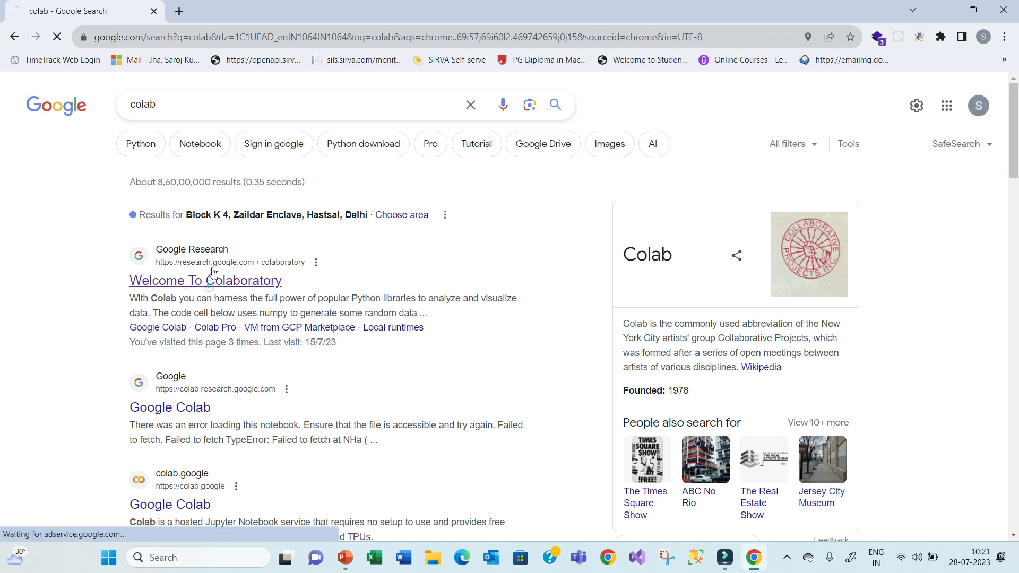
left_click(205, 280)
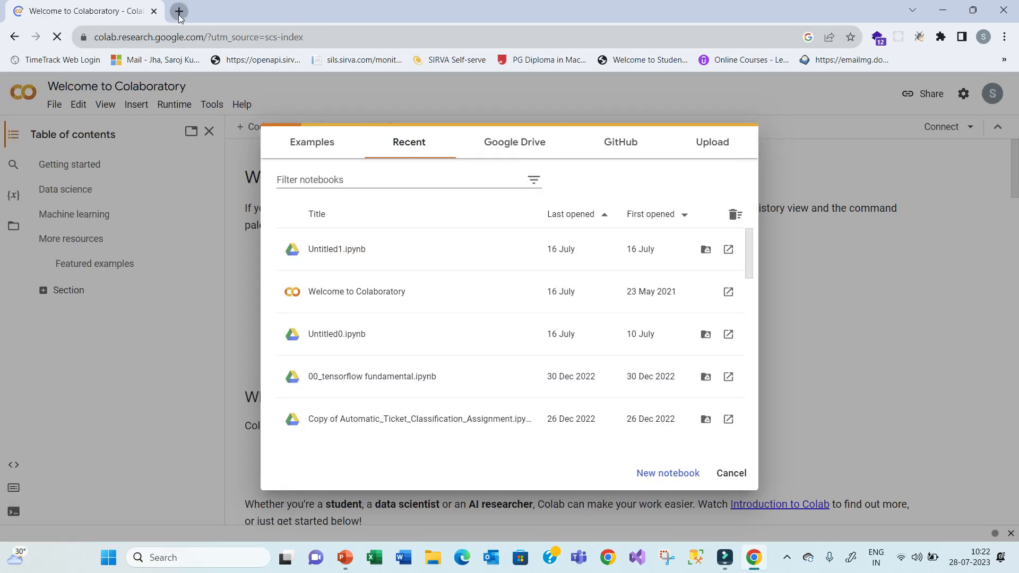
- Create a new blank notebook, Untitled1.ipynb, from the Open notebook dialog
left_click(179, 11)
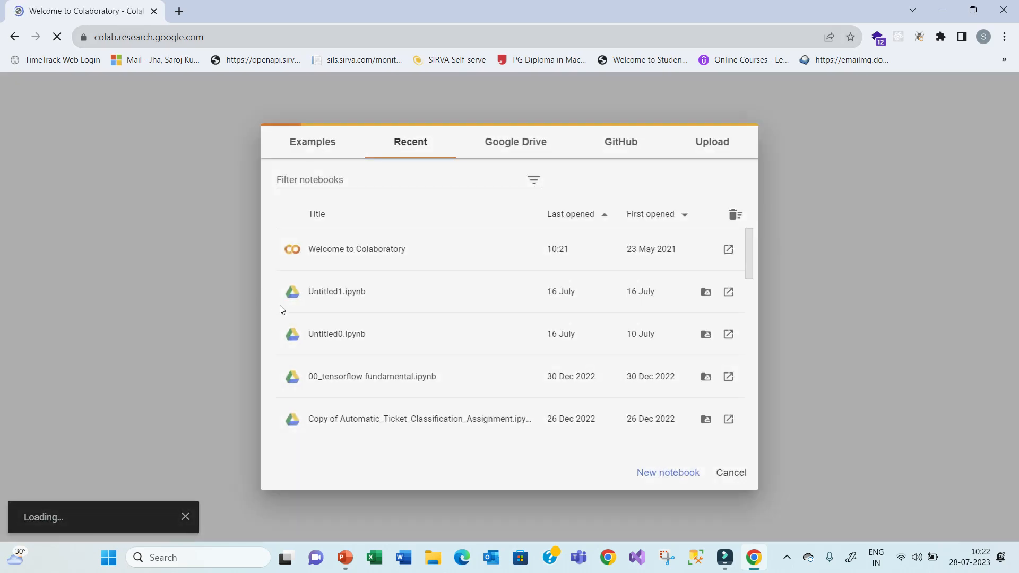
mouse_move(440, 253)
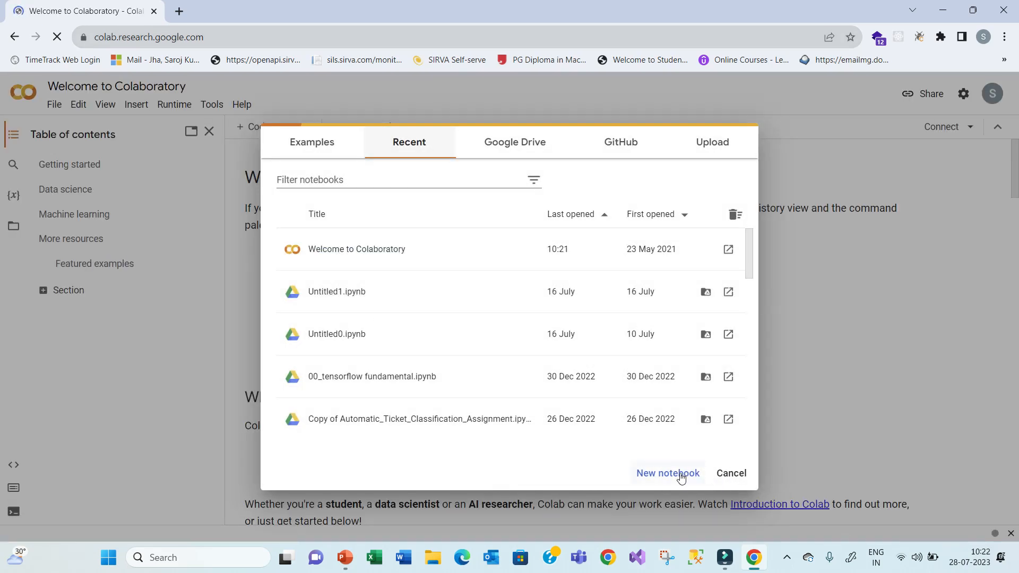
mouse_move(673, 459)
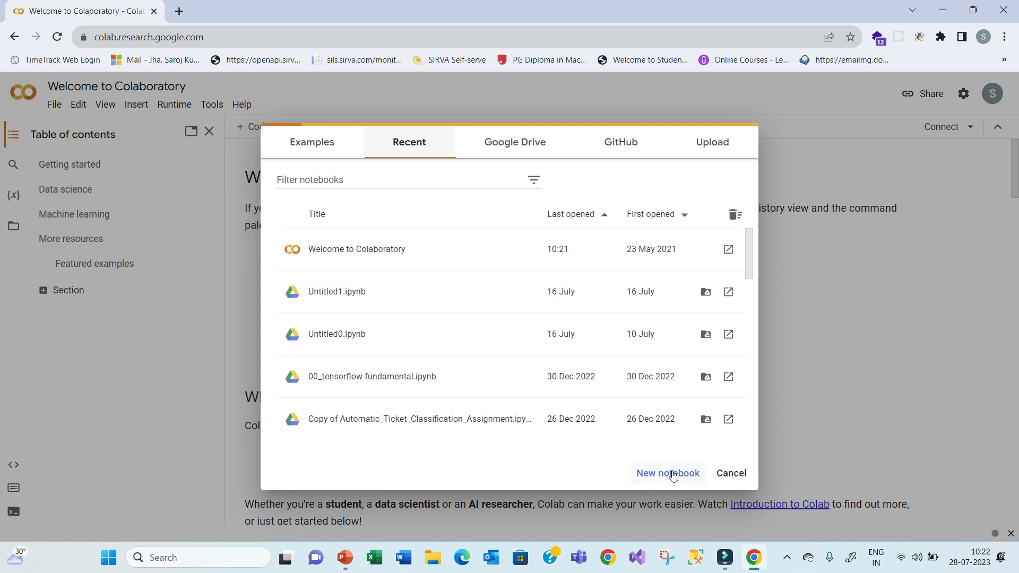
mouse_move(658, 489)
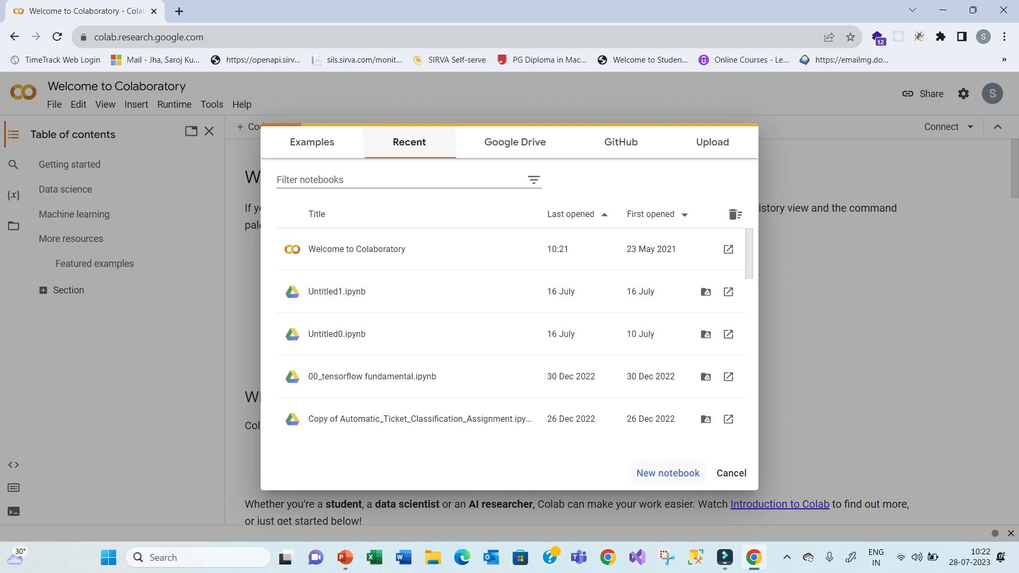
left_click(336, 291)
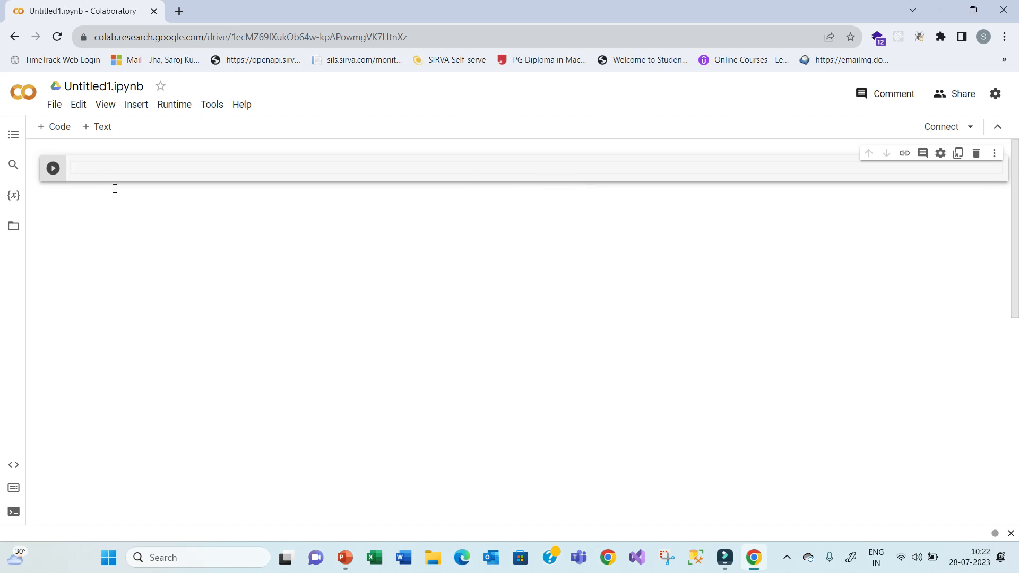
mouse_move(325, 531)
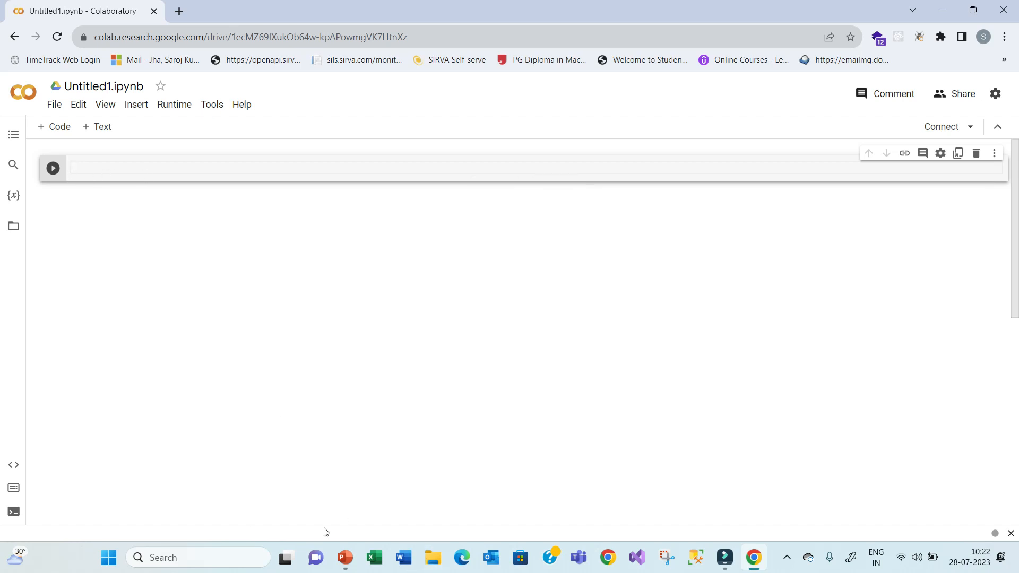
- Rename the notebook from Untitled1.ipynb to data types.ipynb
left_click(345, 557)
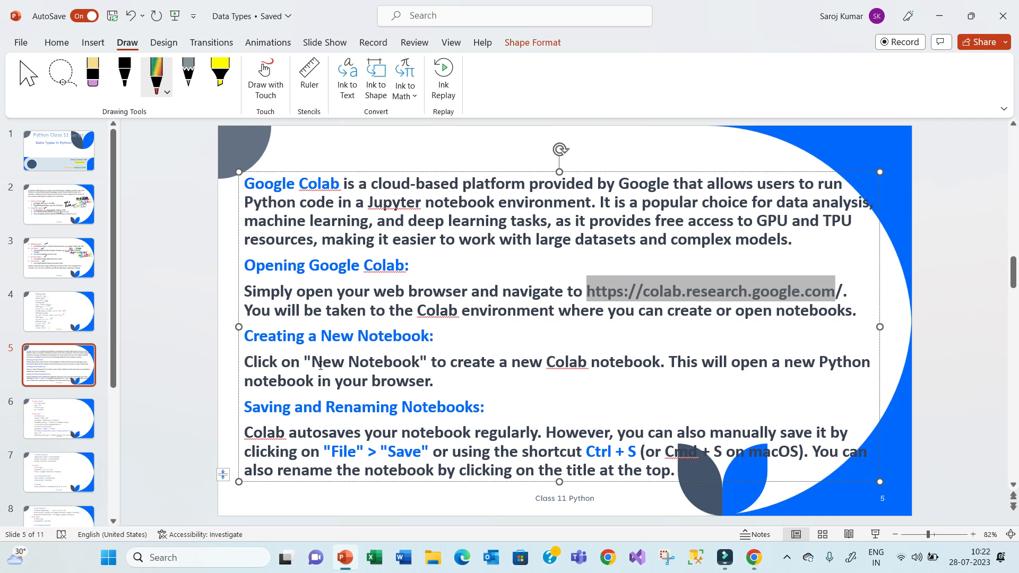
mouse_move(419, 390)
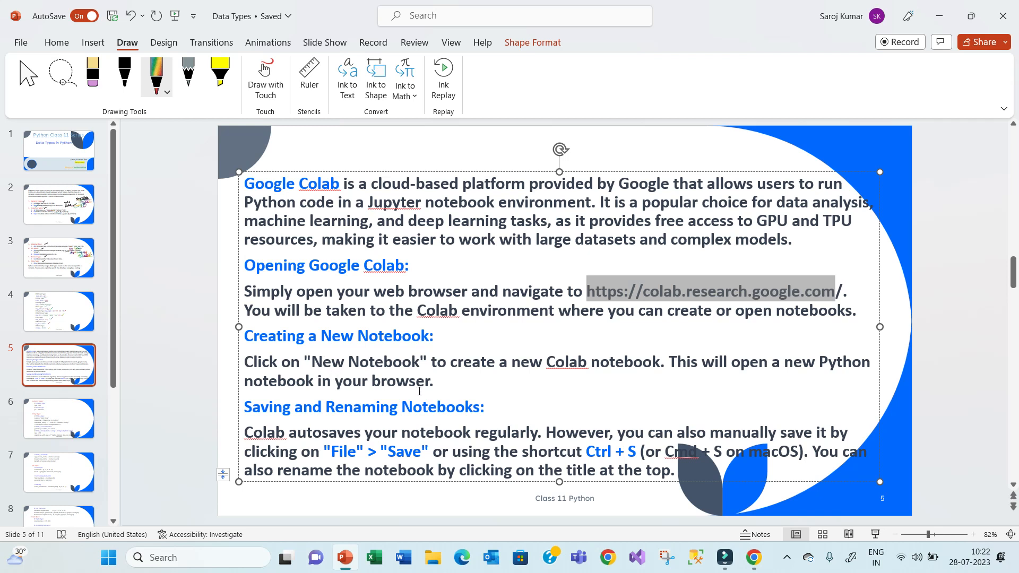
mouse_move(711, 556)
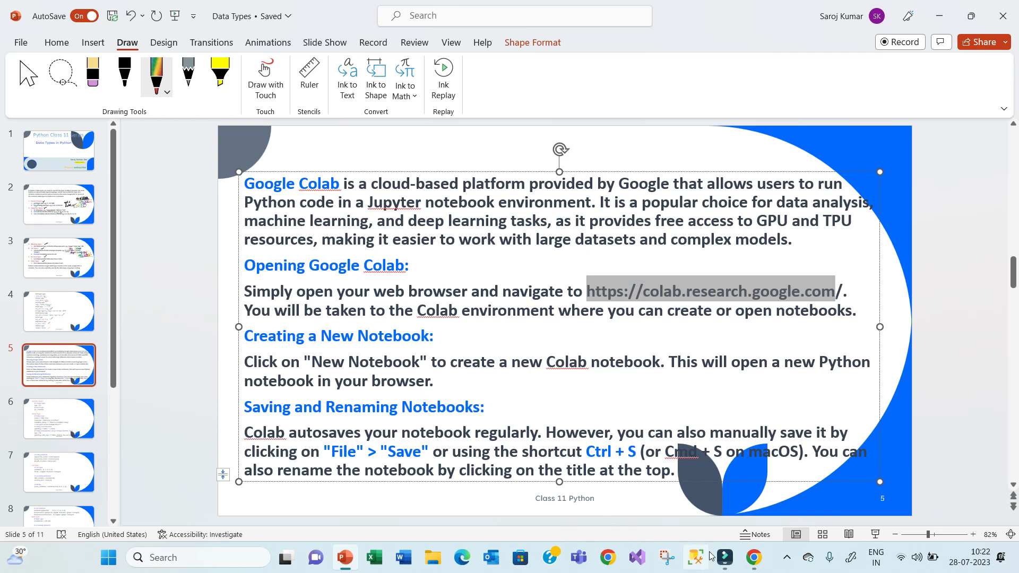
left_click(752, 557)
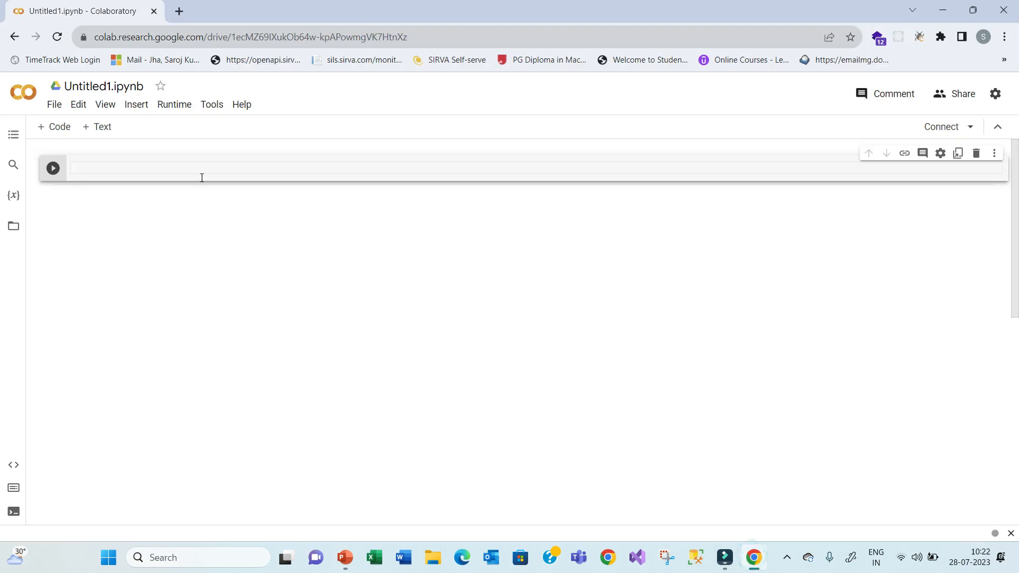
left_click(103, 86)
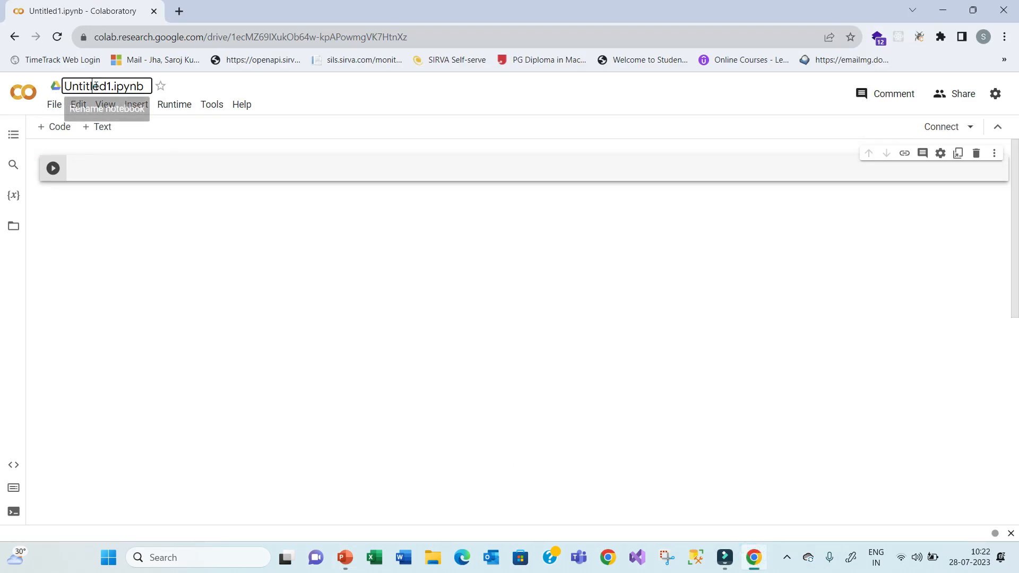
double_click(86, 86)
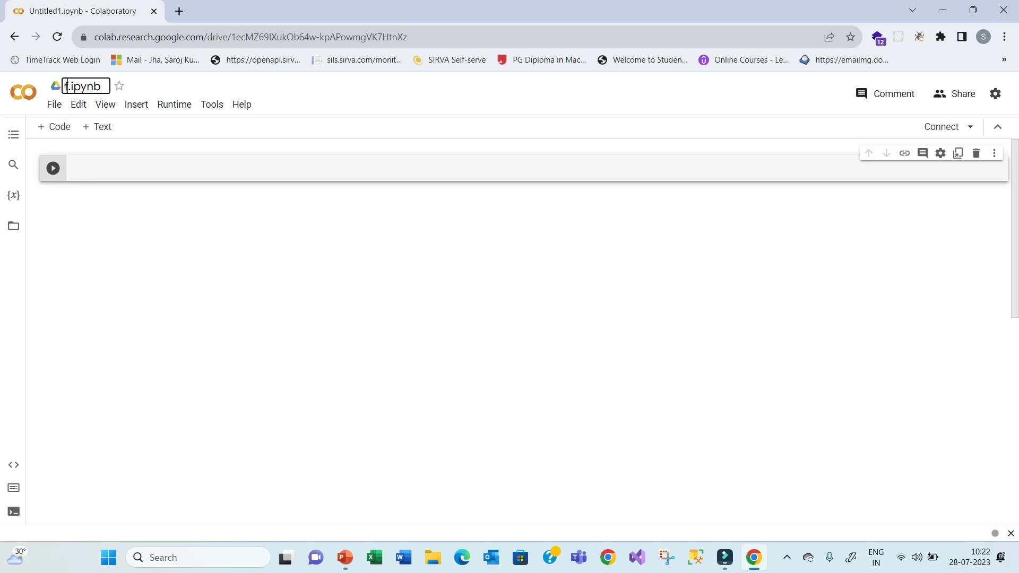
type("irst")
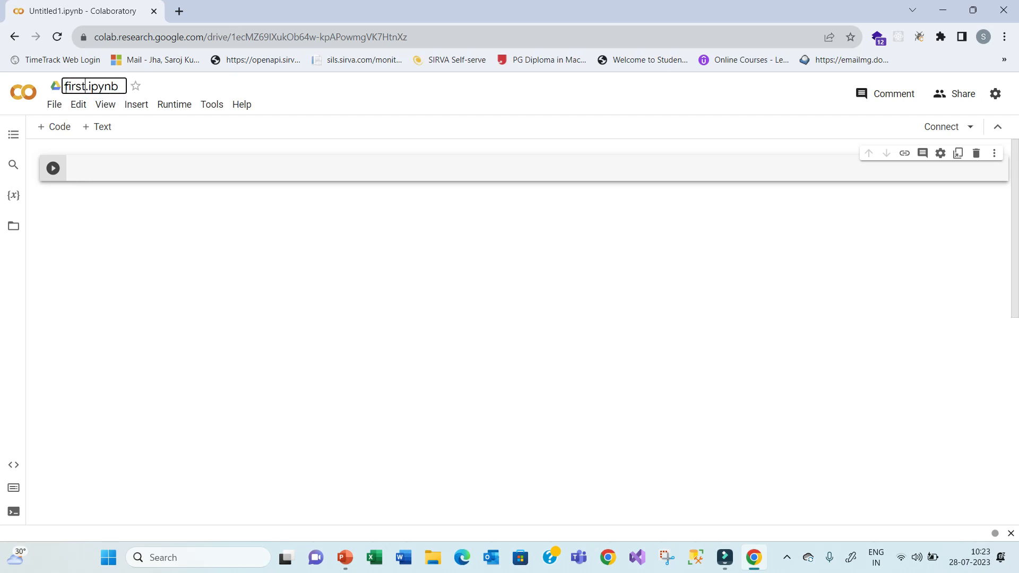
type("no")
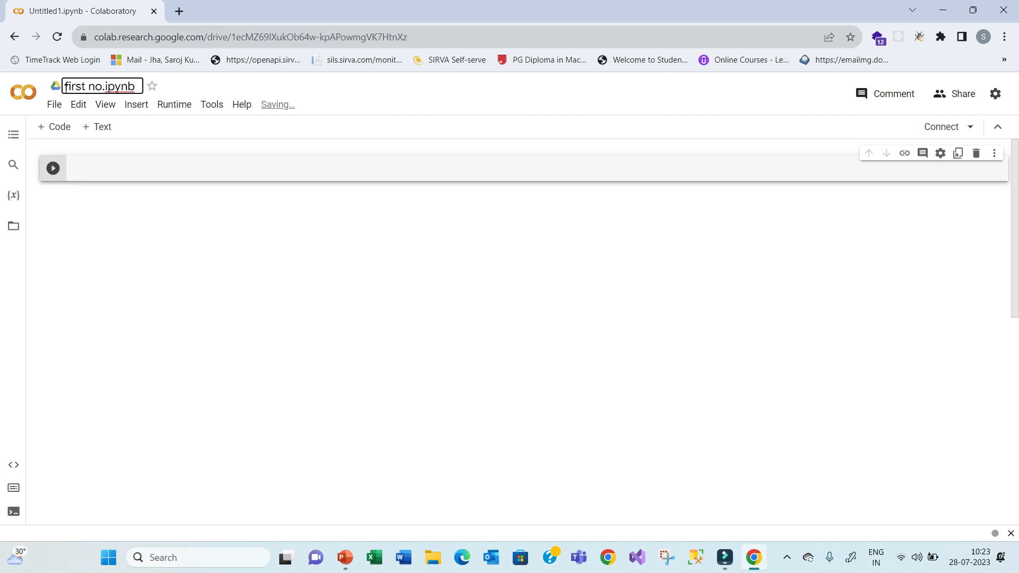
key("Backspace")
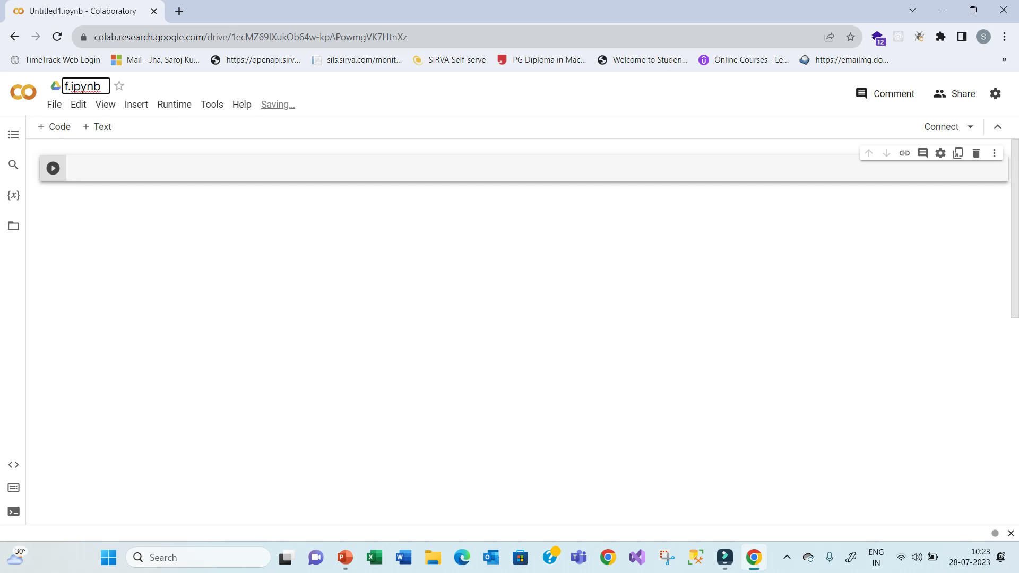
type("data")
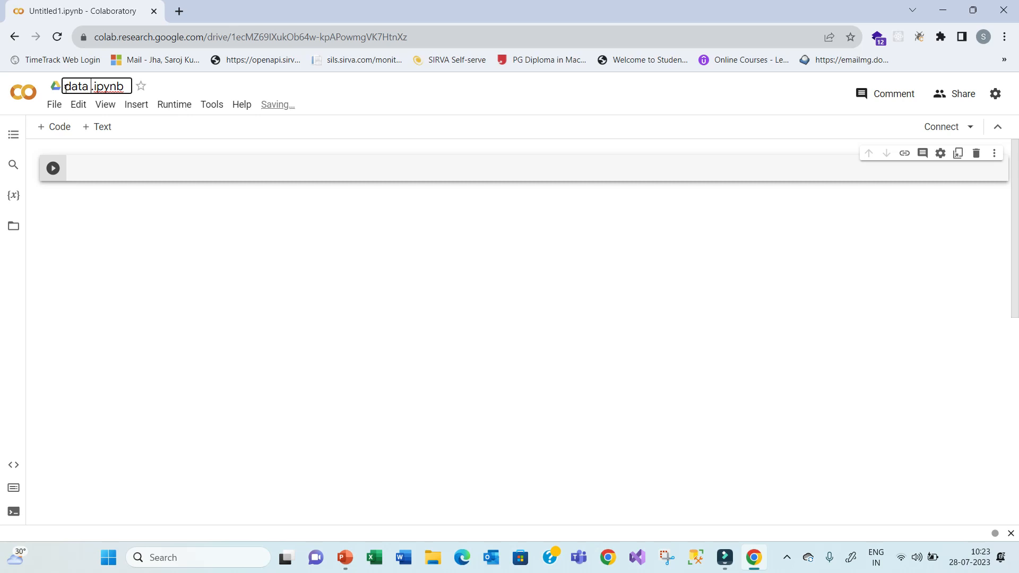
type("type")
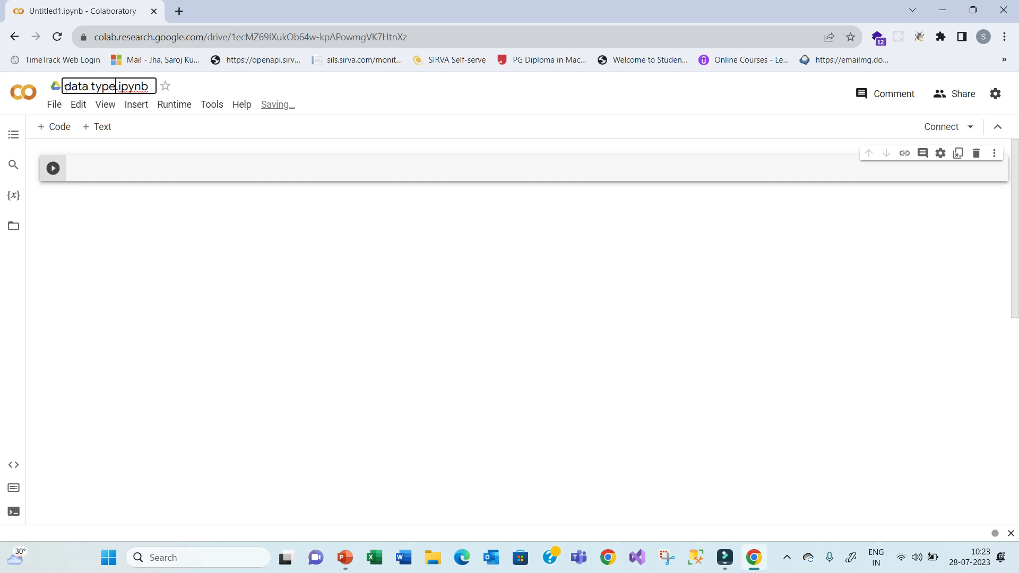
type("s")
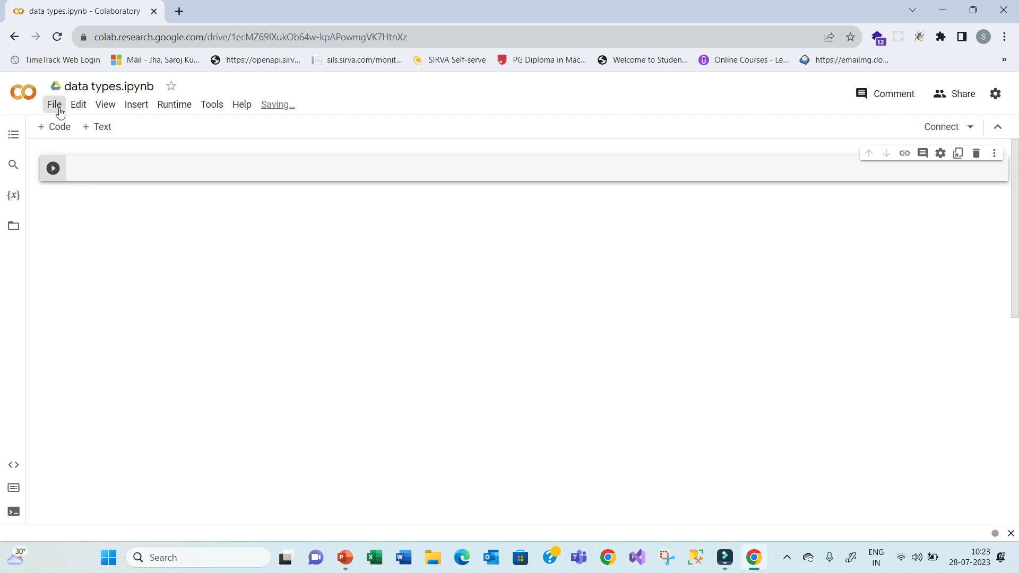
- Save the renamed notebook via File > Save
left_click(54, 104)
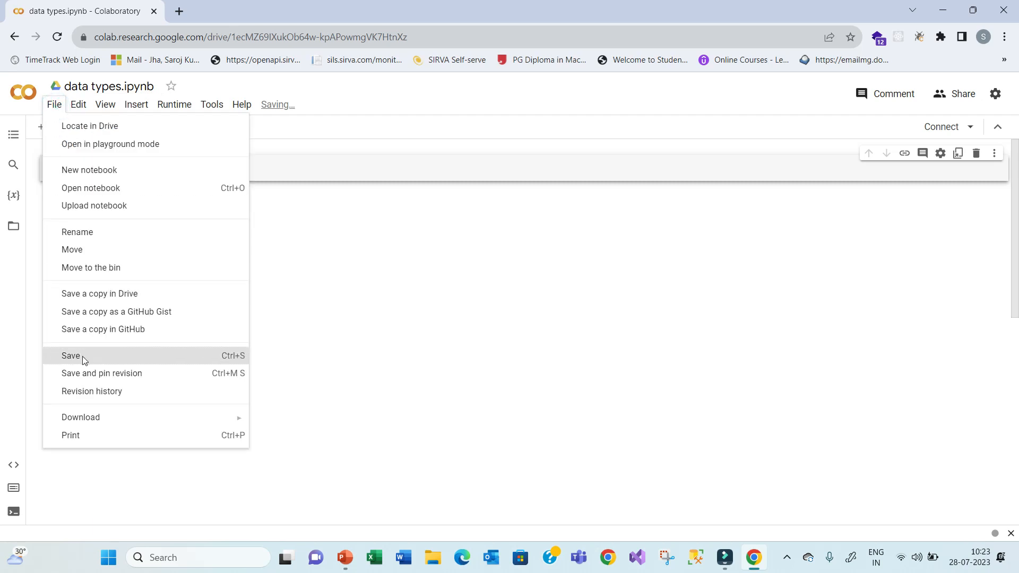
left_click(70, 355)
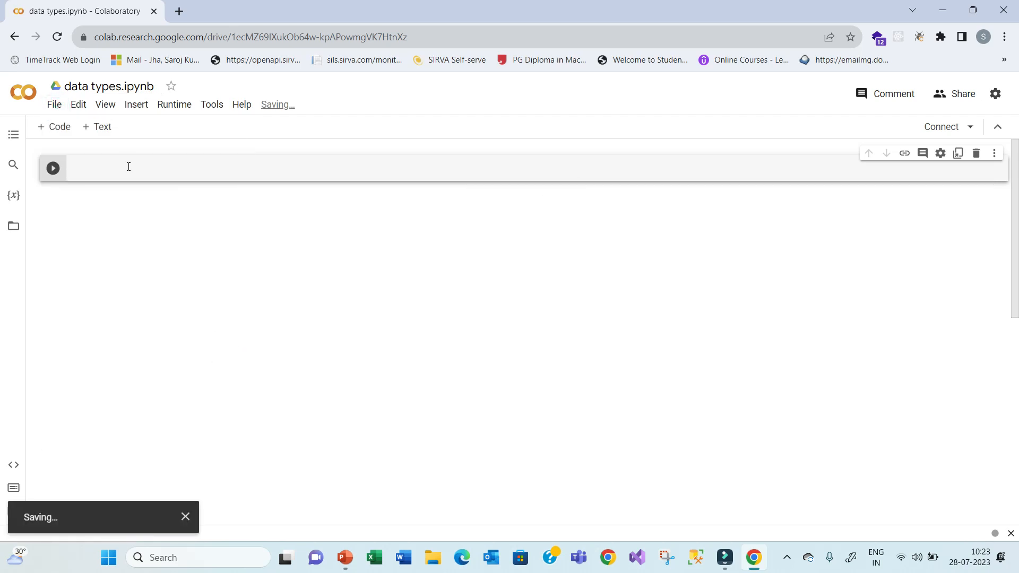
- Check the numeric and string examples on slide 6 before writing code
left_click(344, 557)
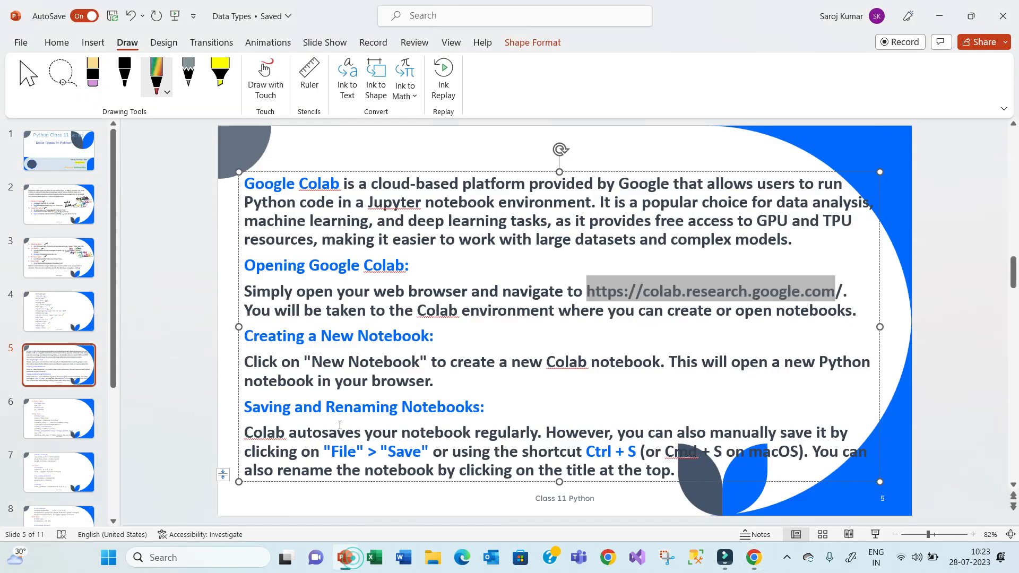
left_click(58, 418)
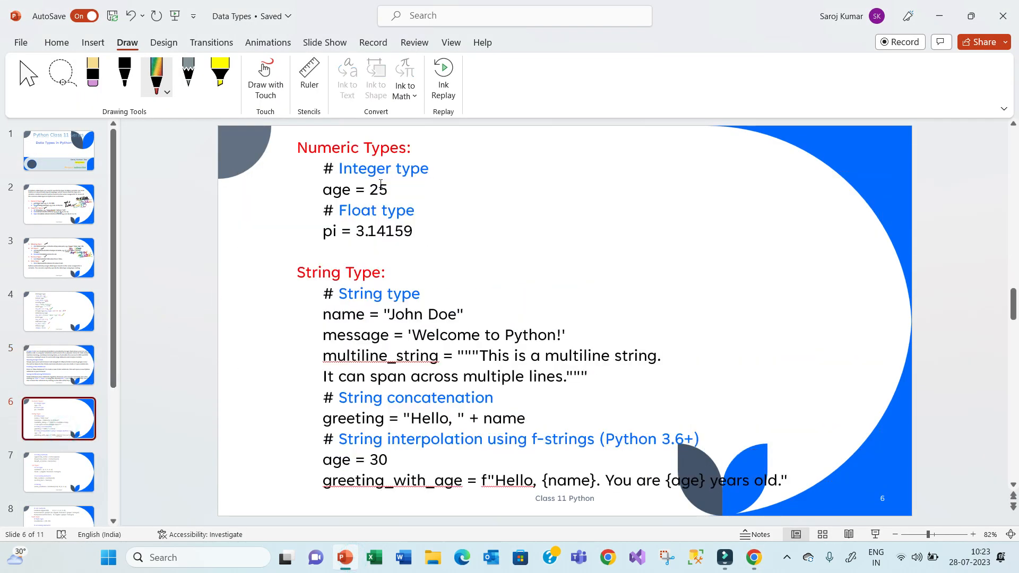
mouse_move(317, 168)
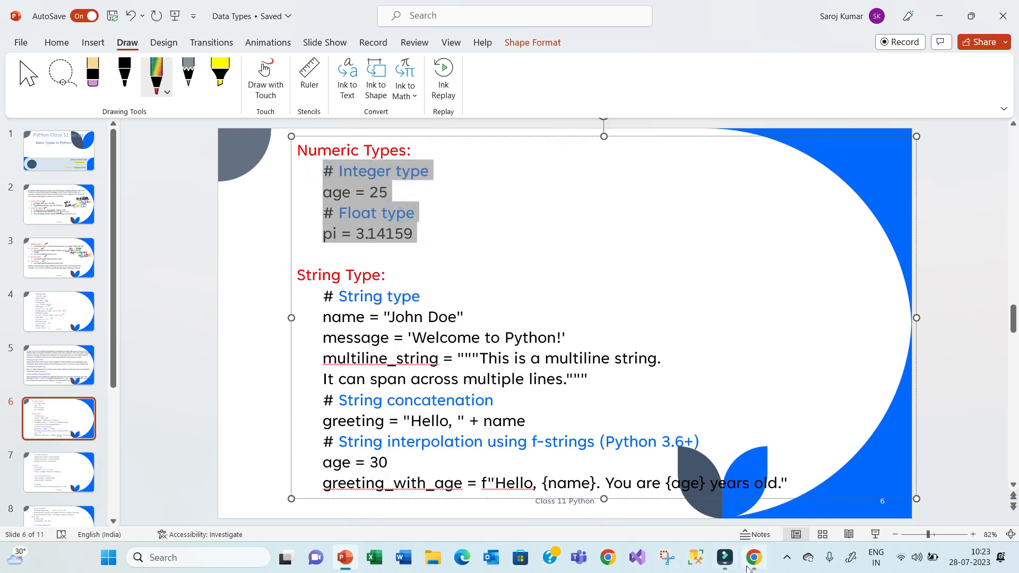
left_click(752, 557)
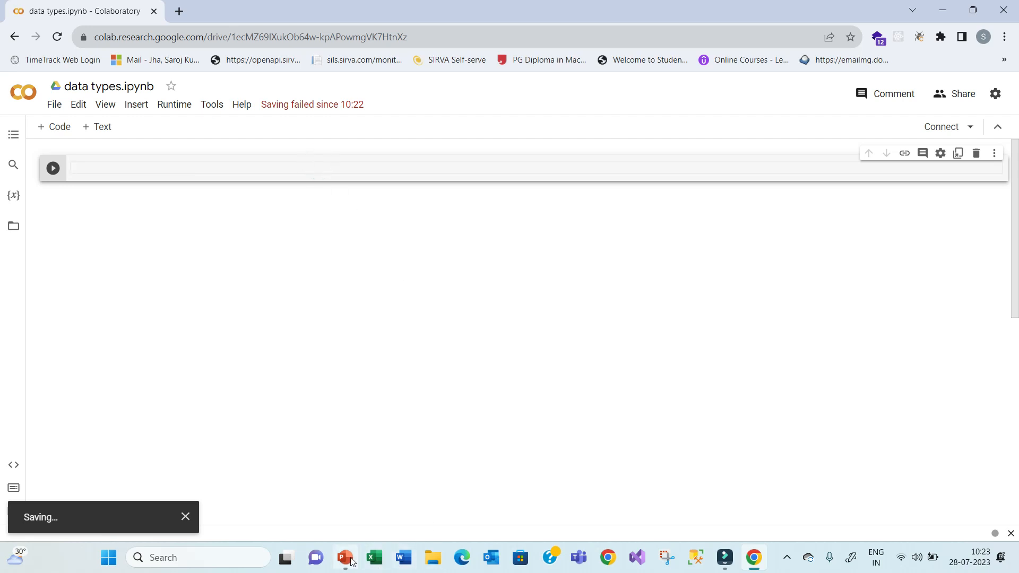
left_click(343, 558)
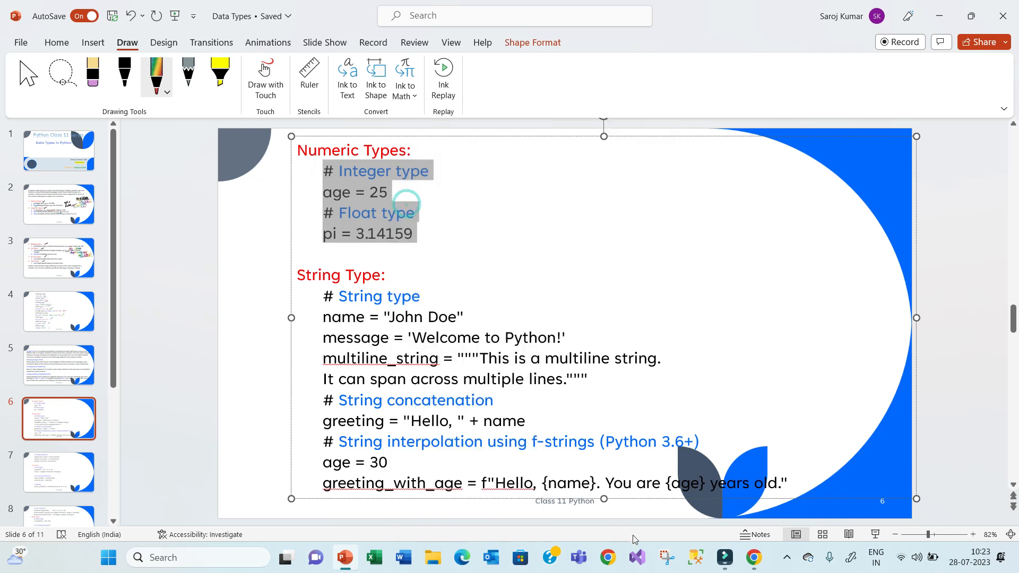
left_click(752, 558)
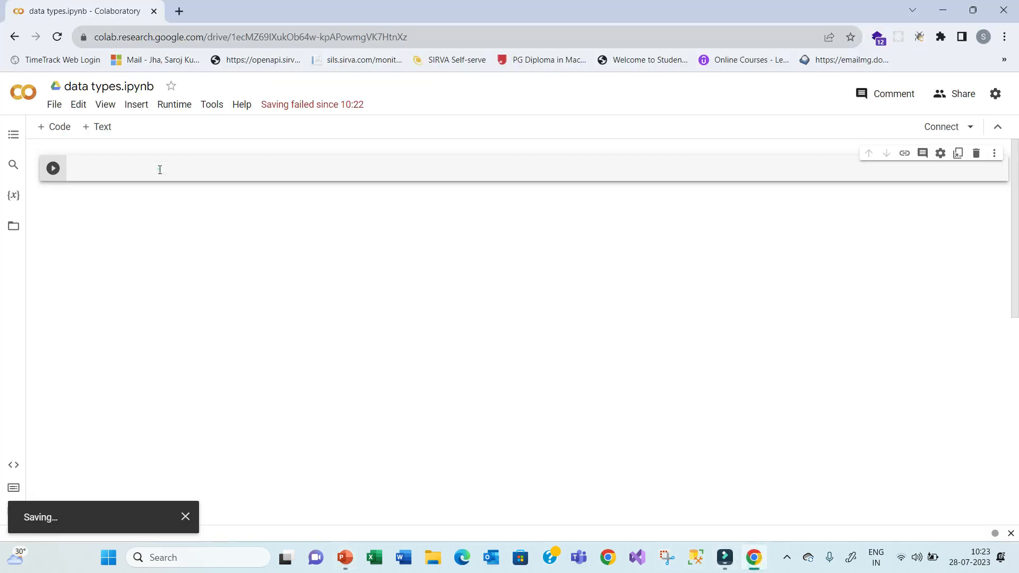
- Enter a #Number comment in the first cell, run it, and dismiss the Save failed warning
right_click(159, 170)
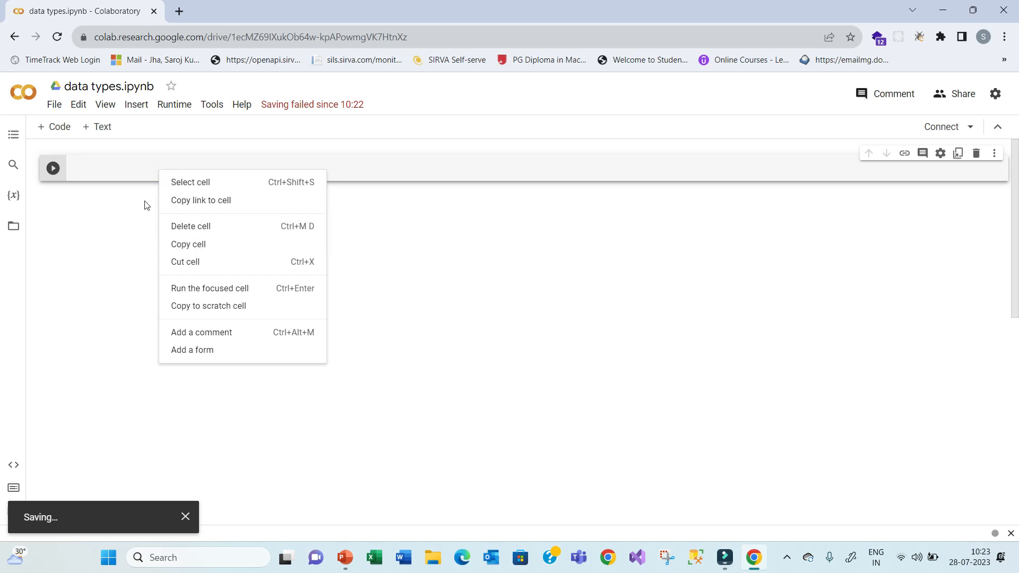
left_click(111, 164)
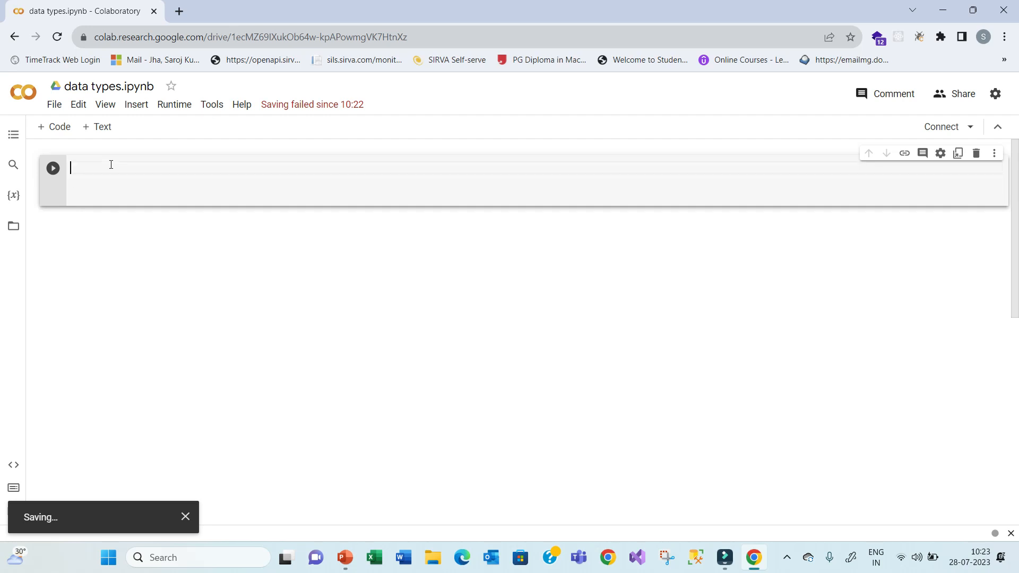
type("#")
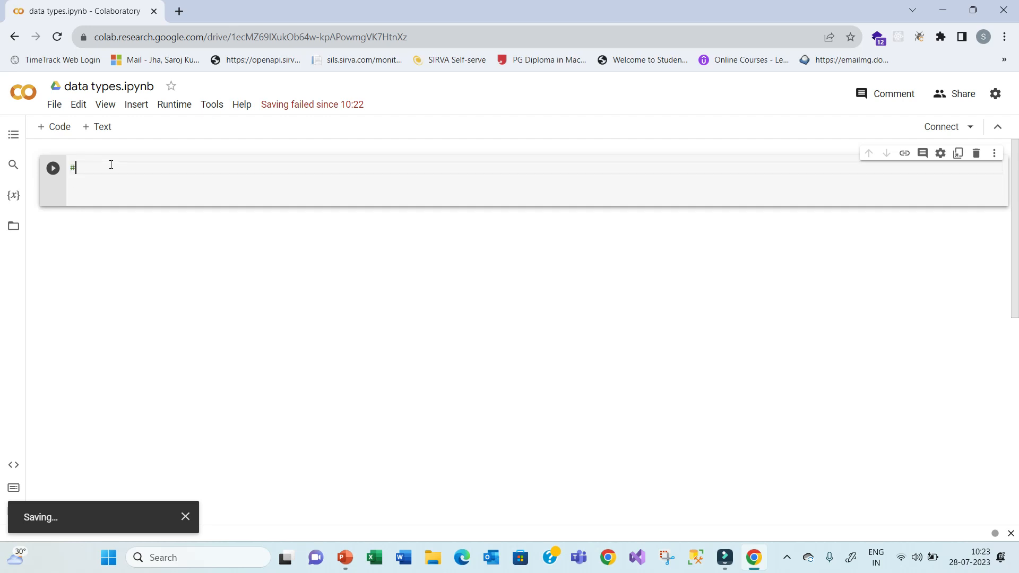
type("Number")
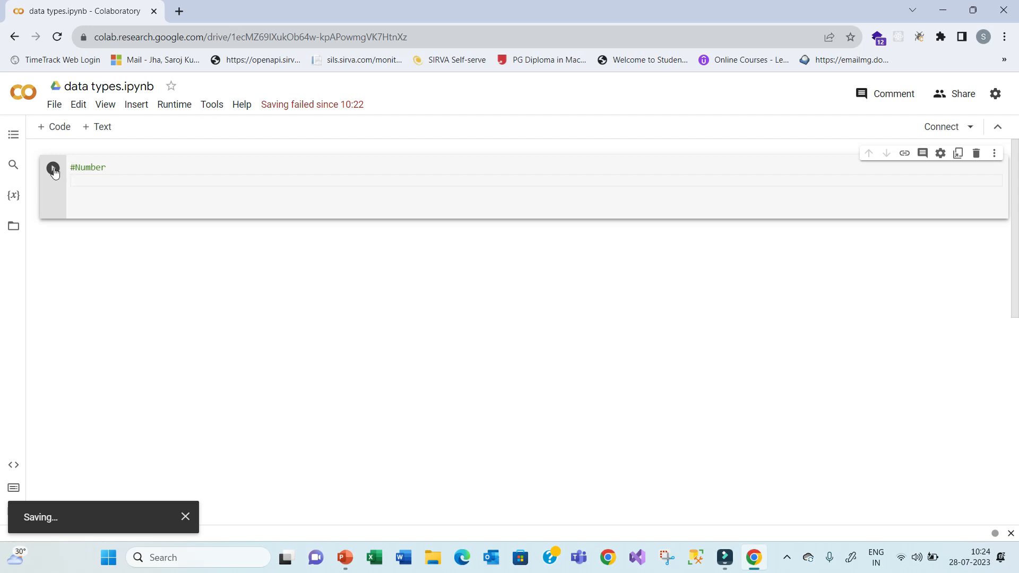
left_click(53, 167)
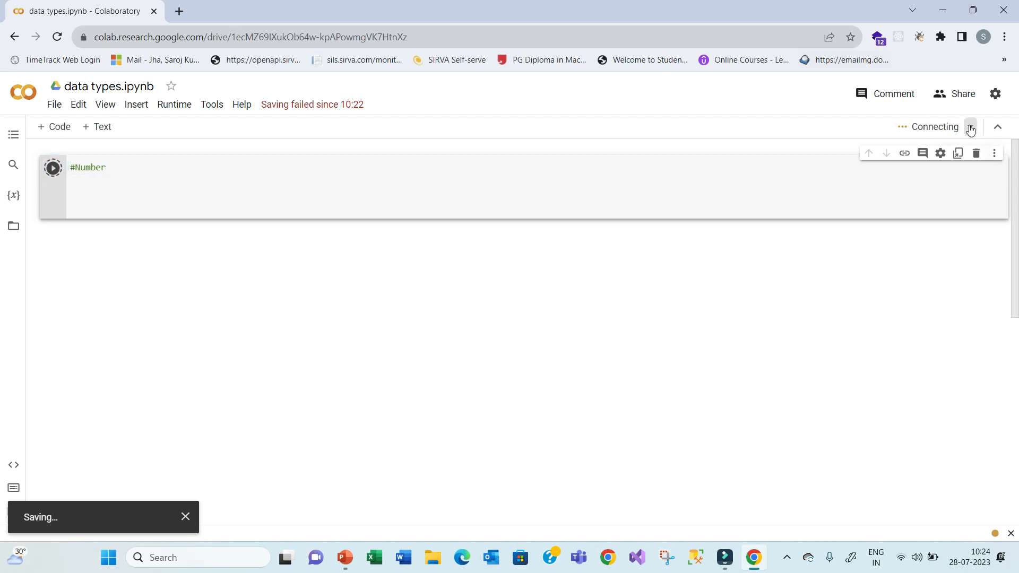
mouse_move(934, 126)
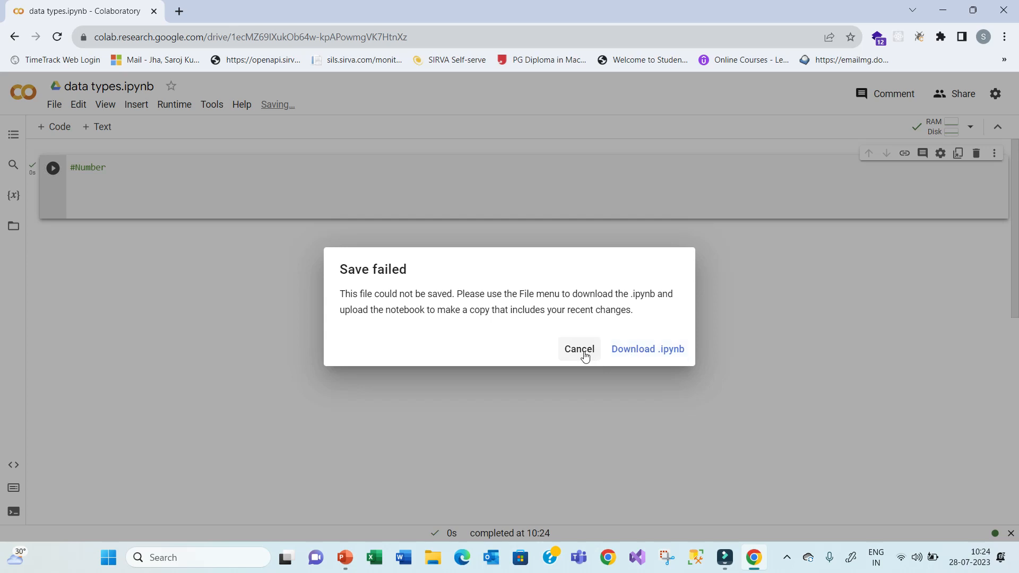
left_click(577, 349)
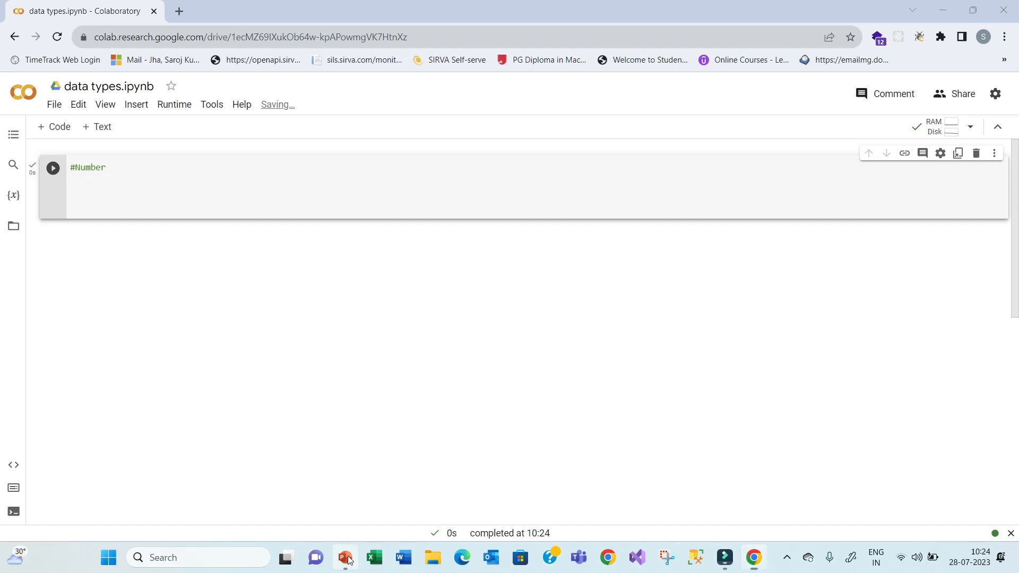
- Write the Number cell assigning age=25 and rate=4.5 after checking the slides
left_click(345, 557)
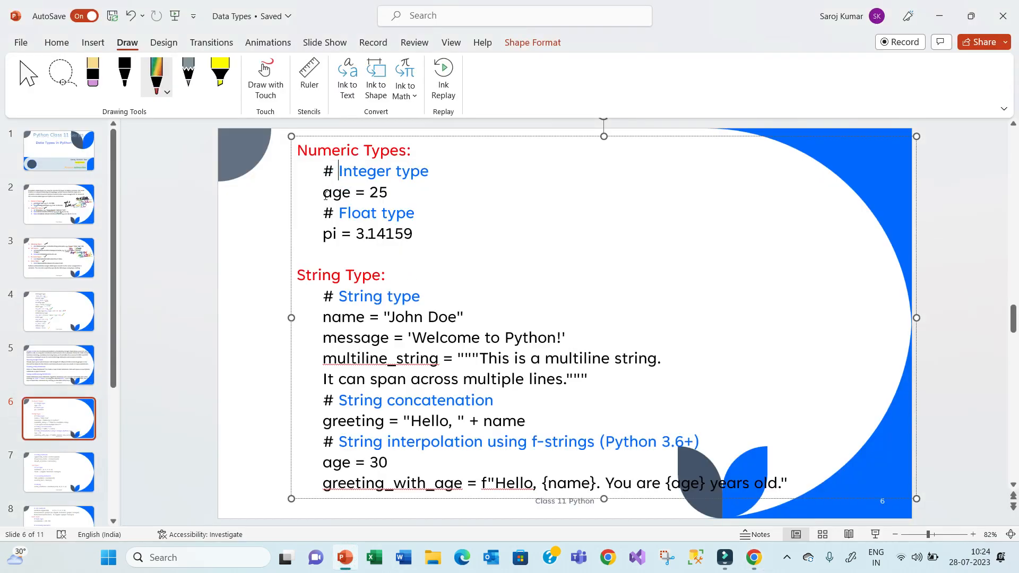
left_click(751, 557)
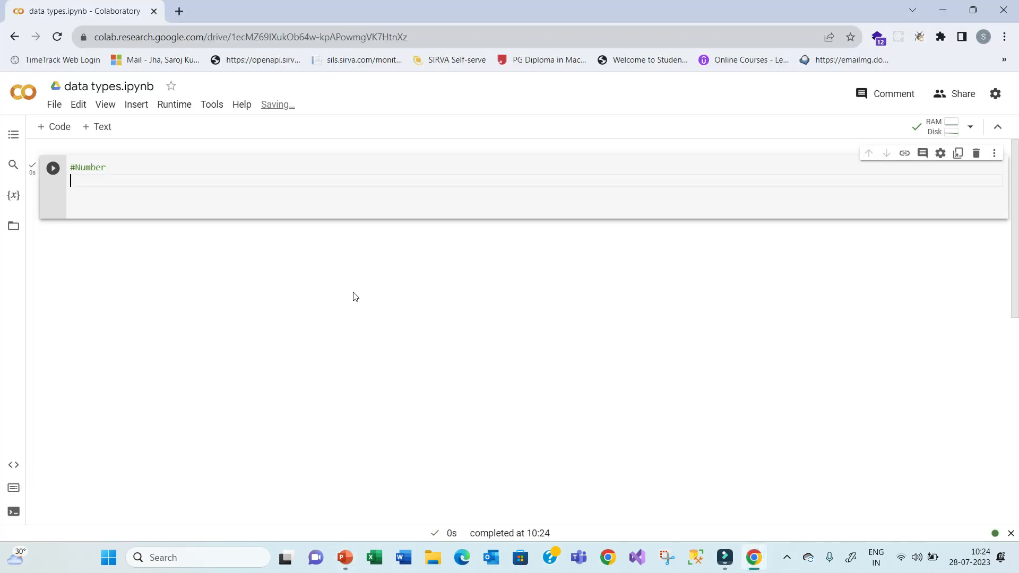
type("age=")
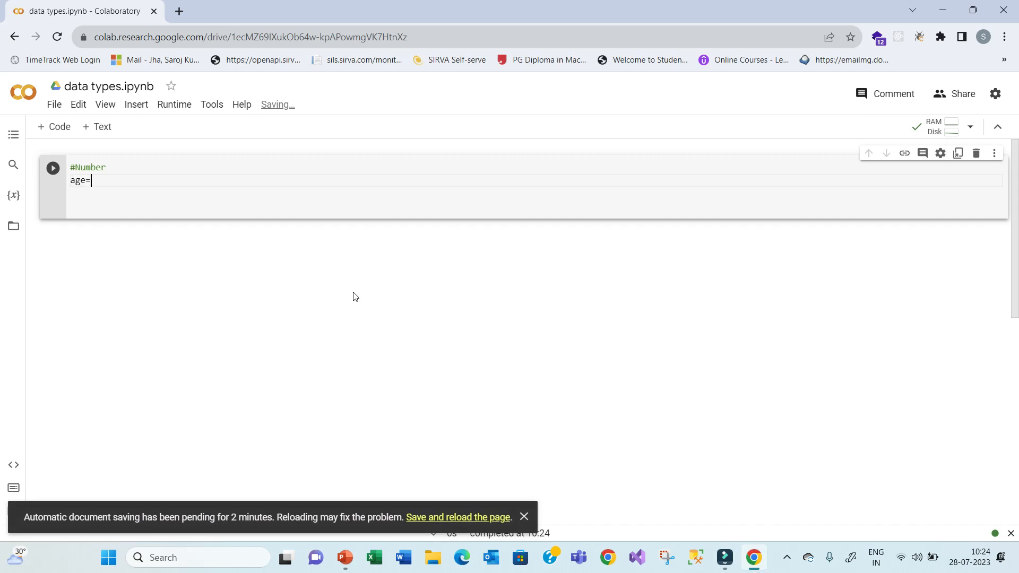
type("2")
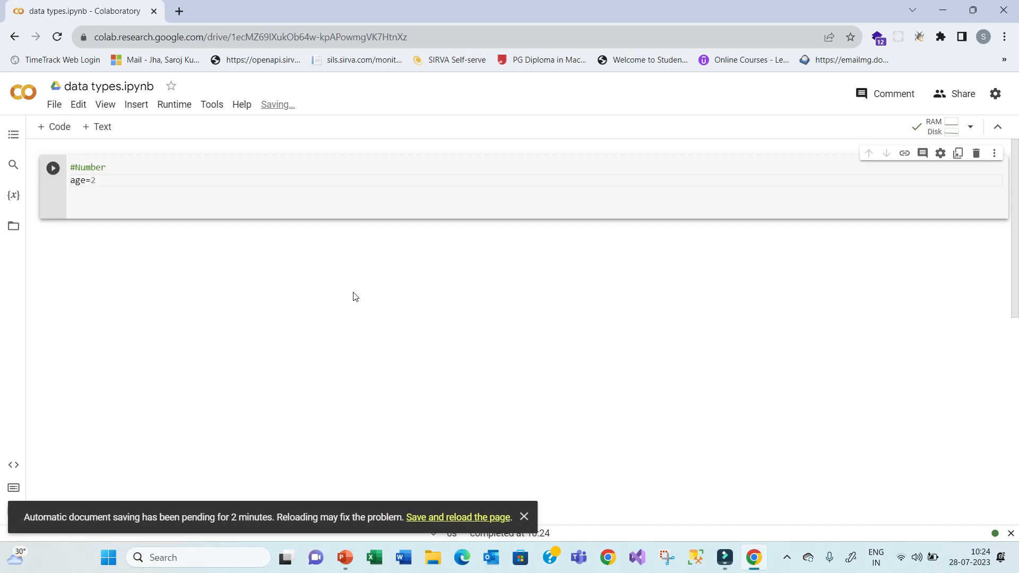
type("5")
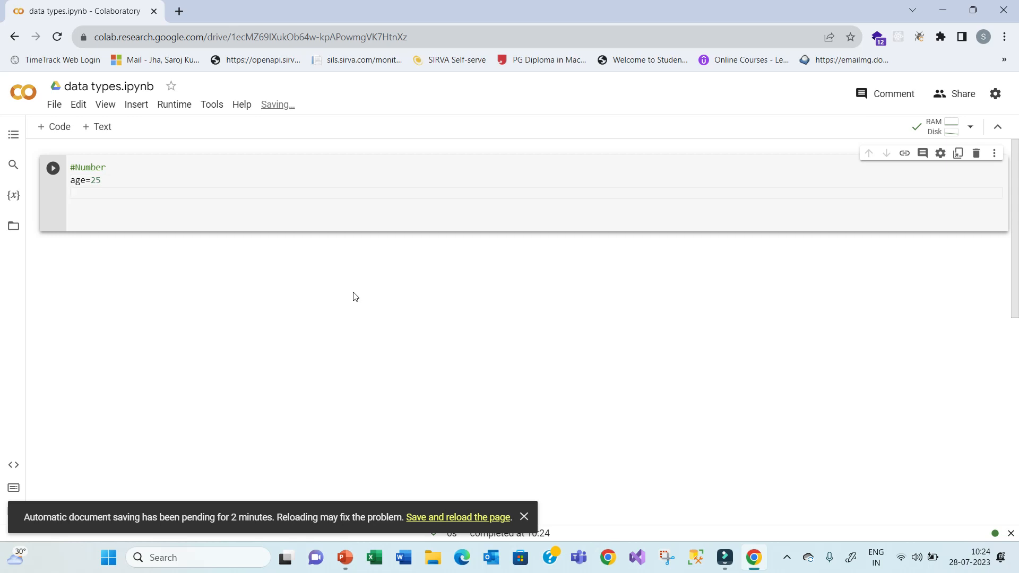
type("rate")
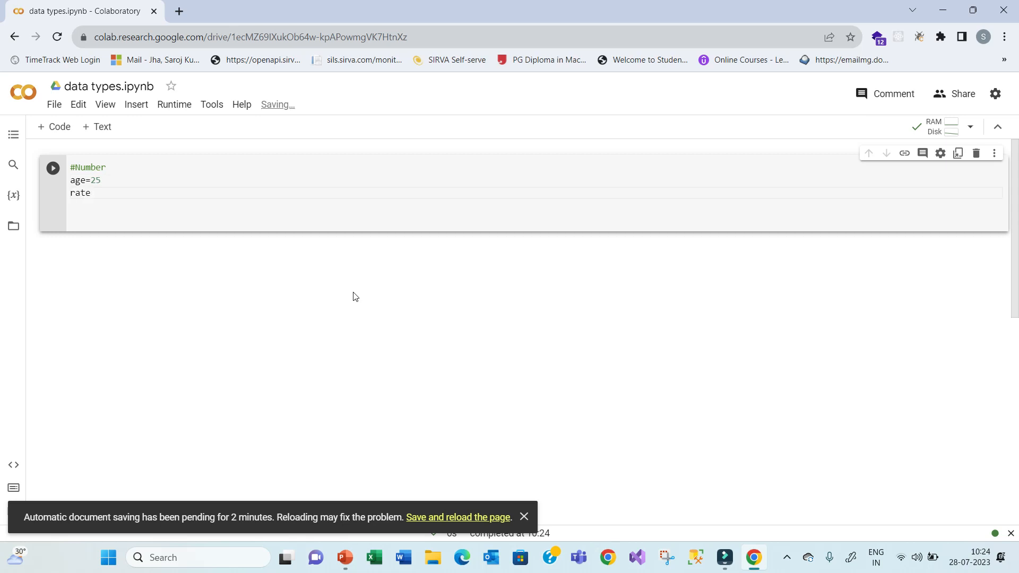
type("=")
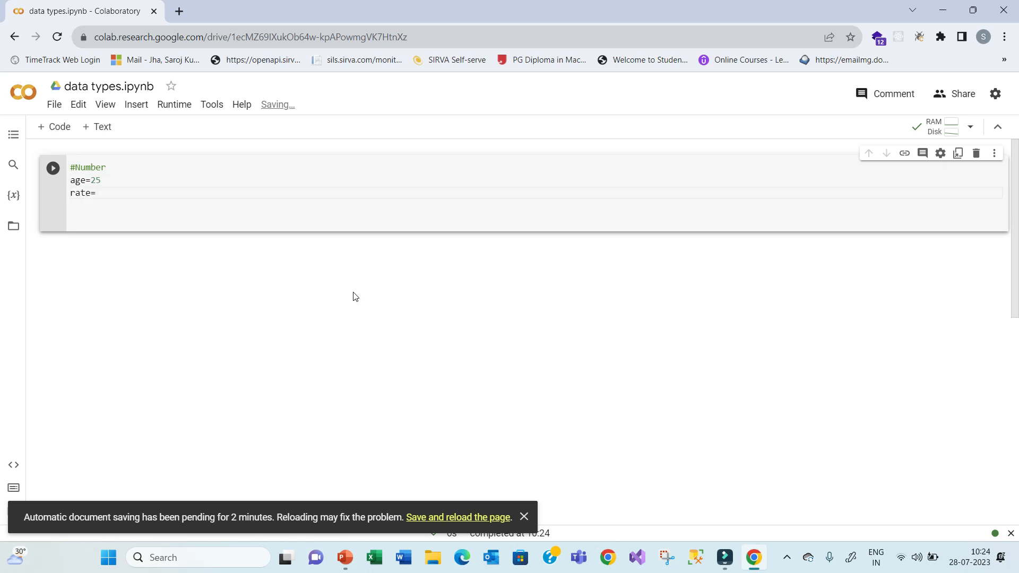
type("4.5")
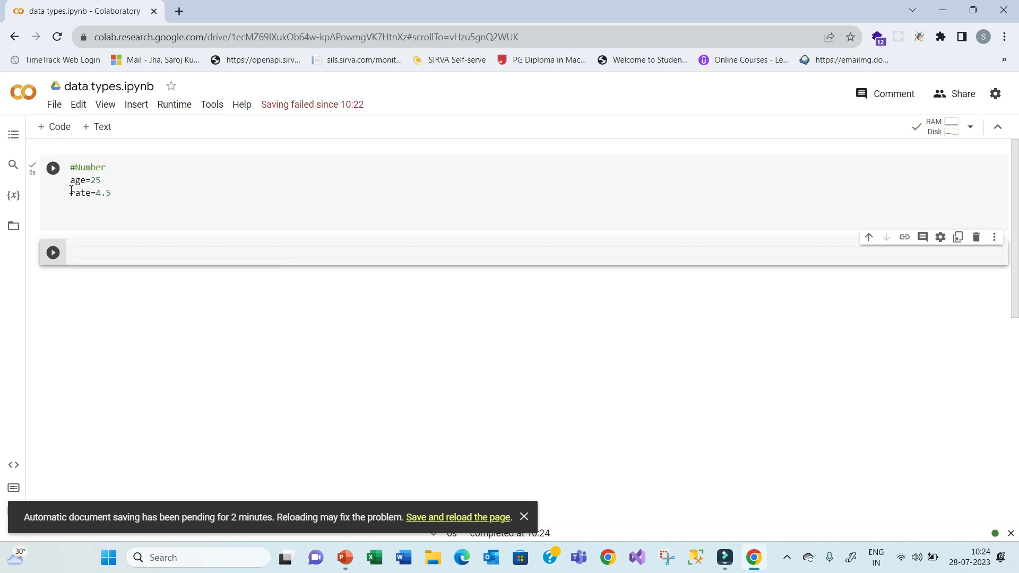
mouse_move(345, 557)
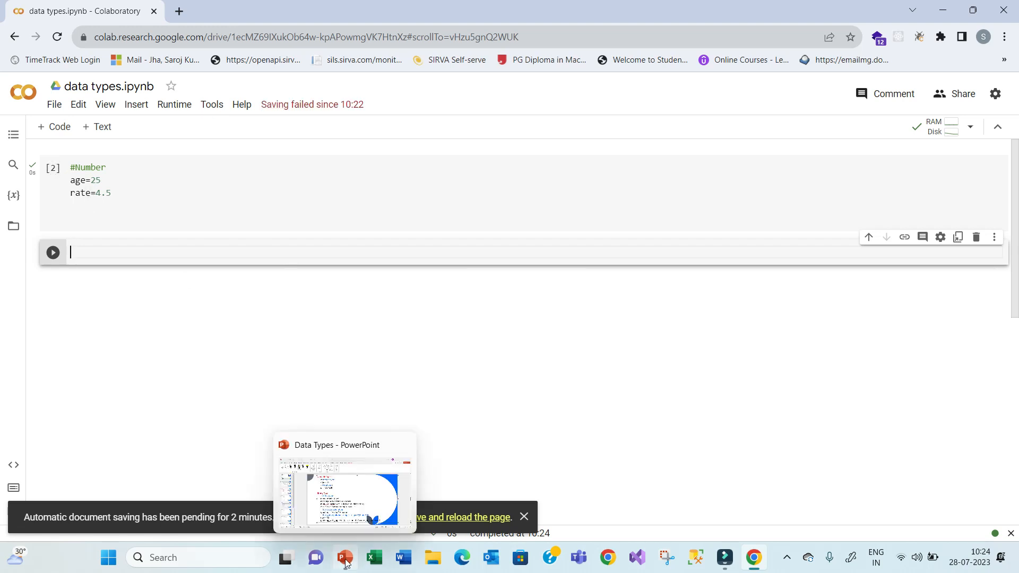
- Run the Number cell and start a new code cell beneath it
left_click(343, 494)
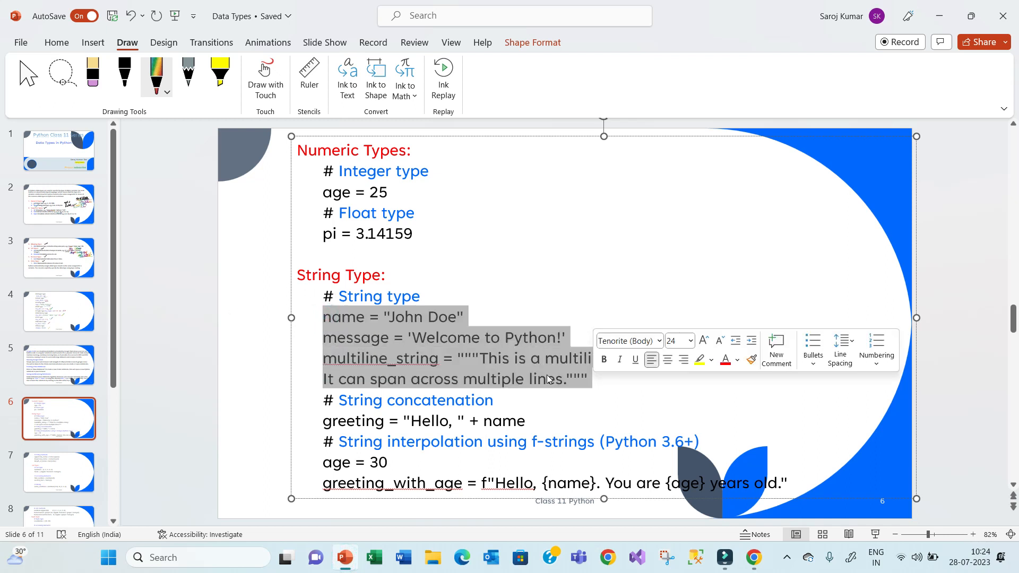
left_click(556, 201)
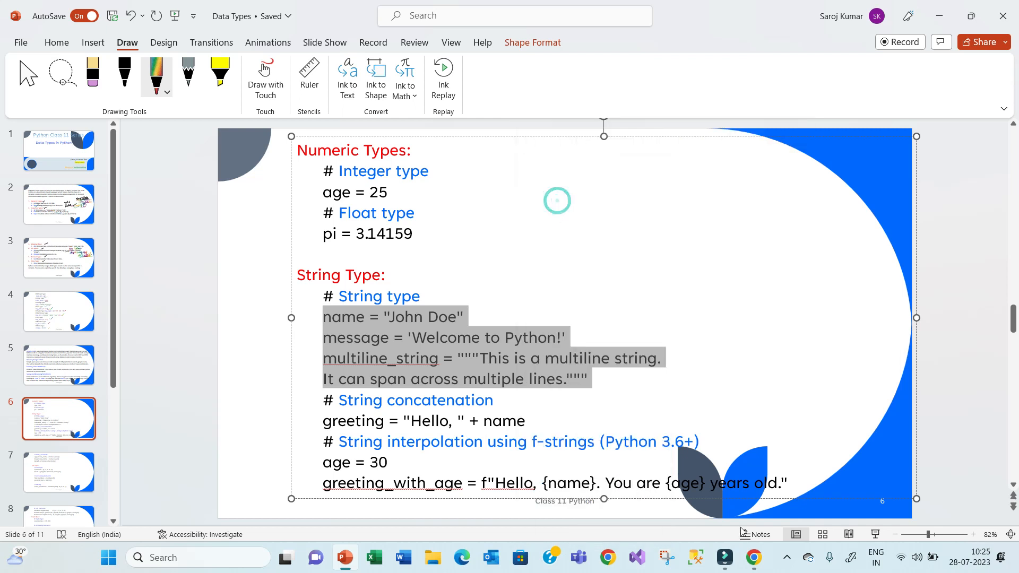
left_click(751, 557)
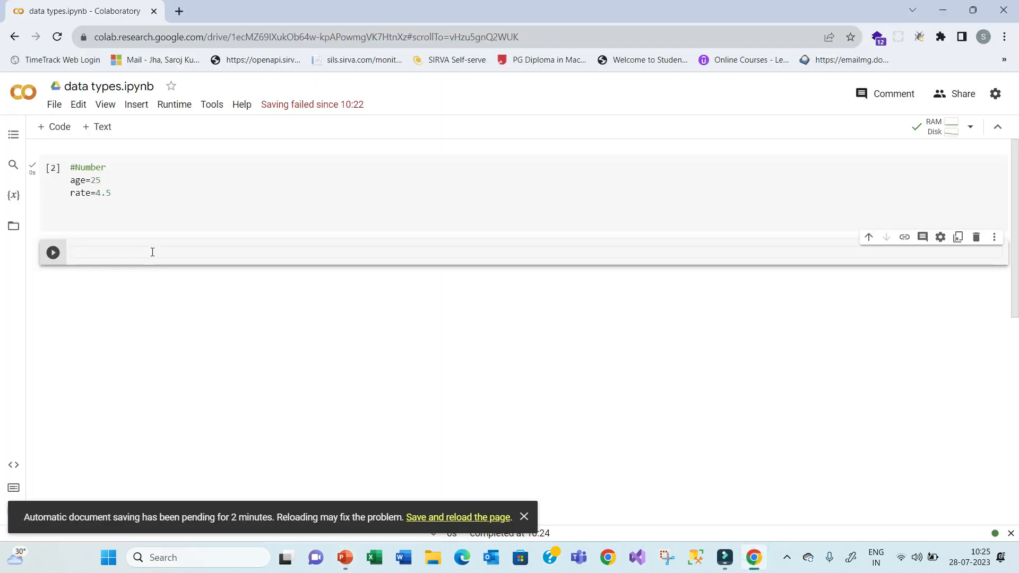
type("v")
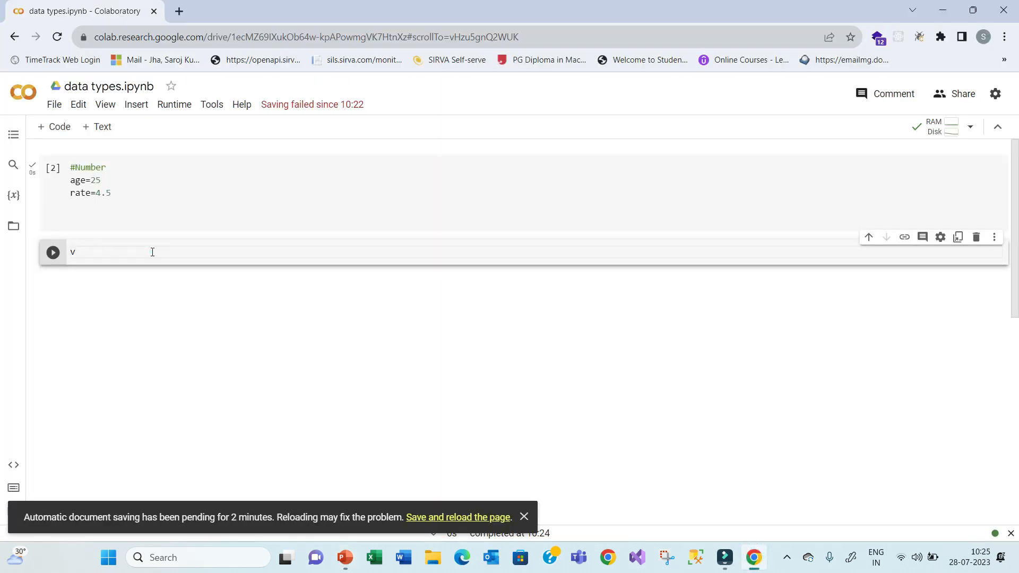
type("v")
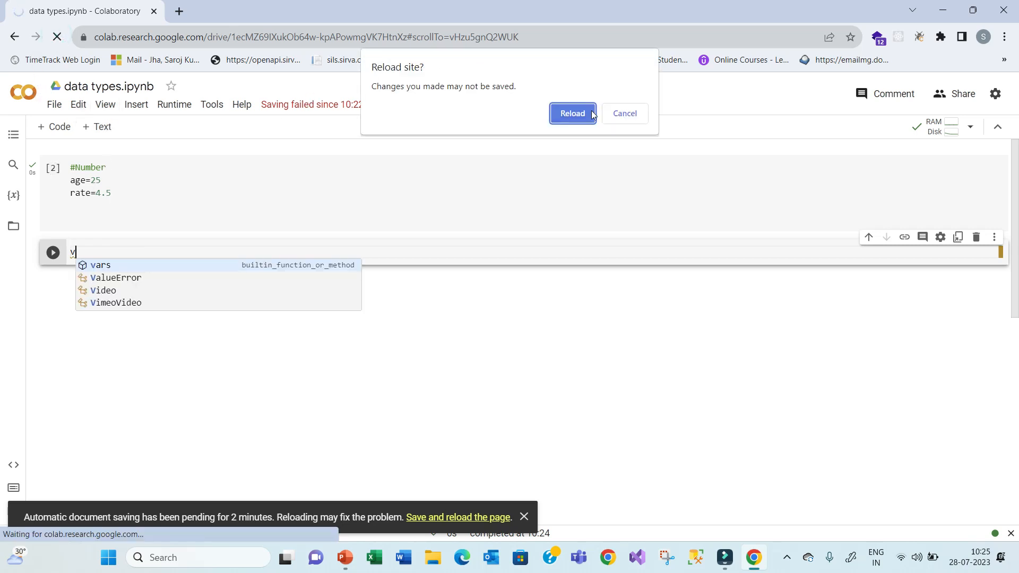
- Reload the notebook page, leaving an Untitled notebook with one empty cell
left_click(571, 113)
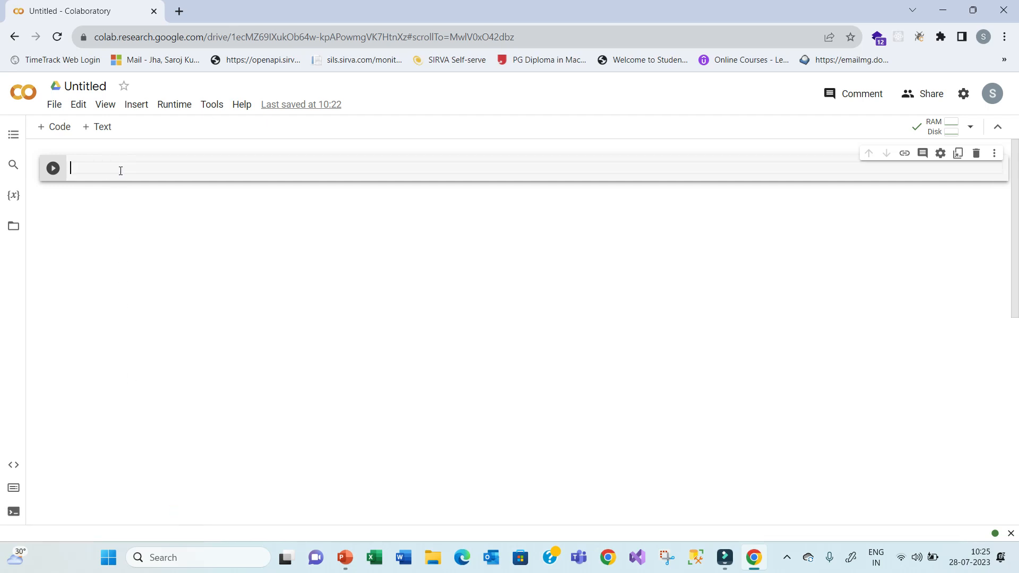
left_click(344, 557)
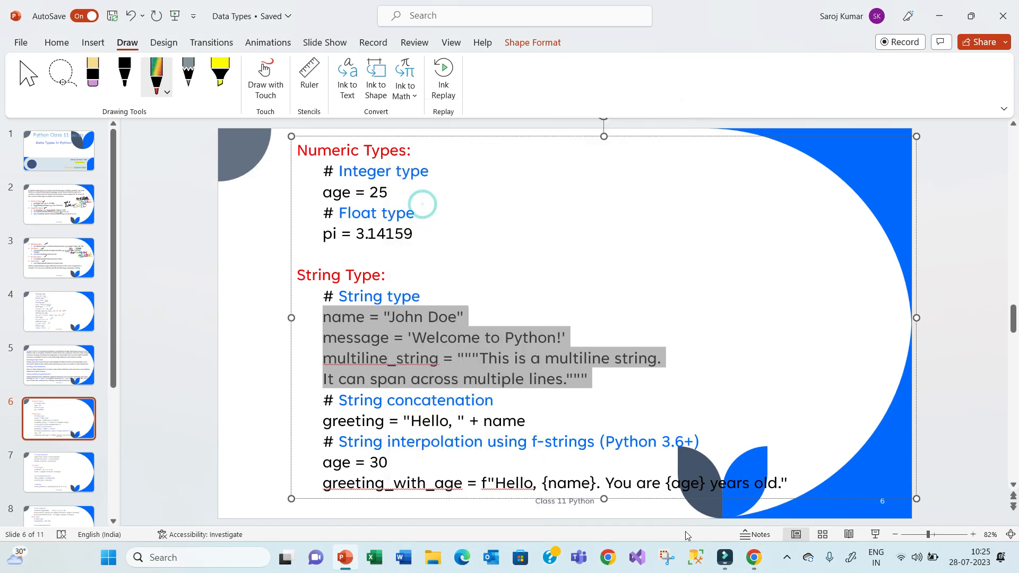
left_click(752, 557)
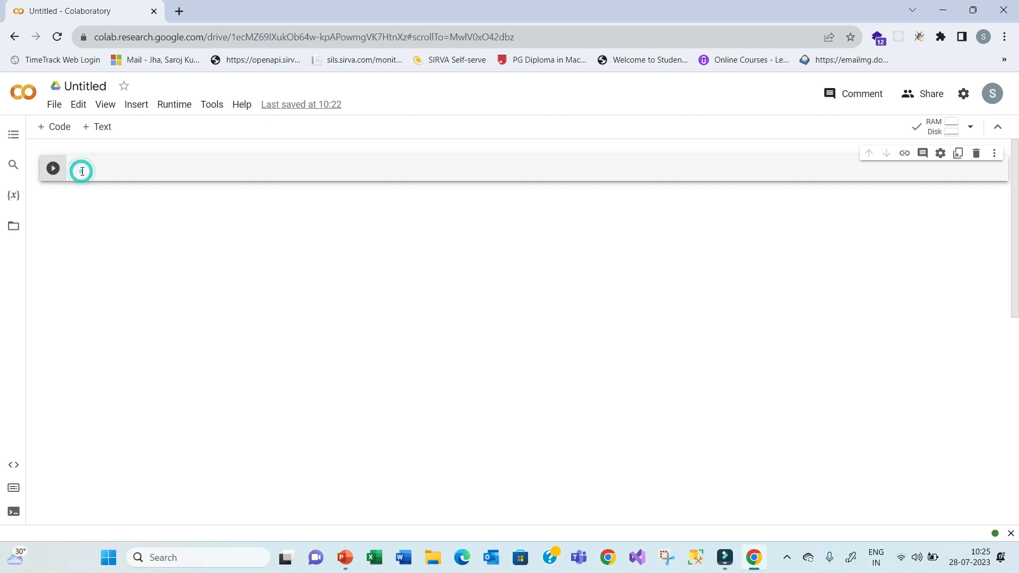
- Attempt Edit > Paste into the empty cell, dismiss the paste hint and return to the slides
right_click(82, 171)
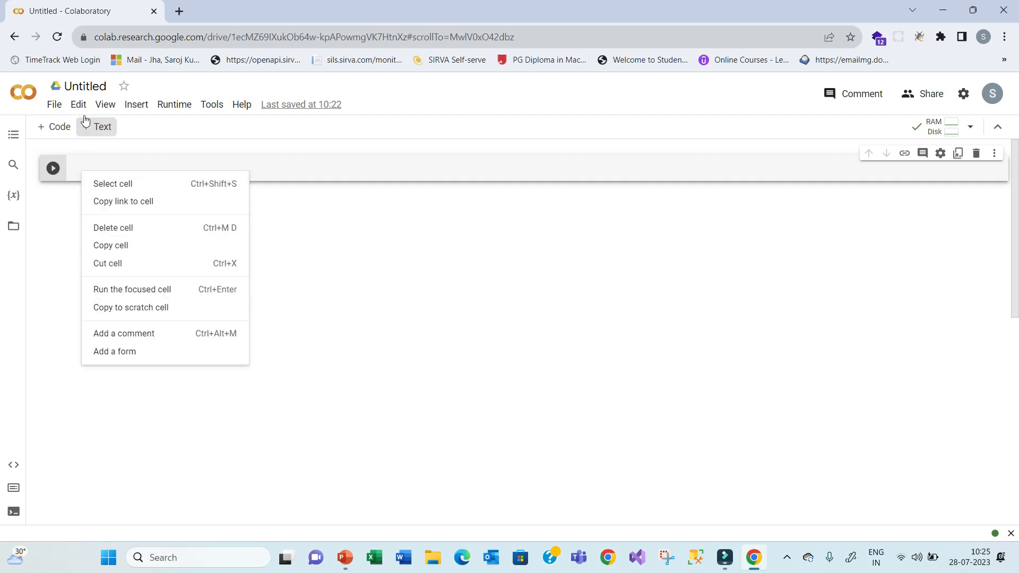
left_click(77, 104)
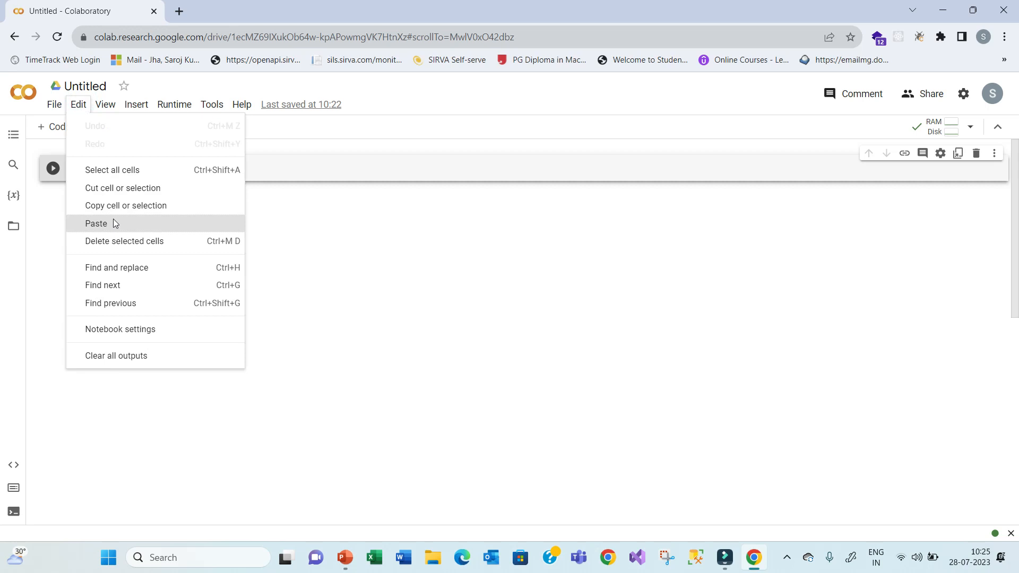
left_click(95, 223)
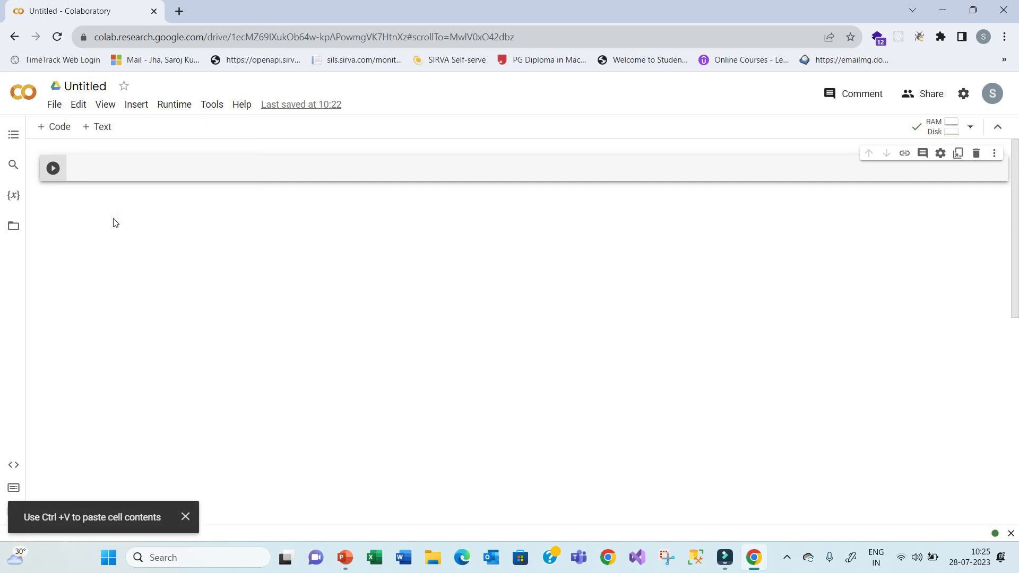
left_click(185, 517)
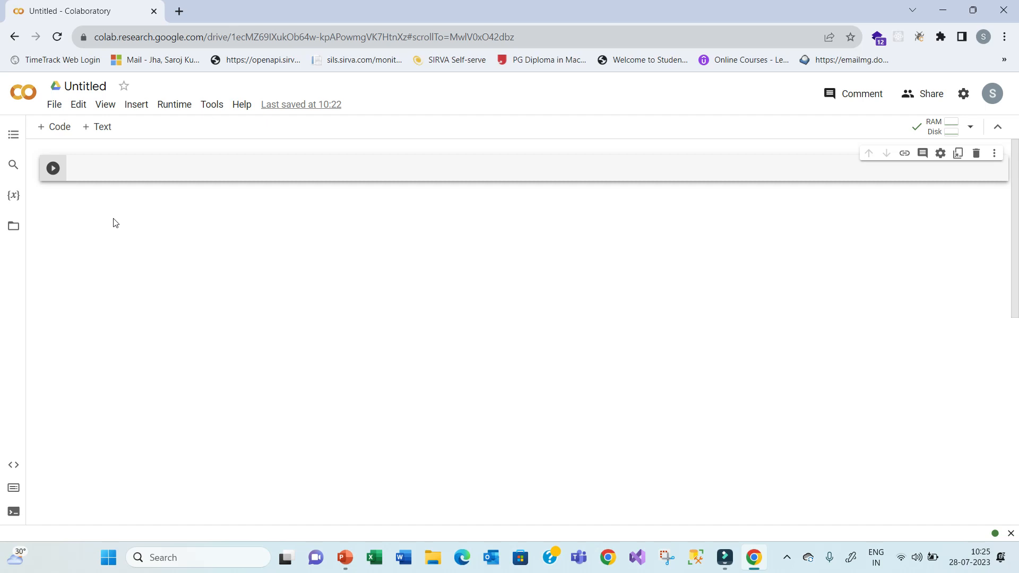
mouse_move(156, 144)
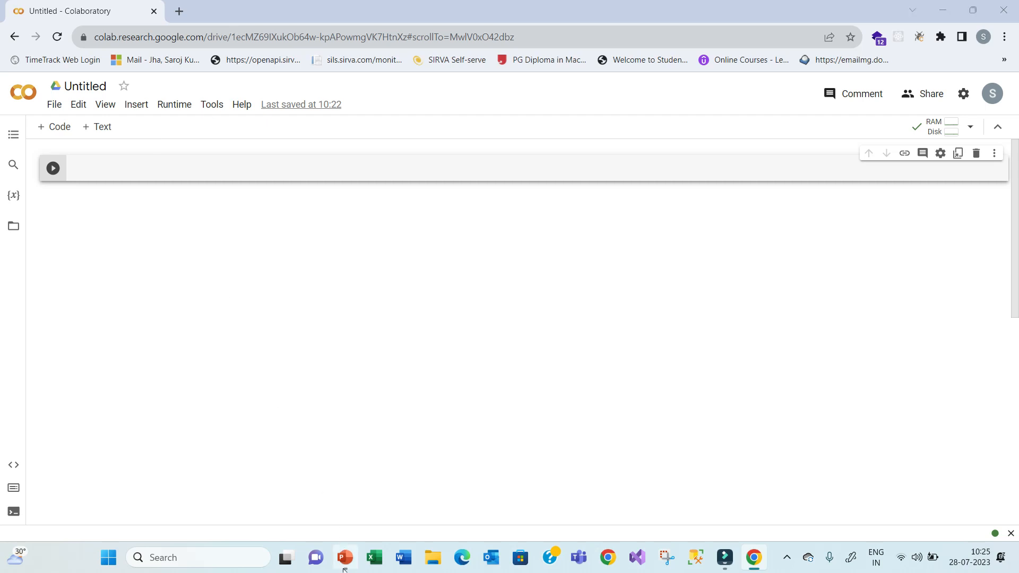
left_click(344, 557)
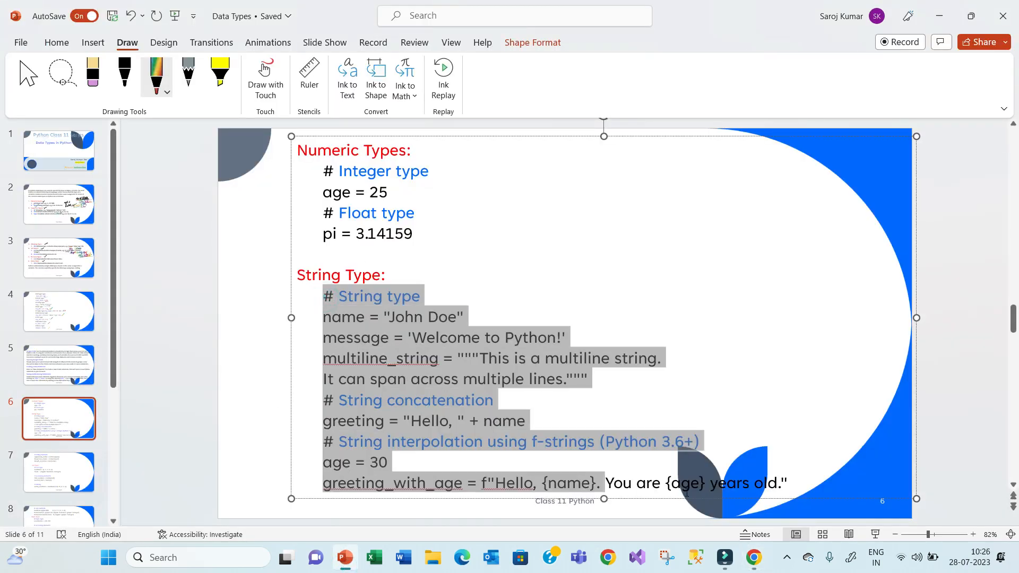
- Copy slide 6's string type code and launch Notepad as a scratch file
right_click(500, 410)
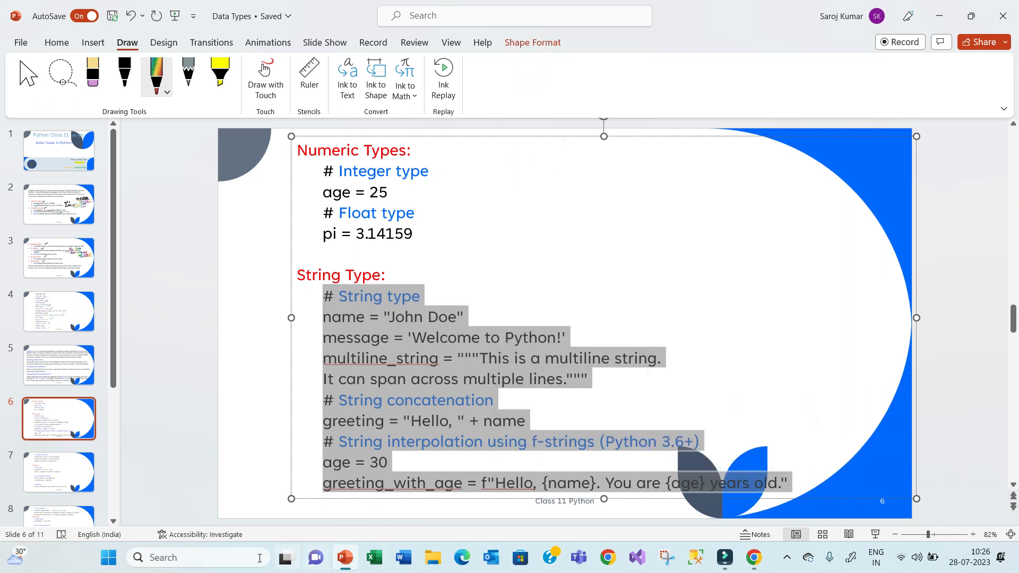
left_click(137, 557)
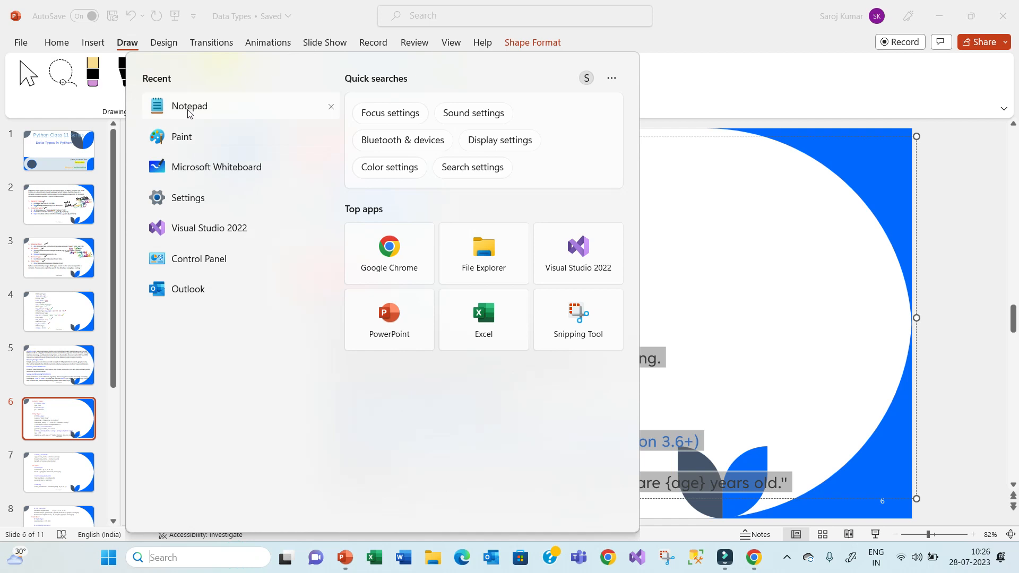
left_click(189, 105)
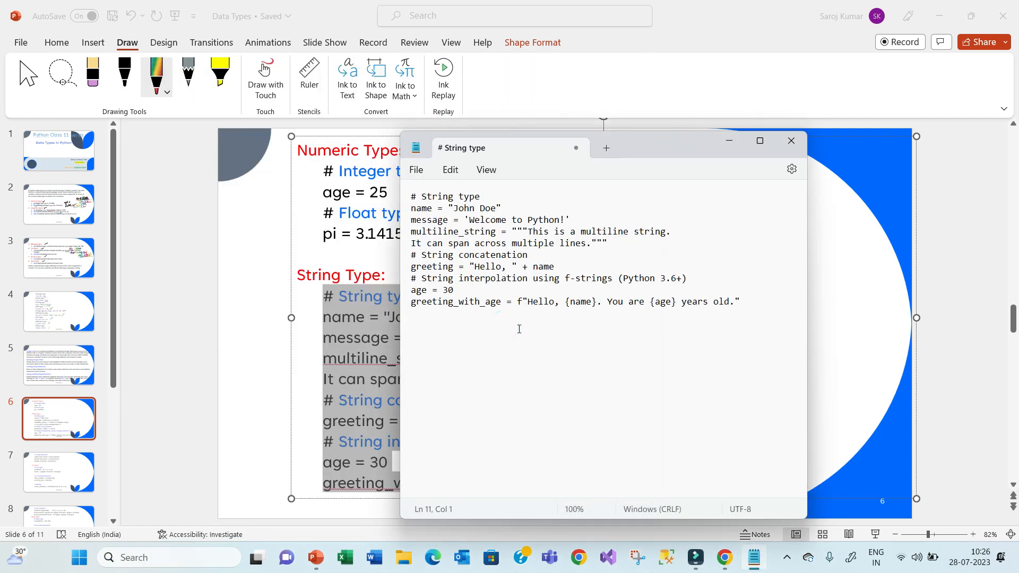
left_click(791, 140)
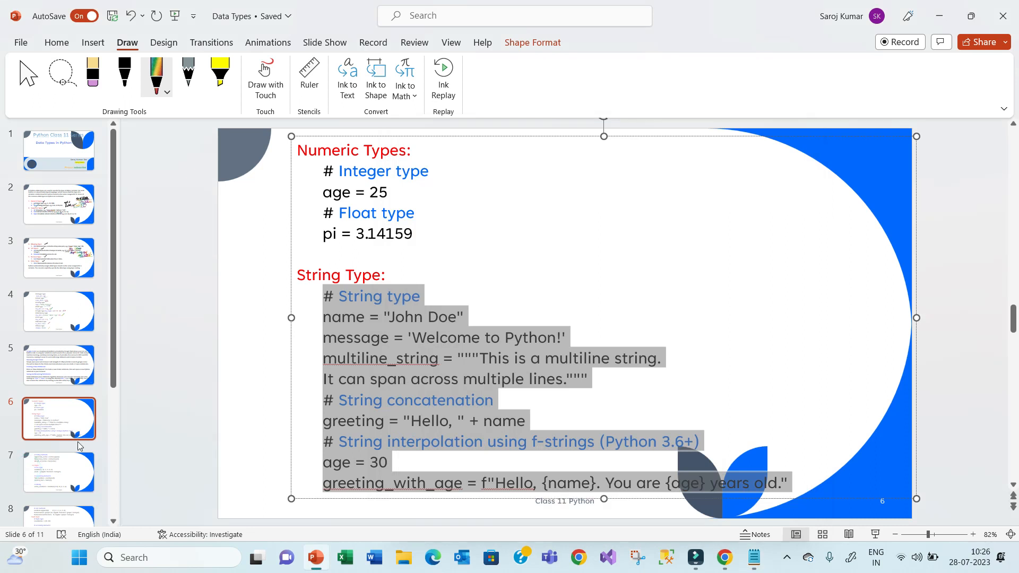
- Paste slide 6's numeric and string code into Notepad, then move on to slide 7
left_click(59, 471)
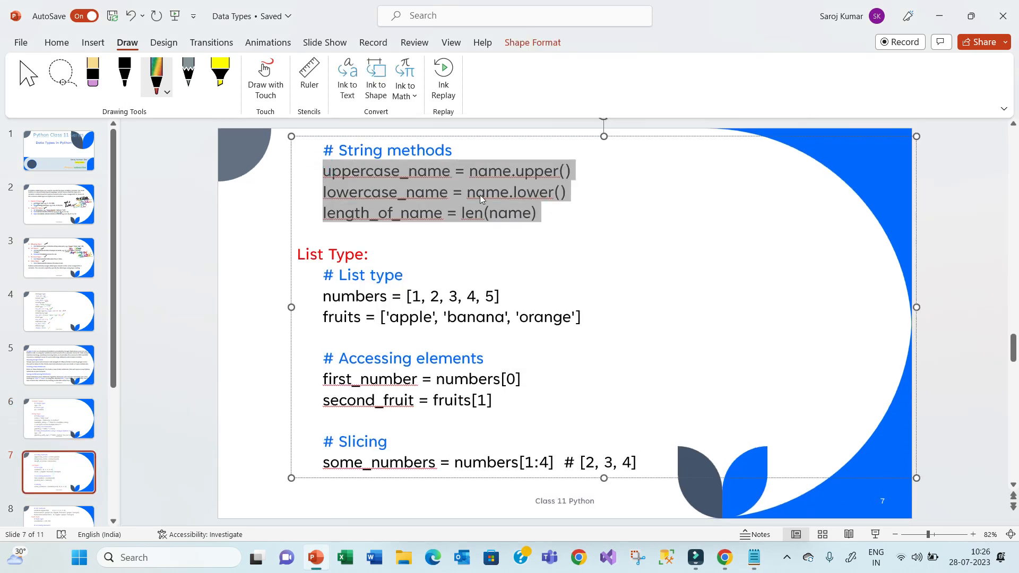
left_click(58, 418)
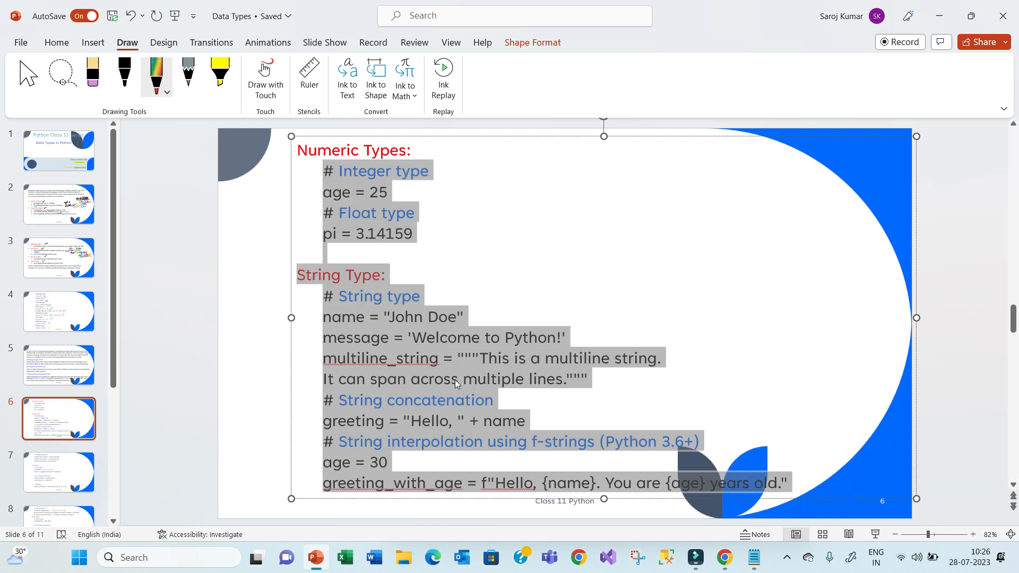
left_click(495, 204)
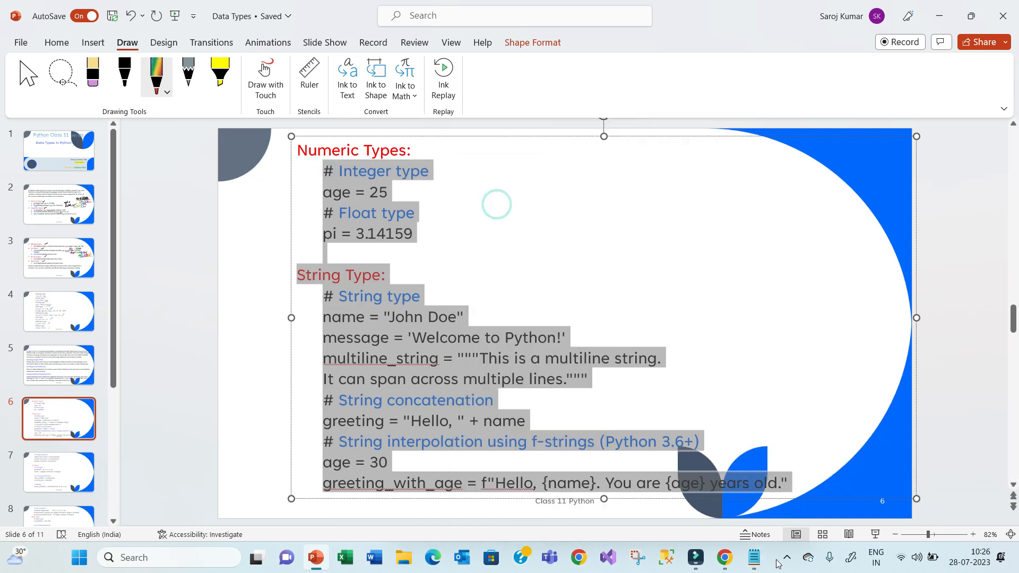
left_click(753, 557)
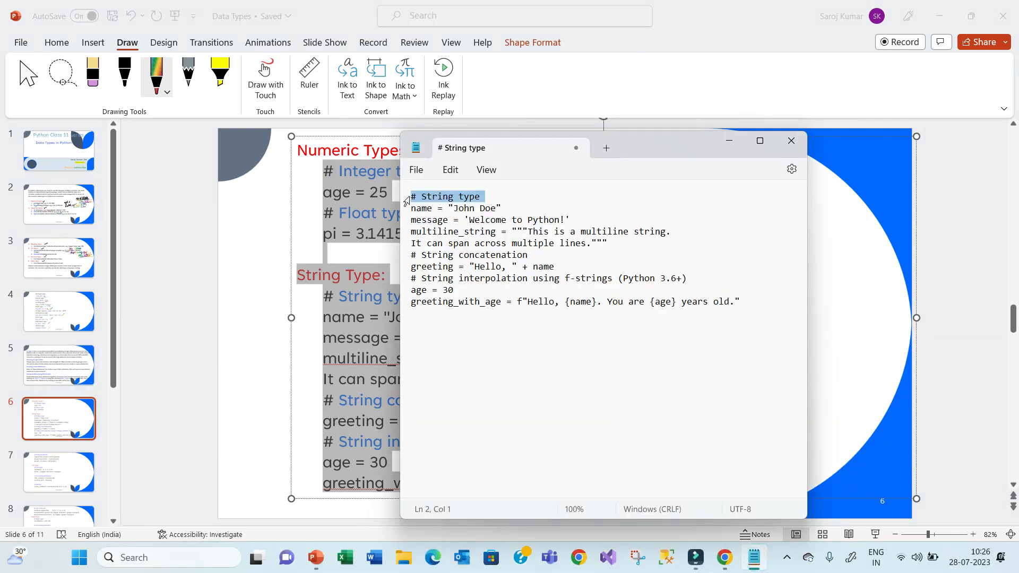
right_click(539, 260)
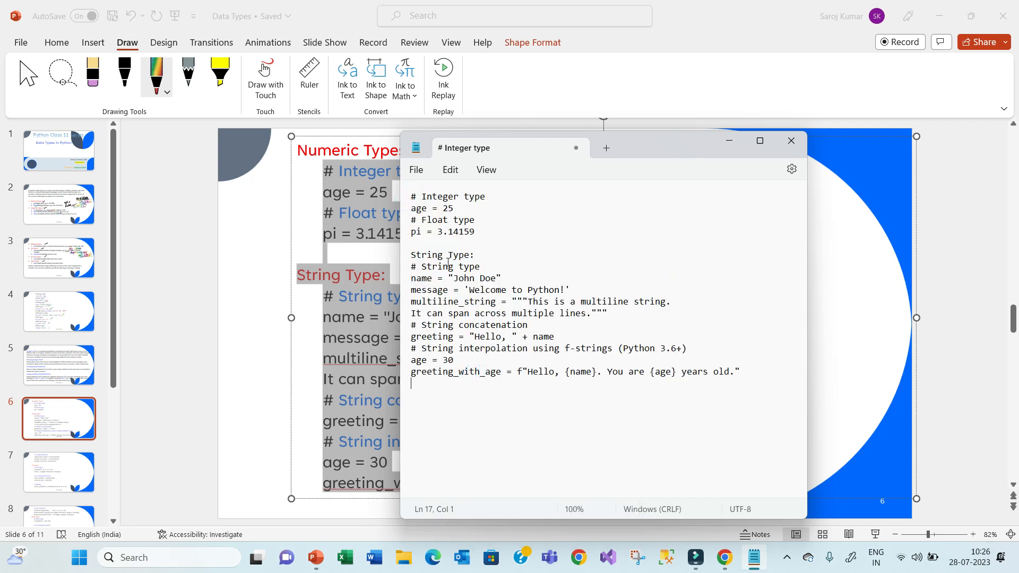
mouse_move(404, 261)
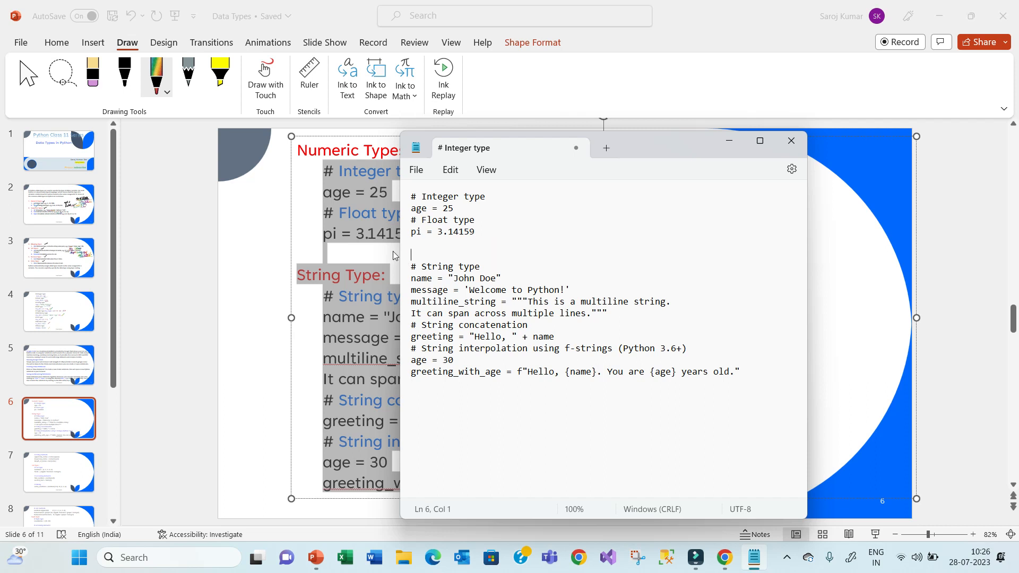
mouse_move(56, 490)
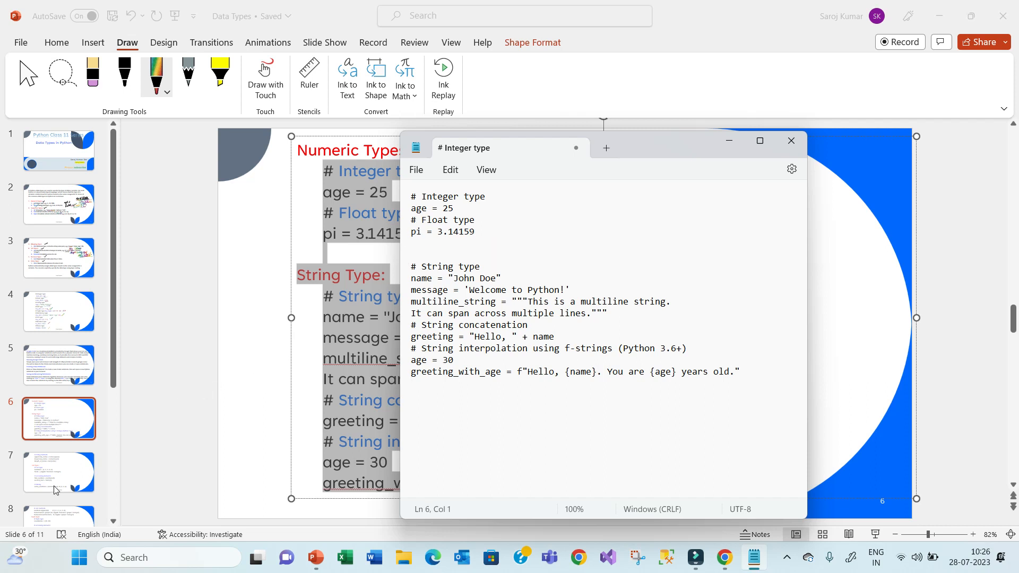
left_click(790, 140)
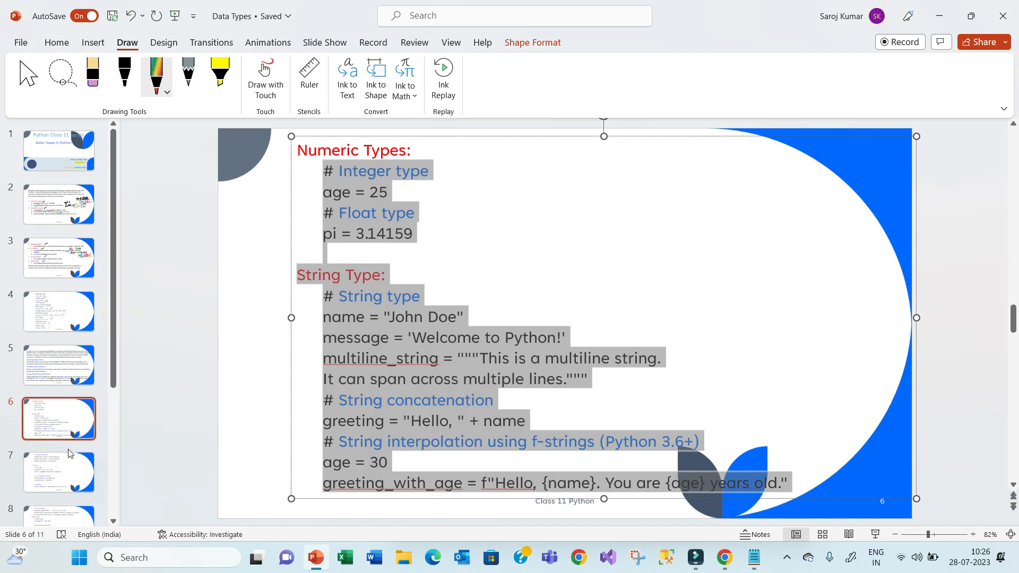
left_click(58, 471)
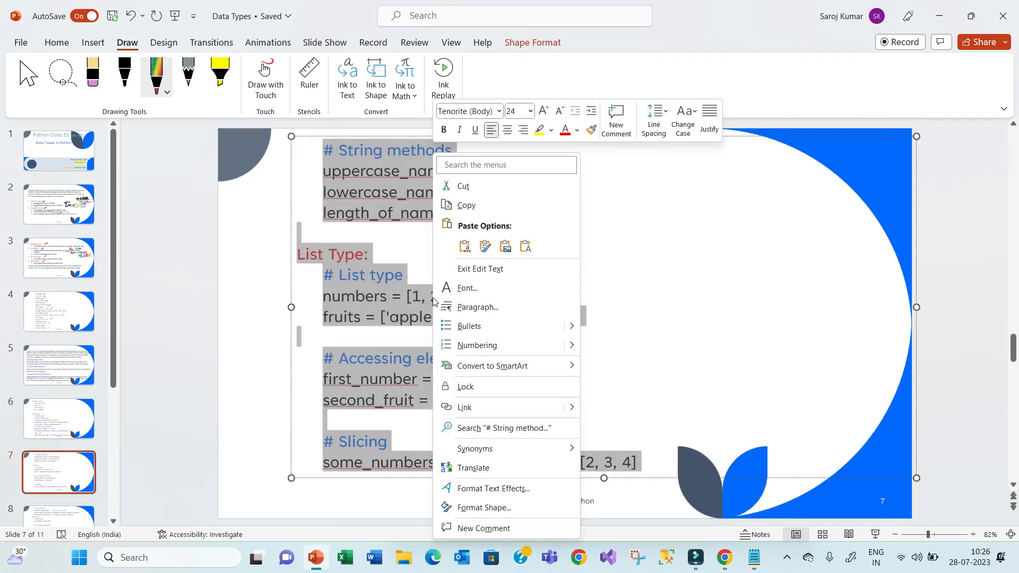
- Gather the list, tuple, dictionary and set code from slides 7–9 into Notepad
left_click(723, 557)
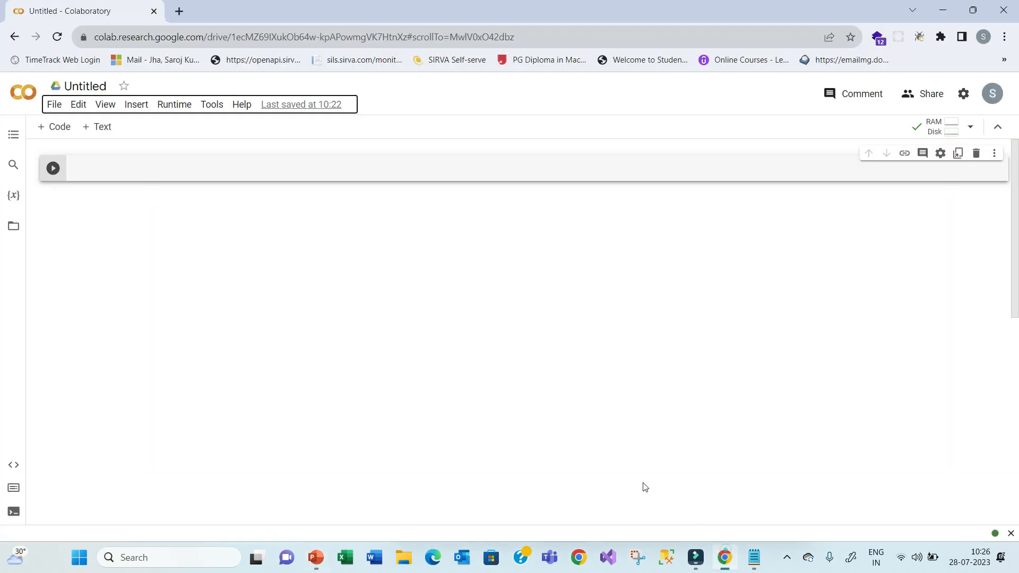
mouse_move(760, 567)
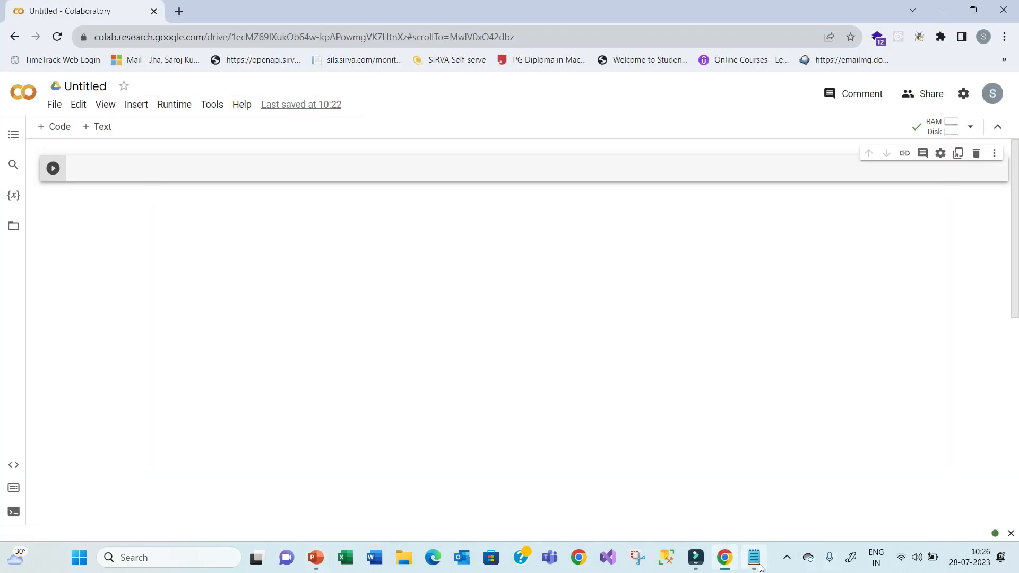
left_click(754, 557)
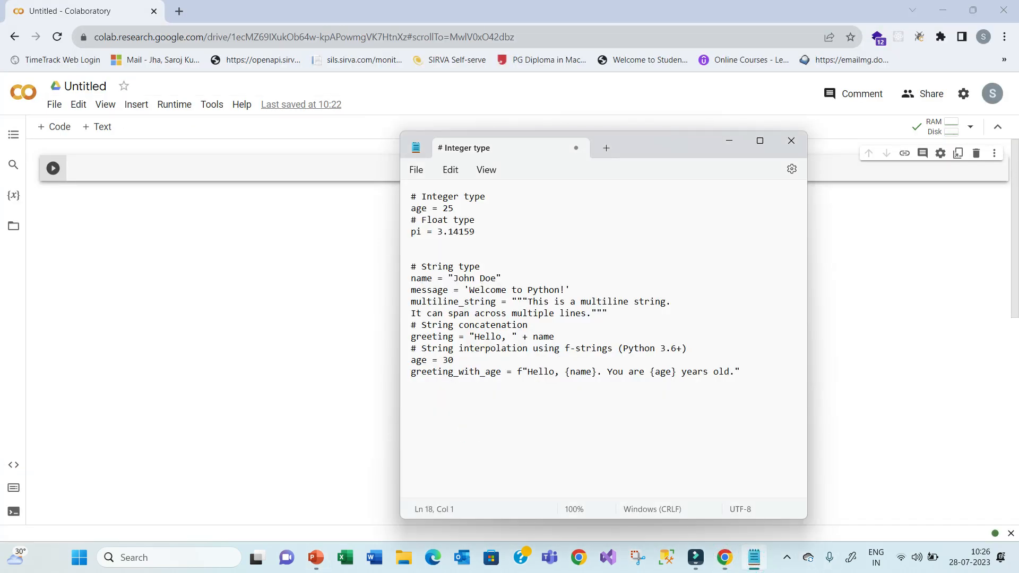
scroll("down", 3)
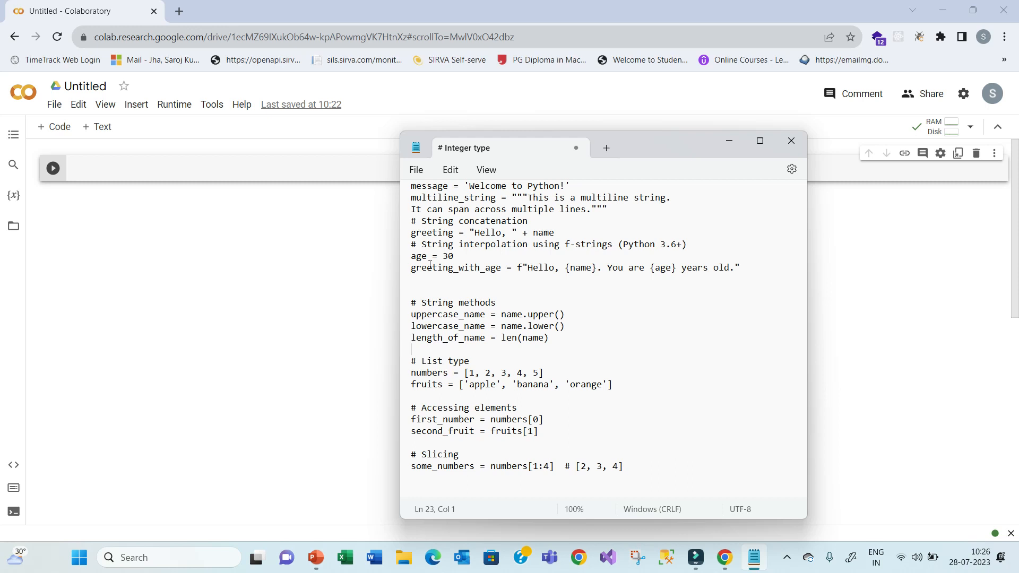
left_click(315, 557)
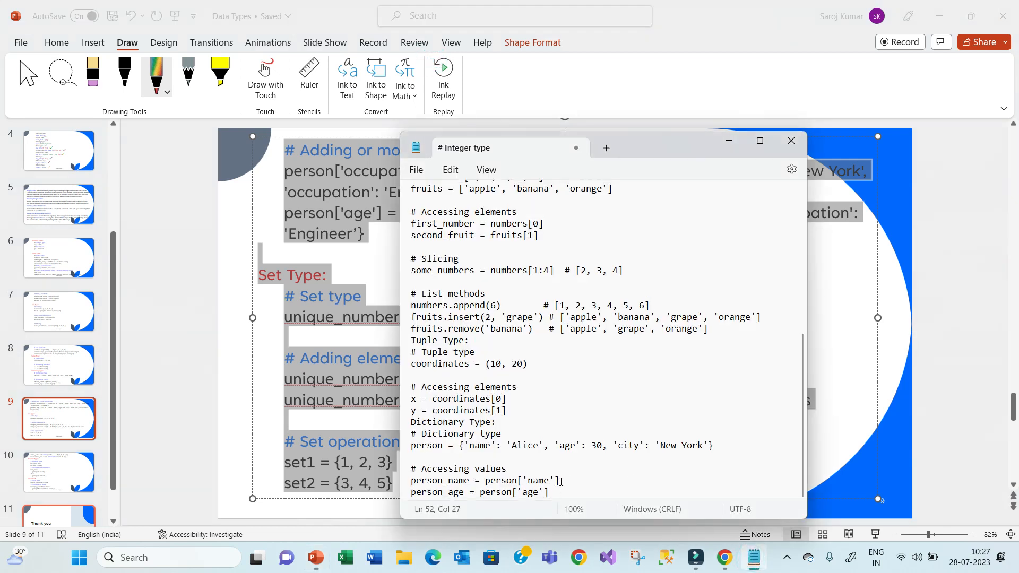
scroll("down", 3)
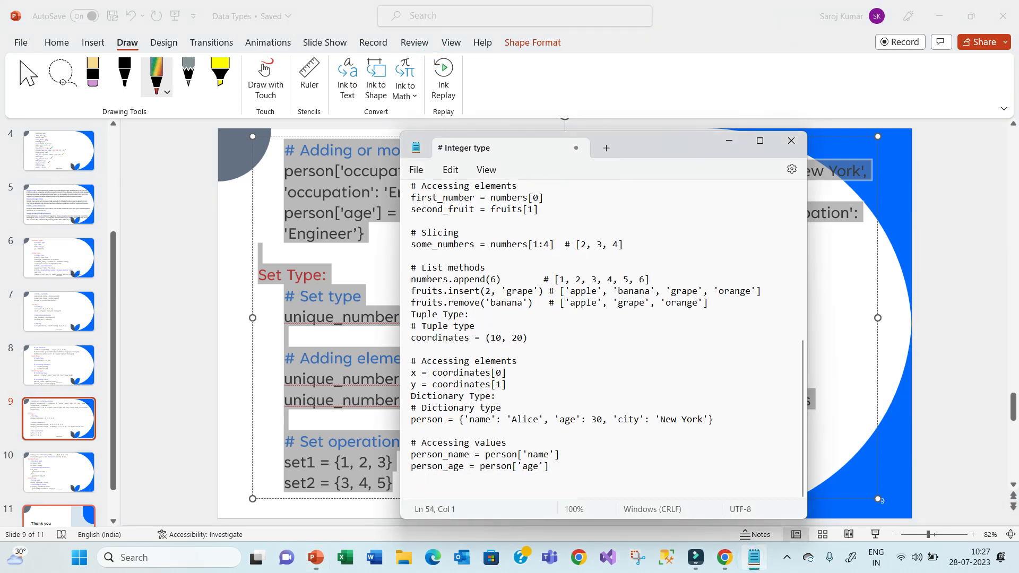
scroll("down", 3)
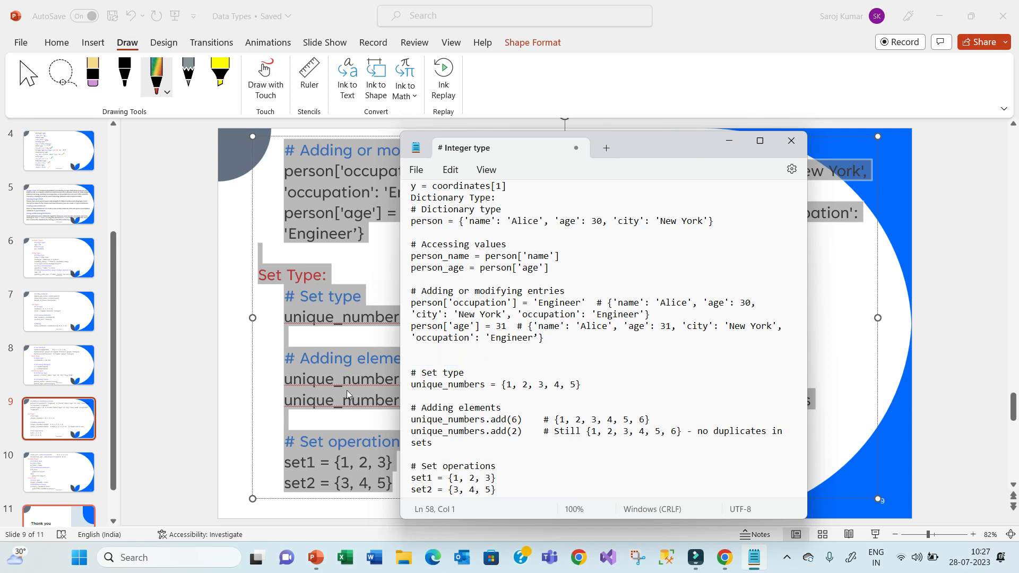
- Copy the Boolean and None type code from slide 10
left_click(790, 140)
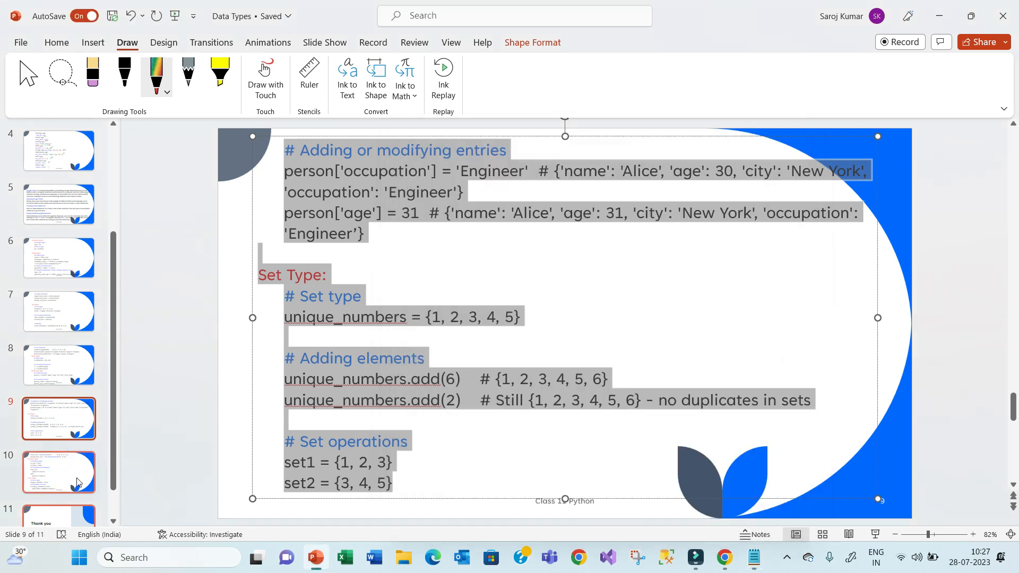
left_click(58, 472)
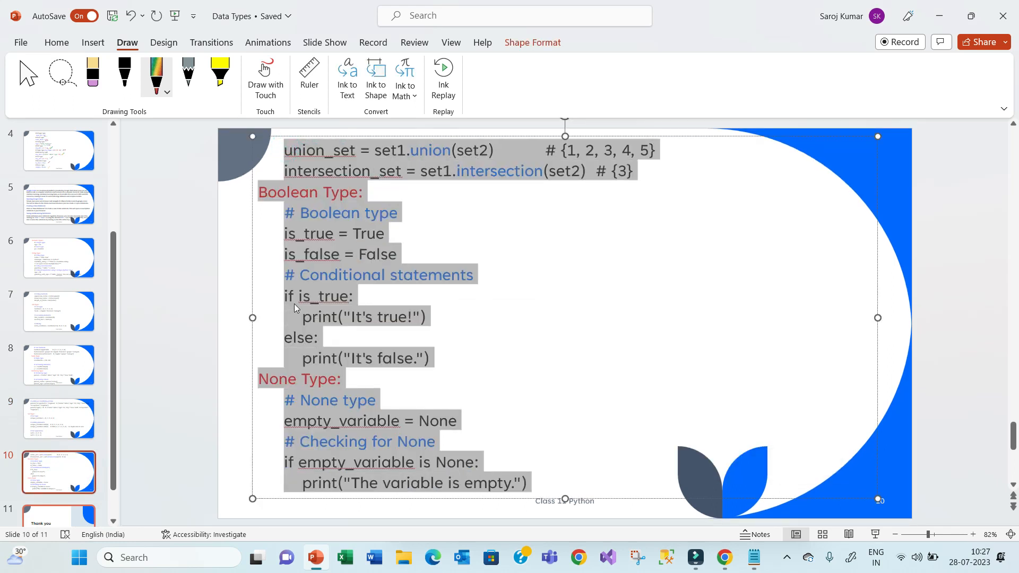
right_click(332, 266)
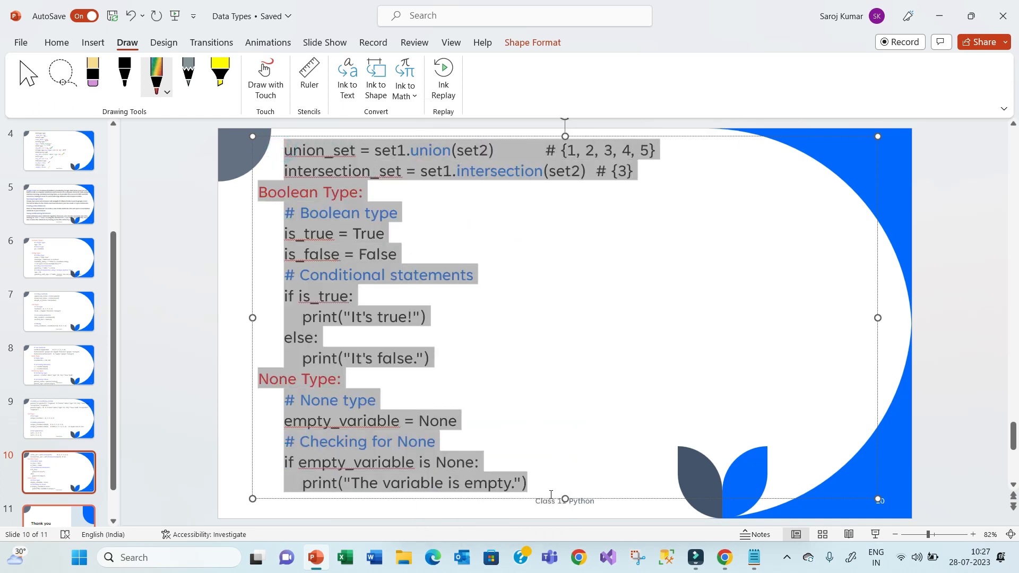
right_click(430, 150)
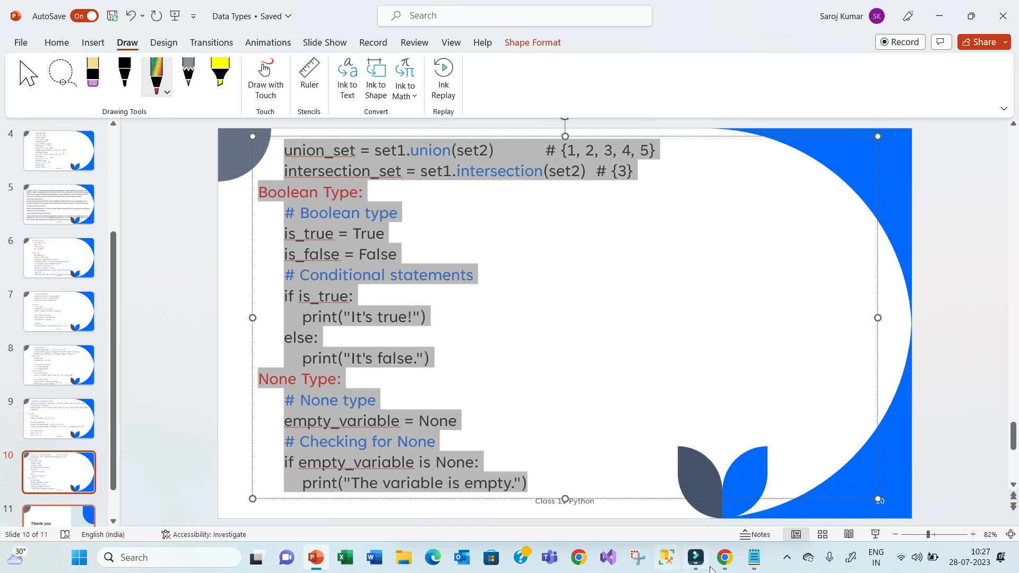
- Paste the set, Boolean and None code at the end of the Notepad notes and return to Colab
left_click(722, 557)
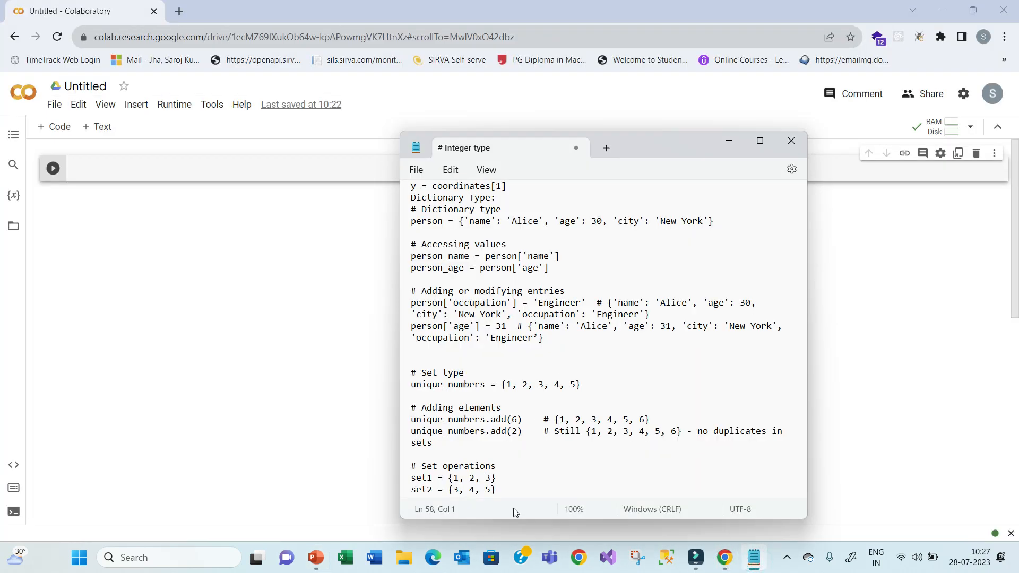
scroll("down", 3)
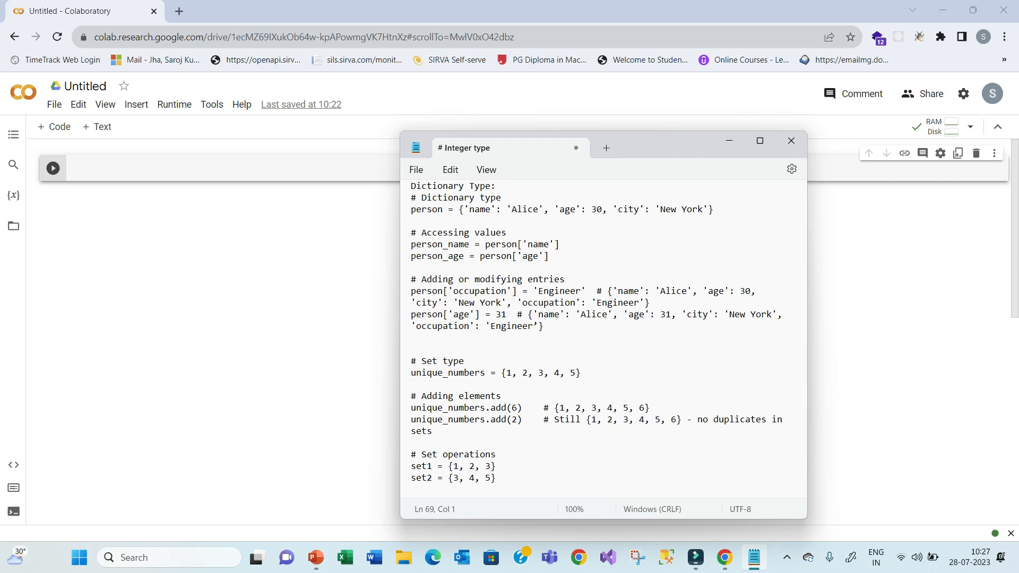
scroll("down", 3)
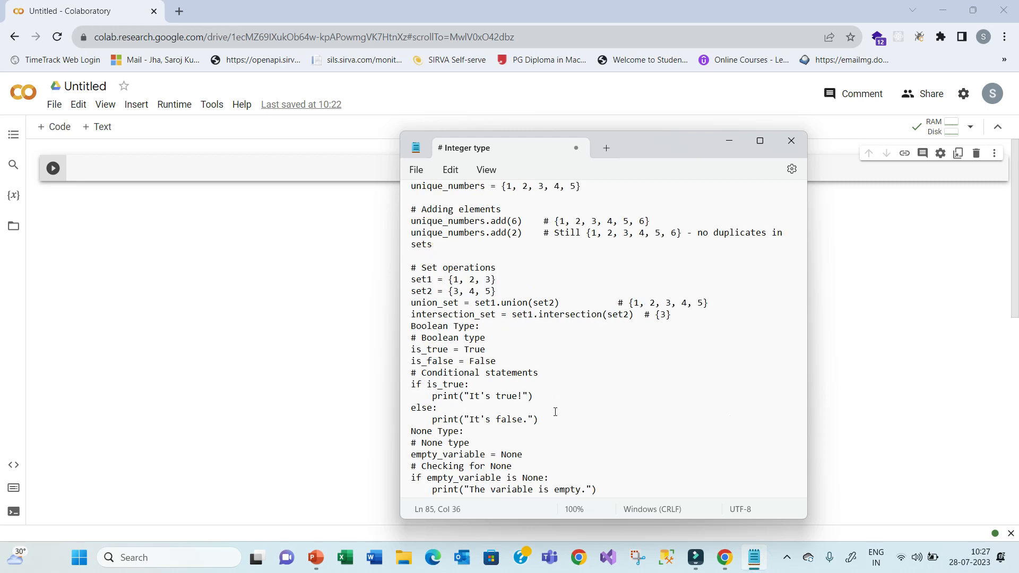
left_click(596, 489)
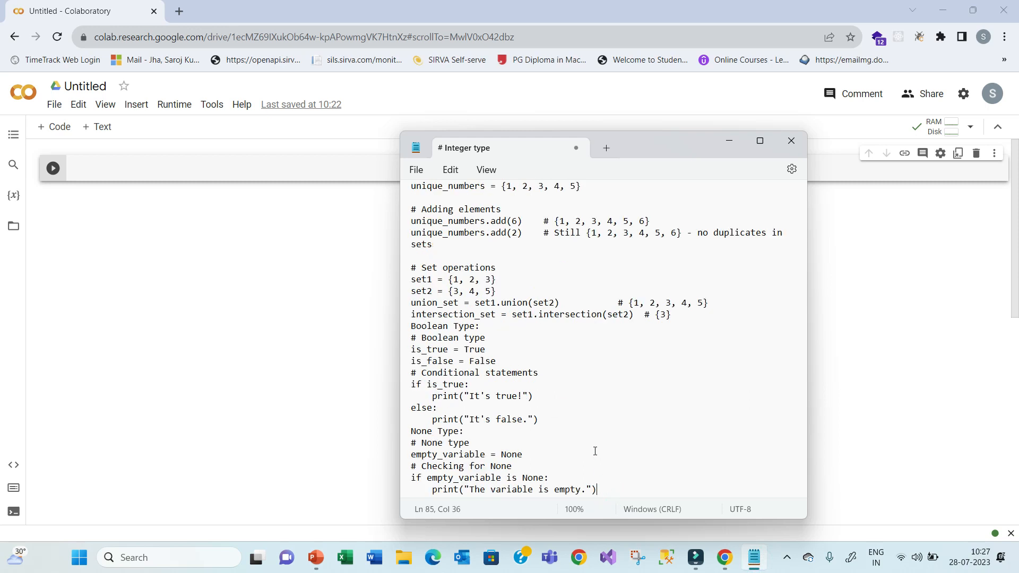
scroll("up", 3)
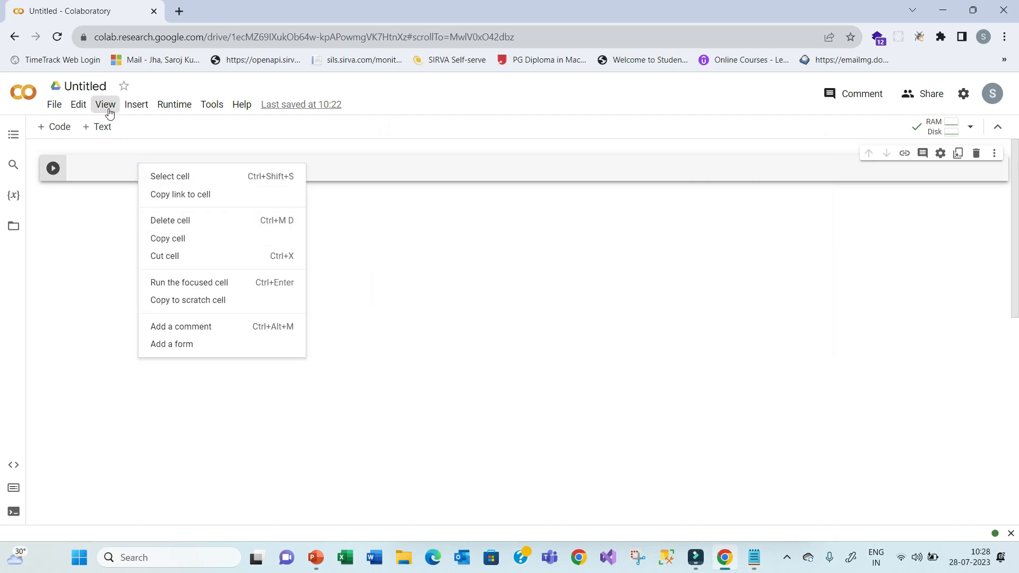
left_click(164, 256)
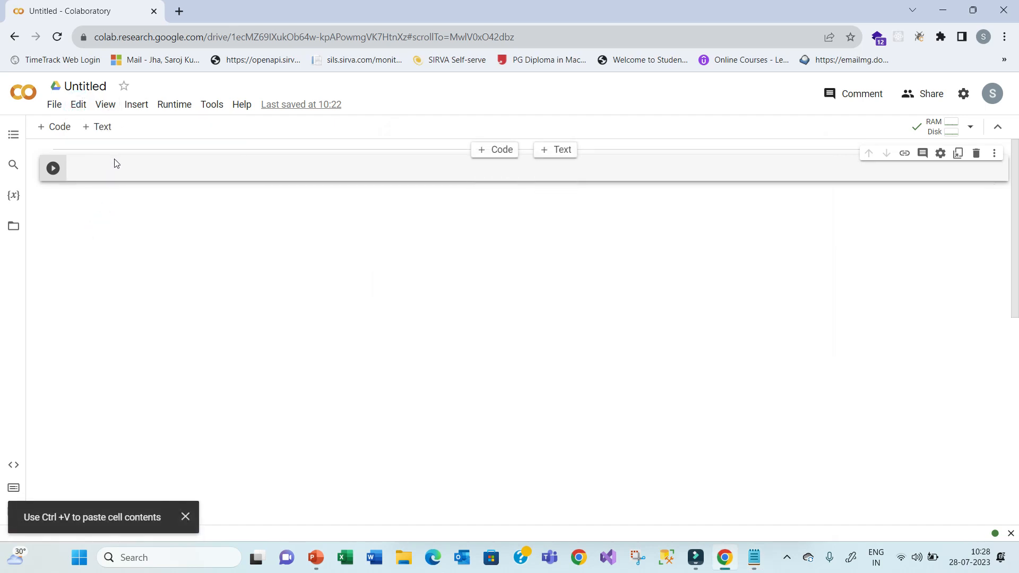
- Add and run a code cell with the Integer/Float type code defining age and pi
left_click(54, 126)
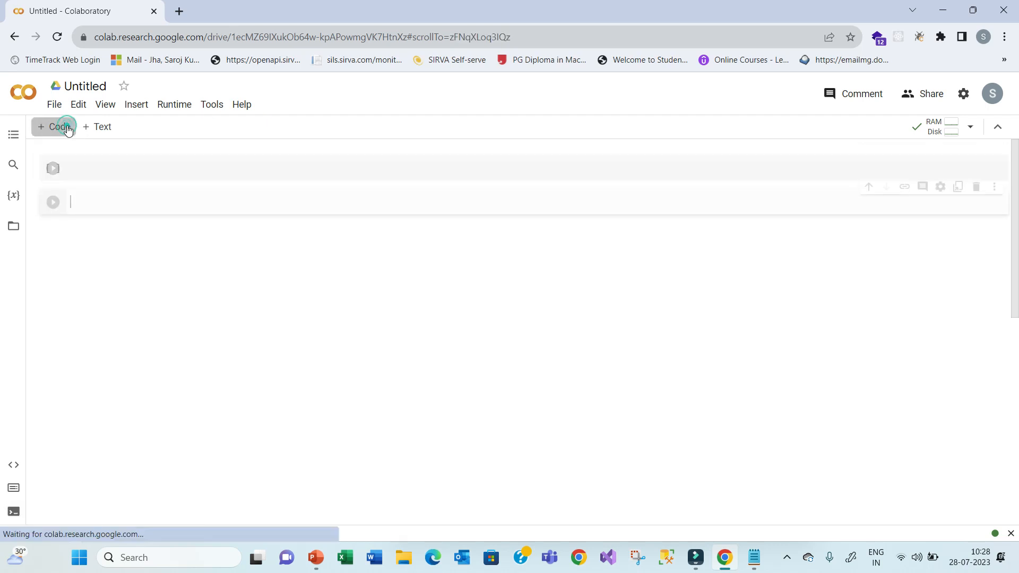
type("# Integer type")
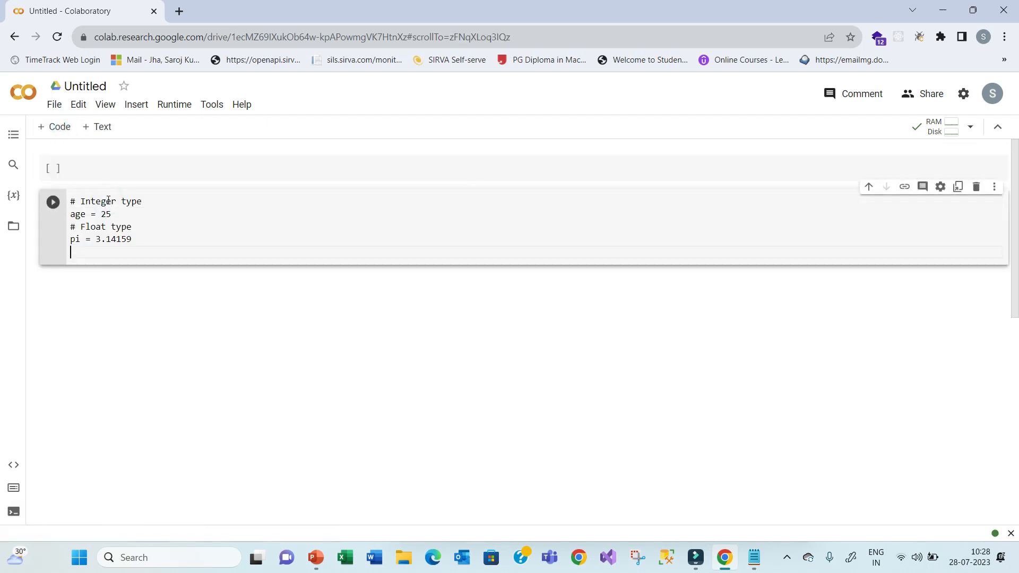
mouse_move(172, 226)
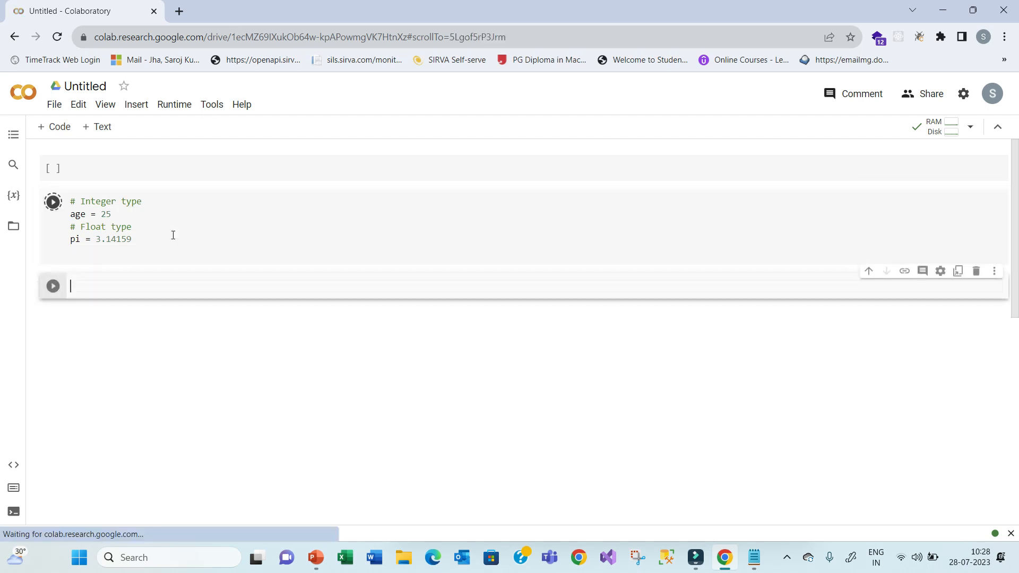
left_click(53, 201)
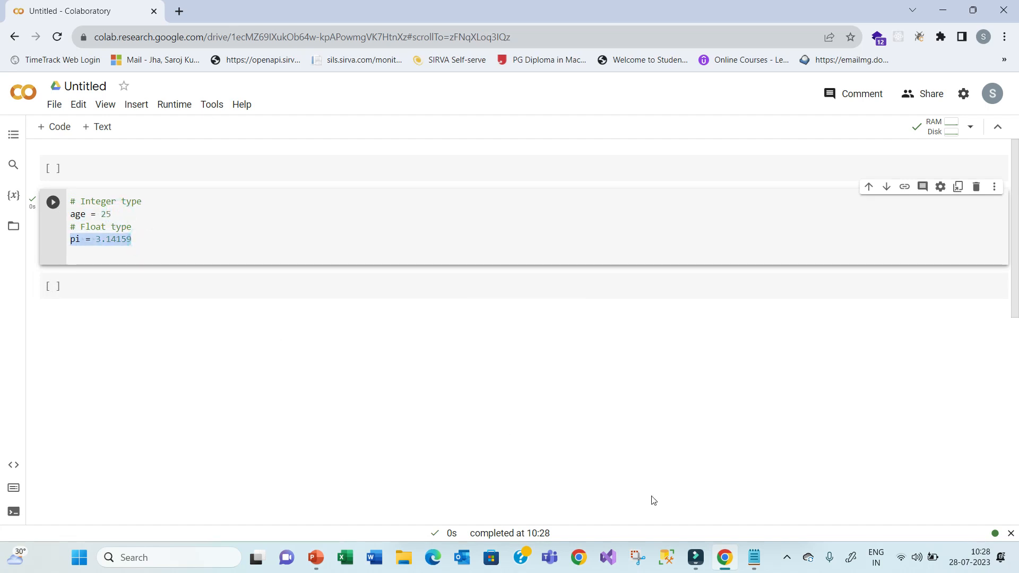
left_click(753, 557)
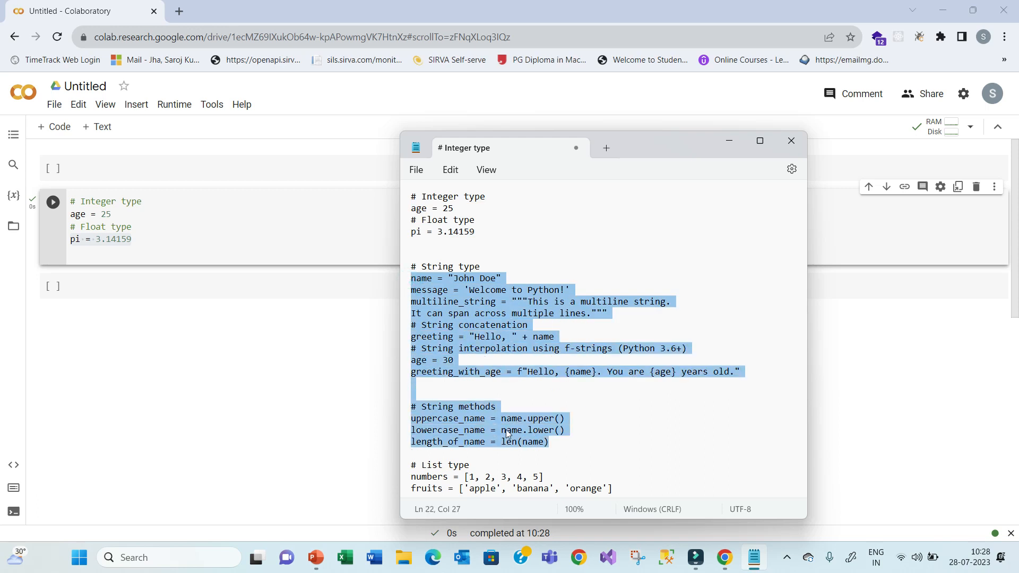
- Paste the String type block from the notes into a new cell and run it
left_click(103, 289)
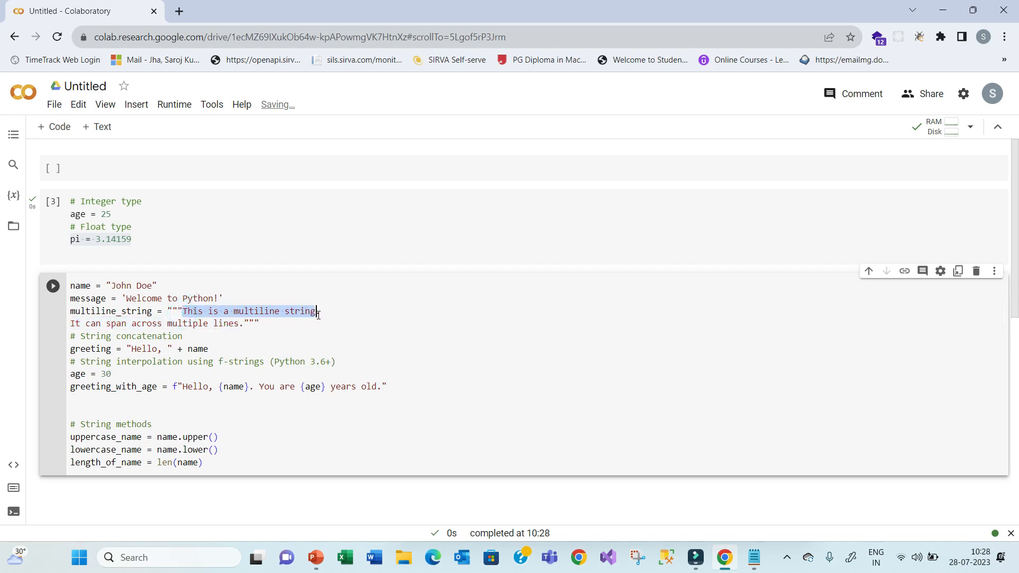
left_click(318, 311)
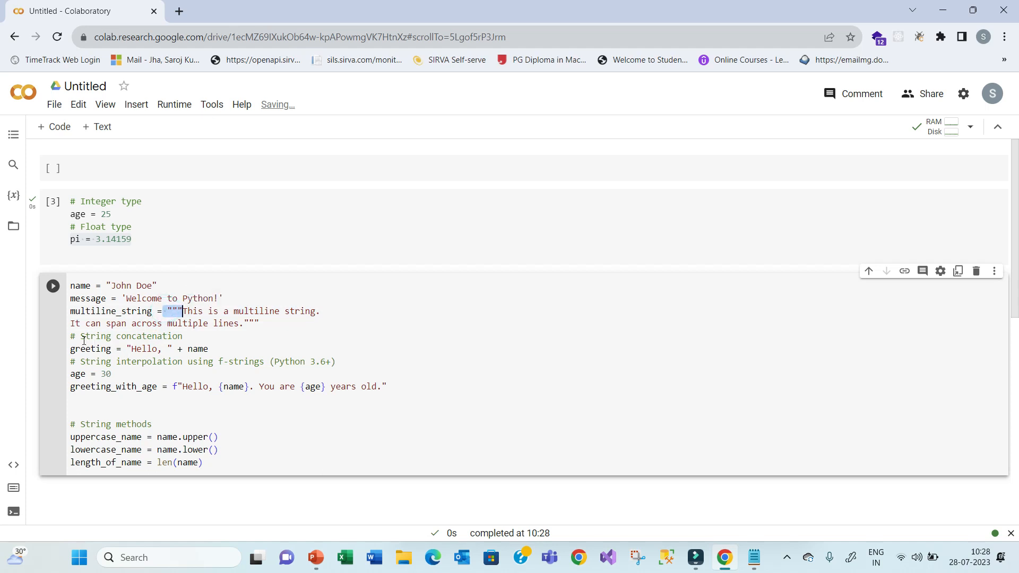
left_click(152, 349)
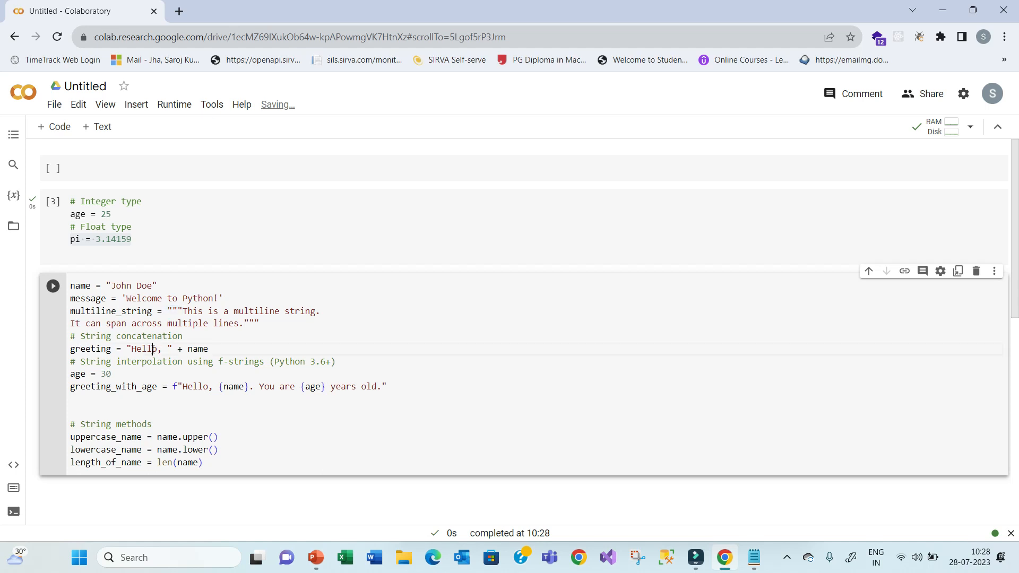
left_click(99, 286)
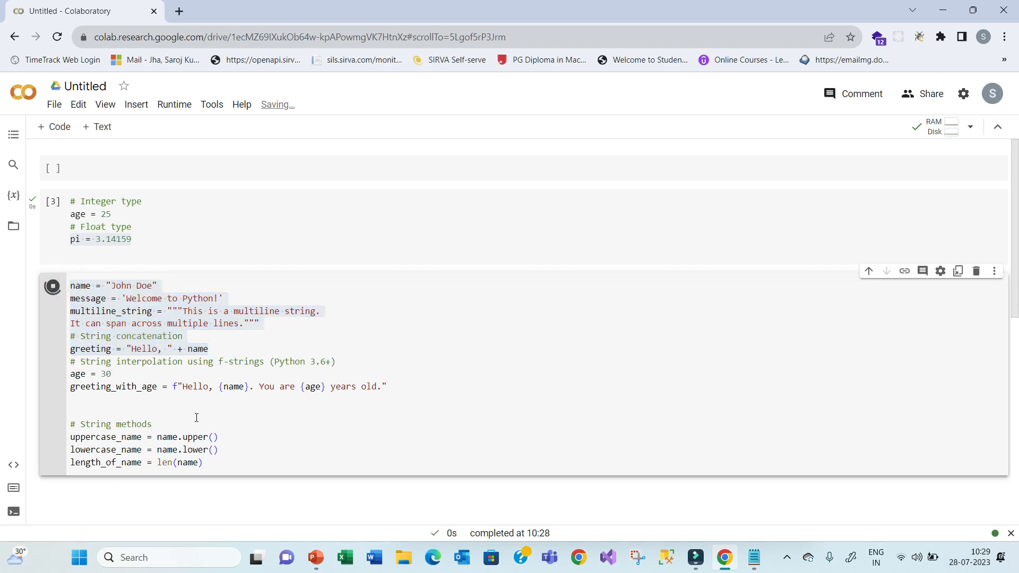
left_click(52, 286)
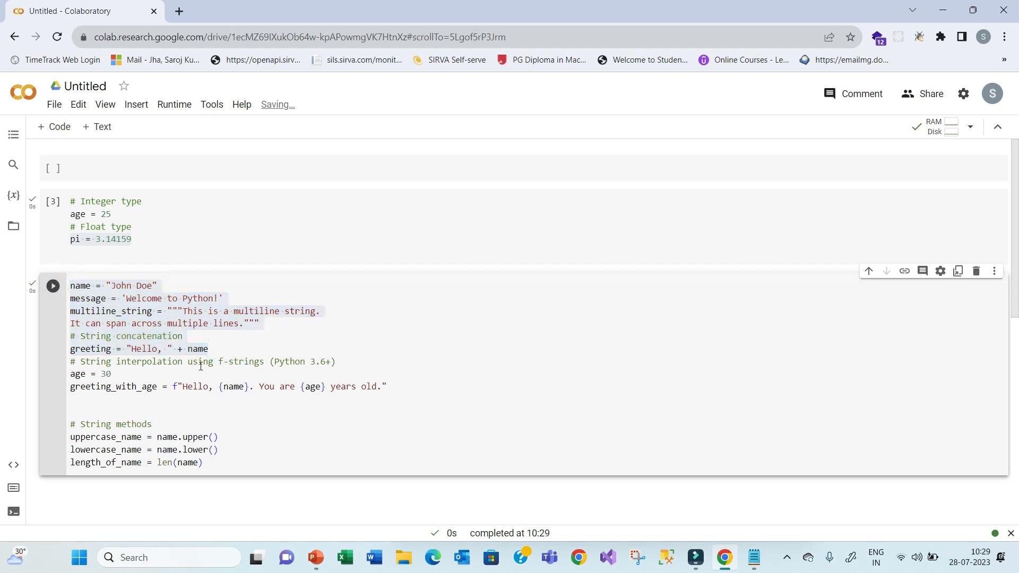
- Review the run string cell with concatenation, f-strings and string methods
scroll("up", 3)
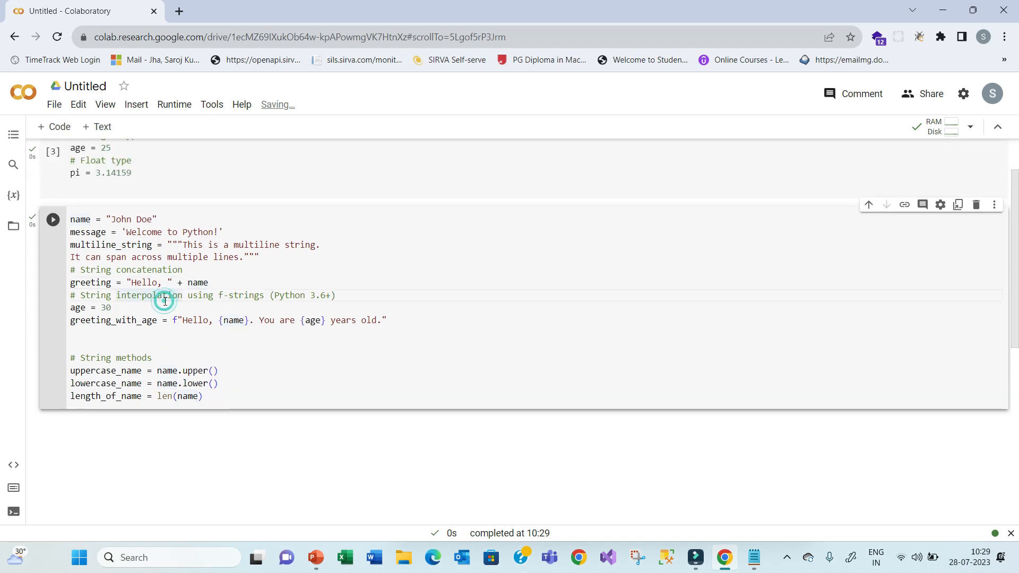
left_click(187, 342)
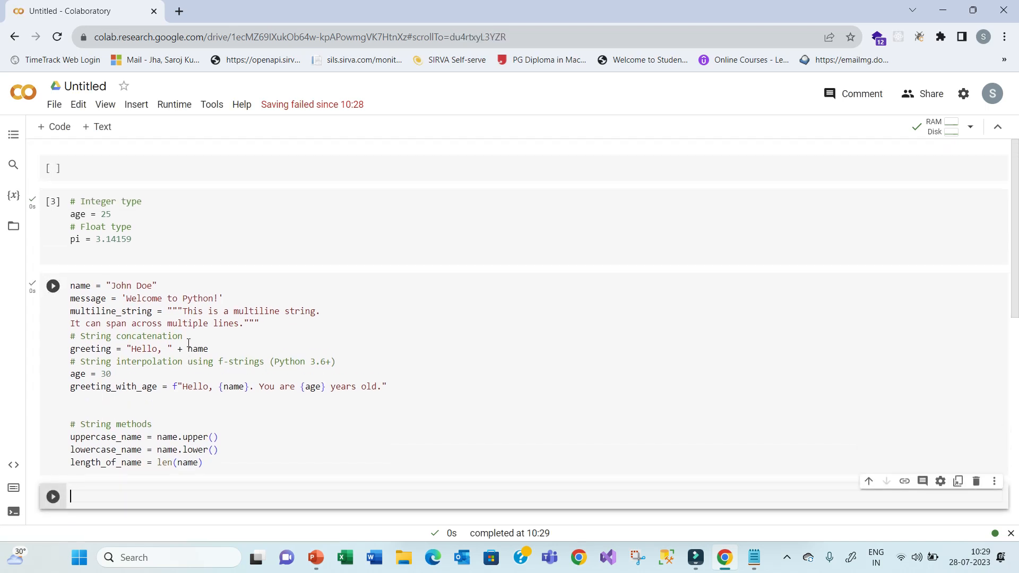
scroll("down", 3)
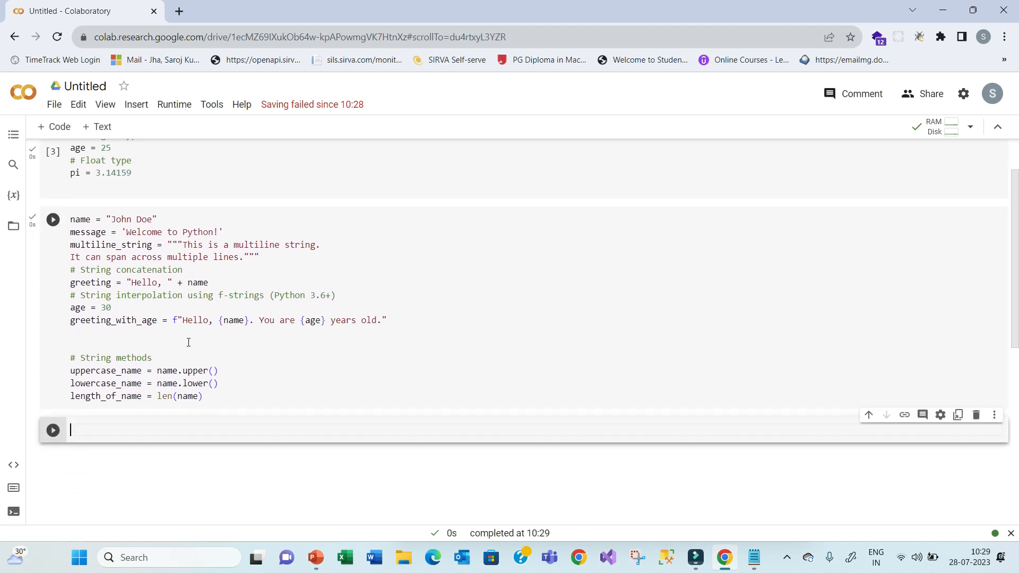
left_click(198, 320)
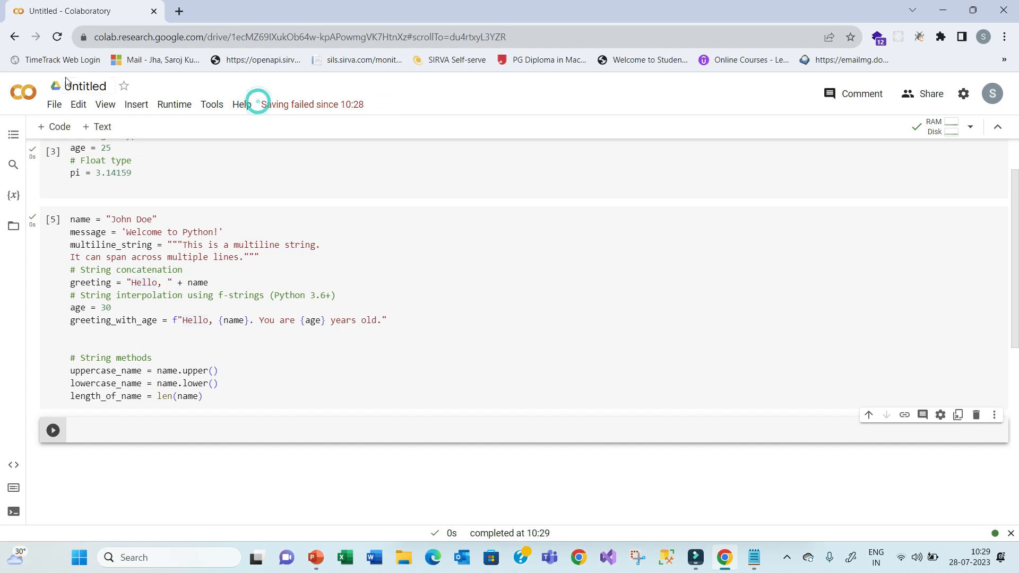
- Reload the notebook, paste the string examples starting name = "John Doe" and run the cell
left_click(56, 36)
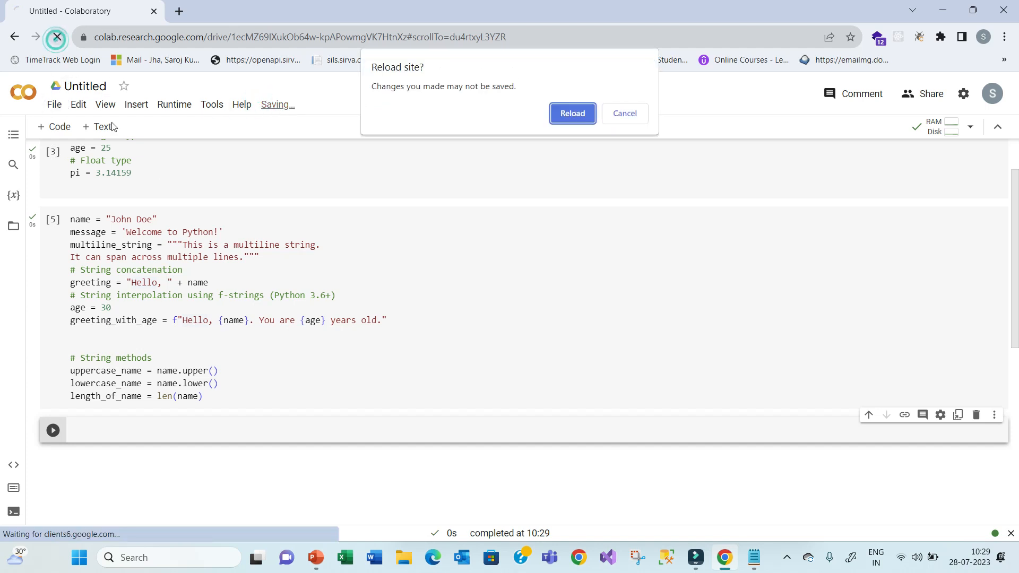
left_click(571, 114)
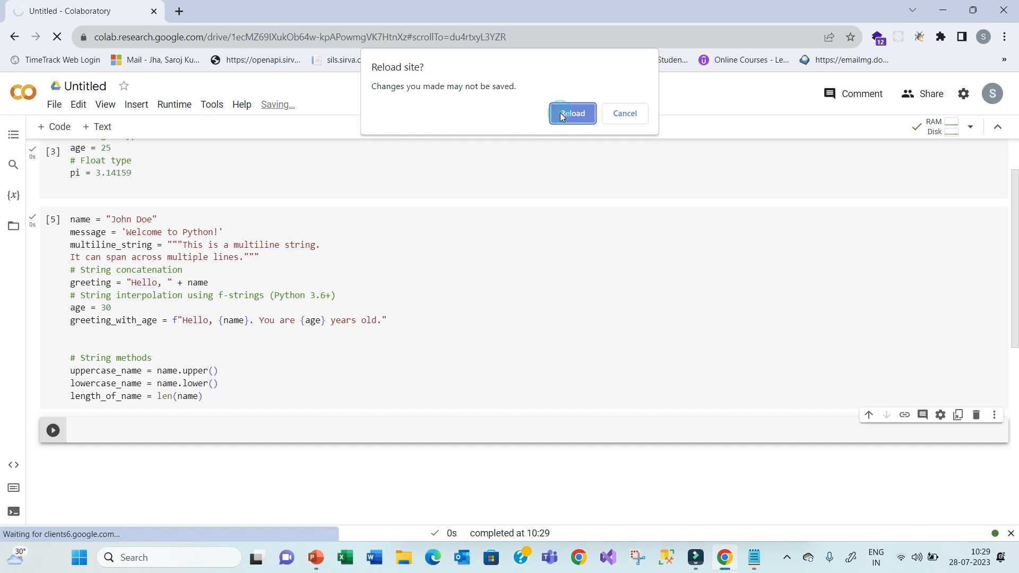
left_click(571, 113)
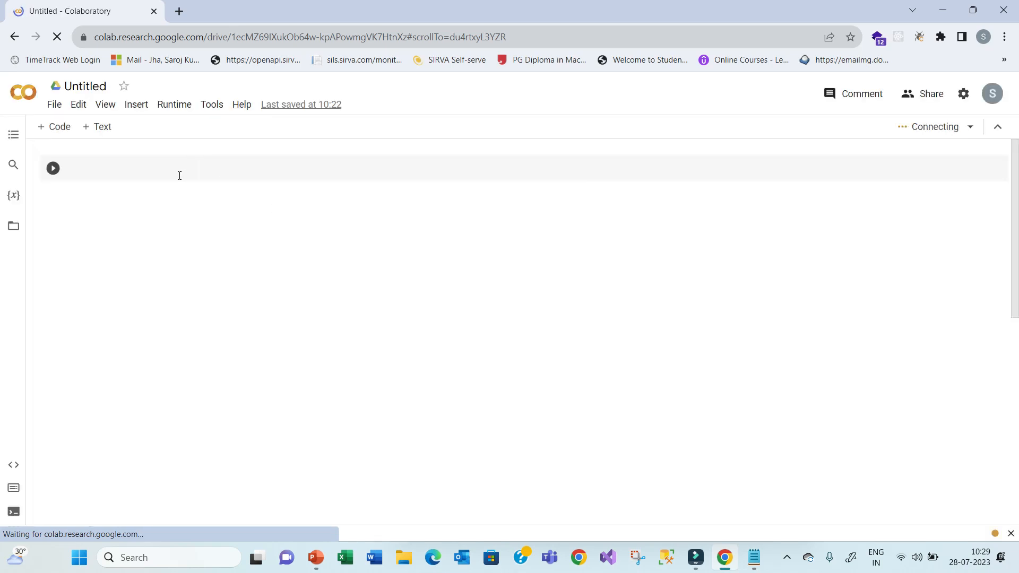
right_click(178, 175)
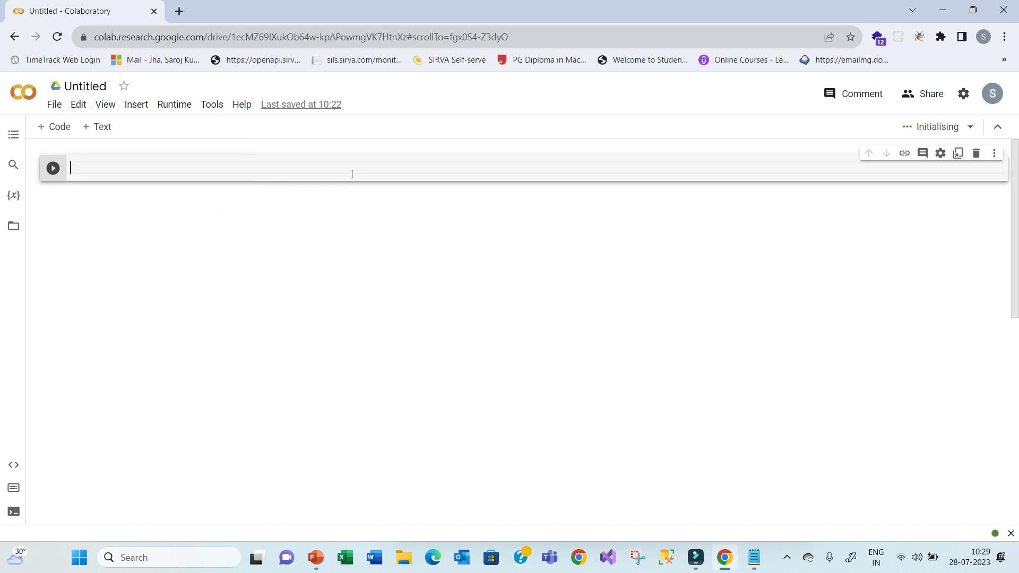
type("name = \"John Doe\"")
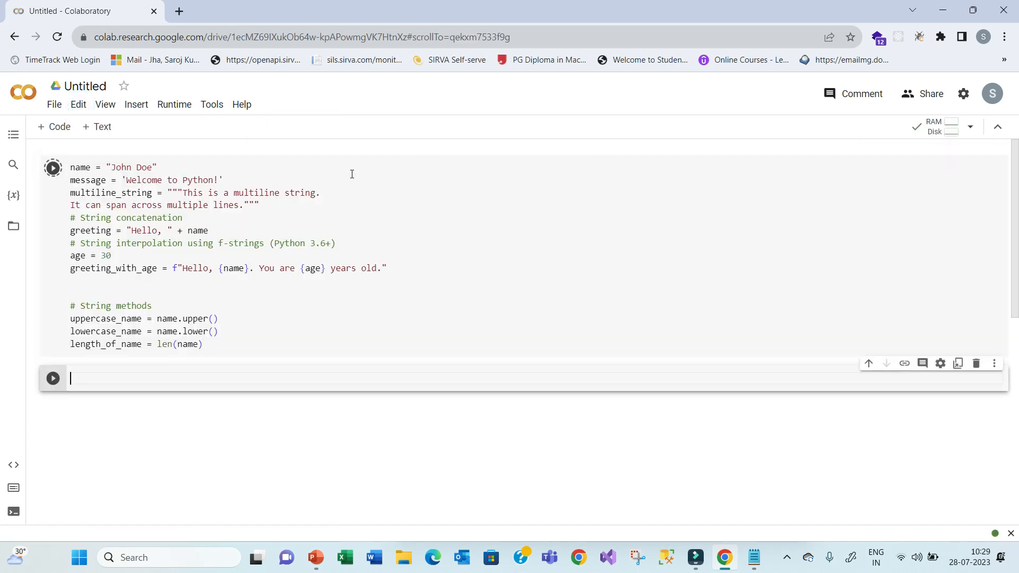
left_click(52, 167)
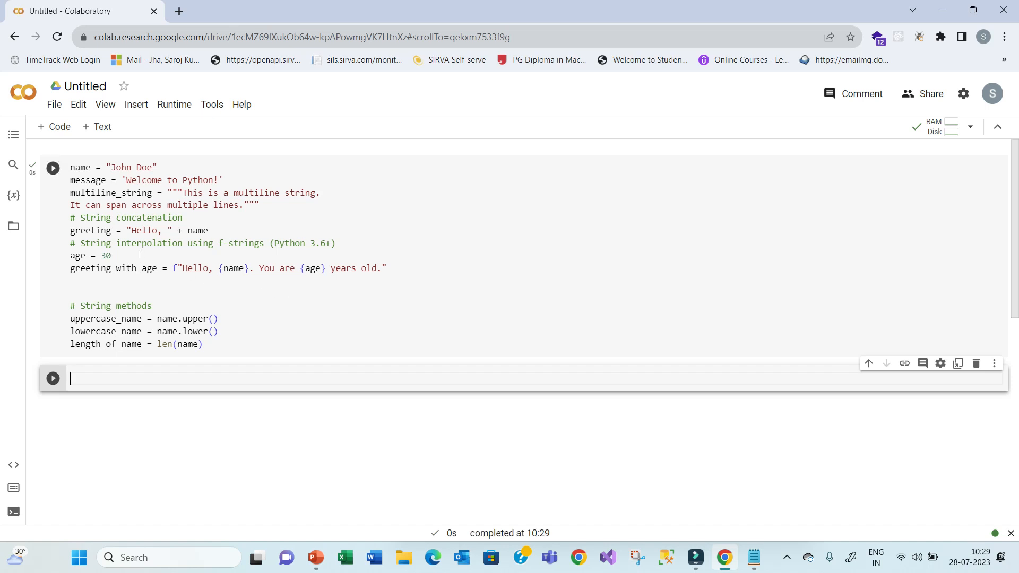
mouse_move(135, 331)
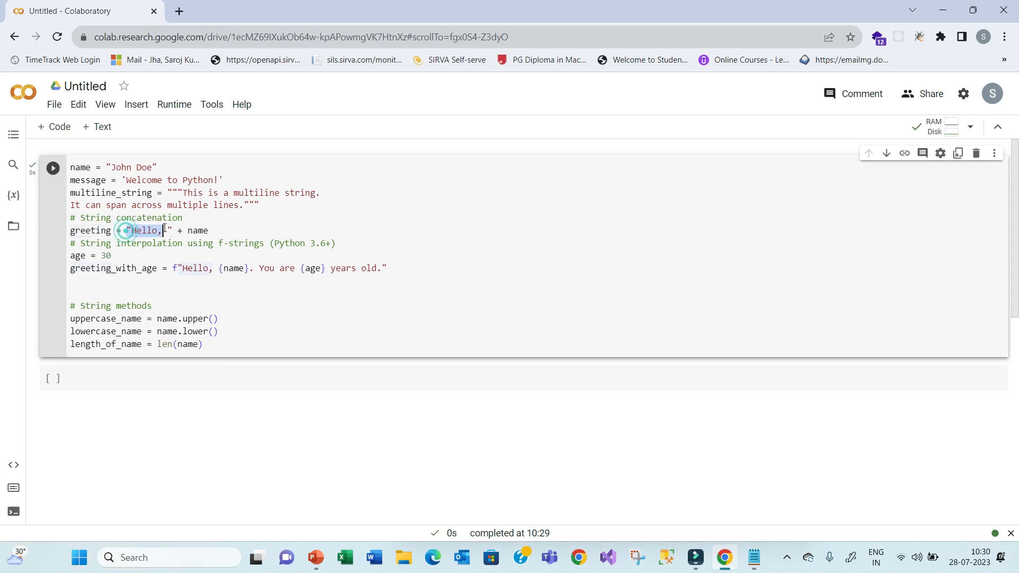
- Add and run a cell with print(greeting) outputting Hello, John Doe
left_click(120, 378)
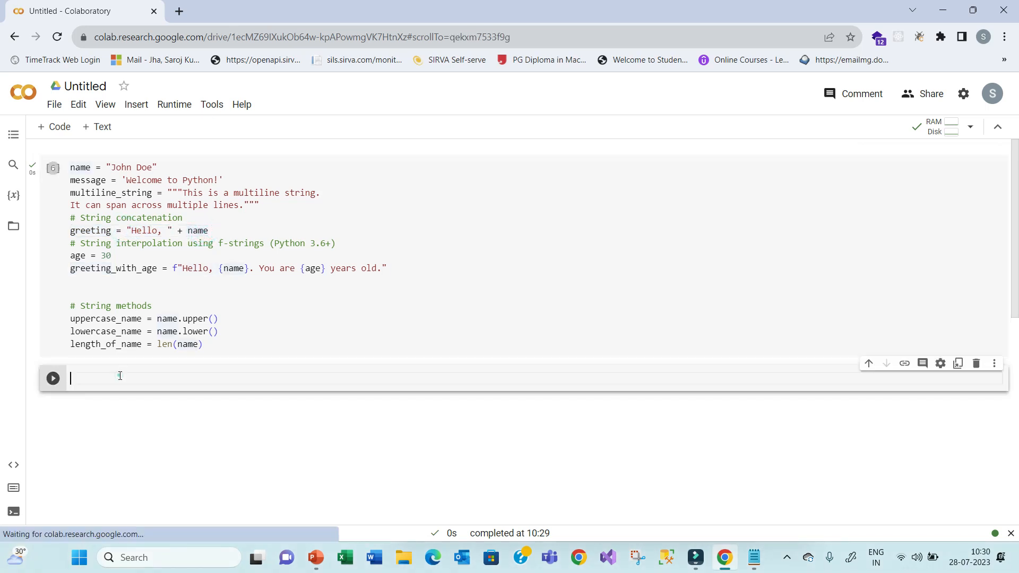
type("print")
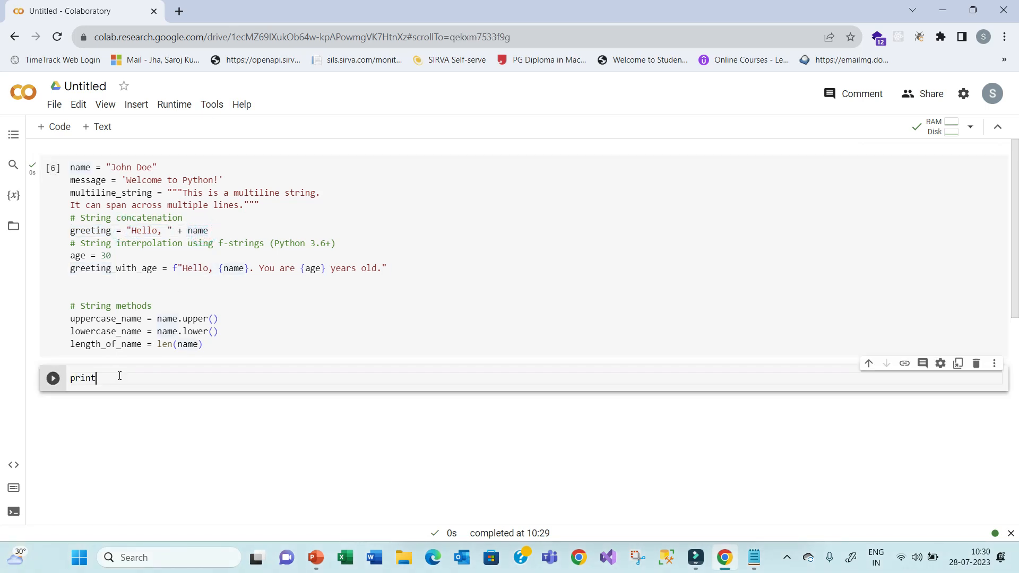
type("()")
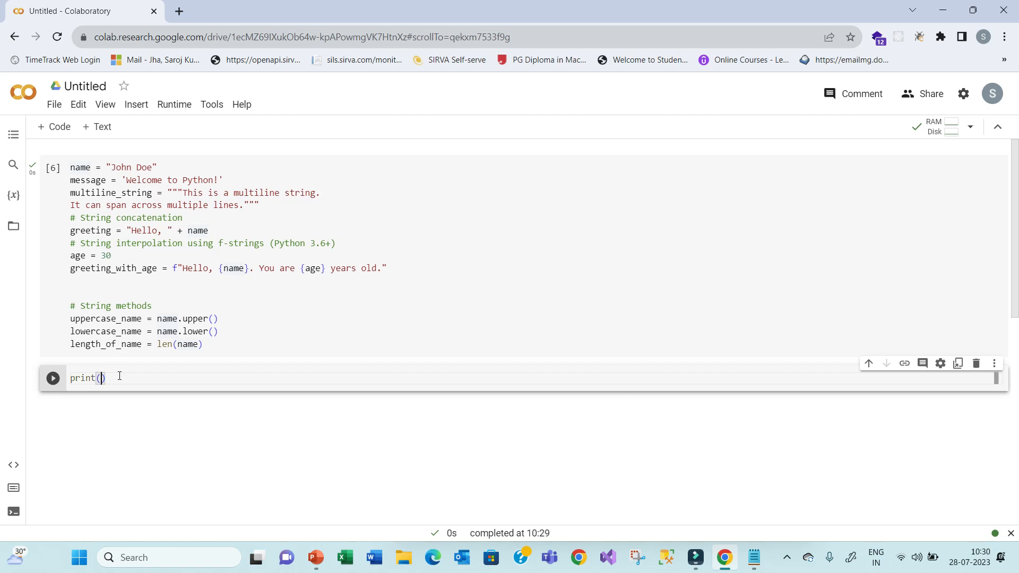
type("gree")
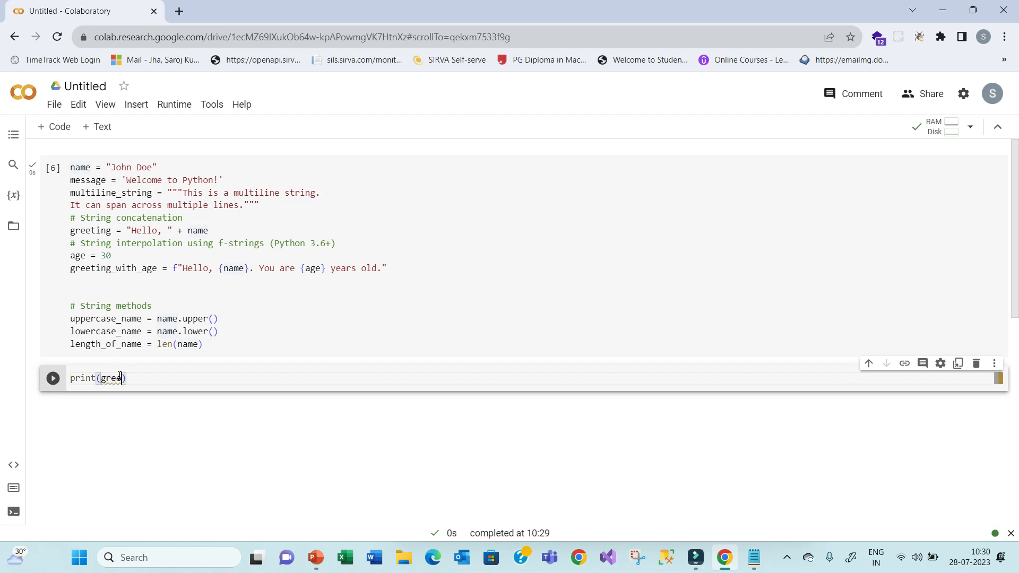
type("ting")
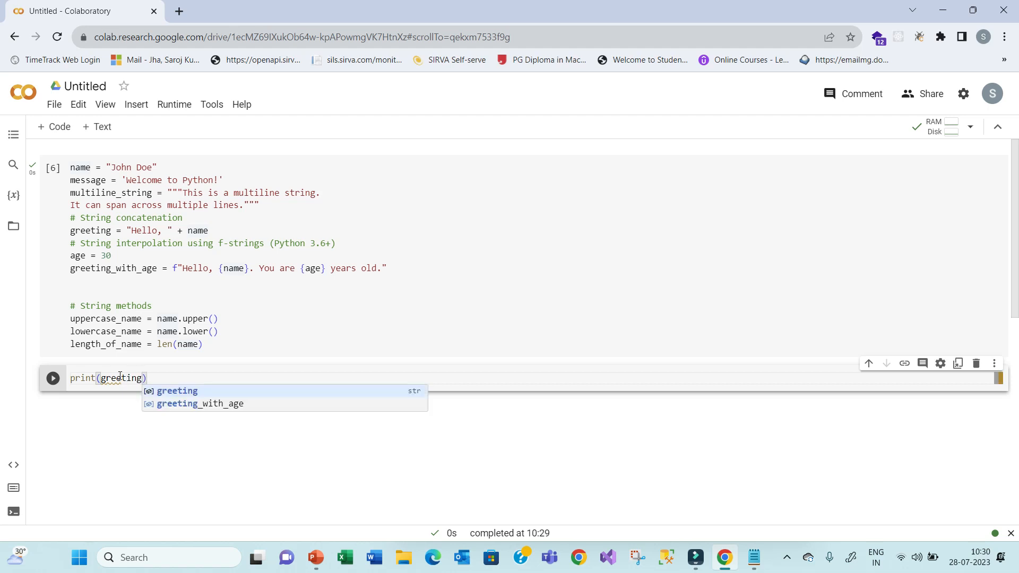
left_click(162, 382)
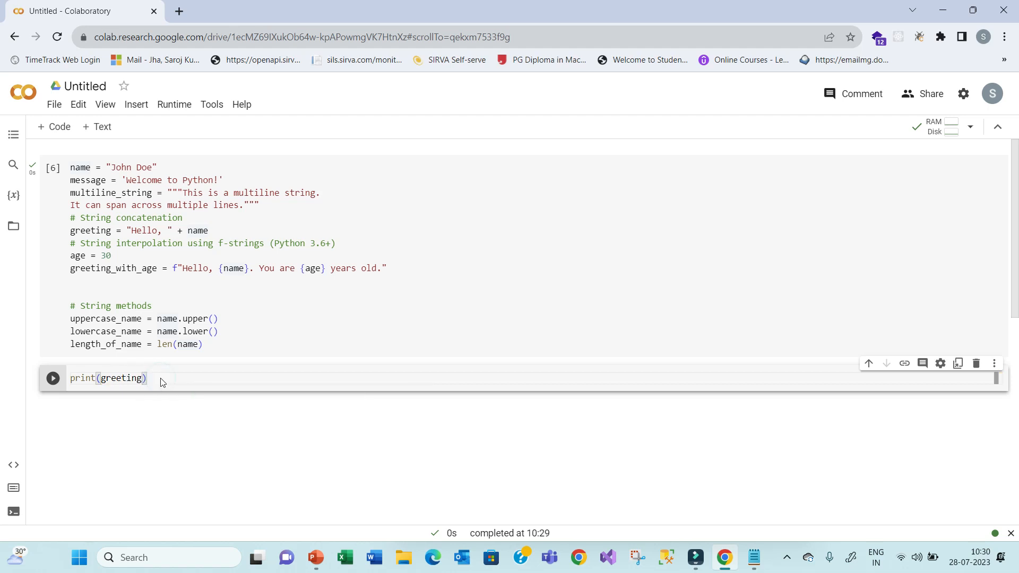
left_click(53, 378)
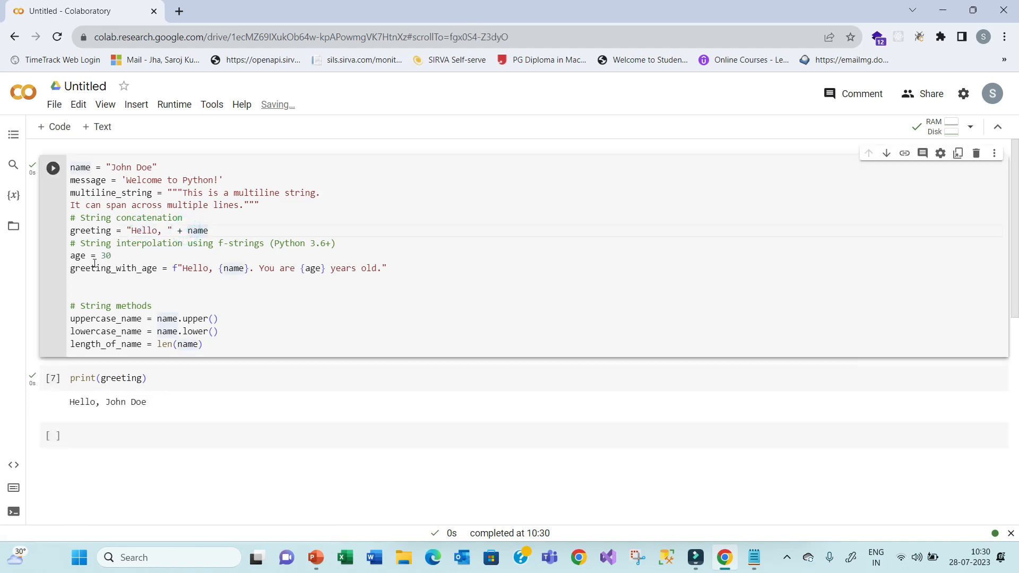
- Inspect the name and age variables used in the f-string
left_click(172, 267)
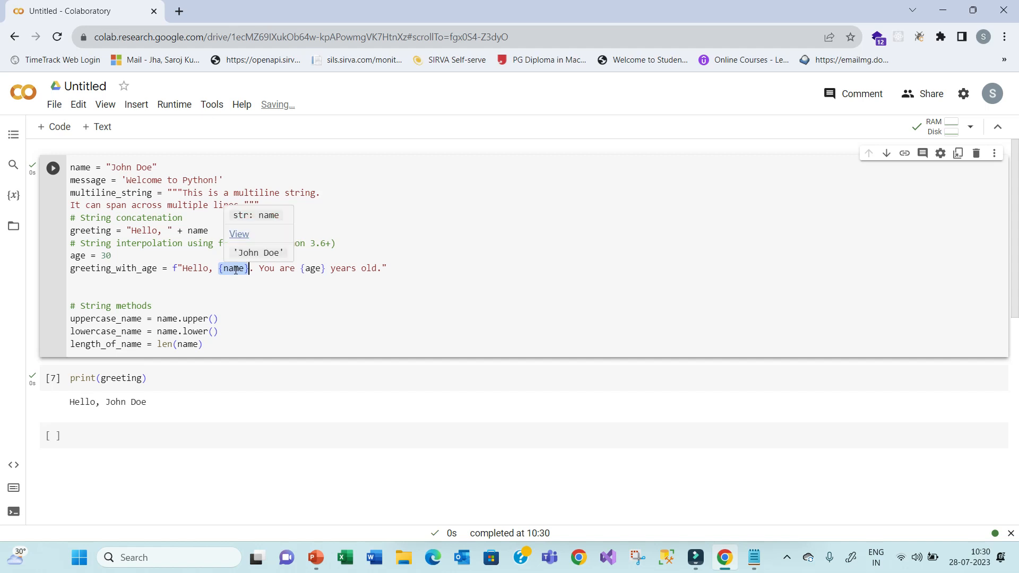
left_click(312, 268)
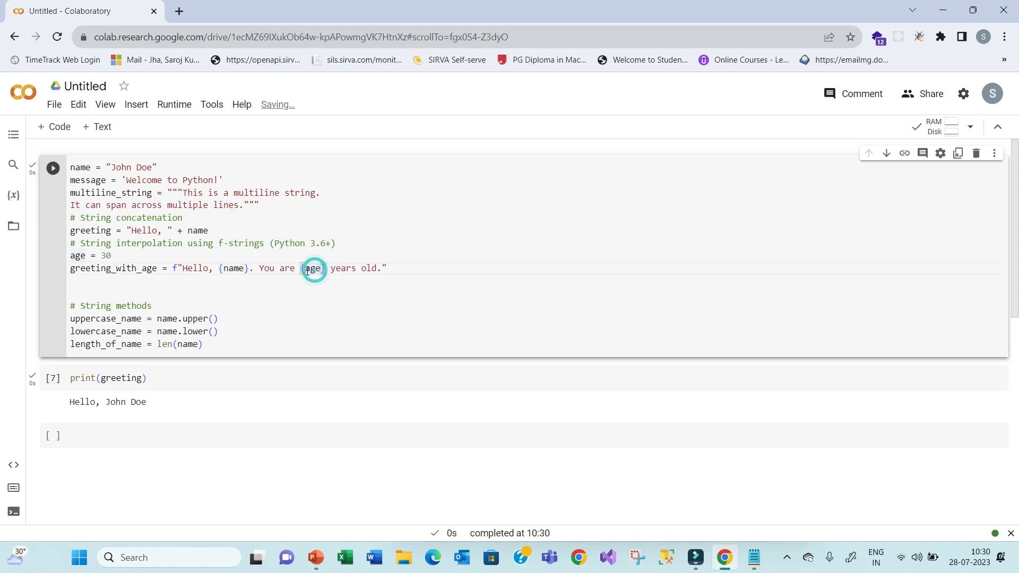
- Add and run print(greeting_with_age), outputting Hello, John Doe. You are 30 years old
left_click(111, 436)
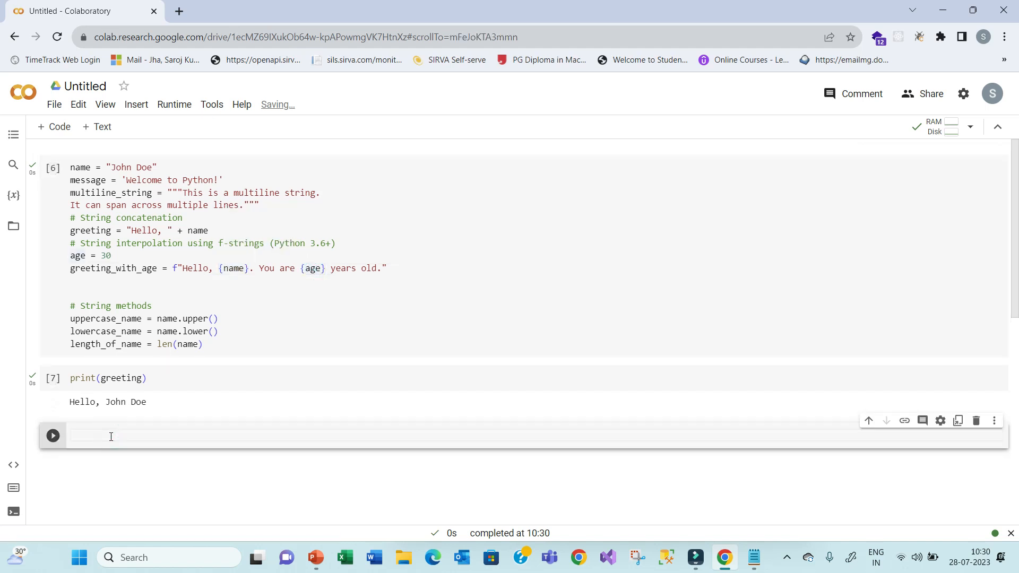
type("print(")
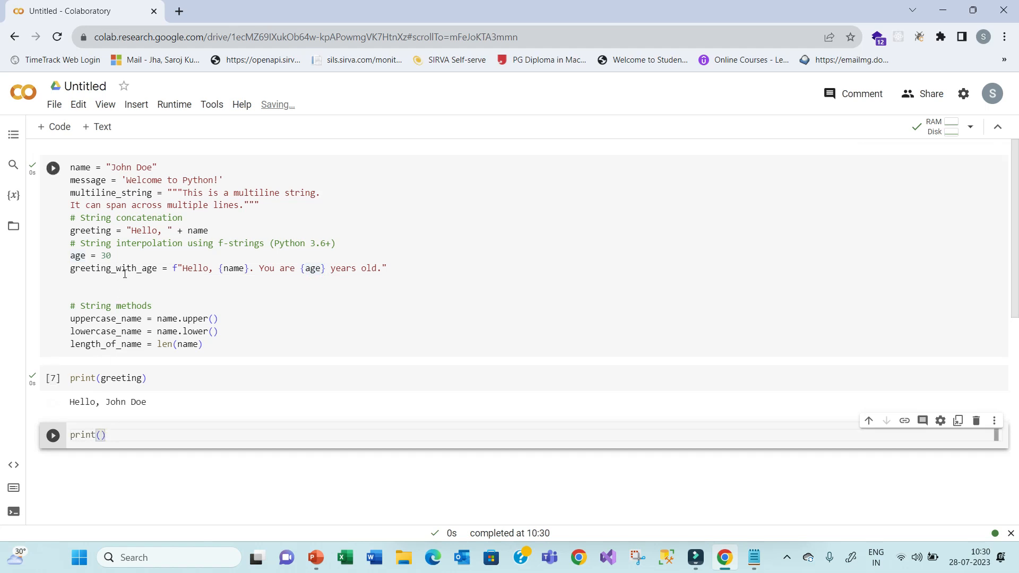
double_click(113, 268)
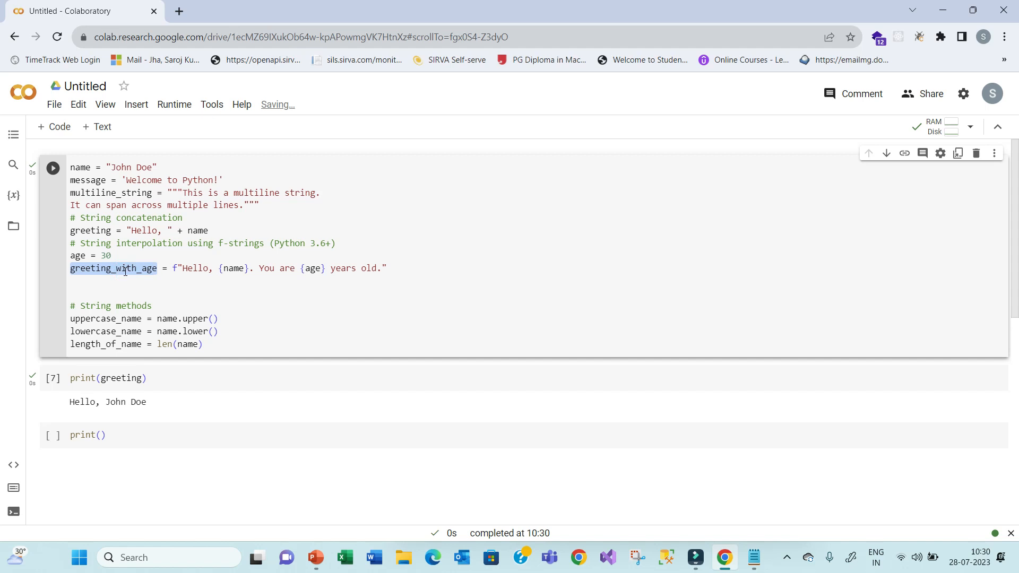
left_click(102, 434)
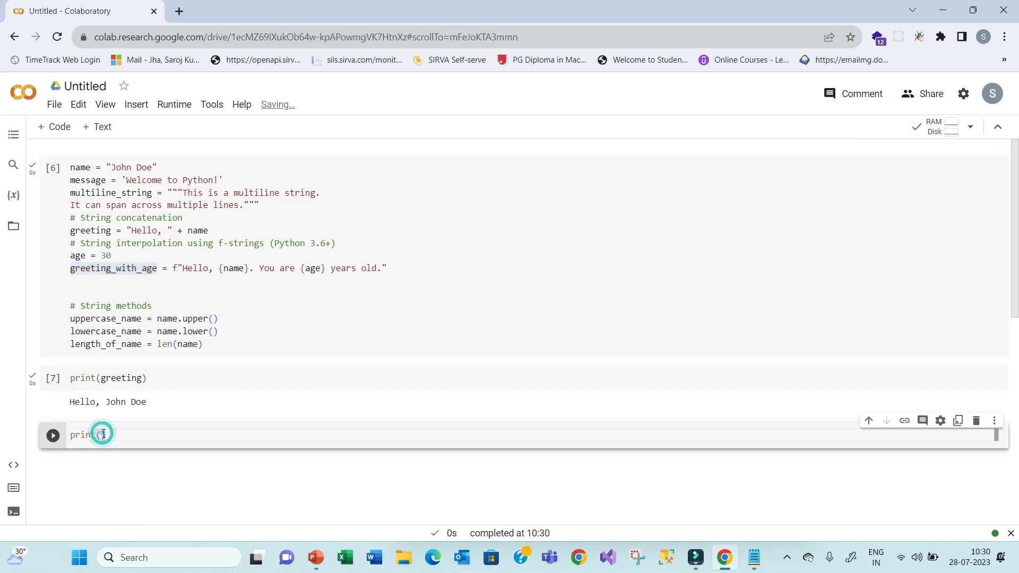
type("greeting_with_age")
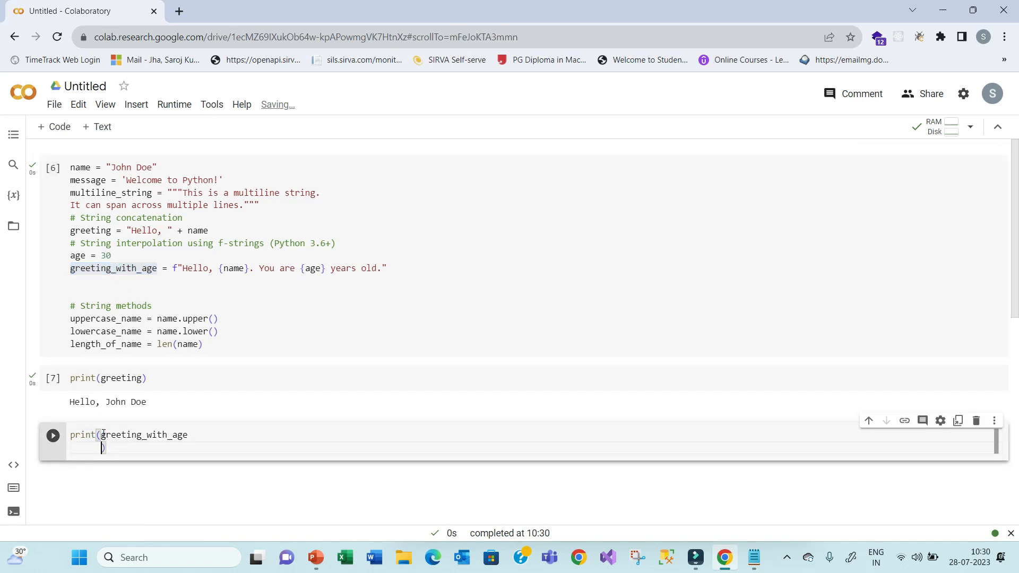
key("Backspace")
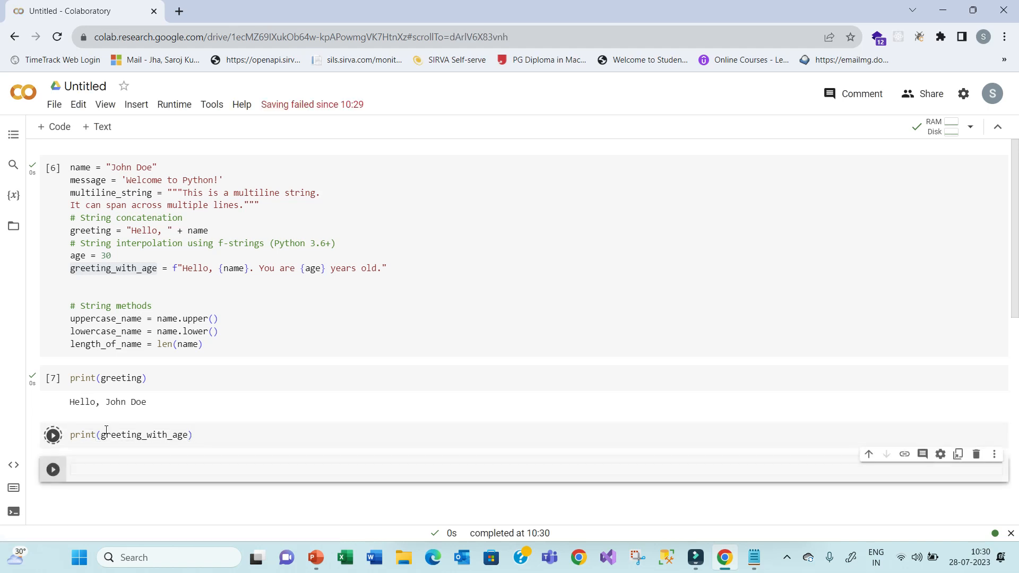
left_click(52, 435)
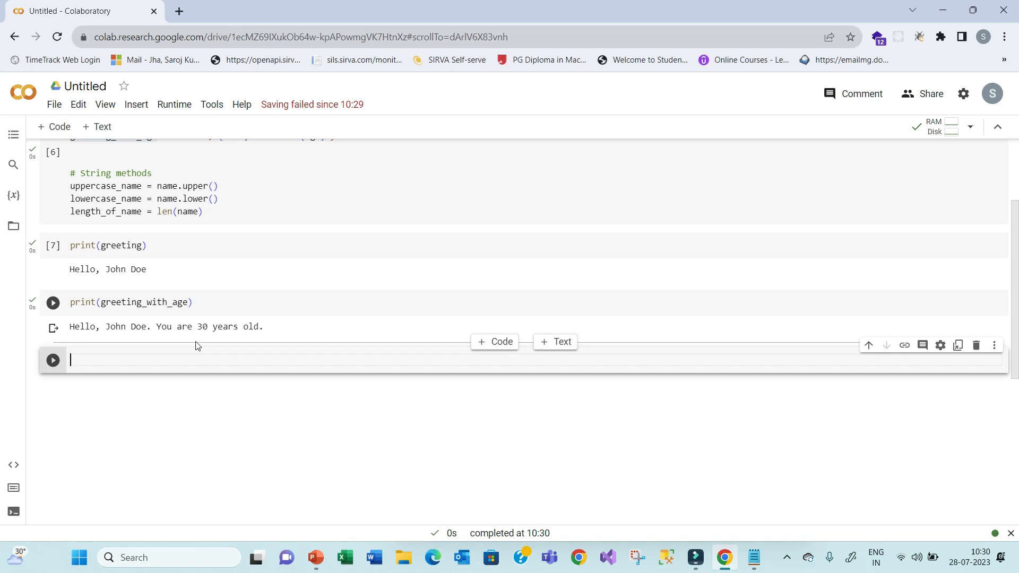
- Check the value held by uppercase_name in the string cell
left_click(53, 303)
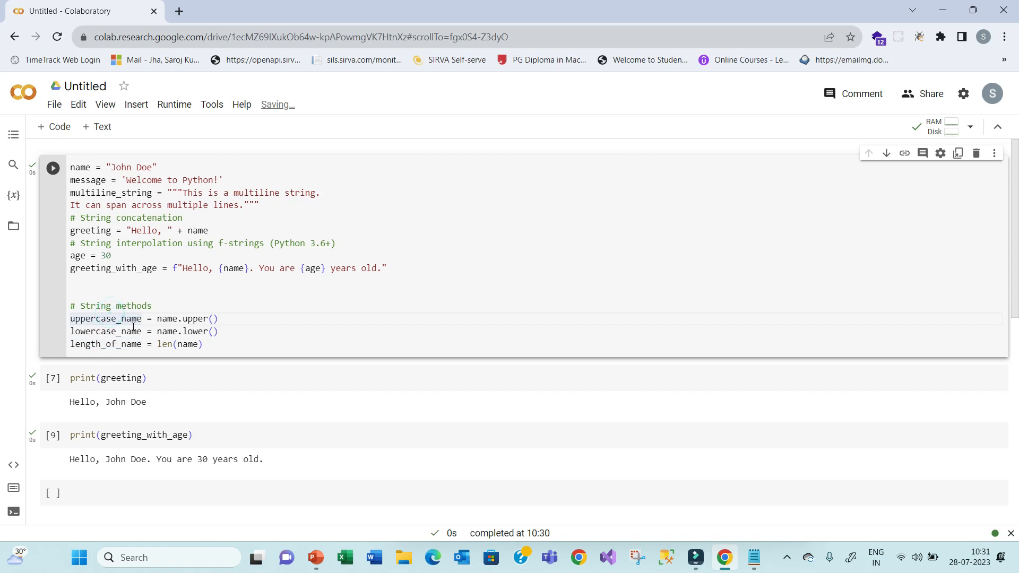
mouse_move(111, 318)
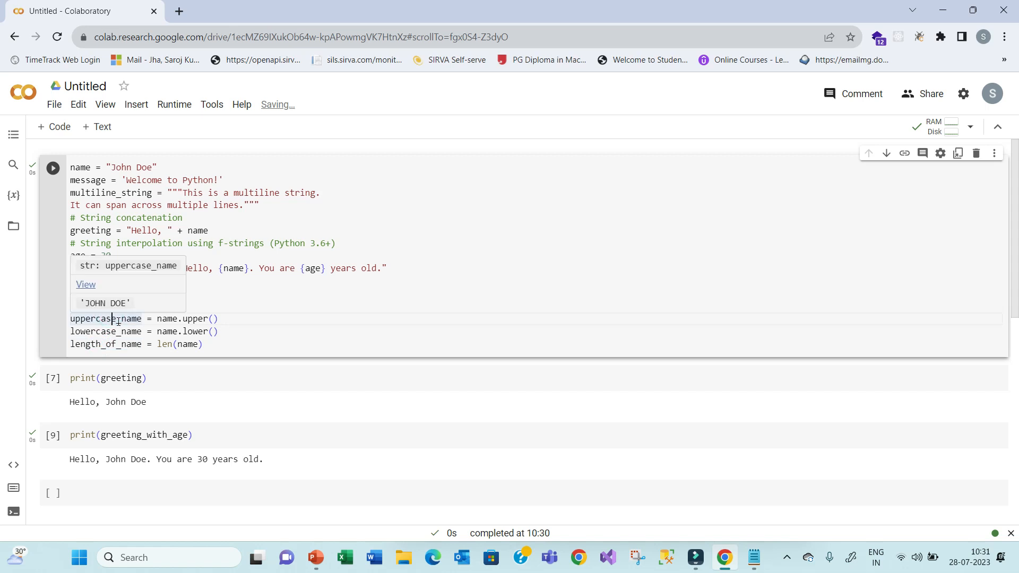
scroll("down", 3)
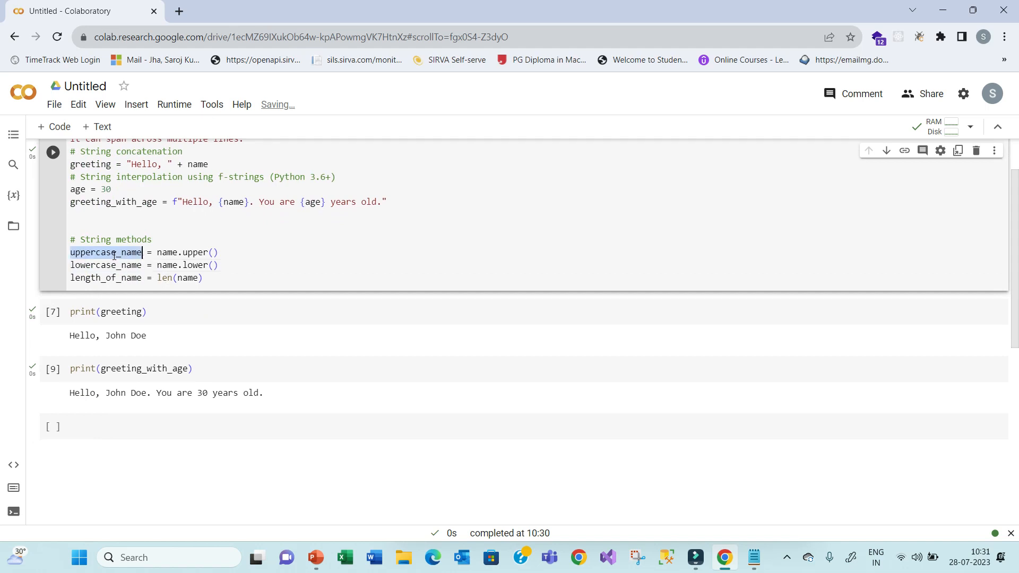
- Add and run a cell printing uppercase_name, outputting JOHN DOE
type("p")
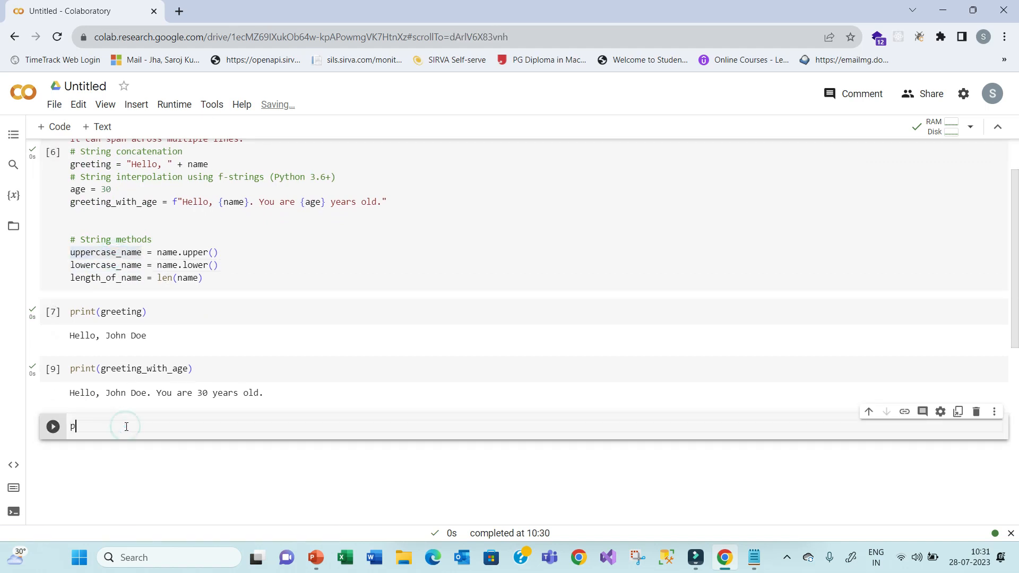
type("rint()")
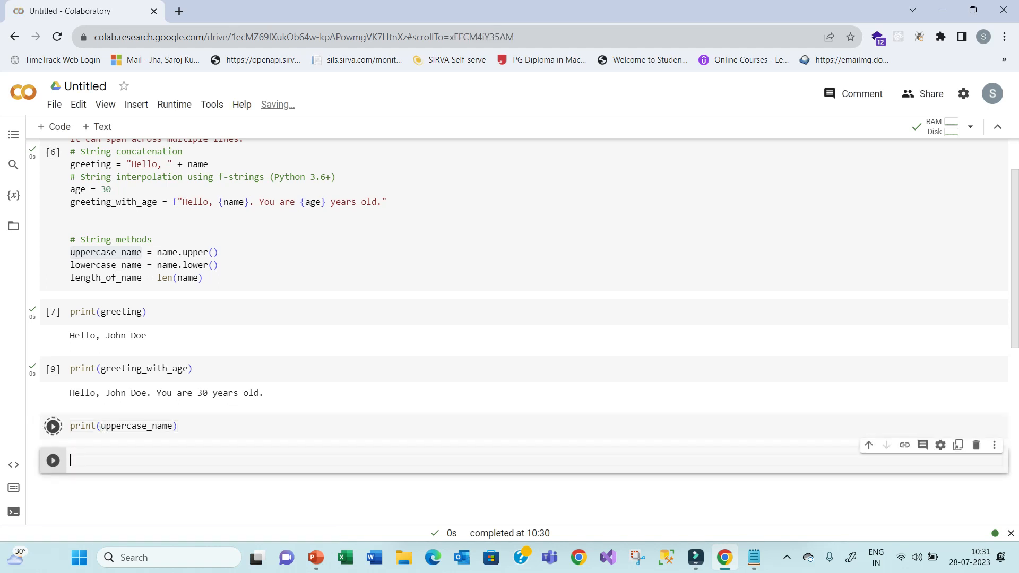
left_click(53, 425)
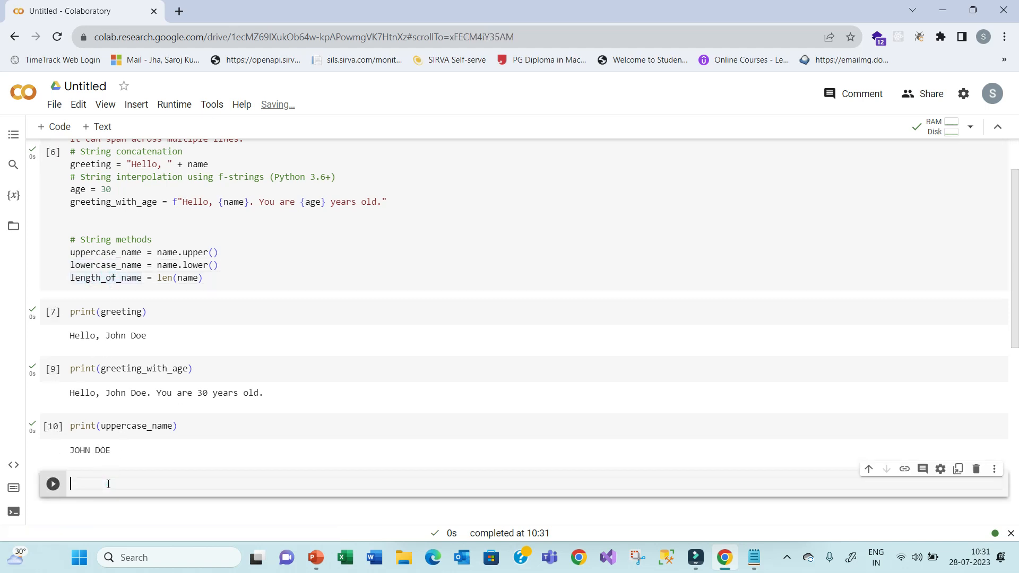
- Add and run a cell printing length_of_name, outputting 8
type("print")
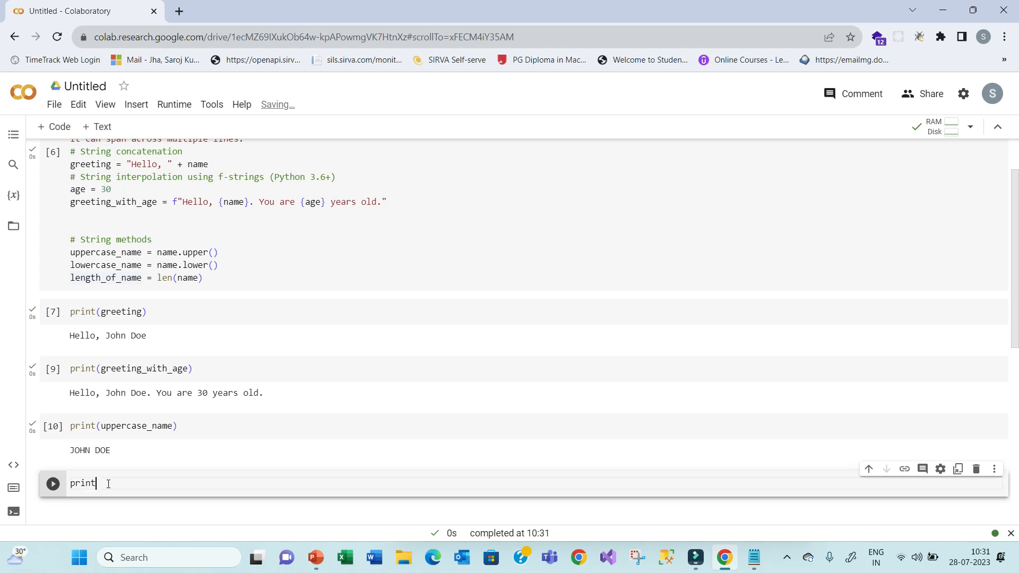
type("()")
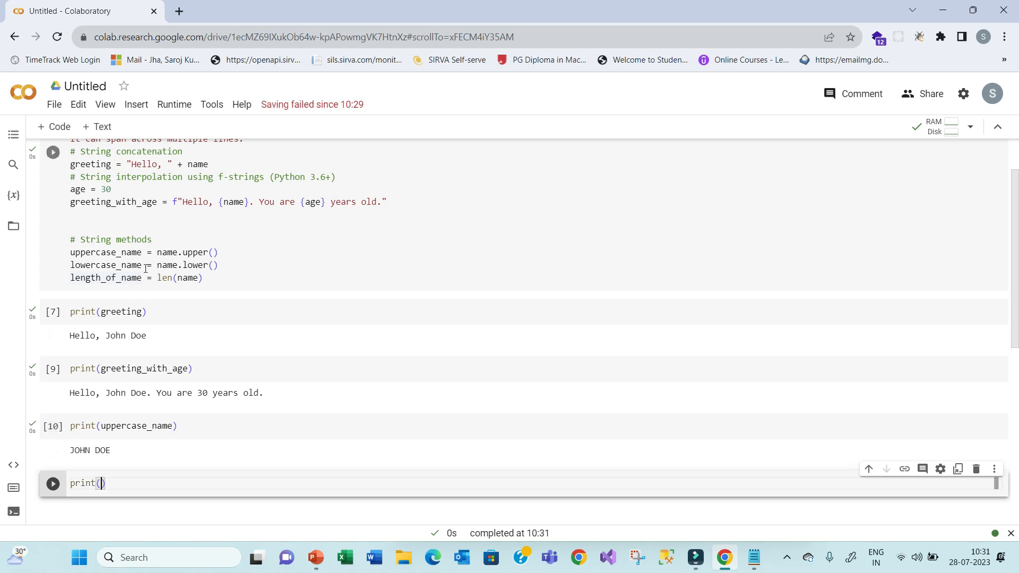
double_click(105, 277)
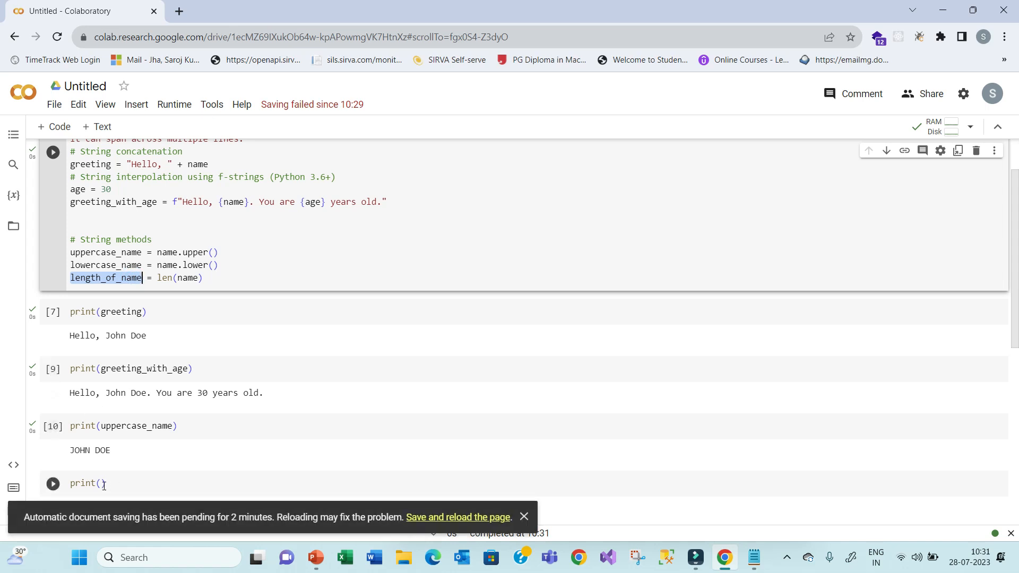
type("length_of_name")
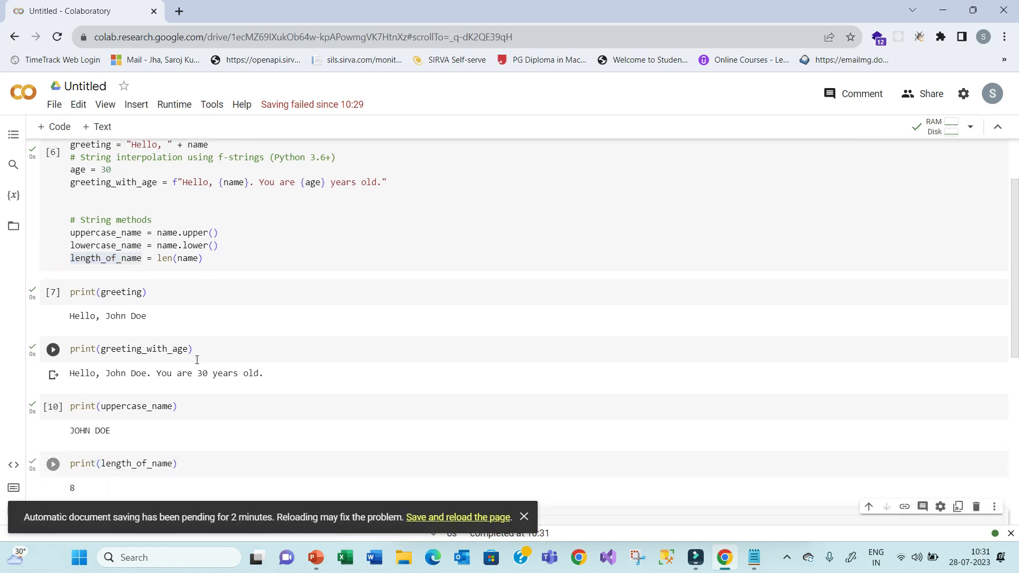
scroll("down", 3)
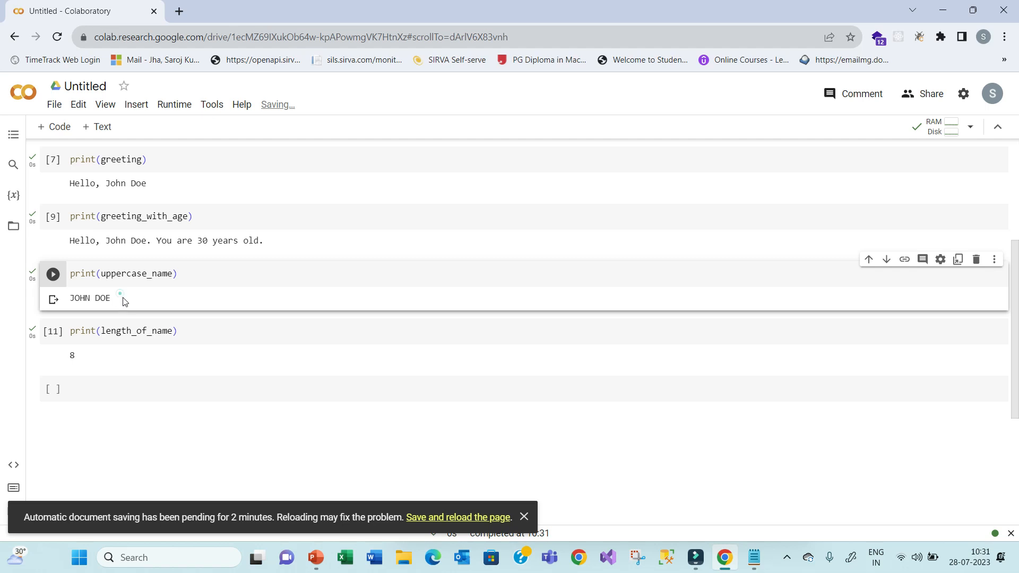
- Copy the # List type code block from the Notepad notes for Colab
left_click(754, 557)
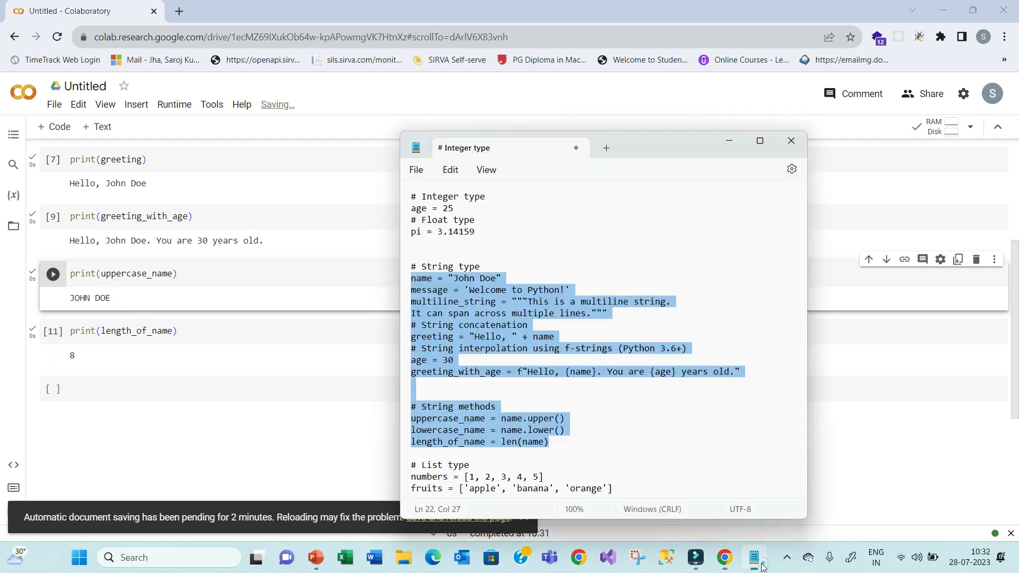
scroll("down", 3)
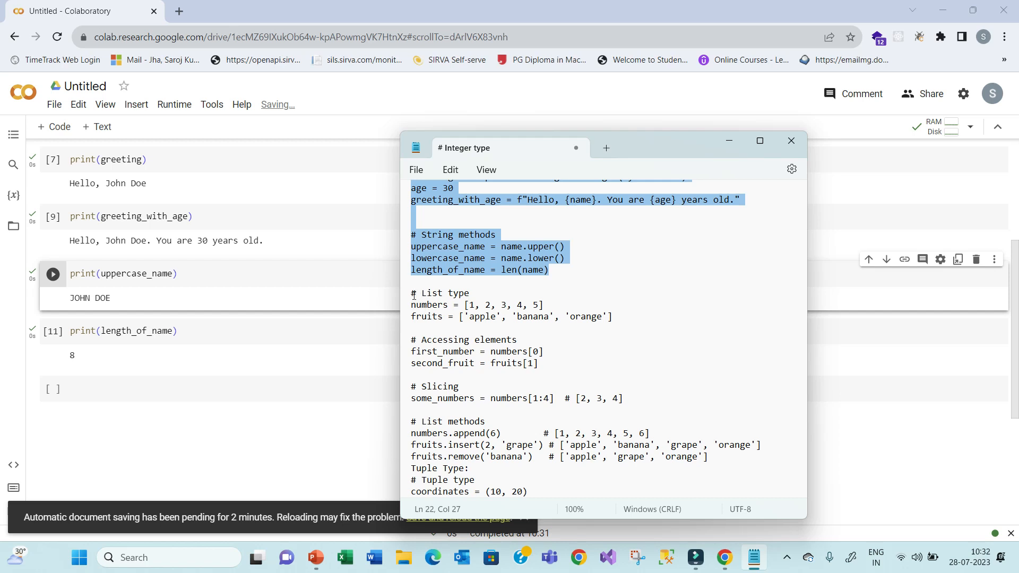
scroll("down", 3)
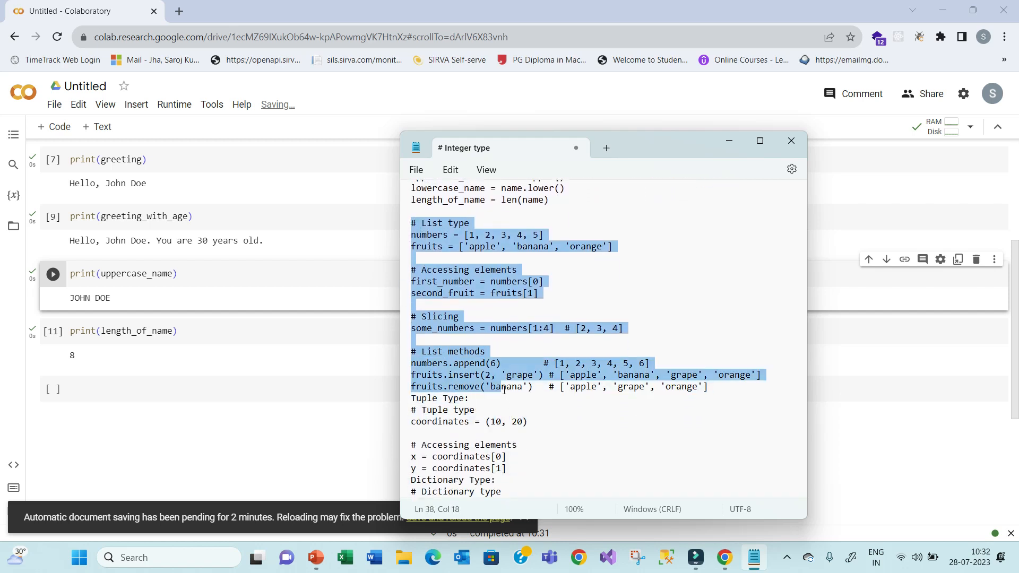
right_click(503, 386)
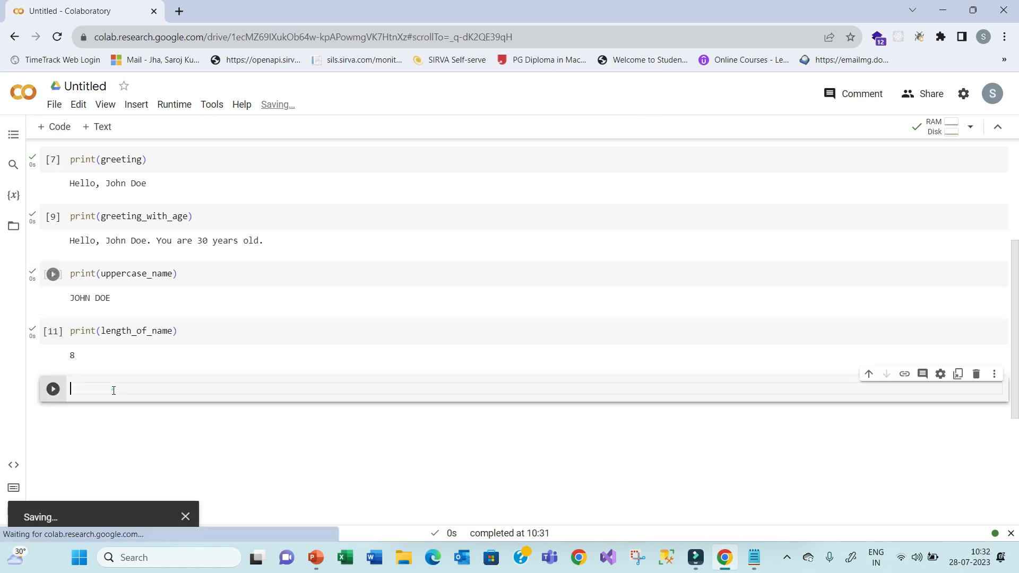
- Run the # List type cell with indexing, slicing and list methods, leaving an empty cell below
type("# List type")
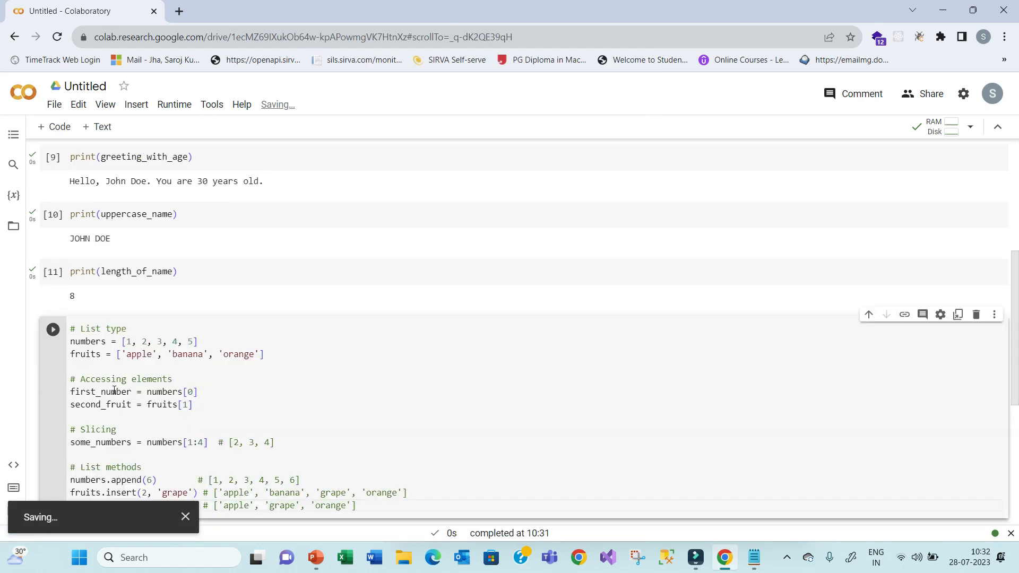
scroll("down", 3)
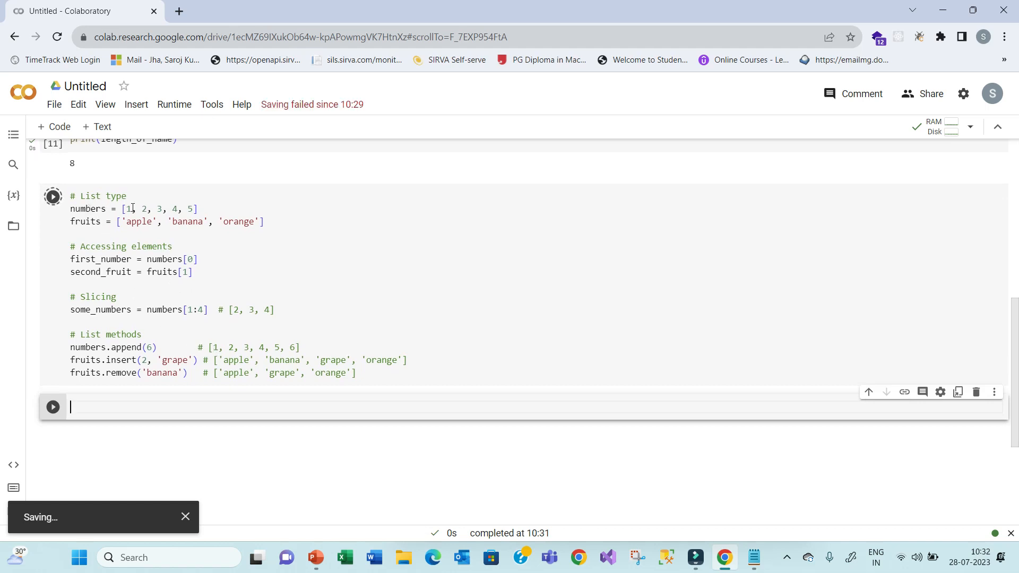
mouse_move(380, 511)
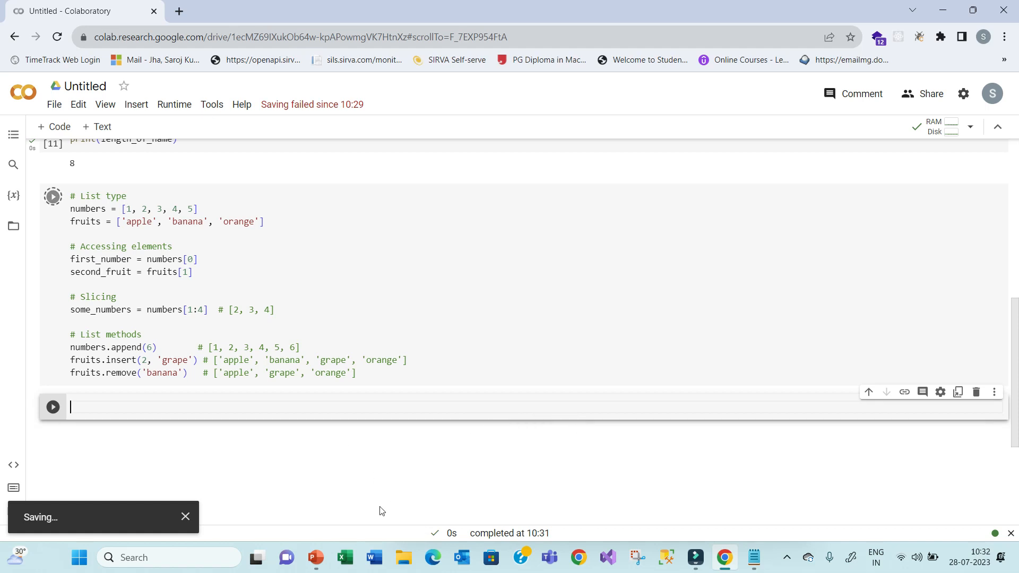
mouse_move(315, 557)
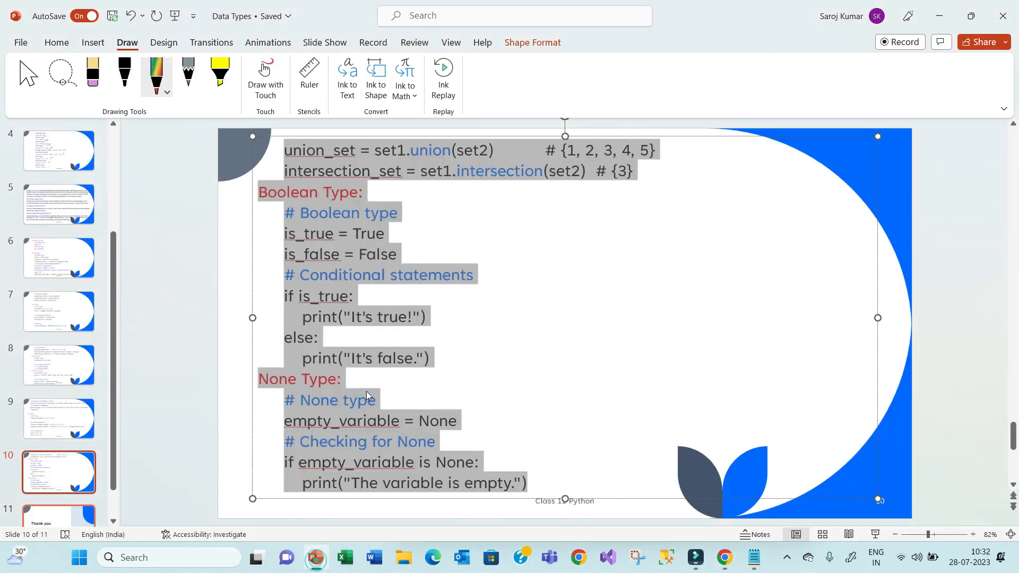
- Go back from slide 10 to slide 7 showing numbers[0] = 1 and fruits[1] = banana ink notes
scroll("up", 3)
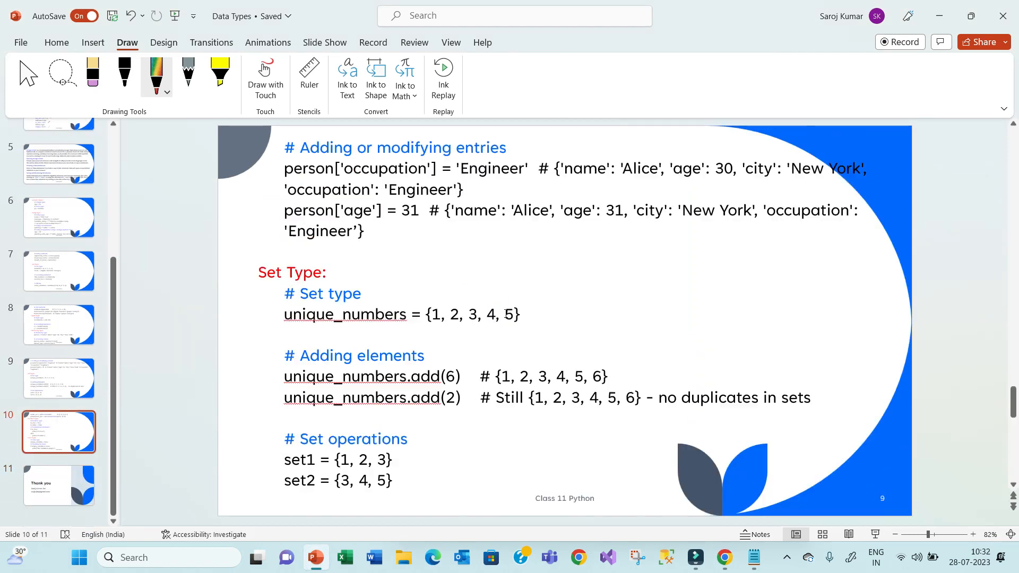
left_click(58, 324)
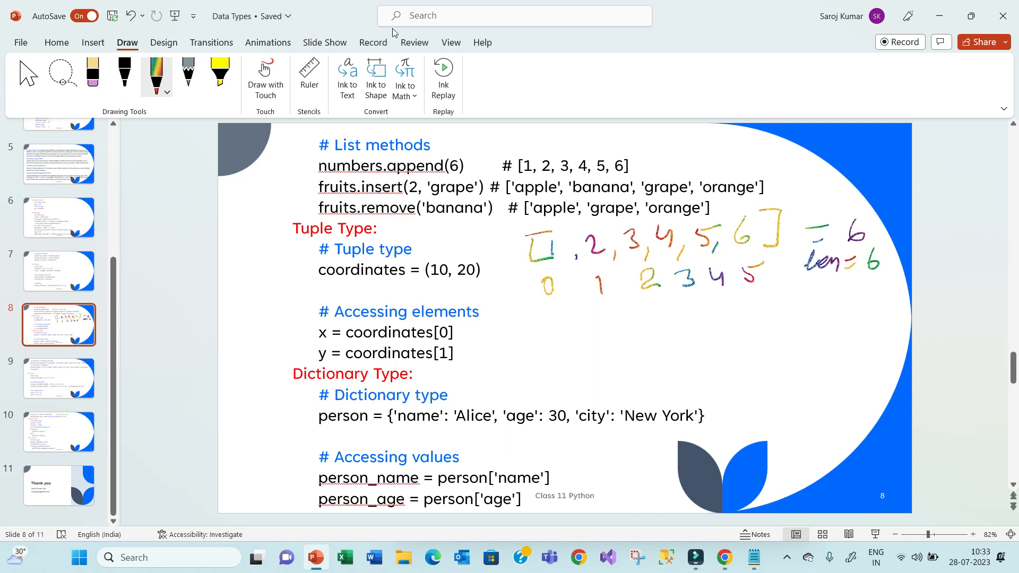
left_click(59, 270)
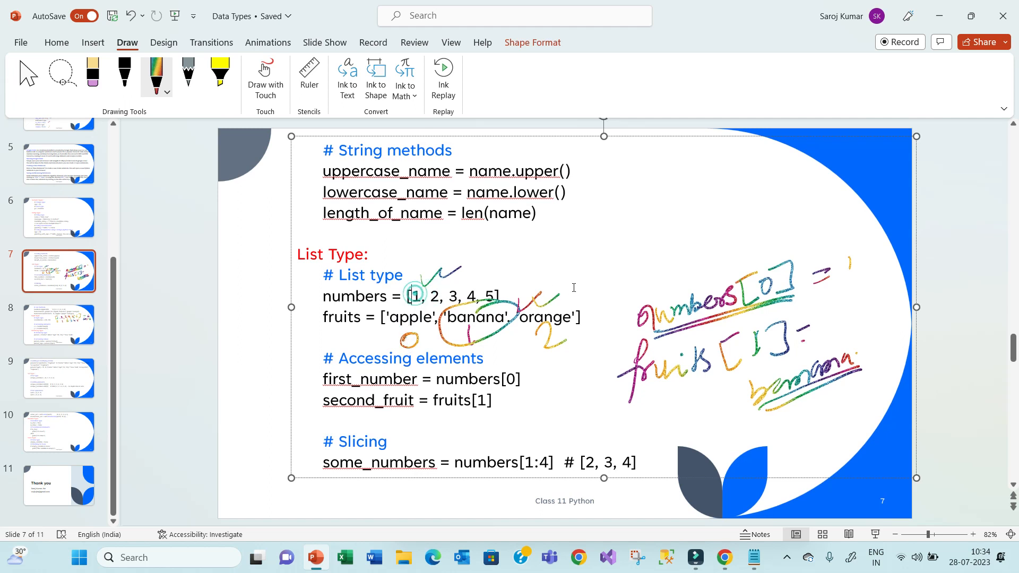
- Return to Colab, dismiss the Save failed dialog and focus the empty cell
left_click(722, 557)
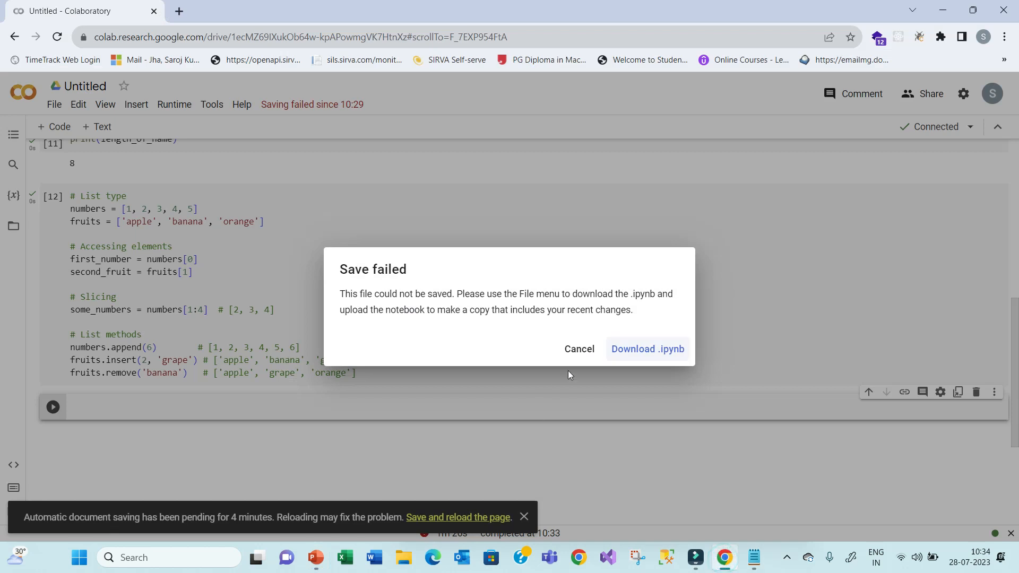
left_click(578, 349)
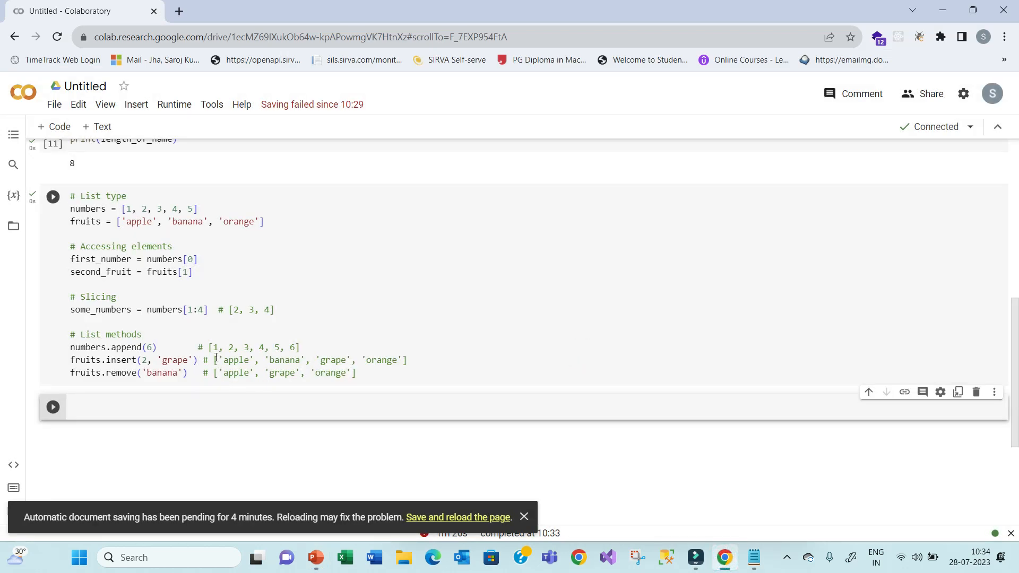
mouse_move(119, 270)
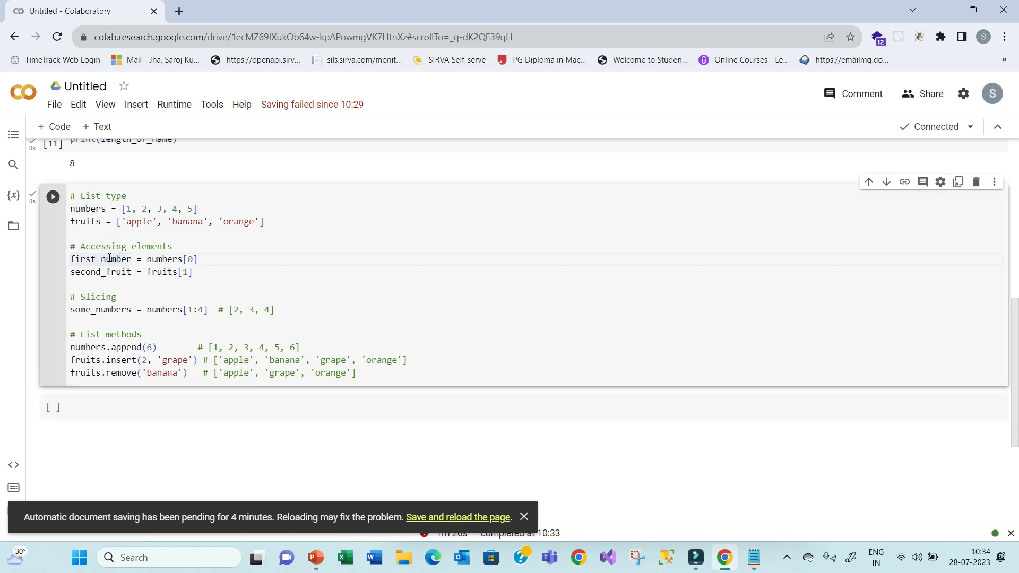
left_click(52, 195)
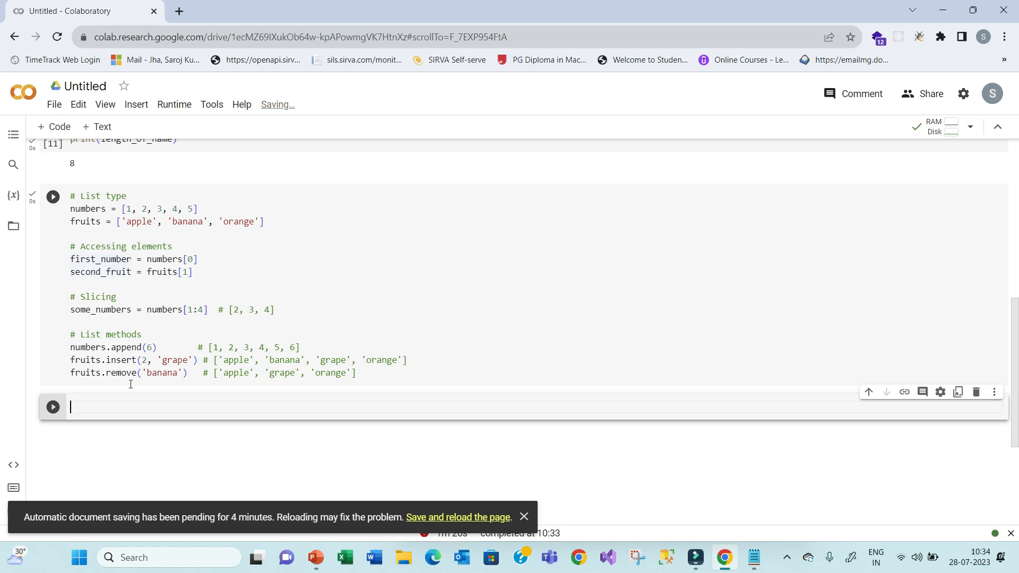
- Run print(second_fruit) so it outputs banana, leaving a new empty cell active
type("pr")
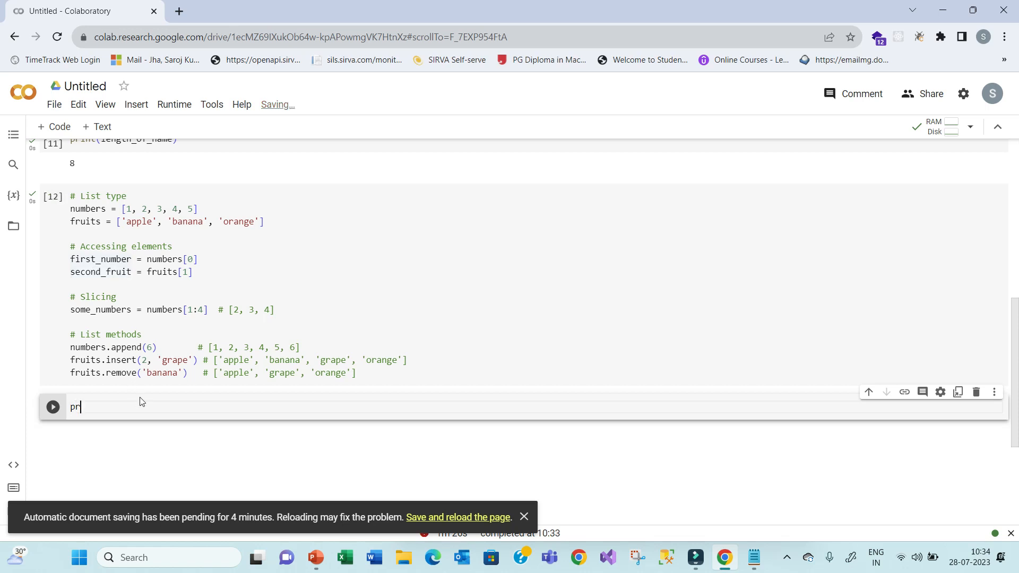
type("int")
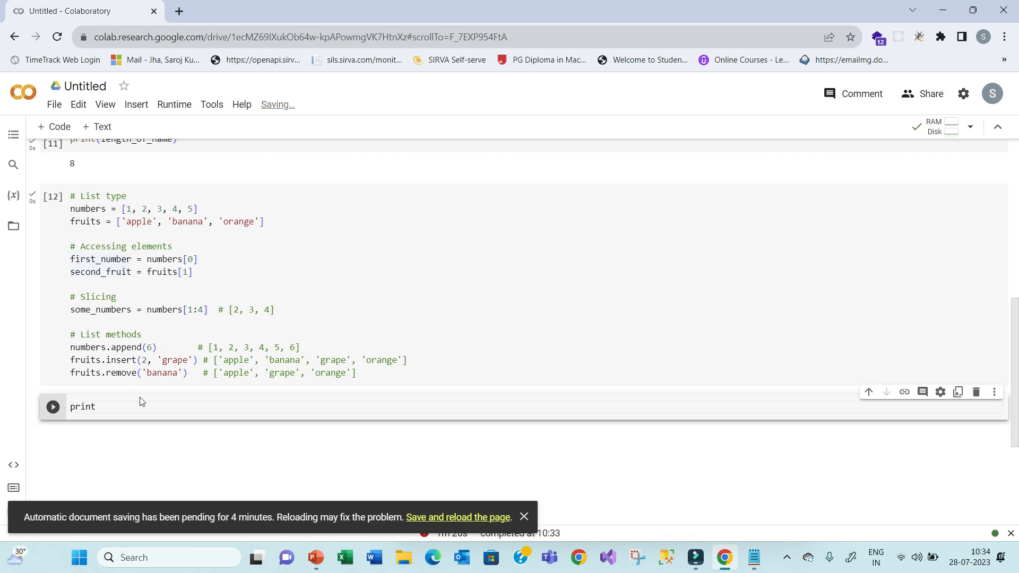
type("()")
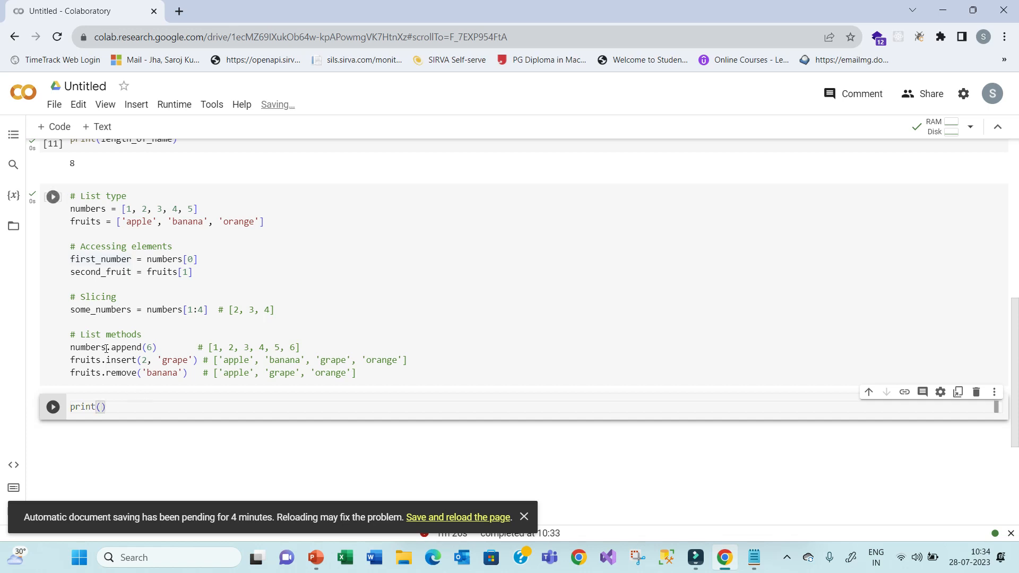
right_click(111, 282)
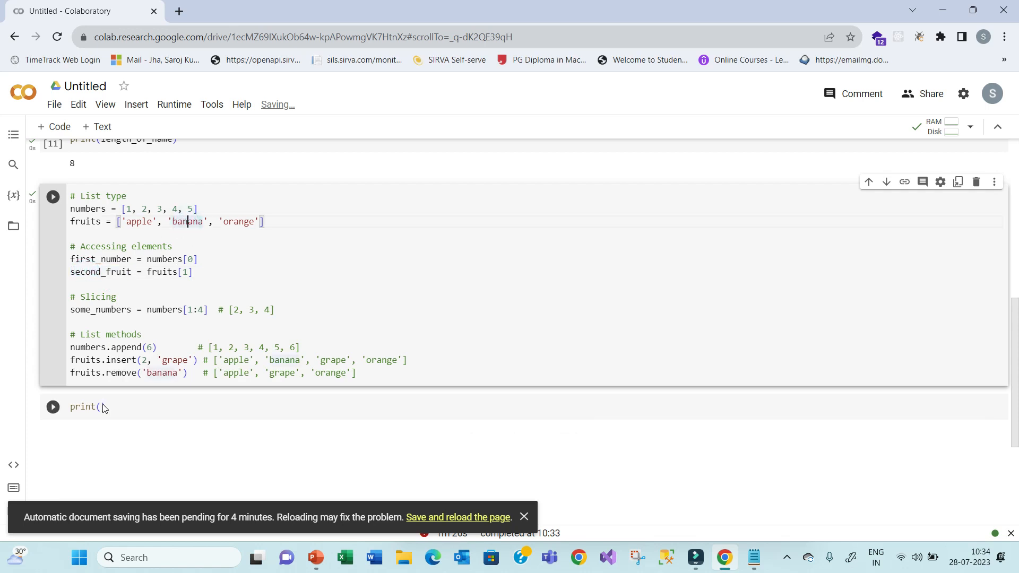
type("second_fruit)")
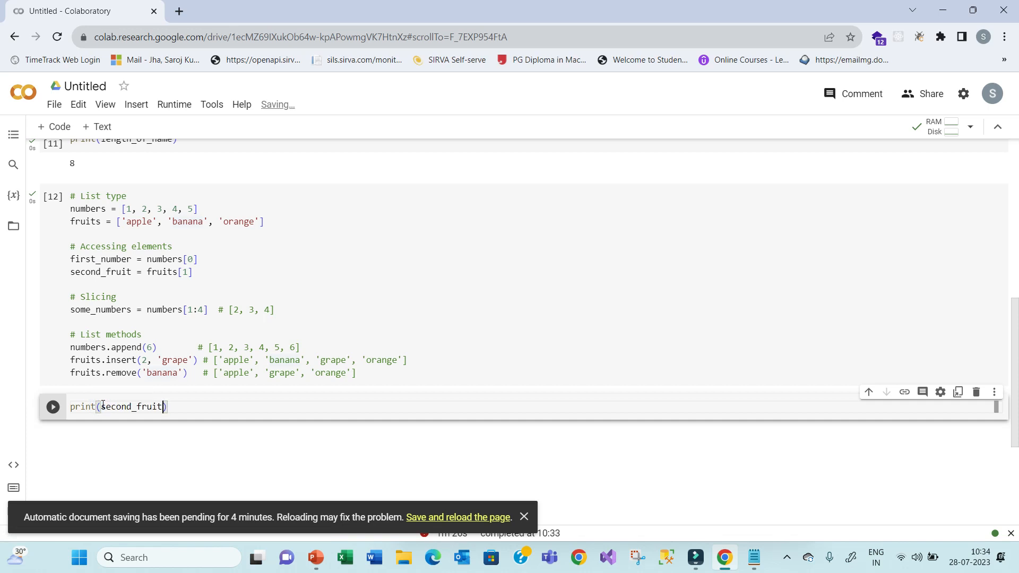
left_click(52, 407)
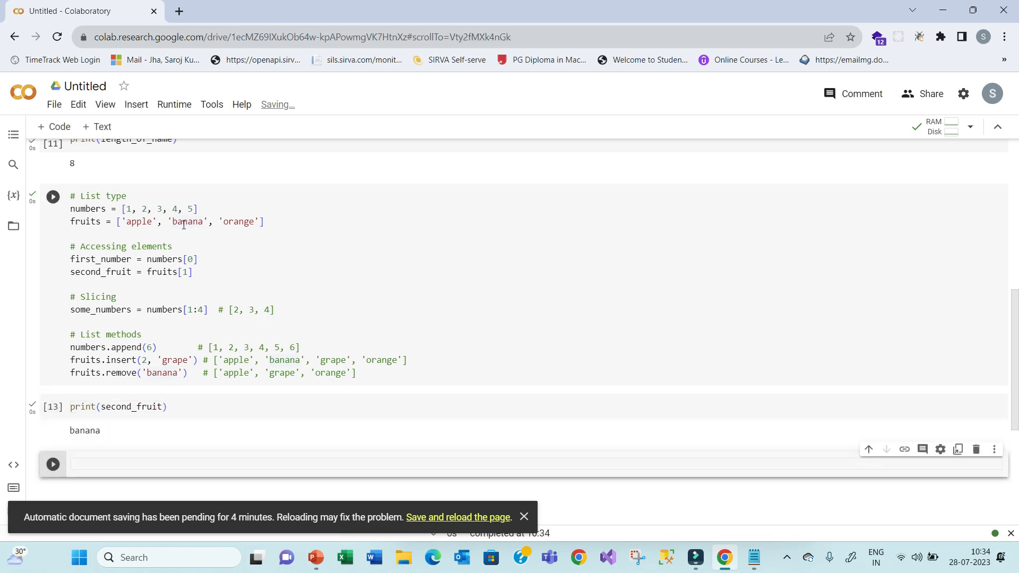
left_click(140, 222)
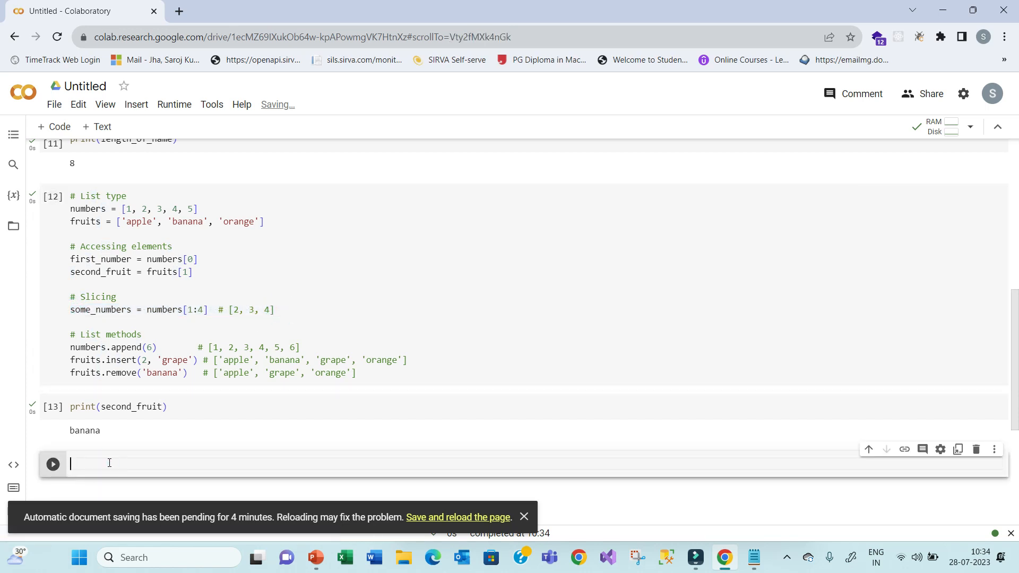
- Run print(some_numbers) in a new cell, outputting [2, 3, 4]
type("print")
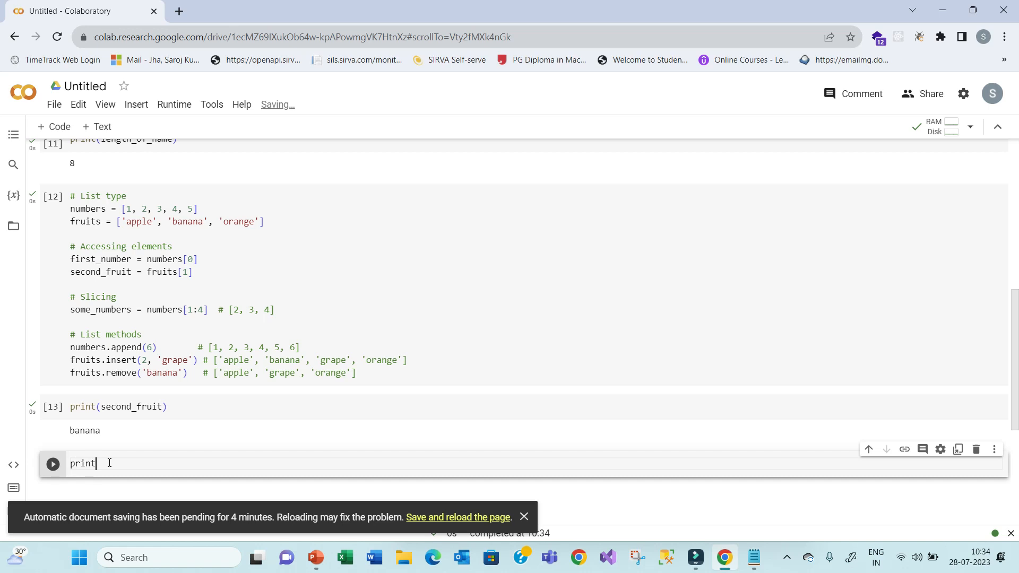
type("()")
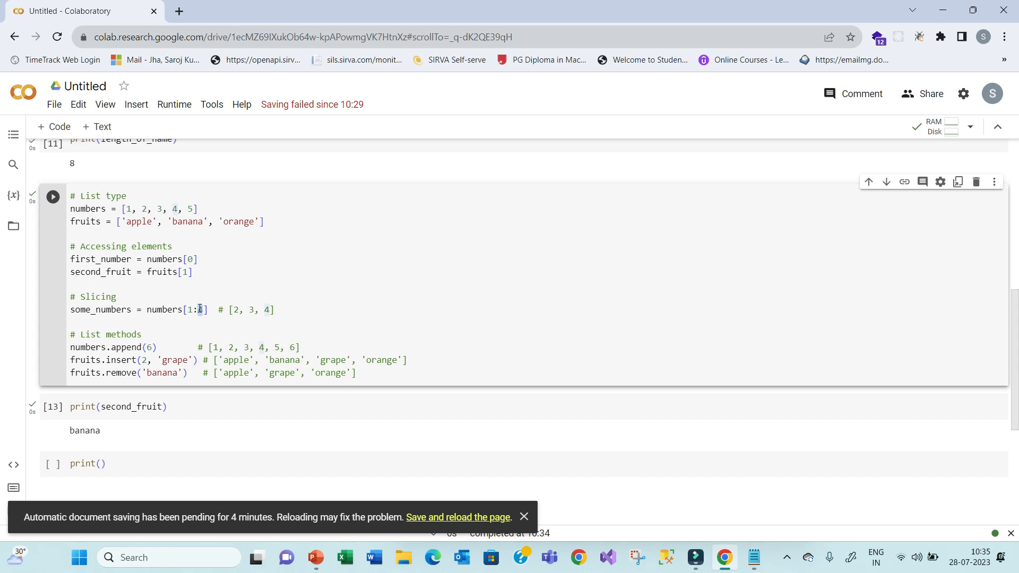
mouse_move(342, 319)
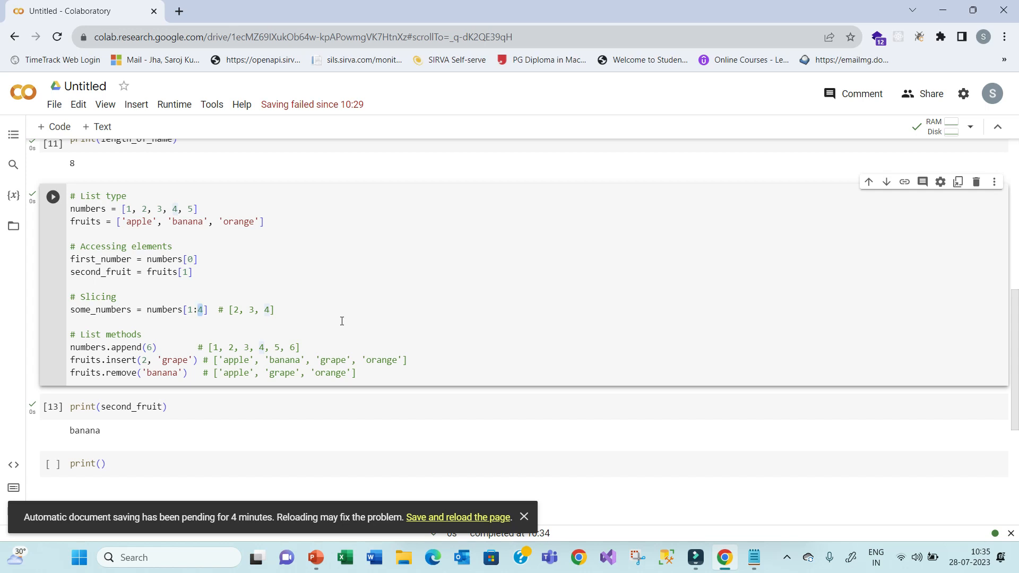
right_click(104, 315)
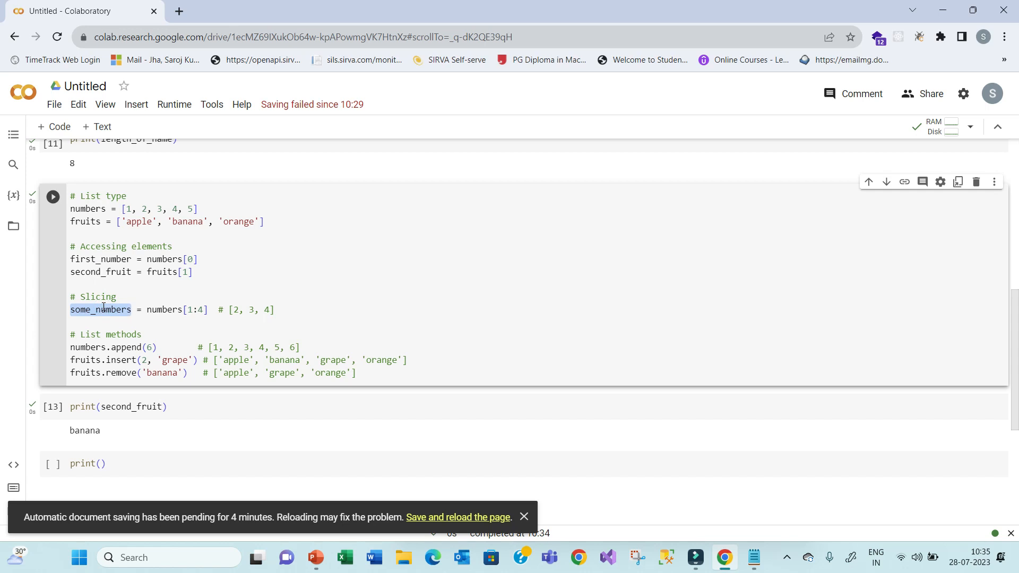
left_click(100, 464)
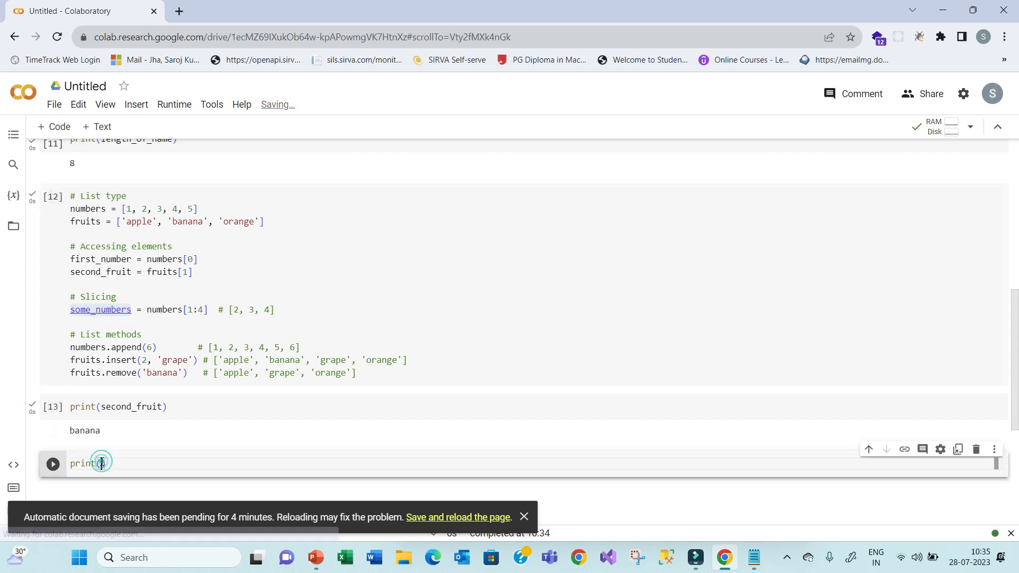
type("some_numbers")
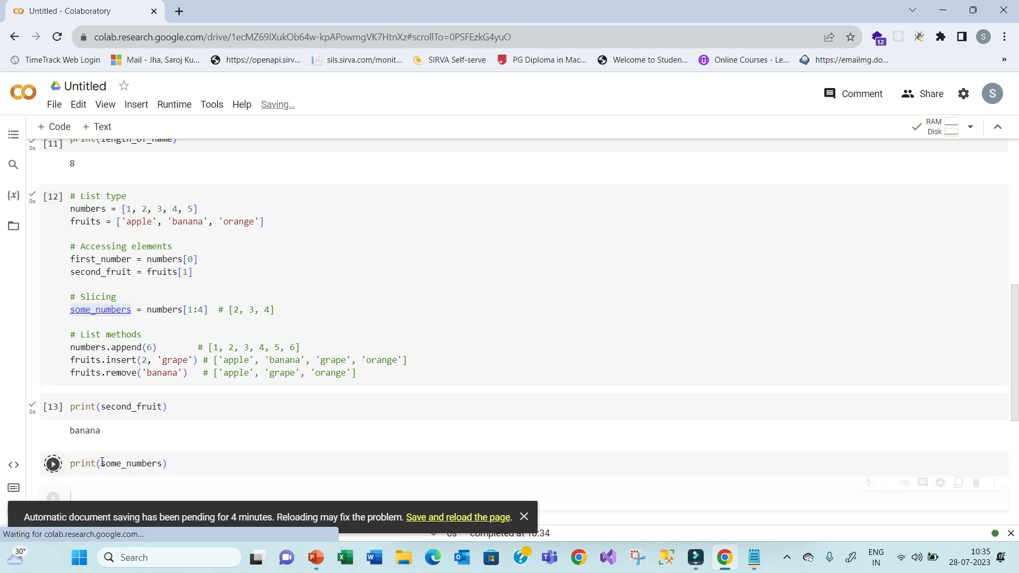
left_click(53, 464)
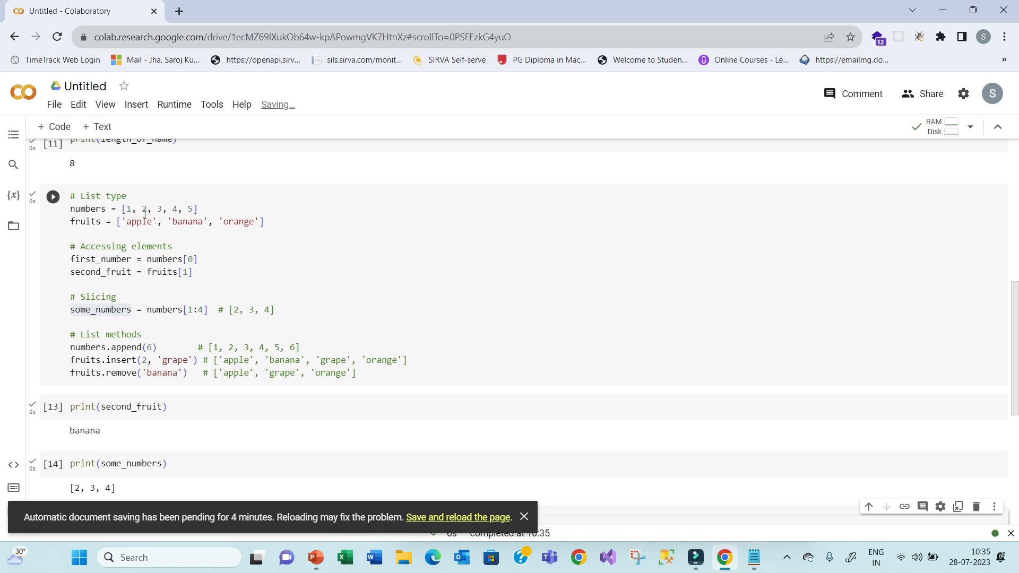
scroll("down", 3)
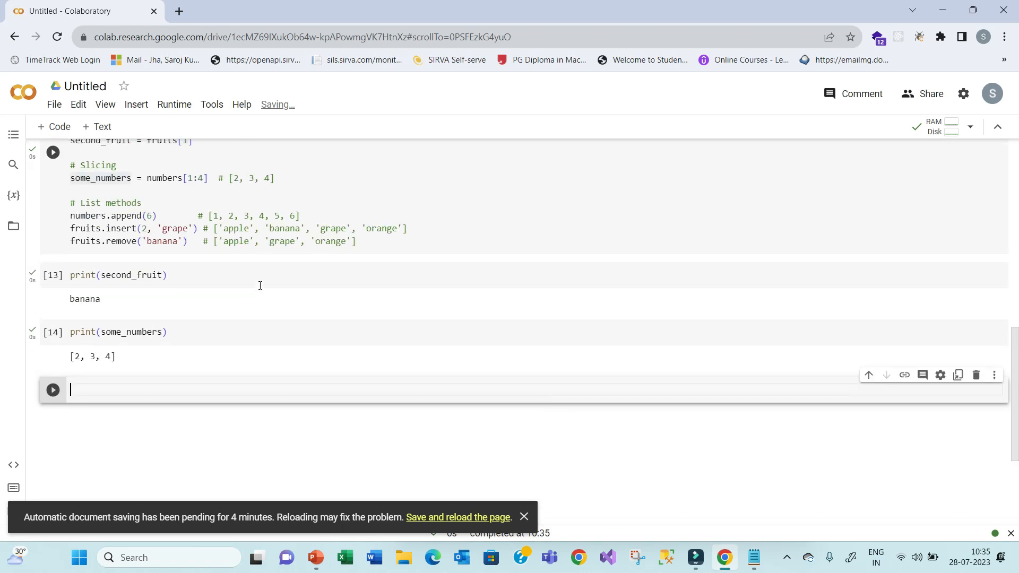
scroll("up", 3)
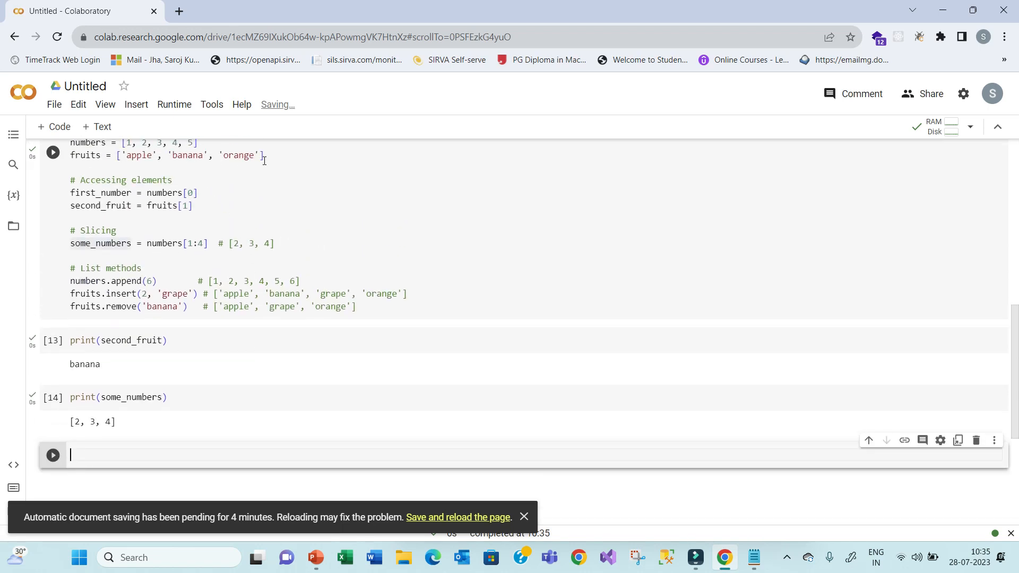
mouse_move(85, 445)
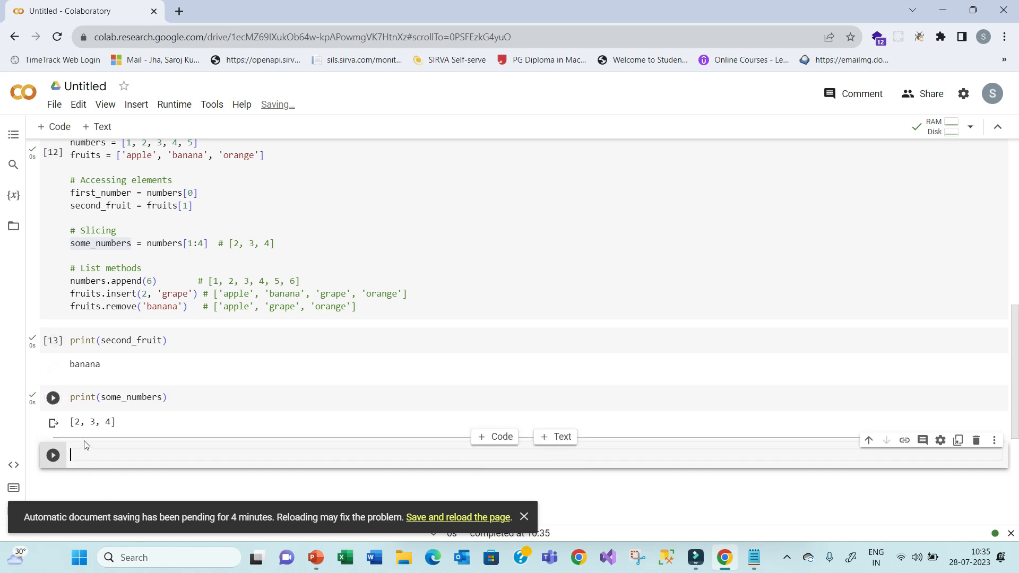
- Write print(fruits[1:3]) in the next cell and run it
type("print(")
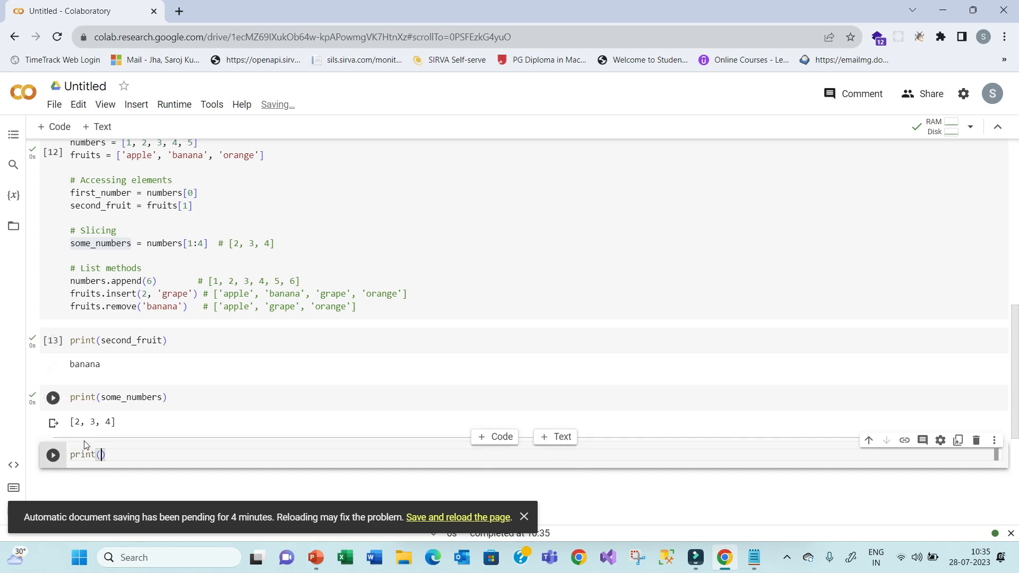
type("fru")
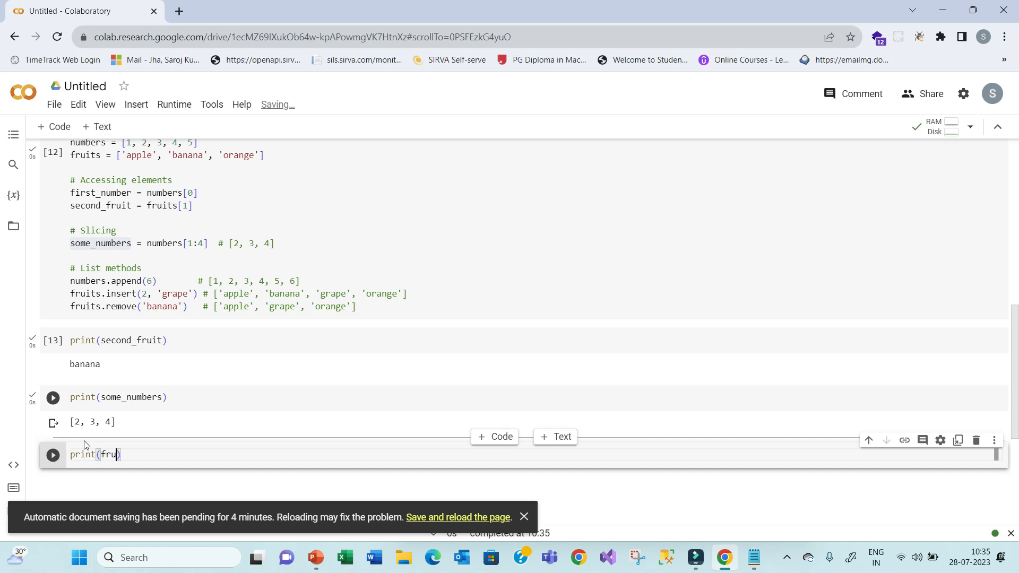
type("its")
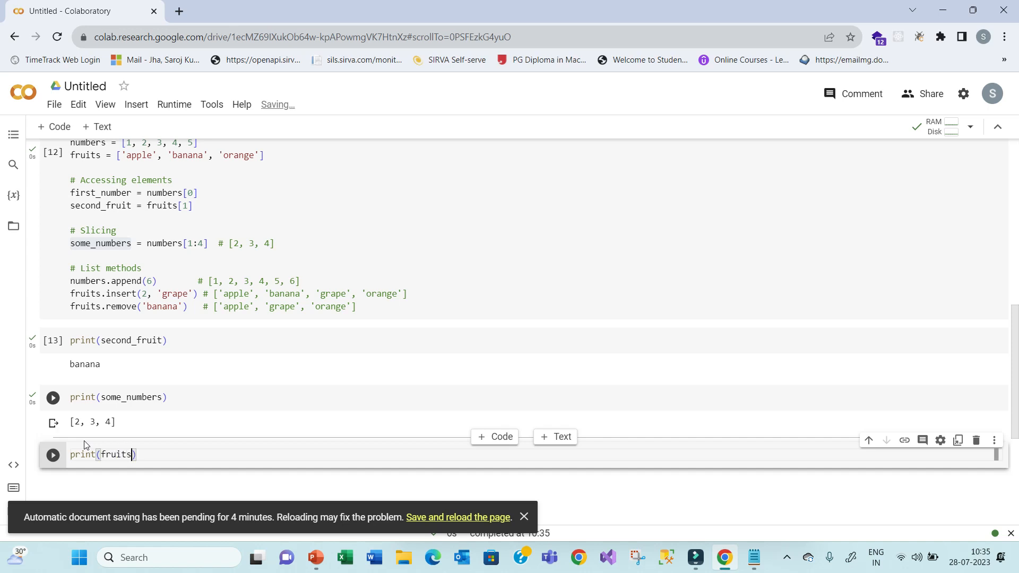
type("[]")
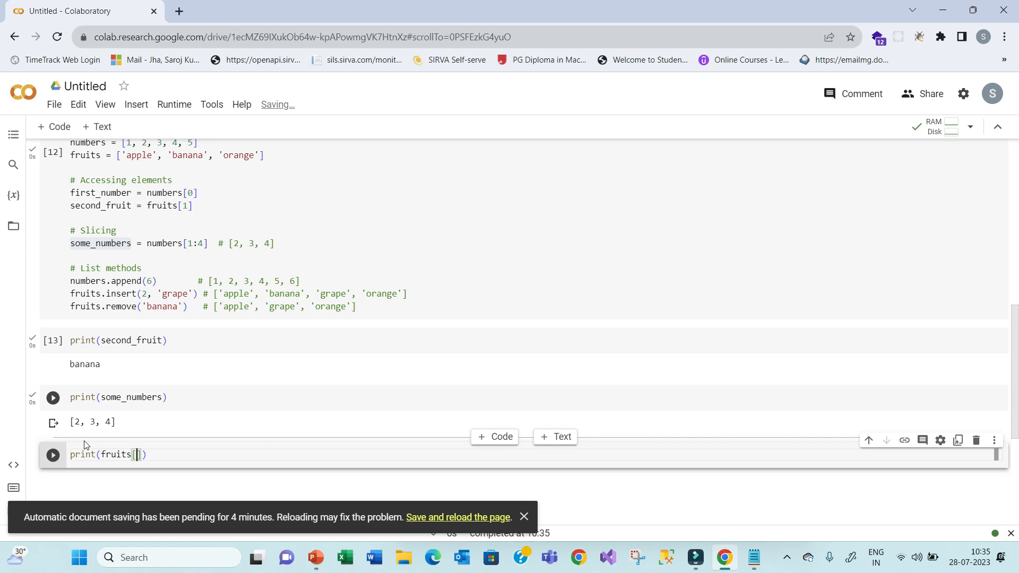
type("1")
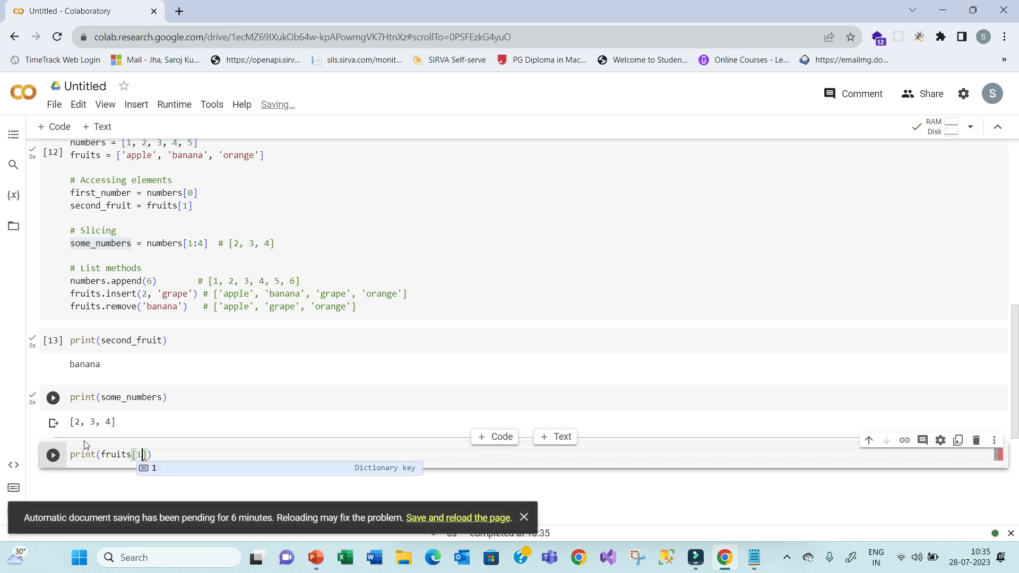
type(":")
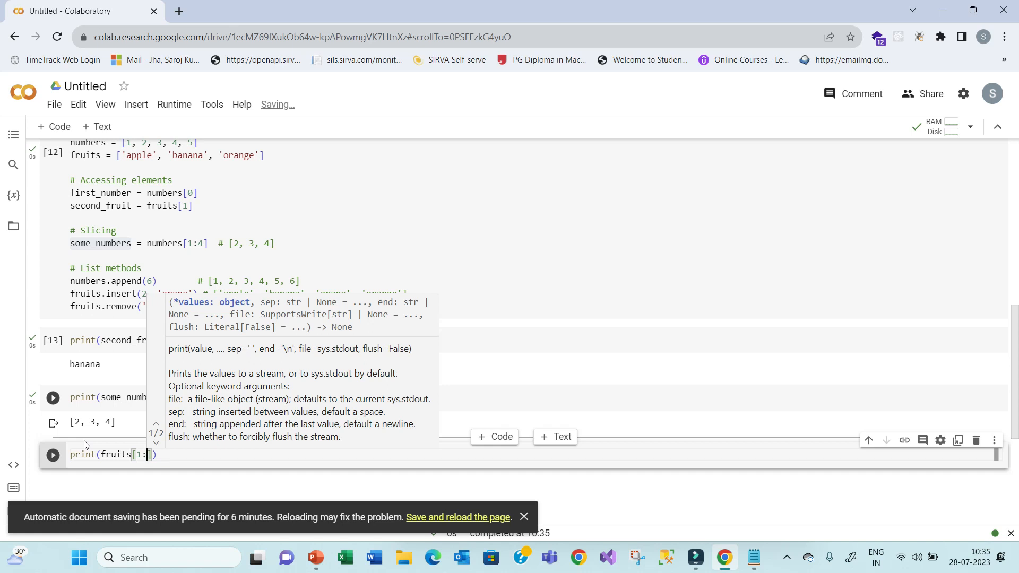
type("3")
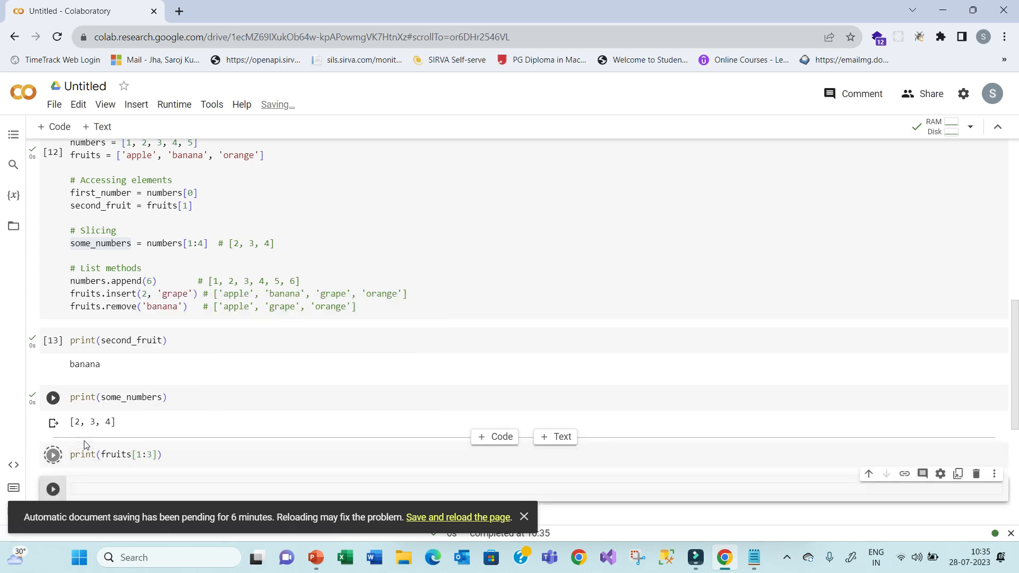
left_click(52, 455)
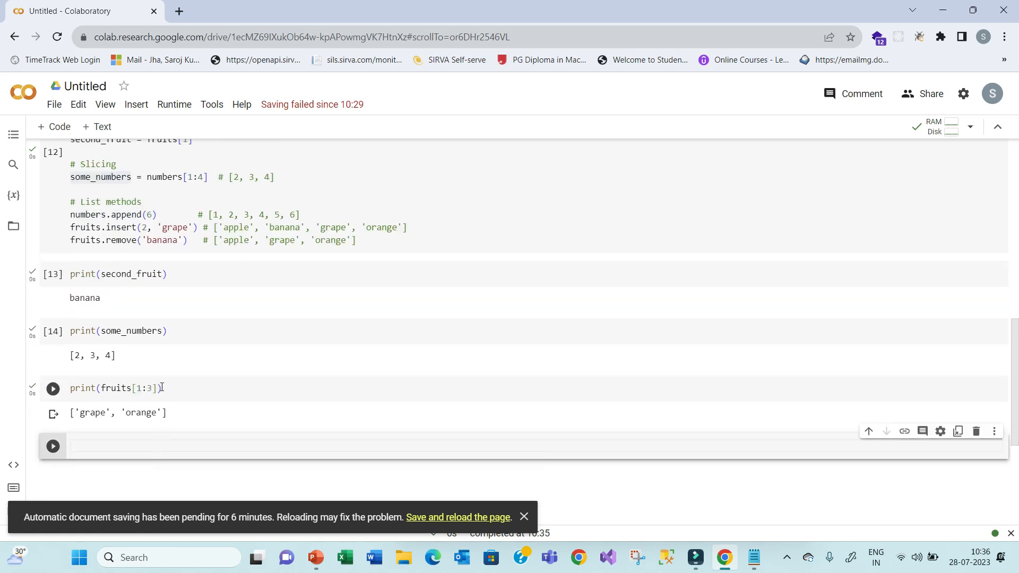
- Try slice end [1:2], then restore fruits[1:3] and rerun to output ['grape', 'orange']
left_click(149, 389)
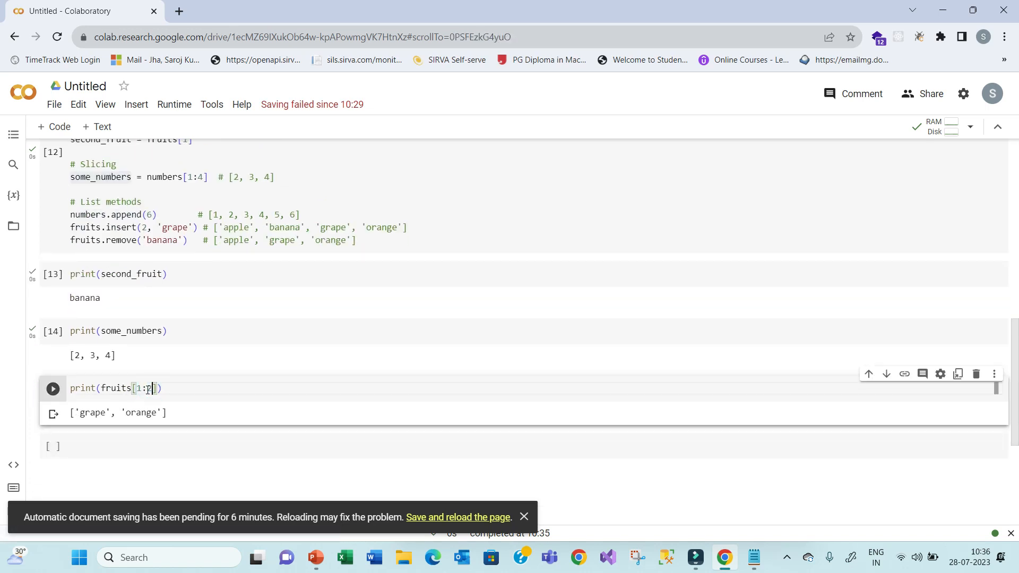
left_click(52, 389)
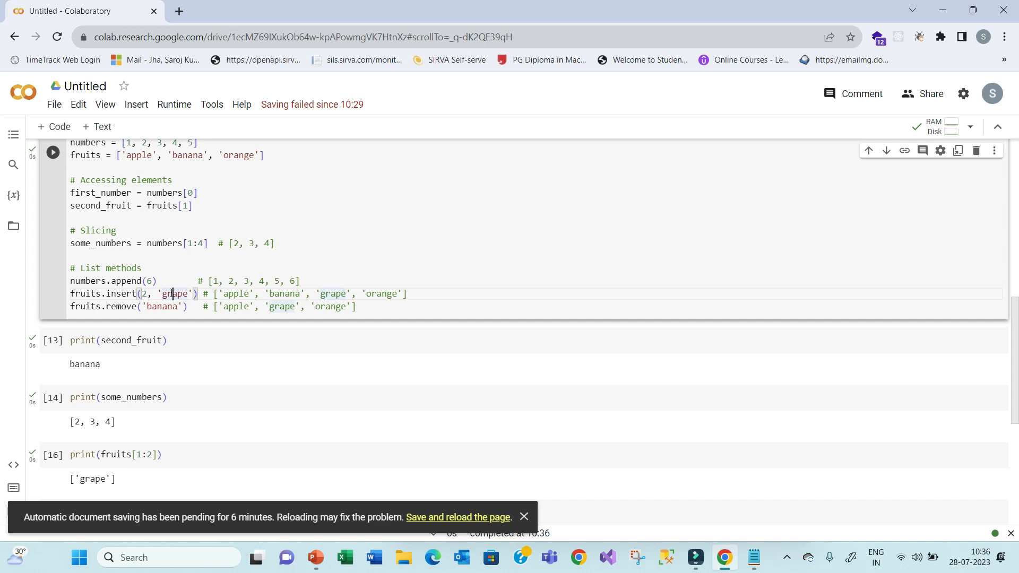
scroll("down", 3)
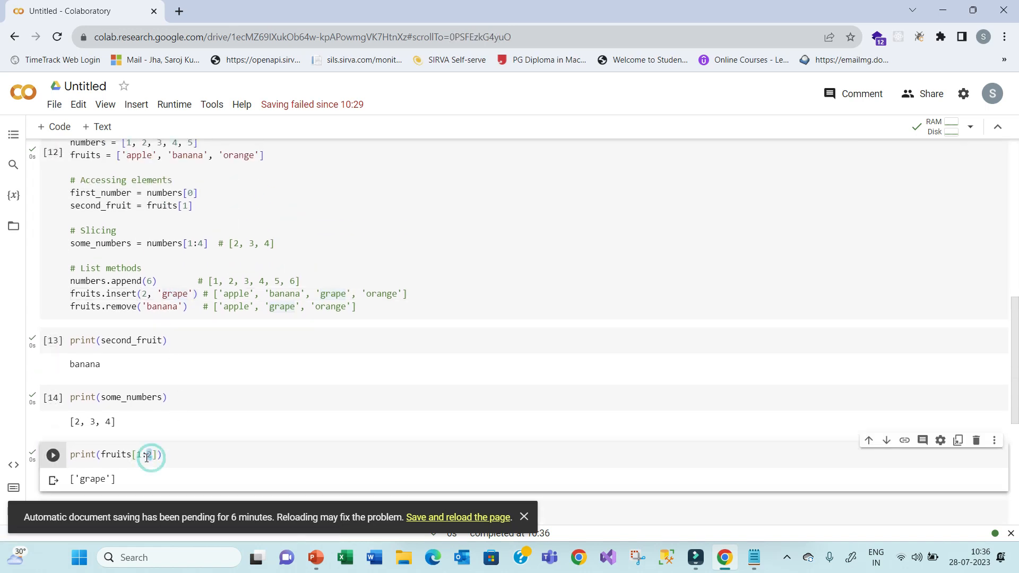
left_click(52, 455)
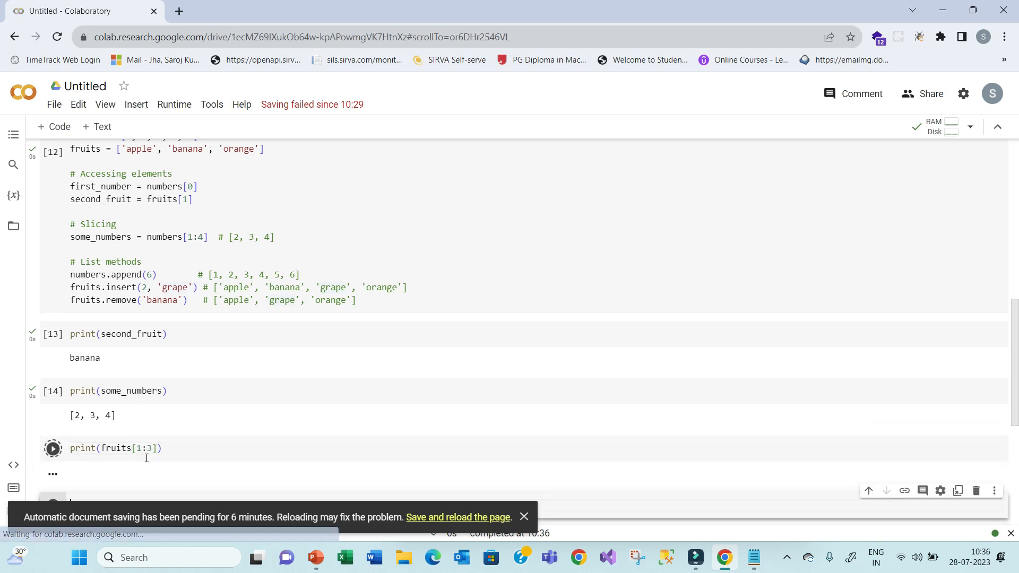
left_click(52, 448)
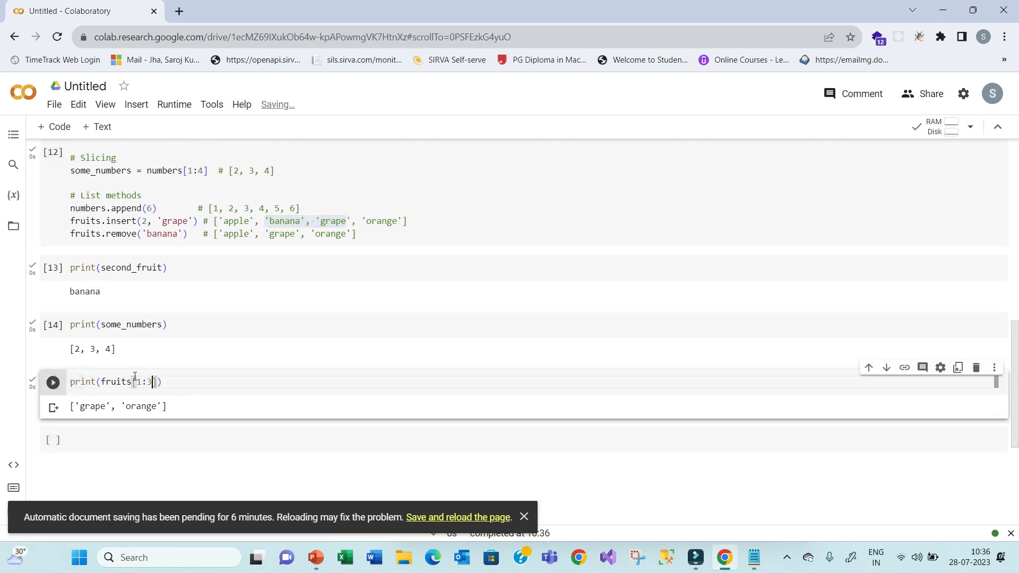
mouse_move(53, 382)
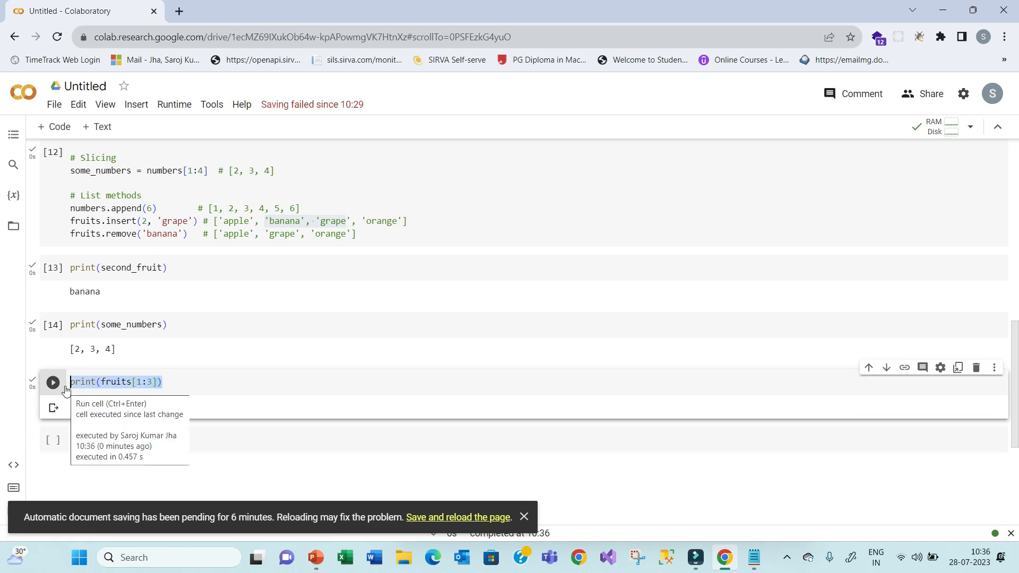
- Change the copied slice to print(fruits[0:2]) and run it, outputting ['apple', 'grape']
left_click(52, 380)
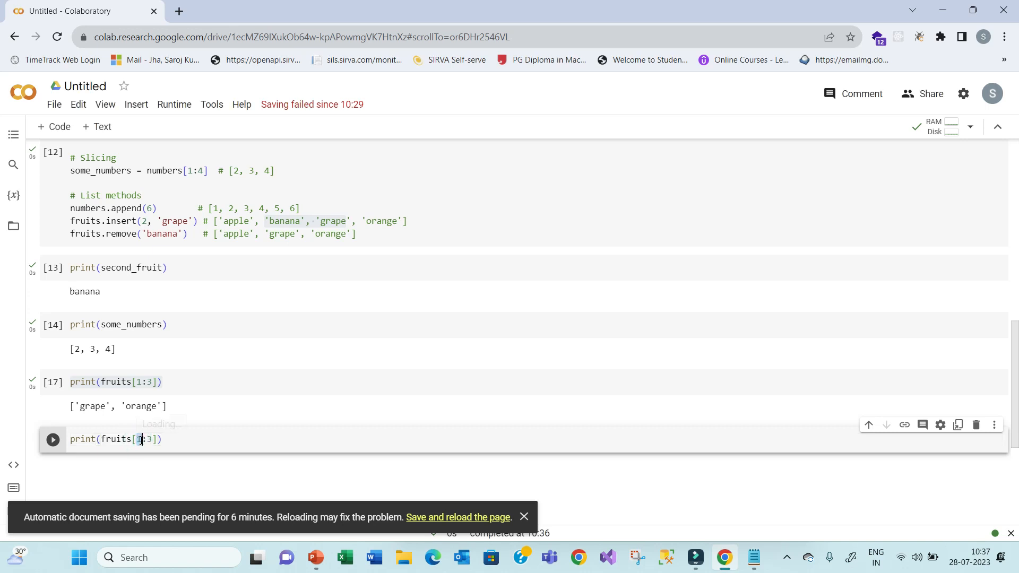
type("0")
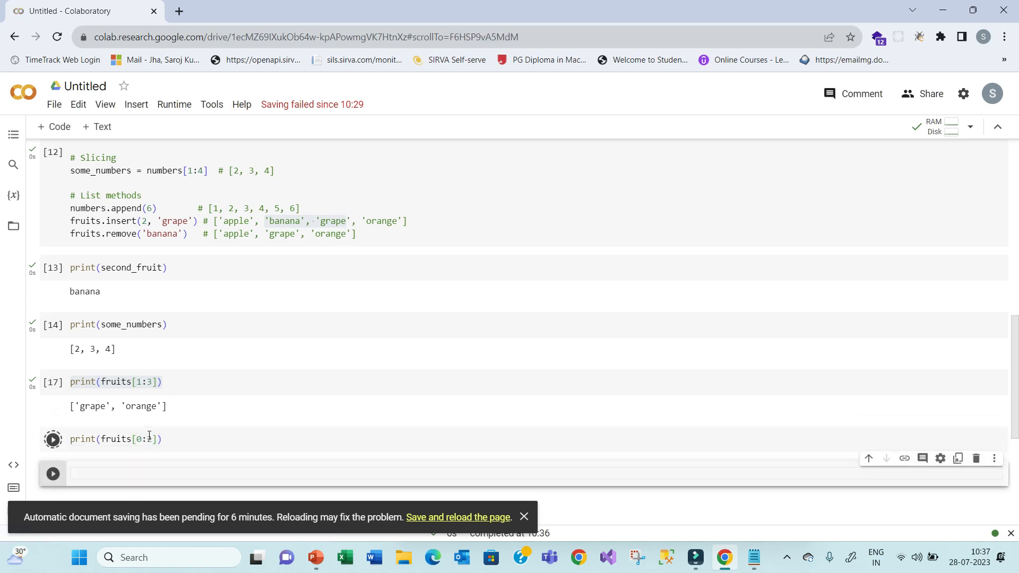
left_click(52, 439)
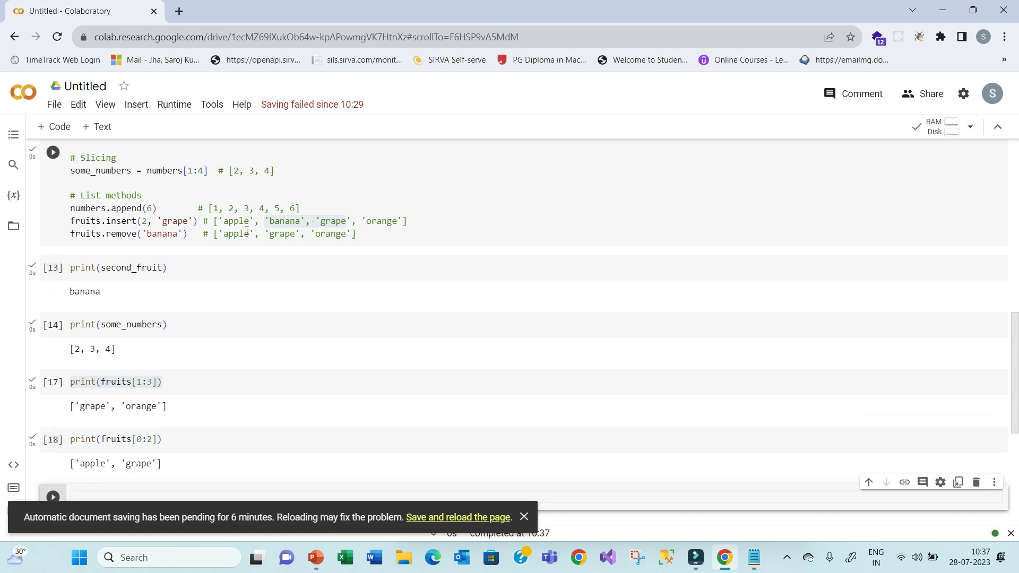
- Review the list methods comments, highlighting 'orange' in the remove line's result
left_click(233, 220)
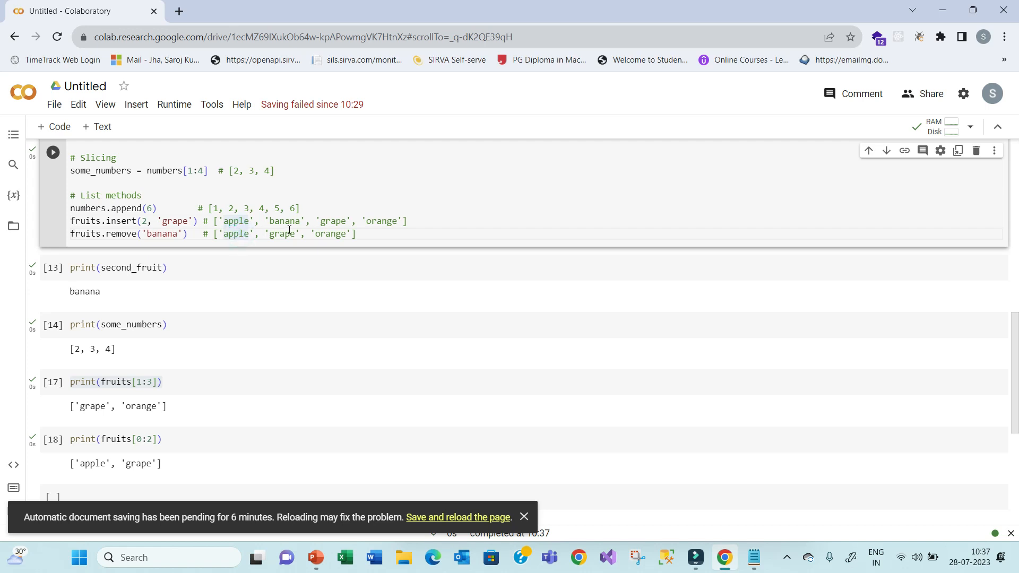
mouse_move(259, 229)
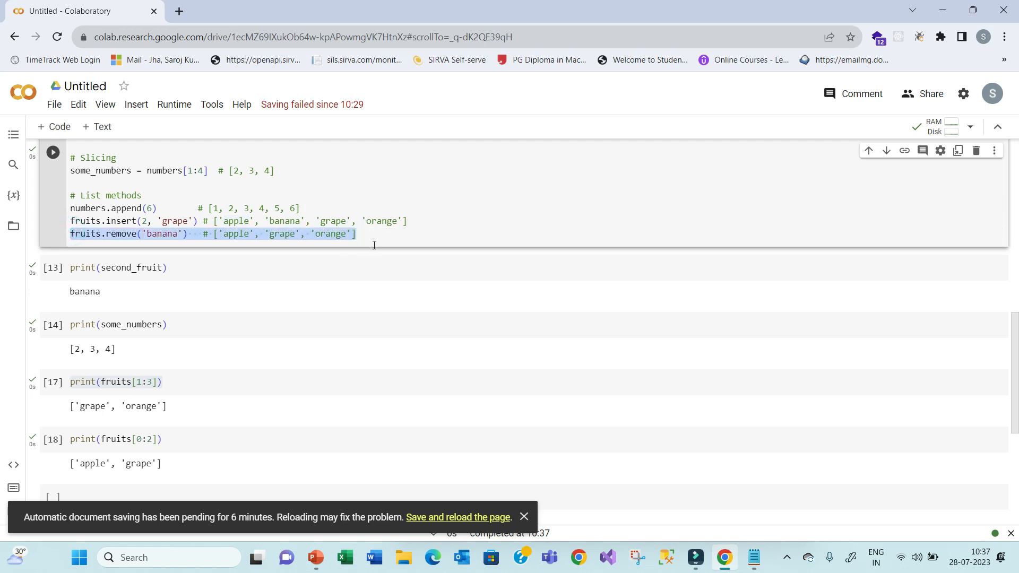
left_click(370, 233)
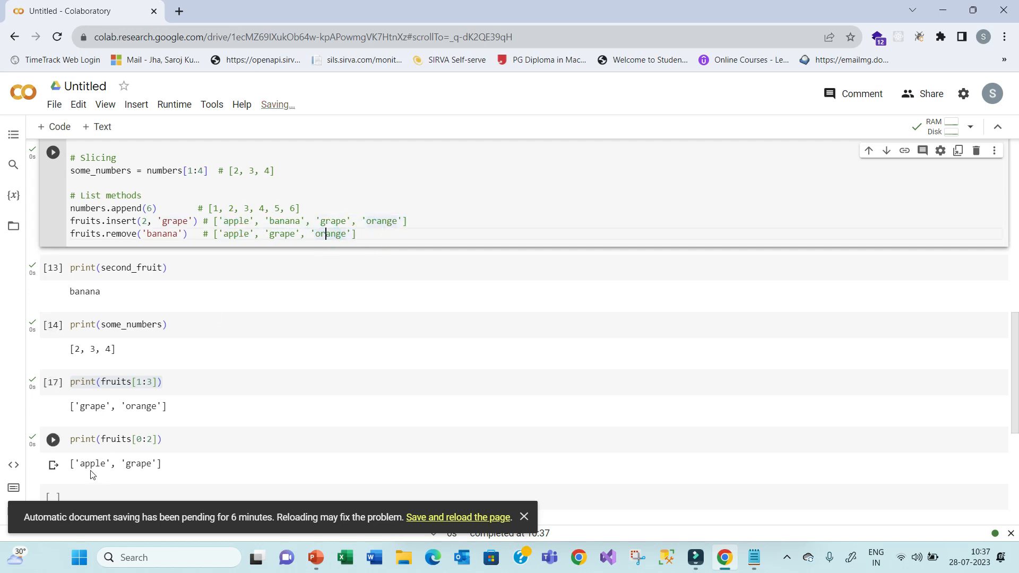
left_click(142, 464)
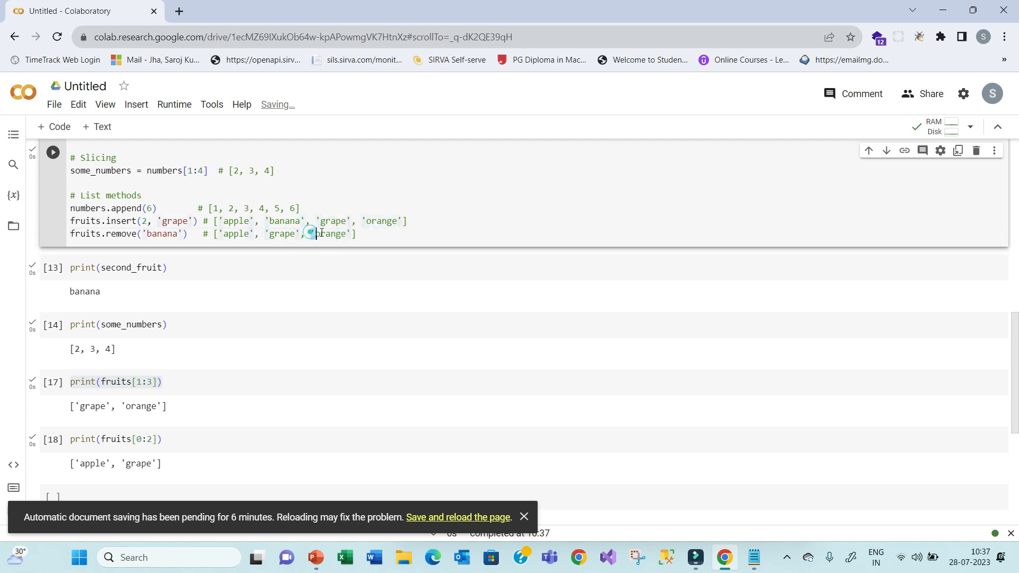
double_click(331, 234)
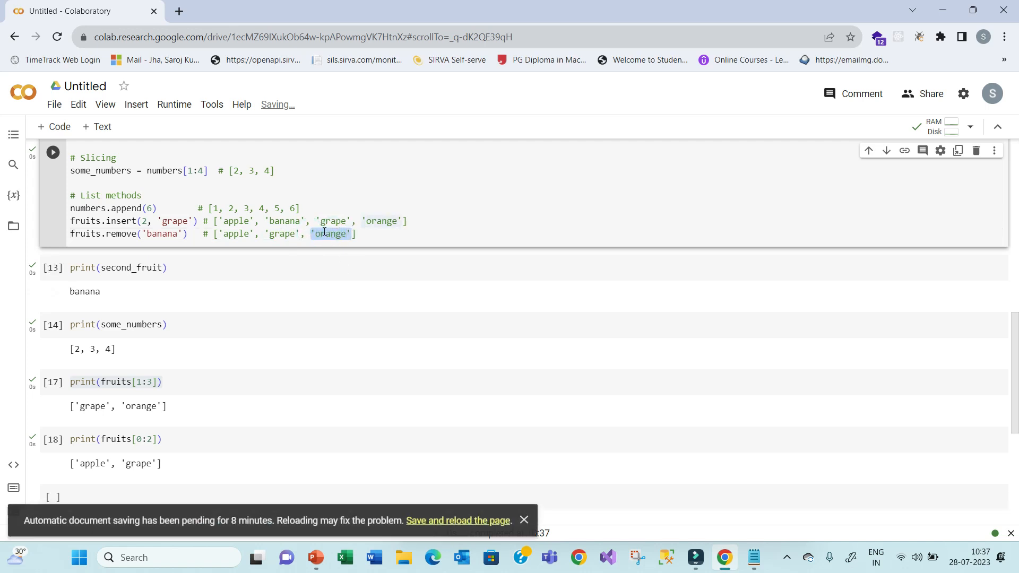
scroll("up", 3)
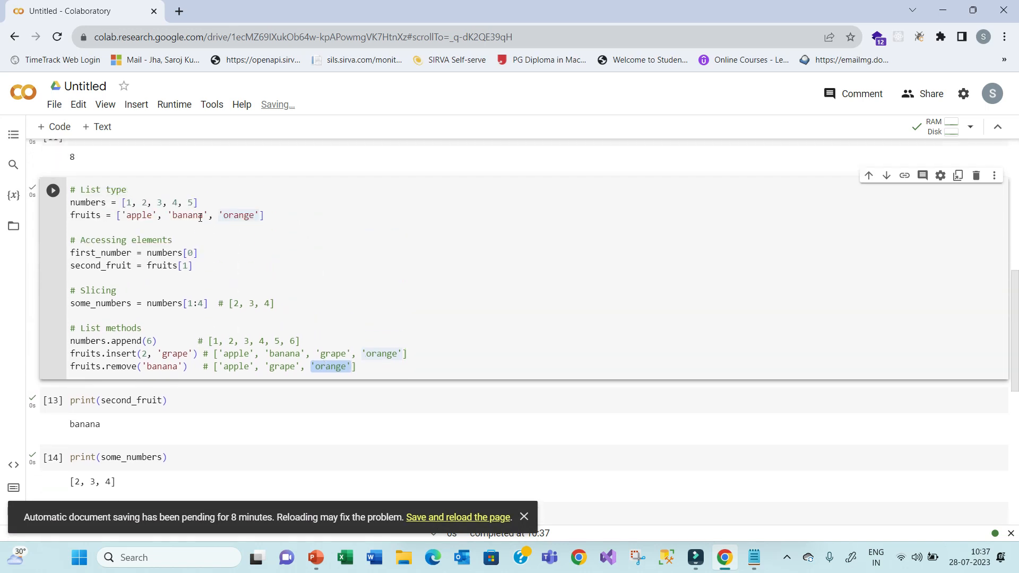
- Insert print(fruits[1:3]) lines after second_fruit and after the slicing code
left_click(202, 266)
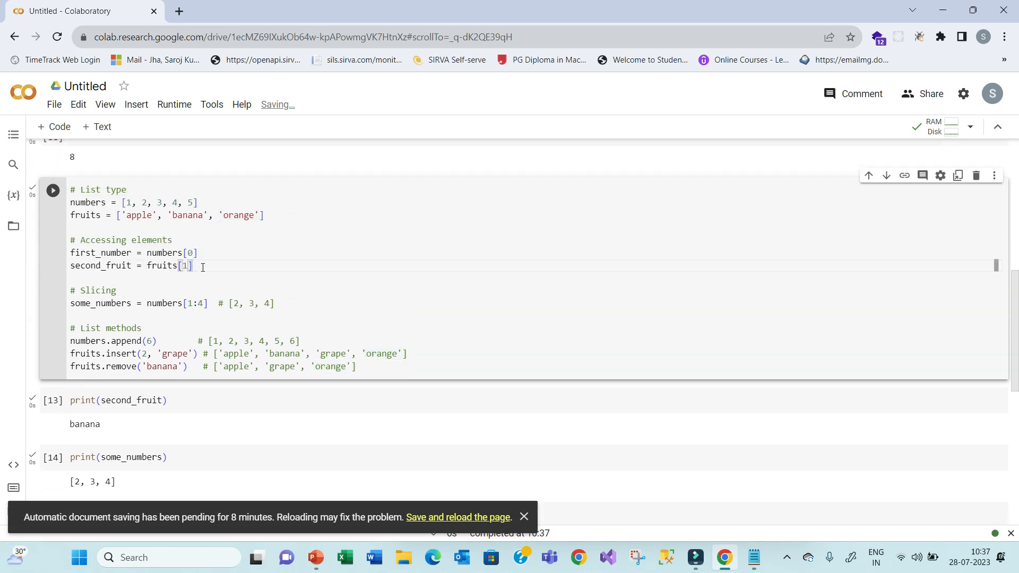
key("enter")
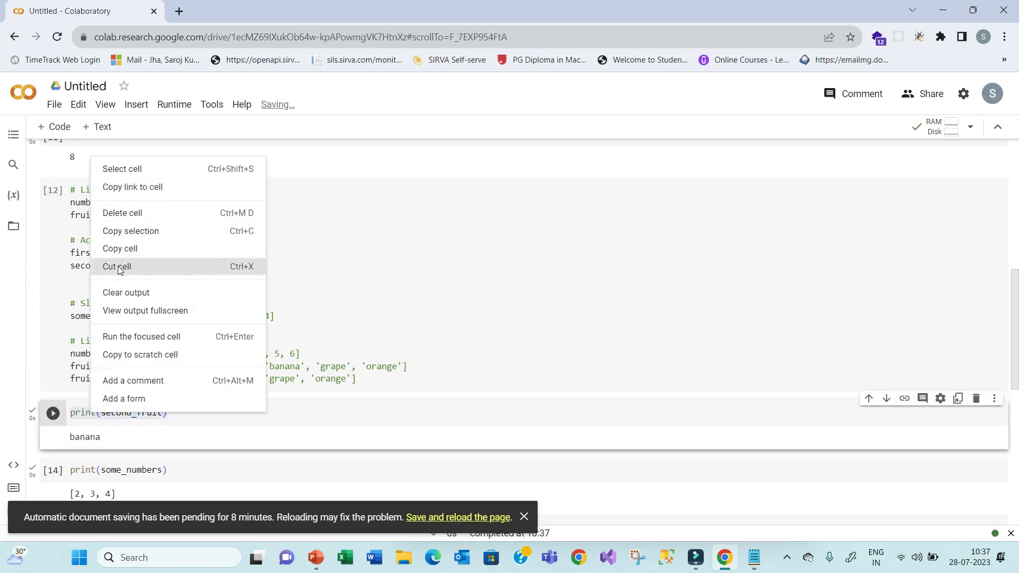
mouse_move(325, 259)
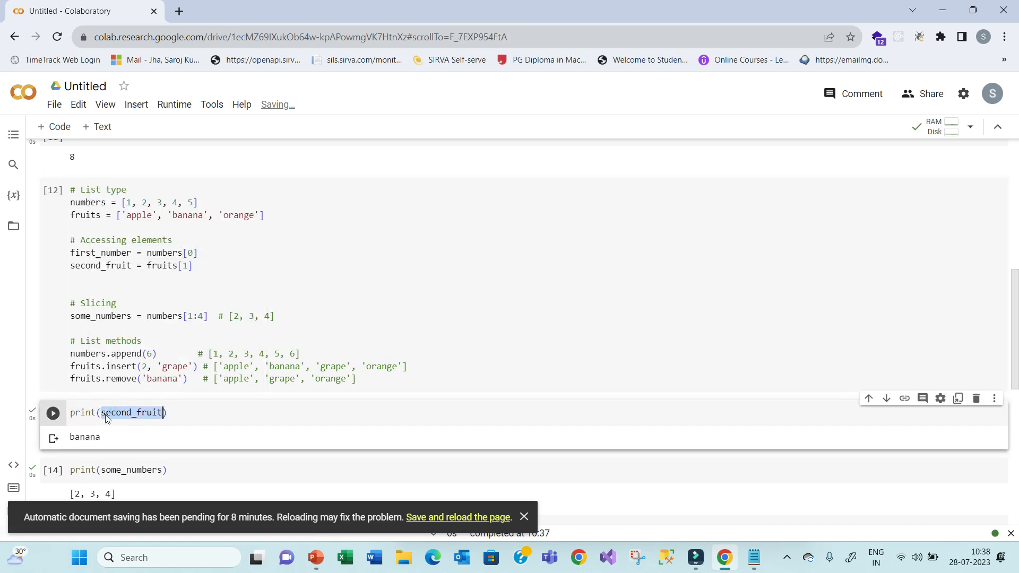
type("fruits[1:3]")
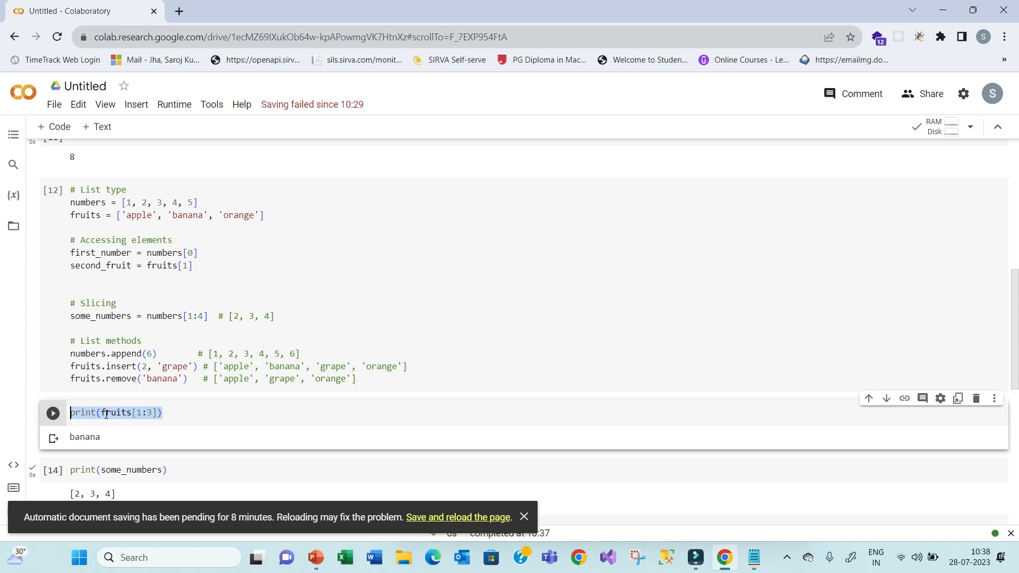
left_click(104, 289)
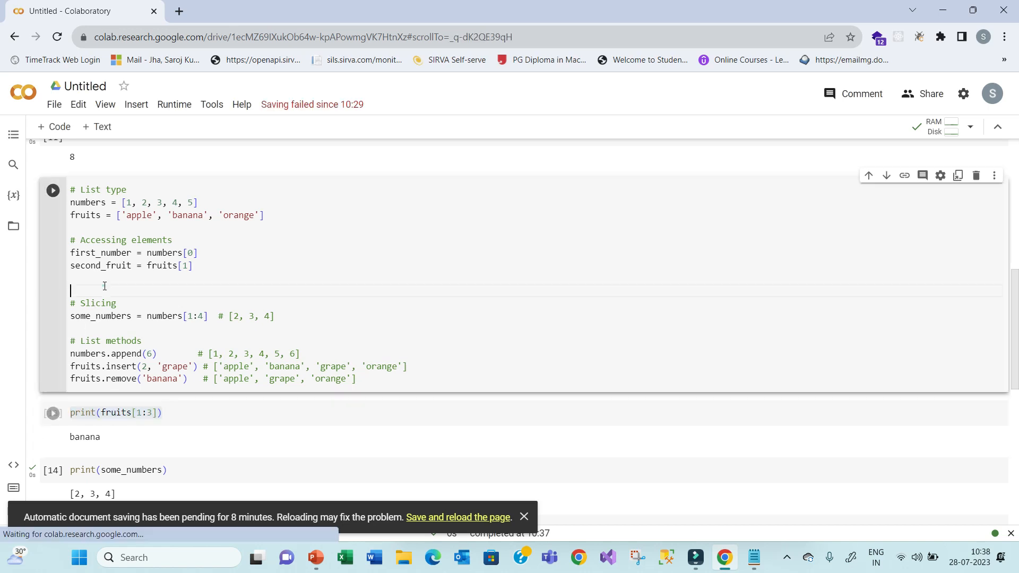
type("print(fruits[1:3])")
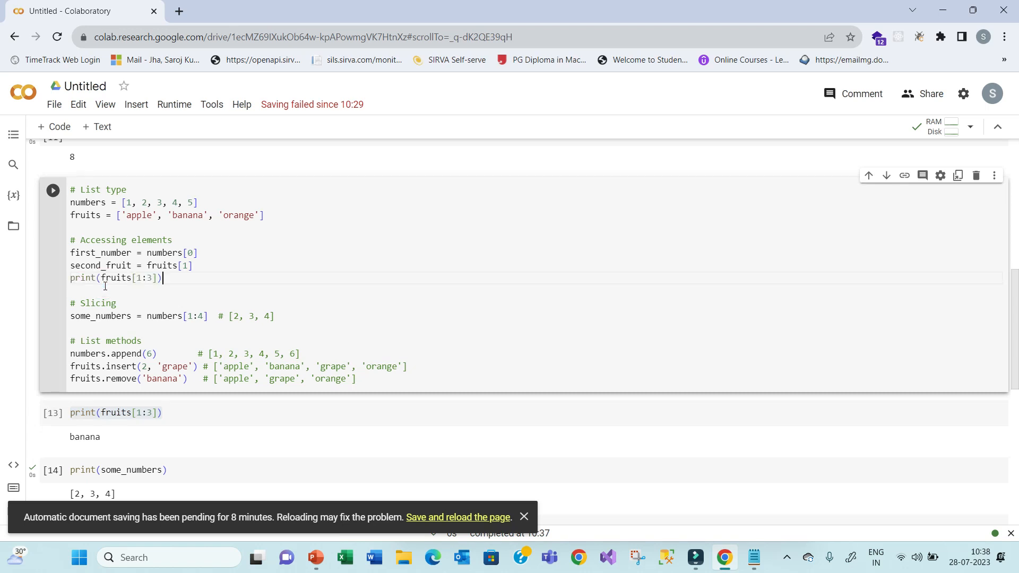
left_click(105, 328)
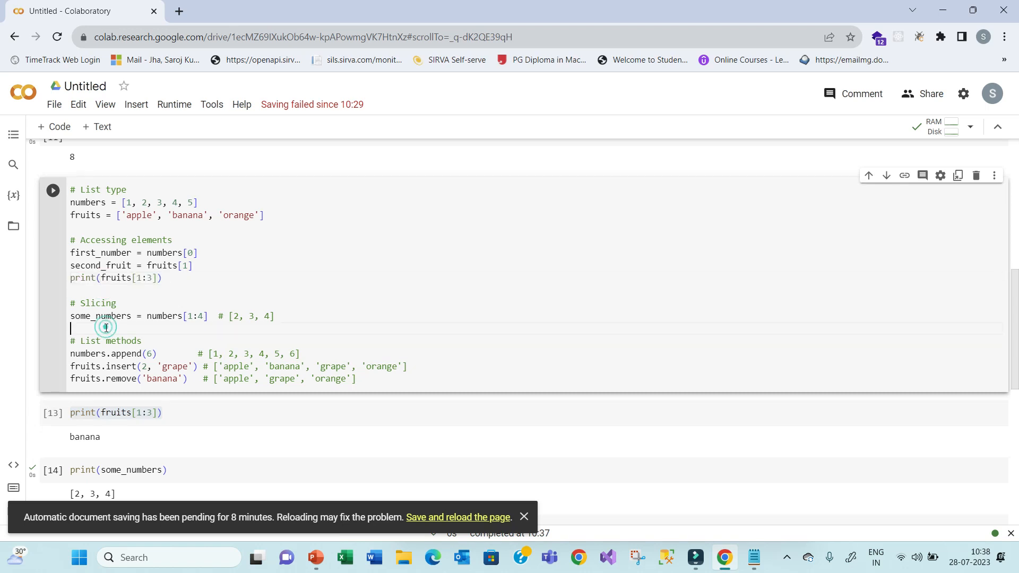
mouse_move(410, 366)
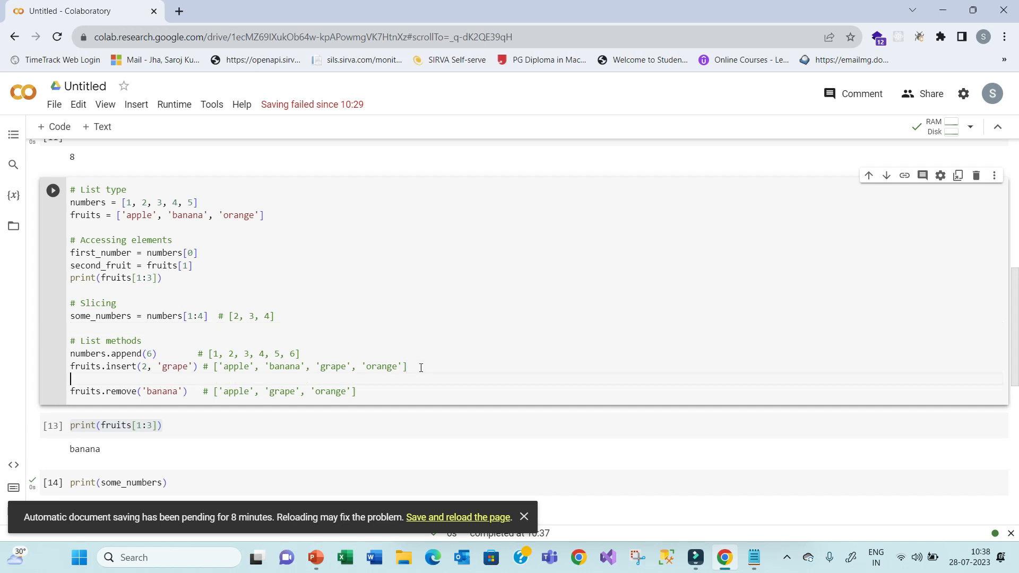
type("print(fruits[1:3])")
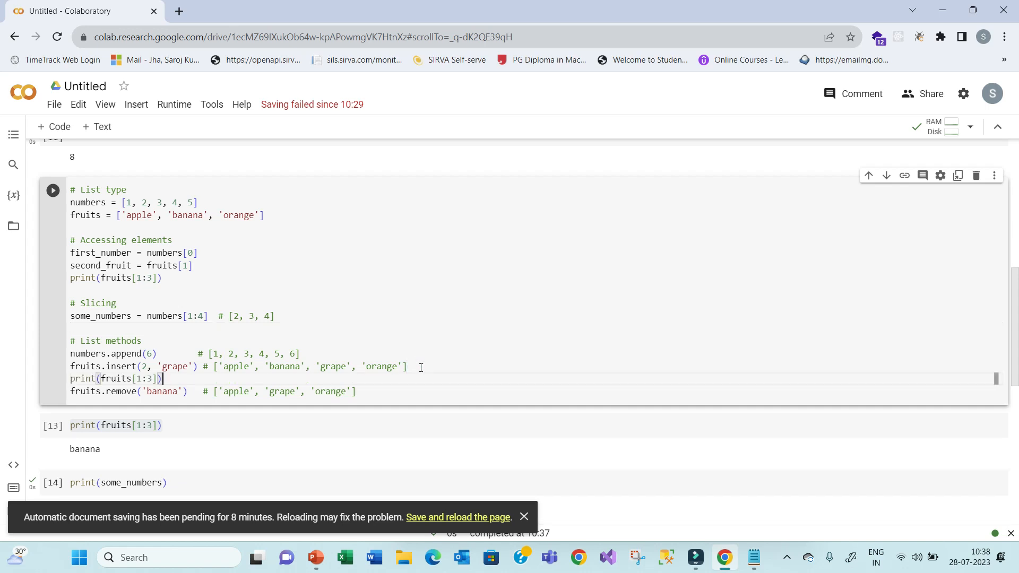
- Fix the final print line and run the list cell, printing fruits before insert, after insert and after remove
left_click(129, 277)
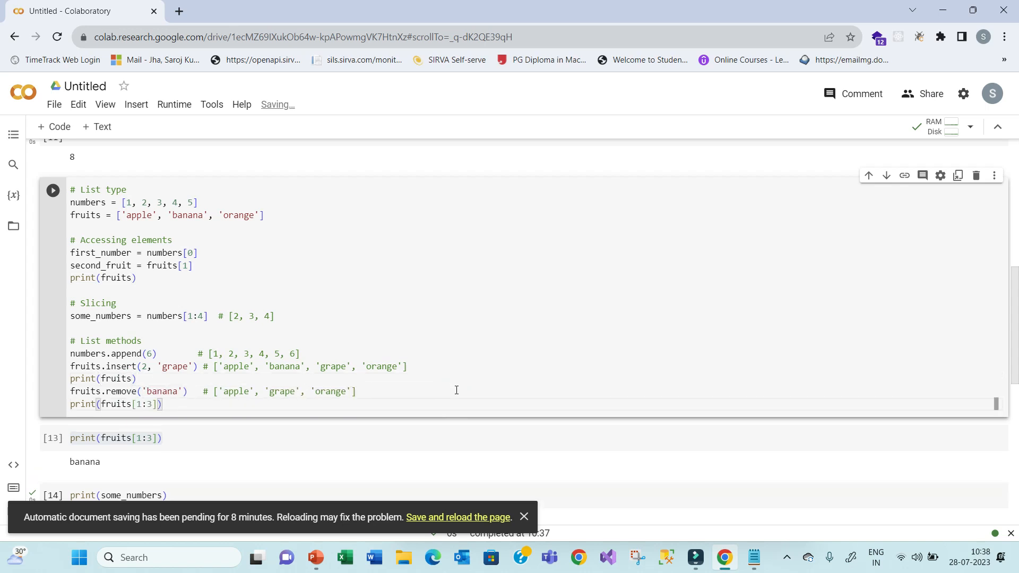
left_click(151, 403)
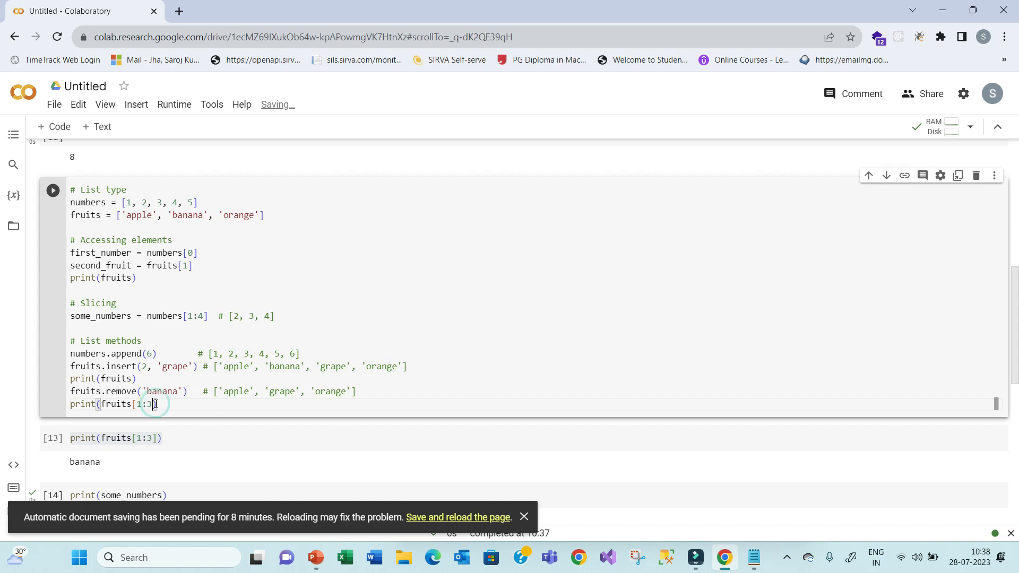
key("Backspace")
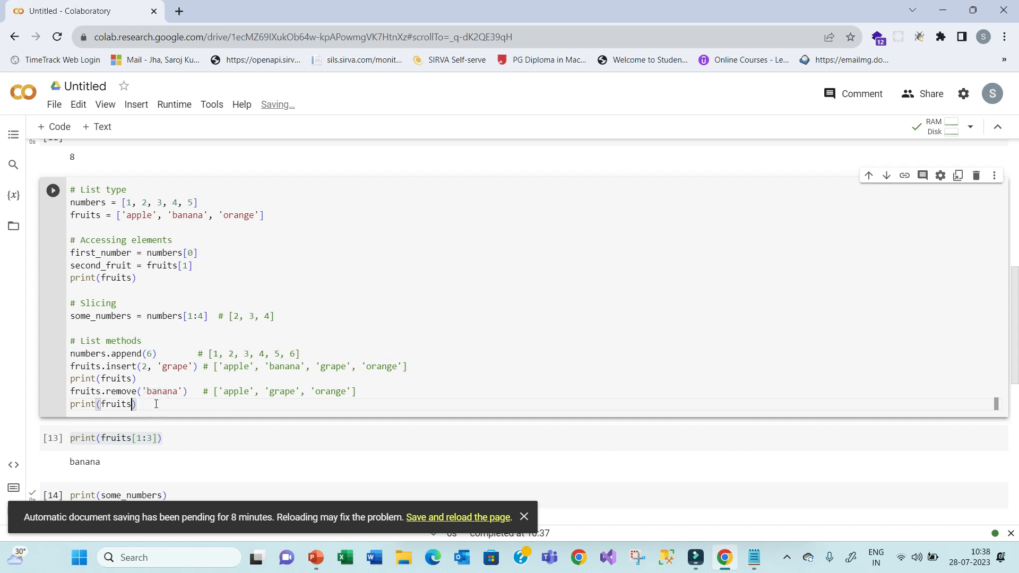
left_click(117, 437)
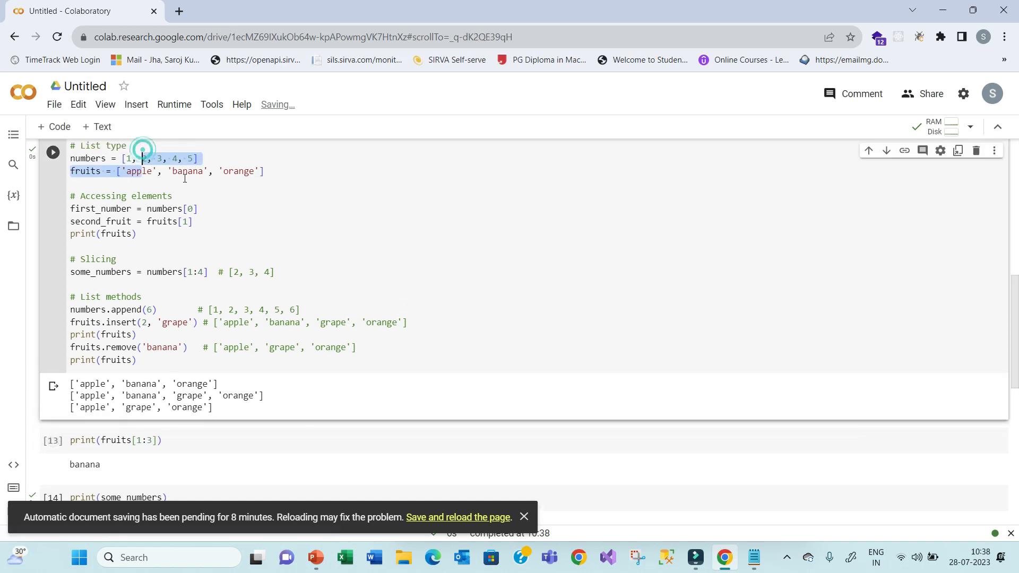
- Add print(fruits[0:2]) after print(fruits) and rerun, adding ['apple', 'banana'] to the output
left_click(137, 233)
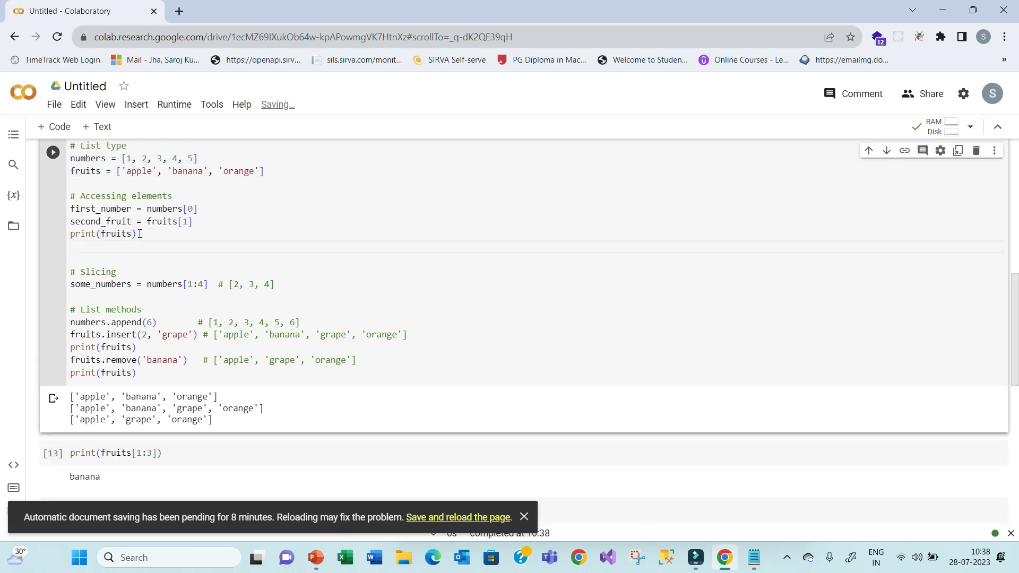
type("print(fruits[1:3])")
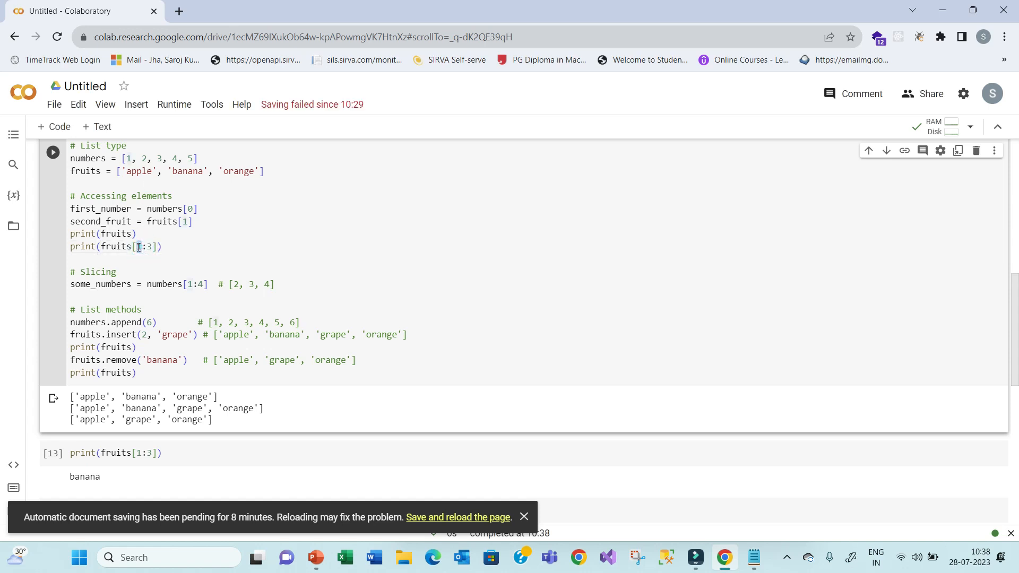
type("0")
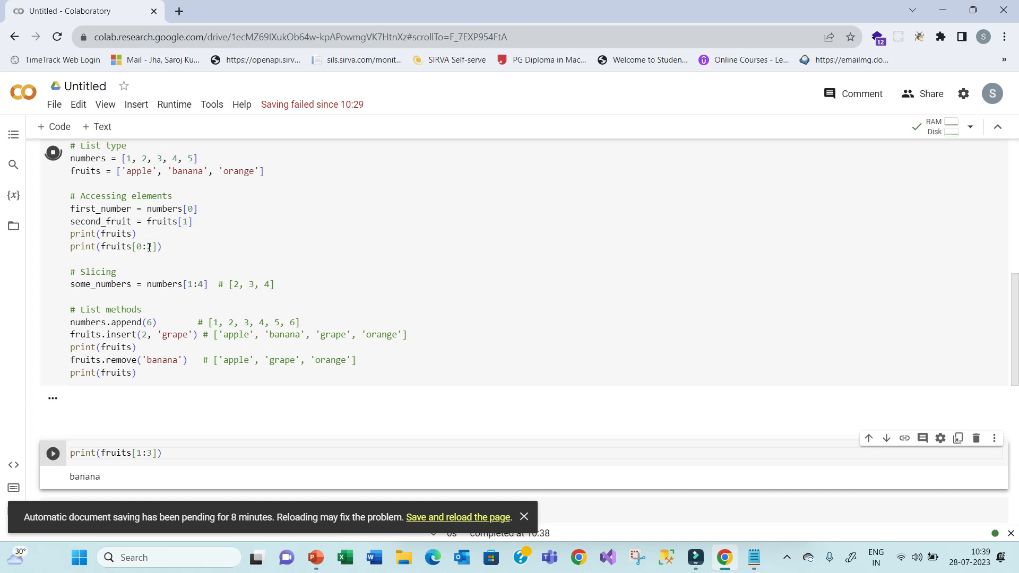
left_click(53, 151)
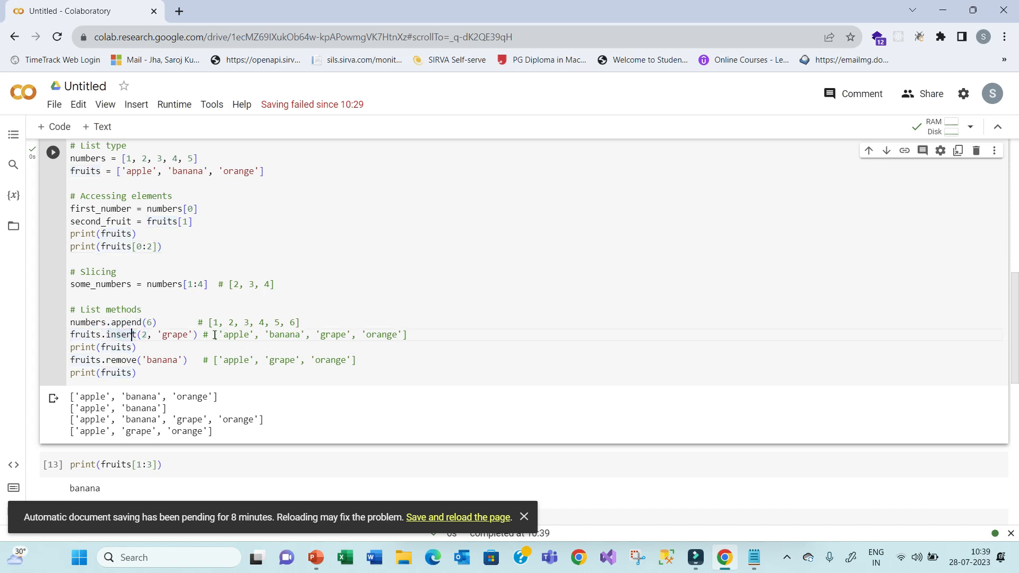
mouse_move(162, 334)
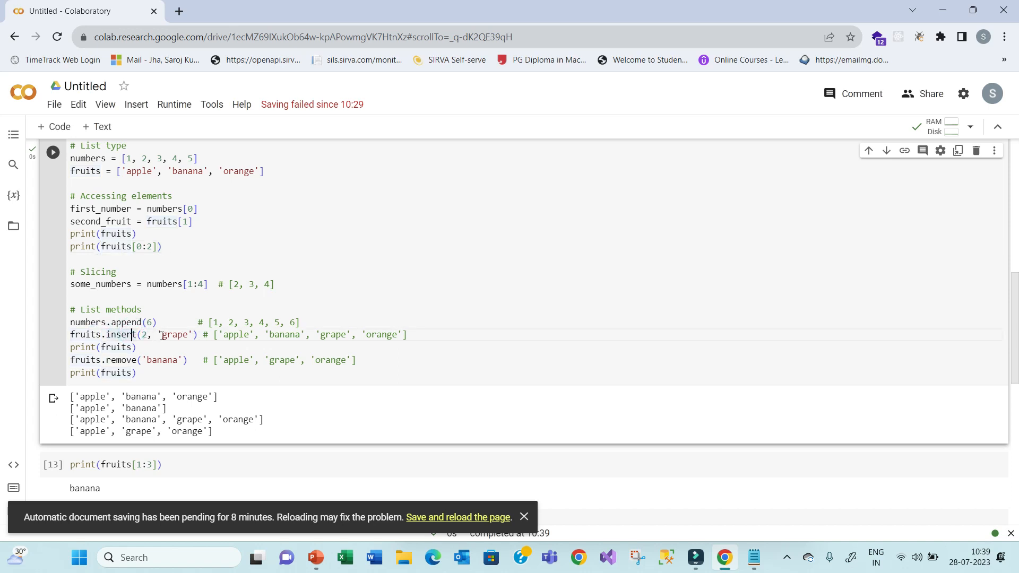
- Highlight grape in insert and banana in remove to explain the resulting lists
double_click(173, 335)
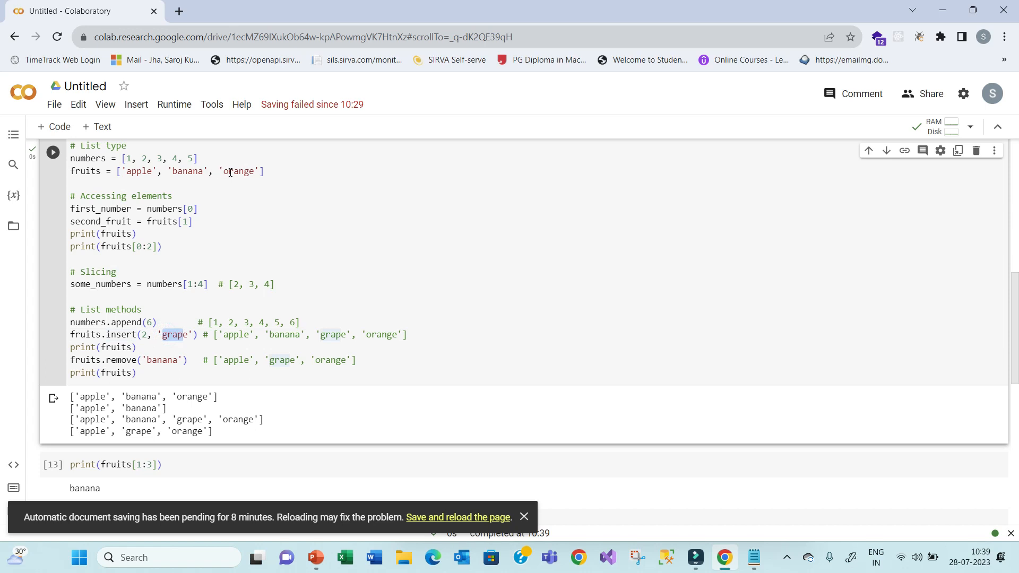
mouse_move(135, 175)
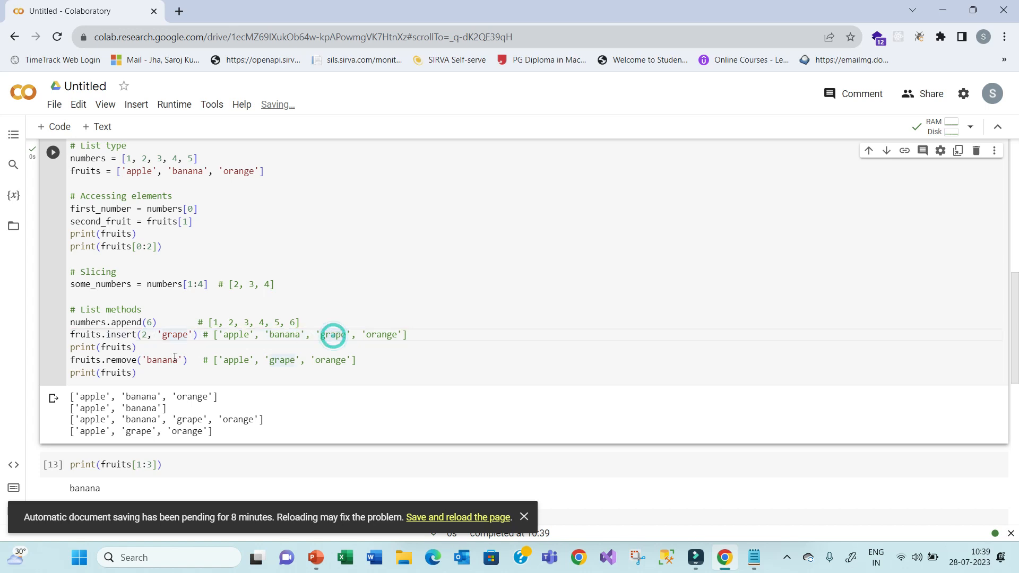
double_click(161, 360)
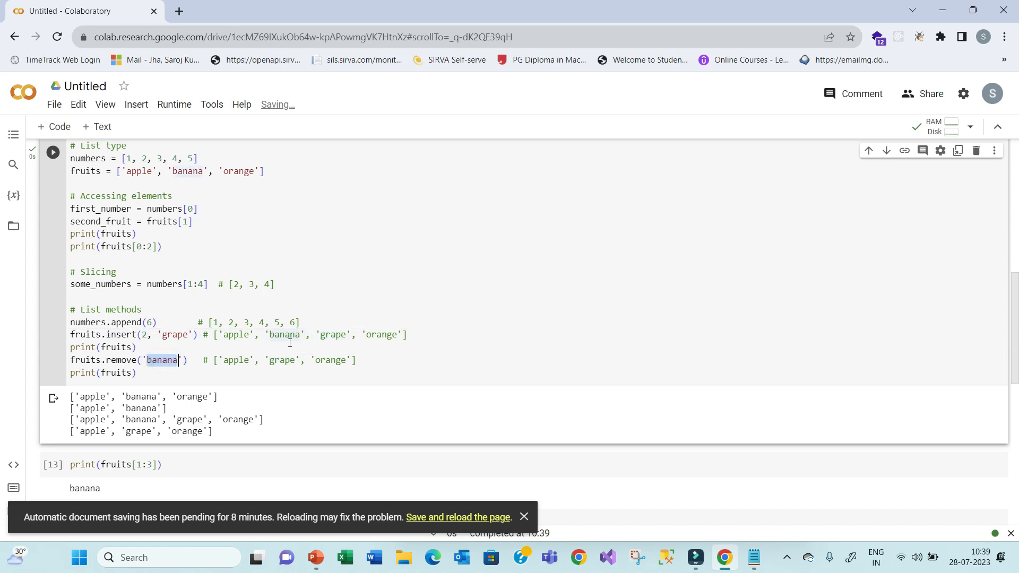
left_click(289, 335)
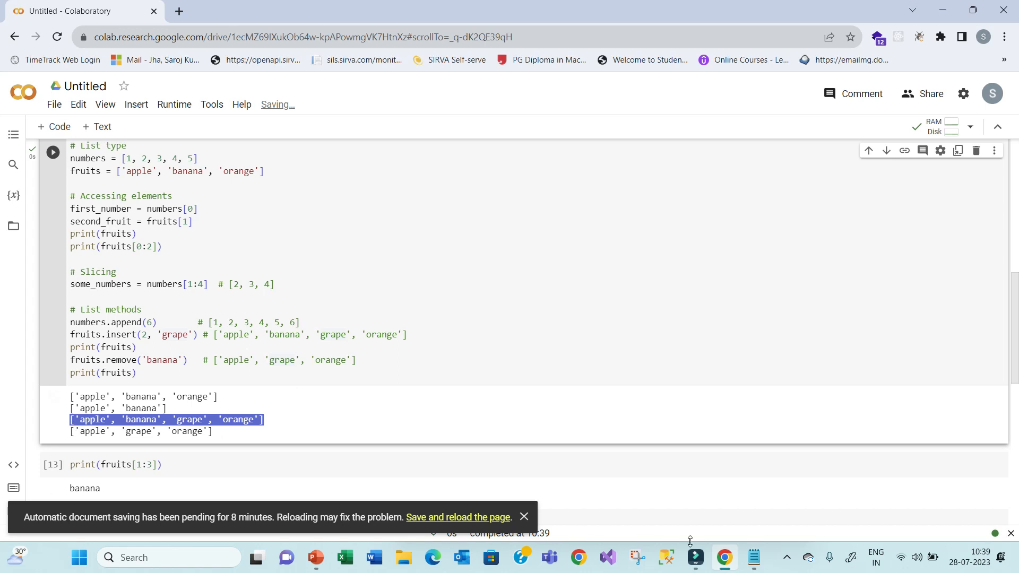
- Copy the # Tuple type code from Notepad into a new Colab cell
scroll("down", 3)
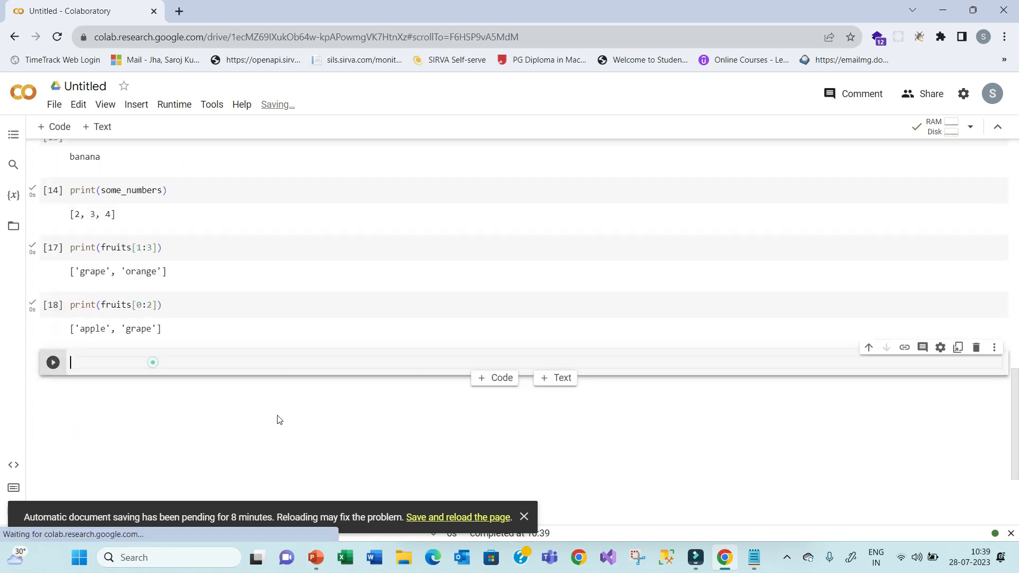
left_click(752, 558)
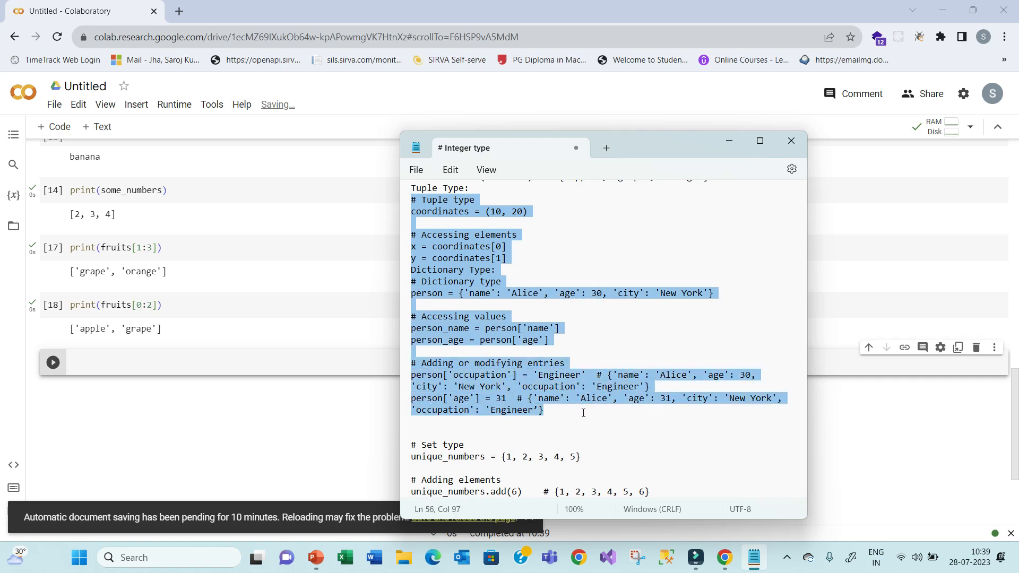
left_click(542, 259)
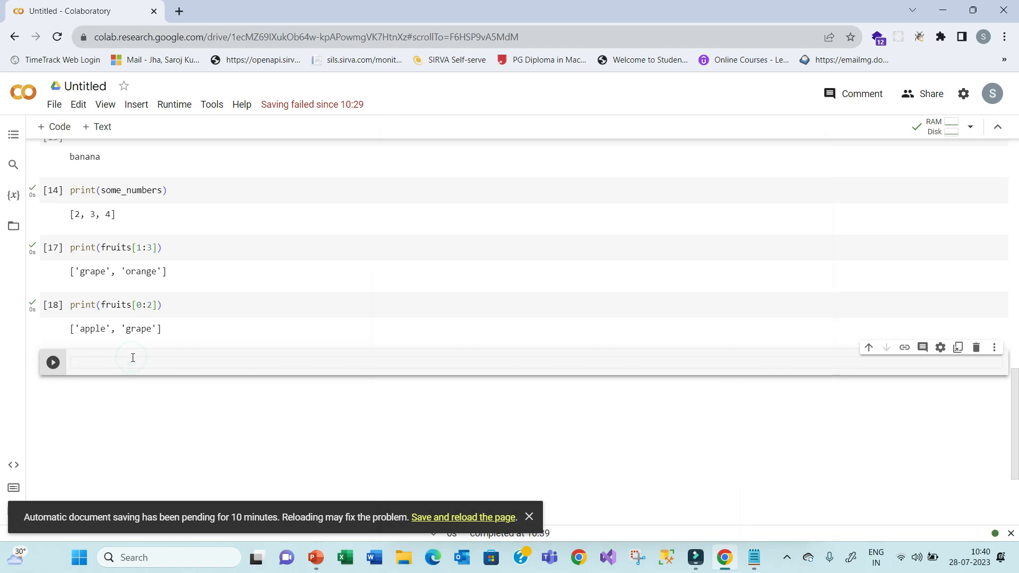
type("# Tuple type")
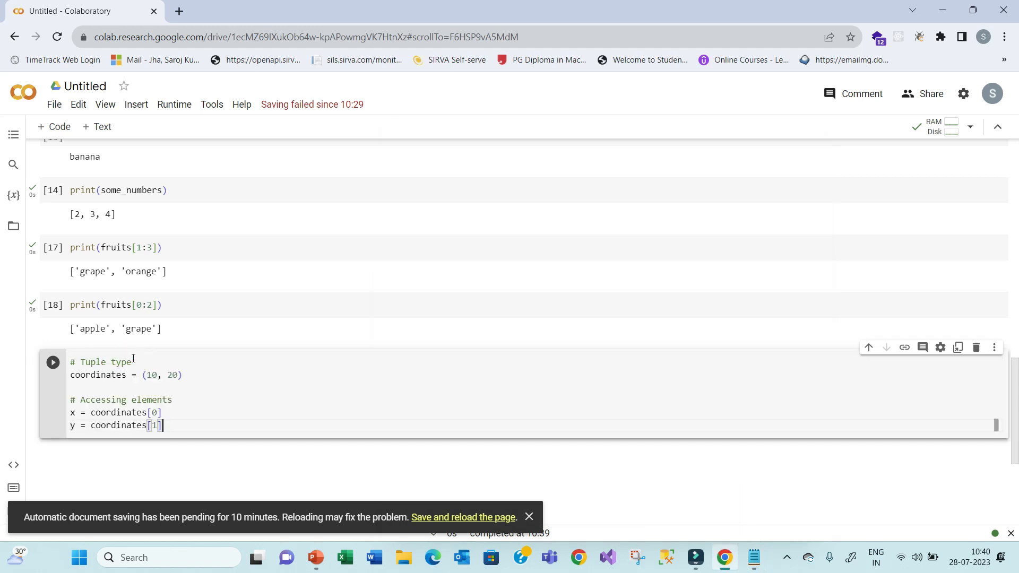
- Point out the first coordinate's index and run the tuple cell defining coordinates (10, 20)
left_click(147, 375)
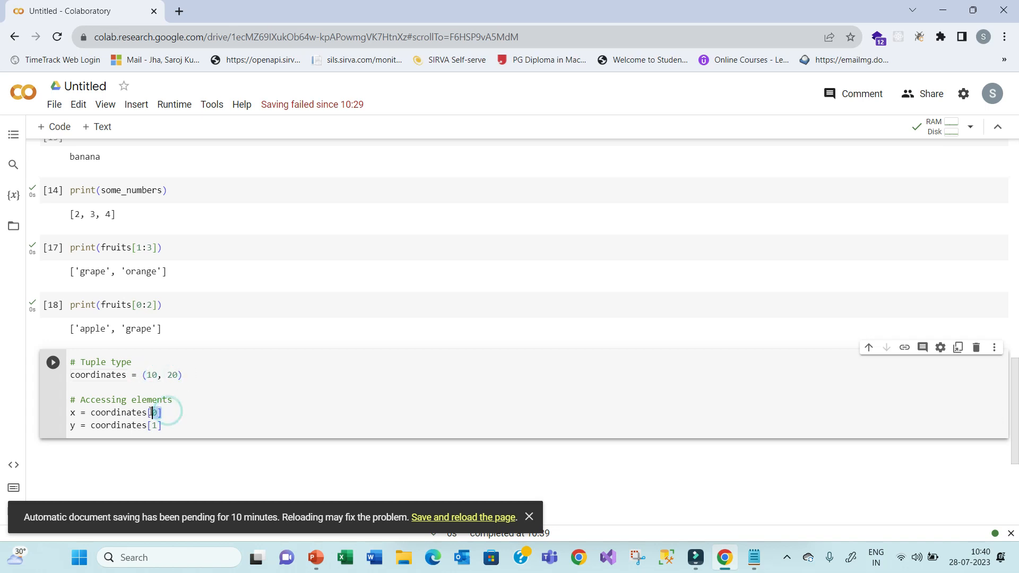
left_click(116, 247)
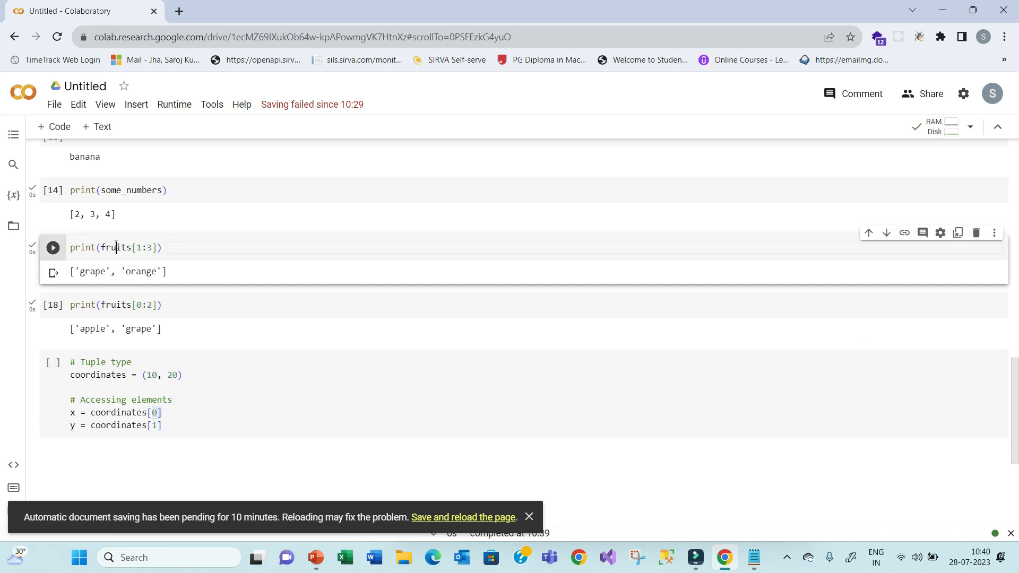
left_click(144, 247)
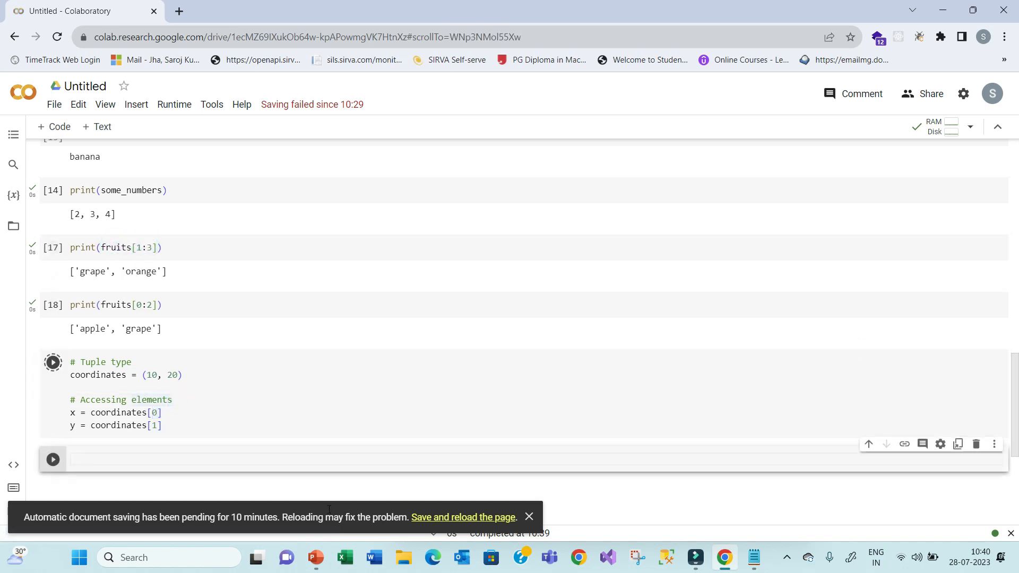
- Bring the dictionary example code from the notes into a new Colab cell and run it
left_click(753, 557)
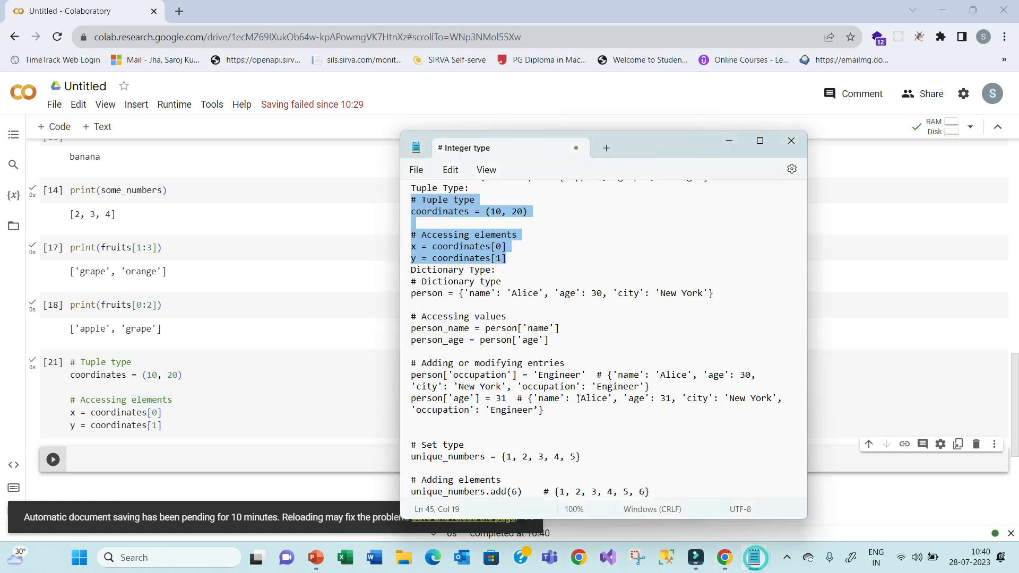
left_click(412, 293)
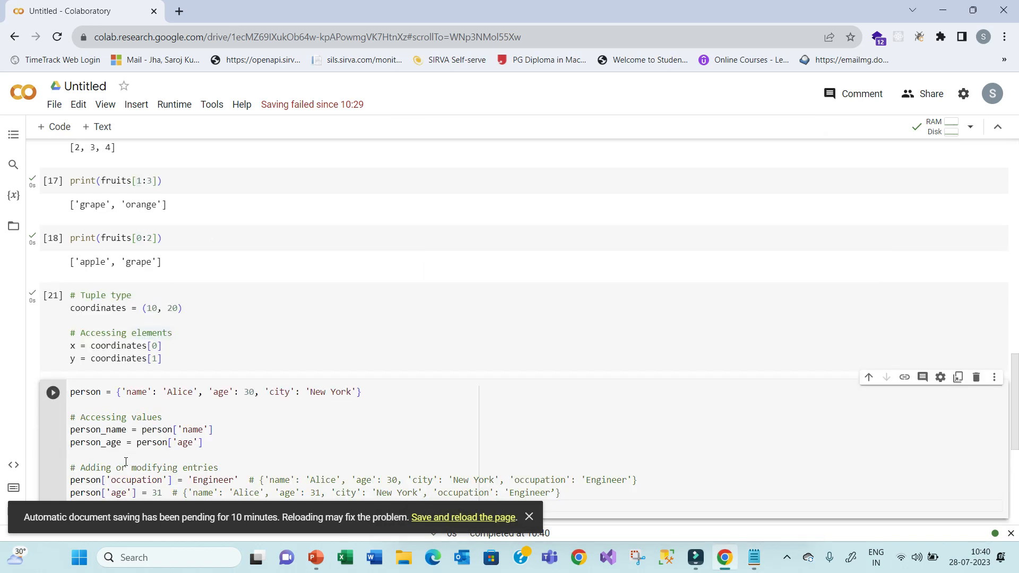
scroll("down", 3)
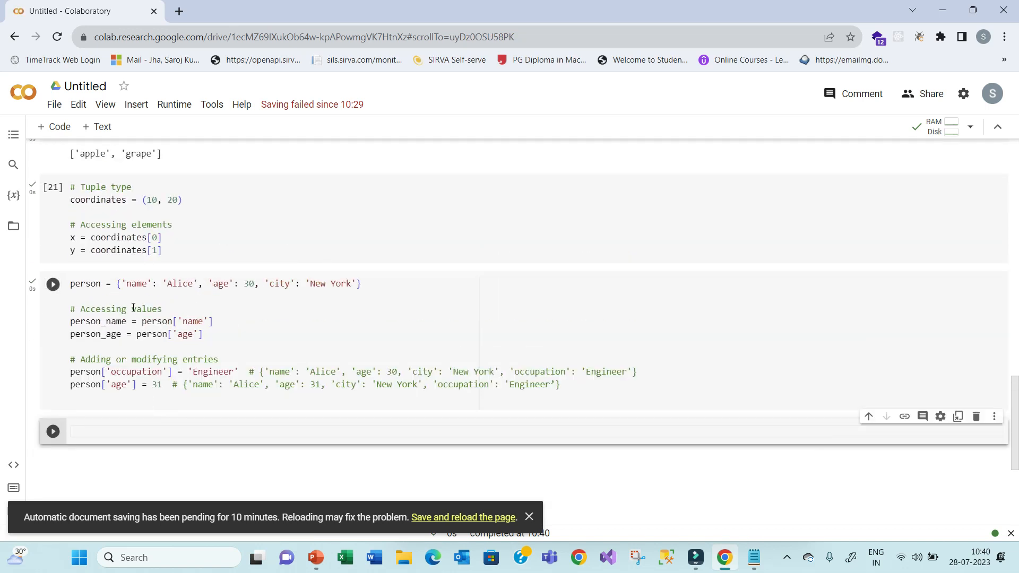
- Highlight the person dictionary's name, age, city and occupation keys and values to explain them
double_click(135, 284)
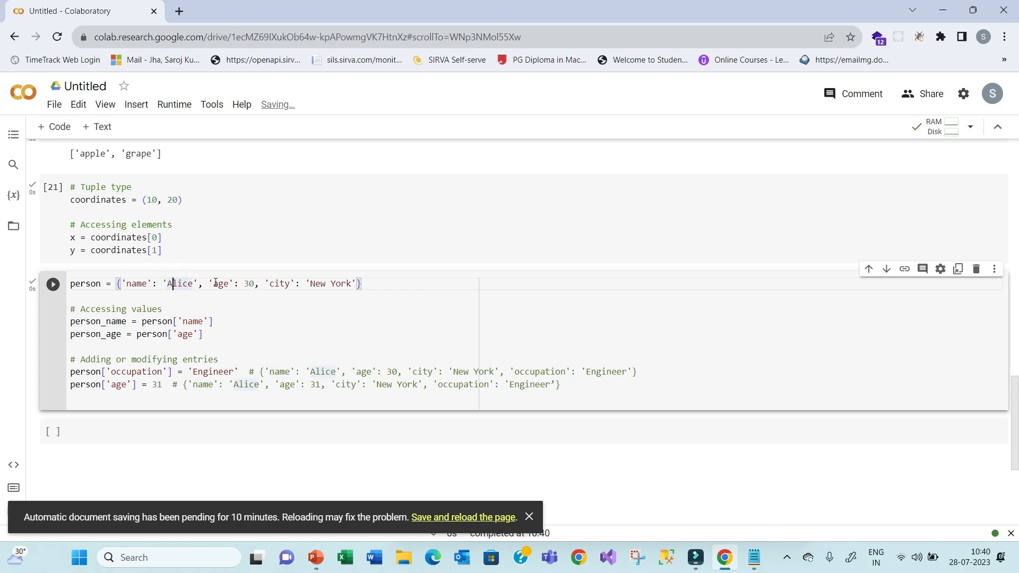
double_click(220, 283)
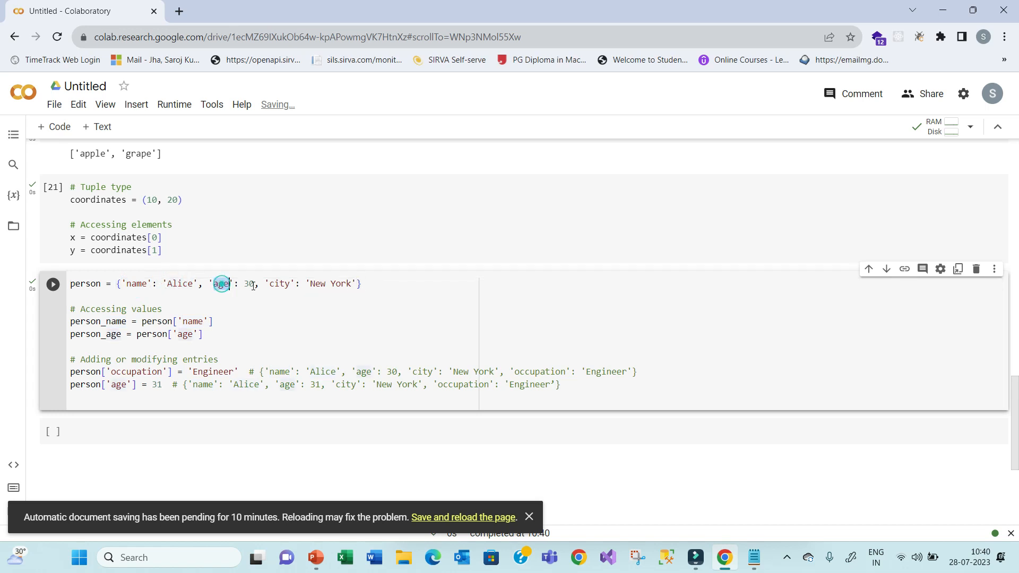
left_click(315, 284)
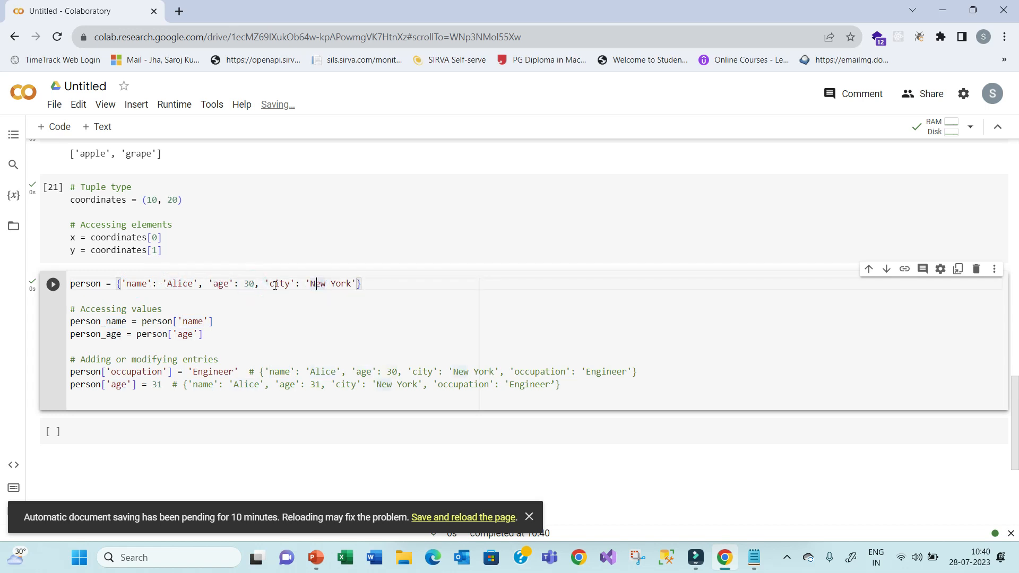
double_click(137, 283)
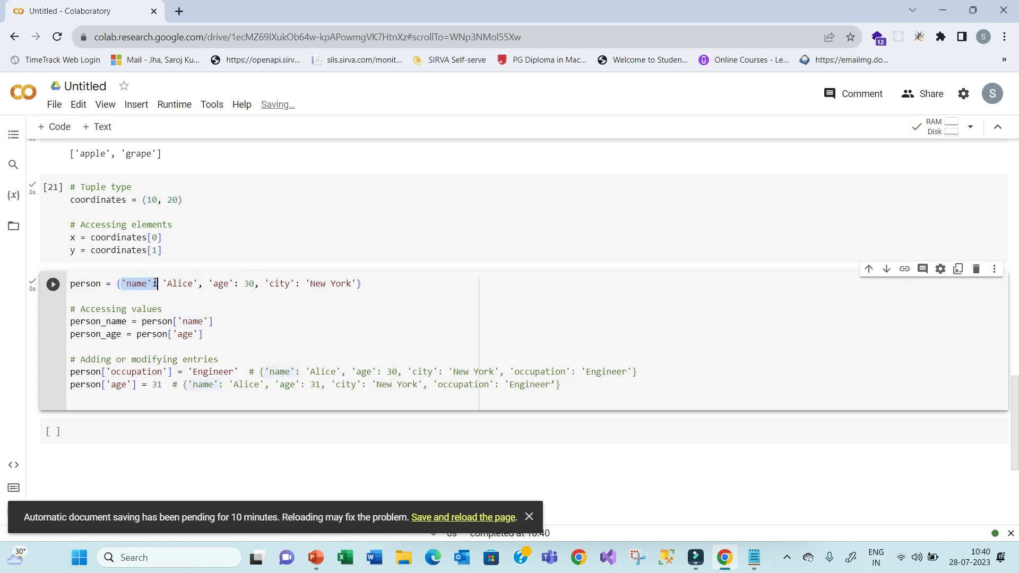
double_click(220, 284)
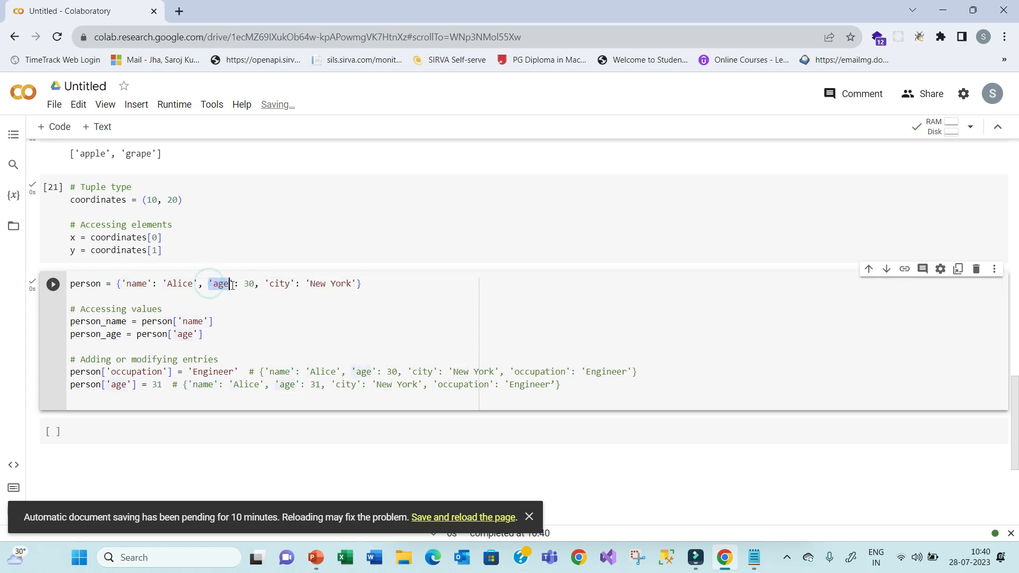
double_click(278, 285)
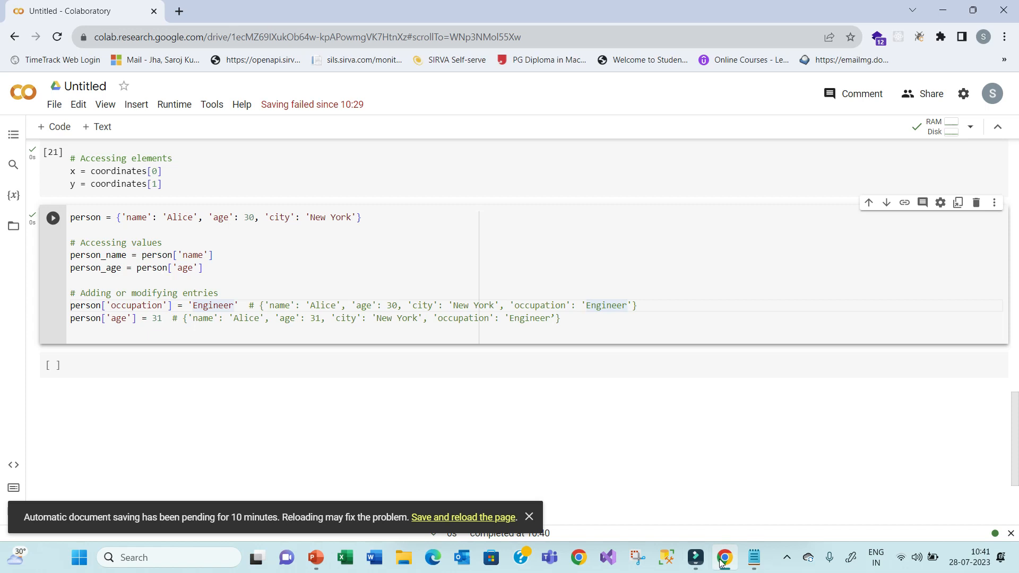
mouse_move(723, 557)
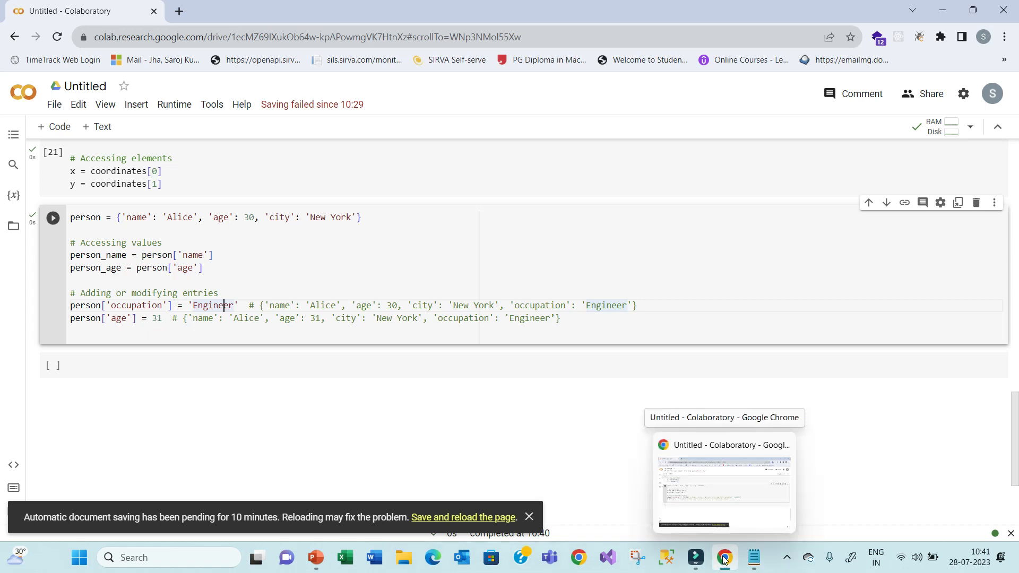
- Copy the set type code from the notes and run it in the empty Colab cell
left_click(752, 557)
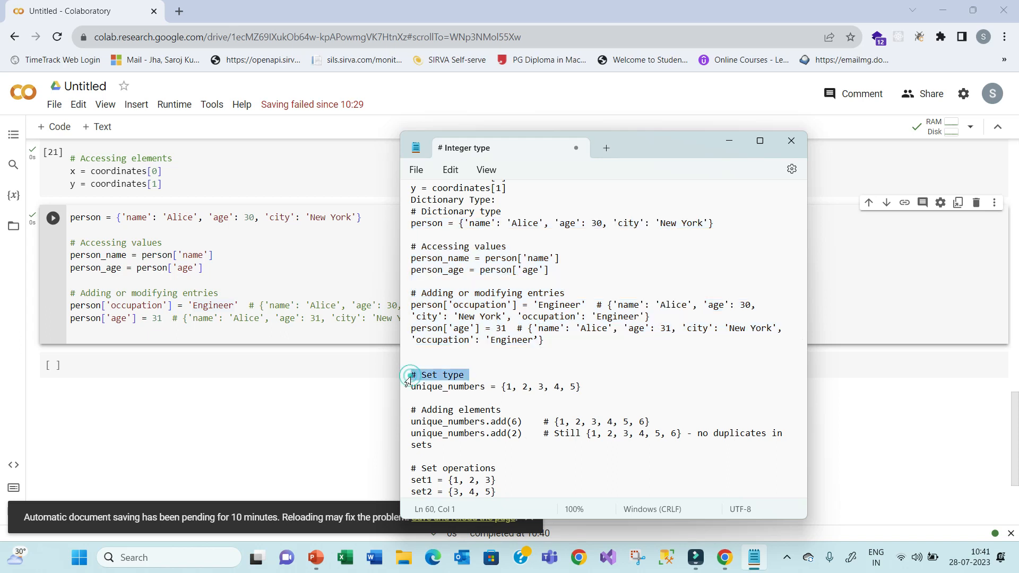
scroll("down", 3)
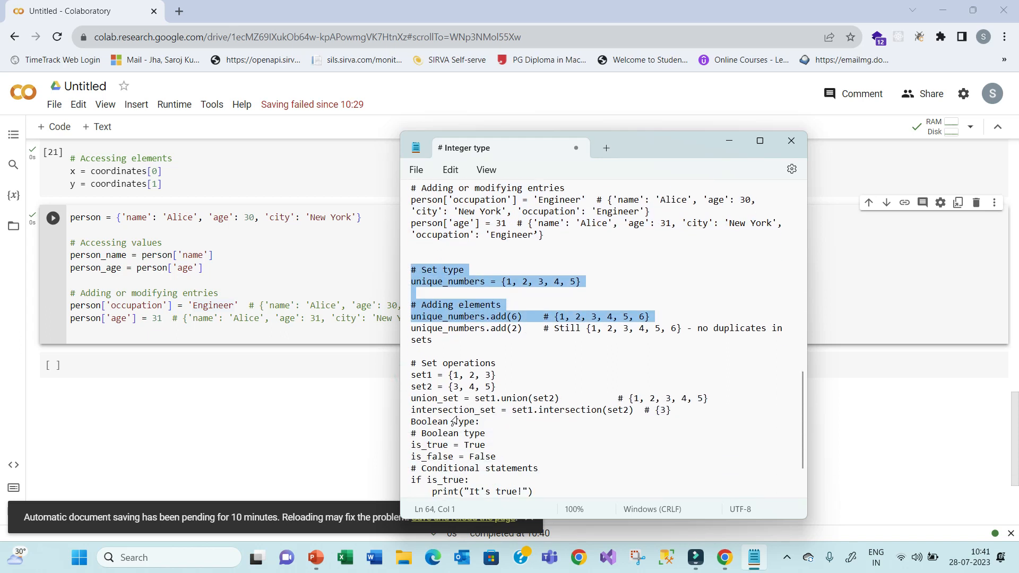
scroll("down", 3)
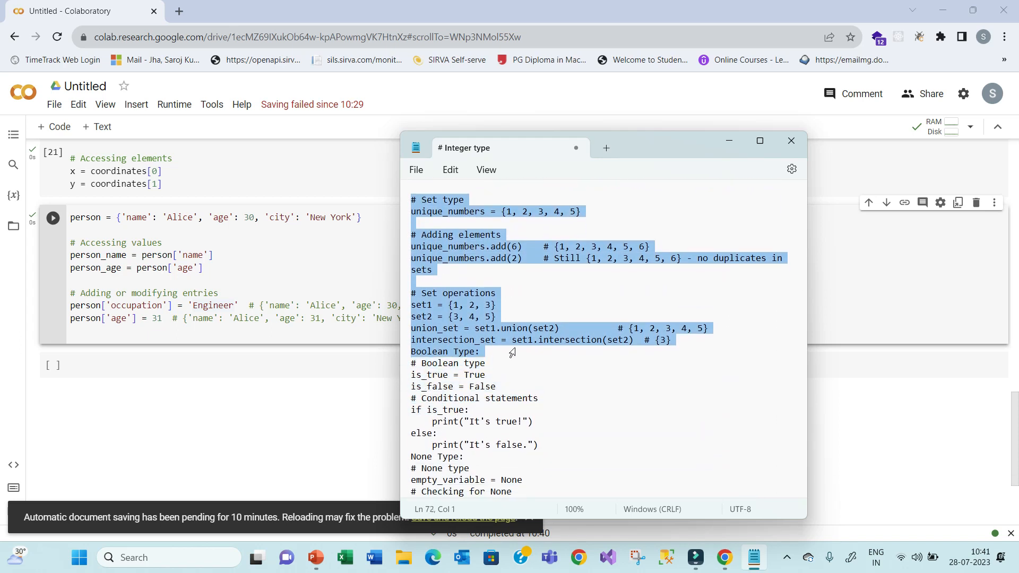
right_click(655, 343)
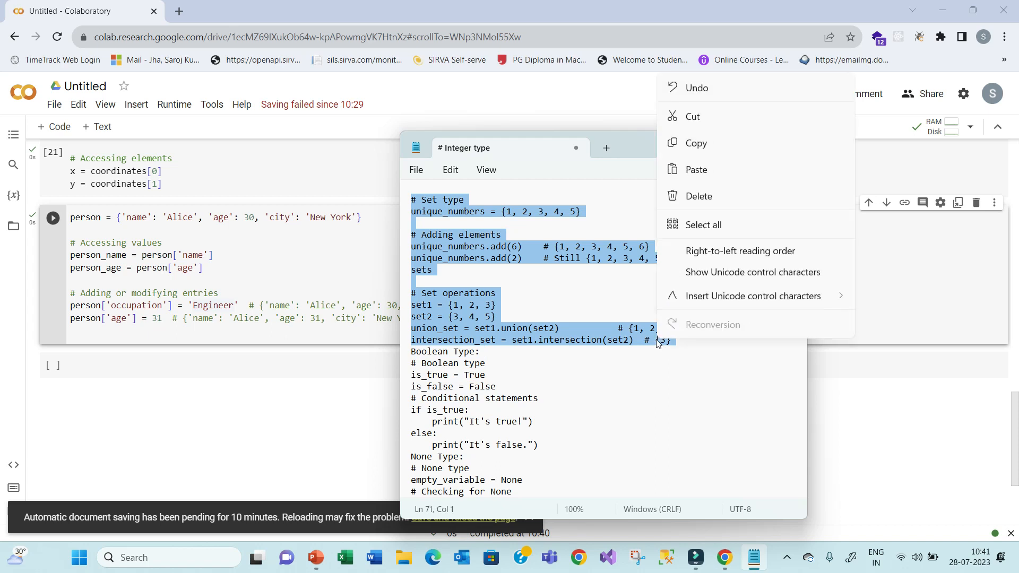
left_click(218, 407)
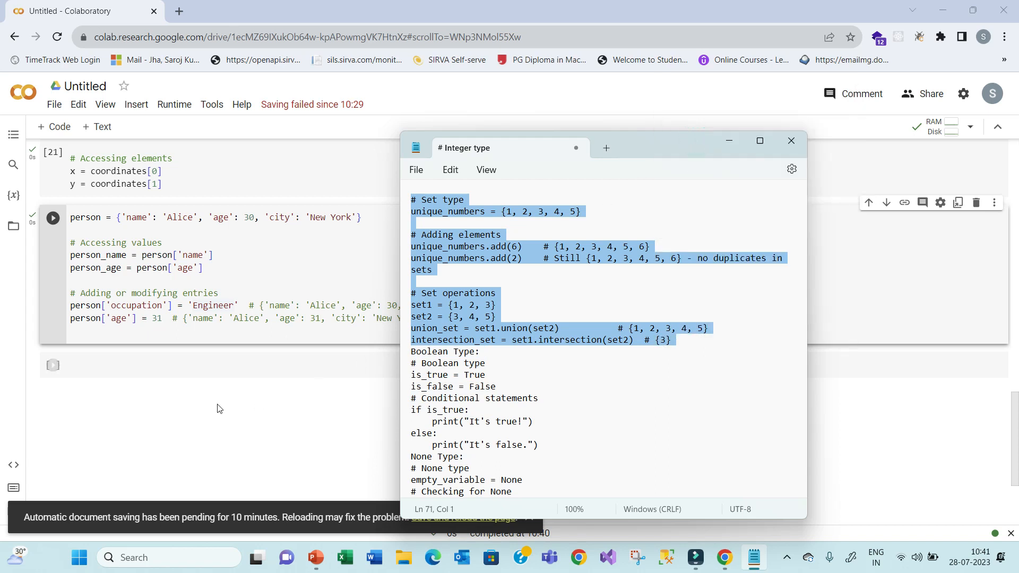
left_click(790, 140)
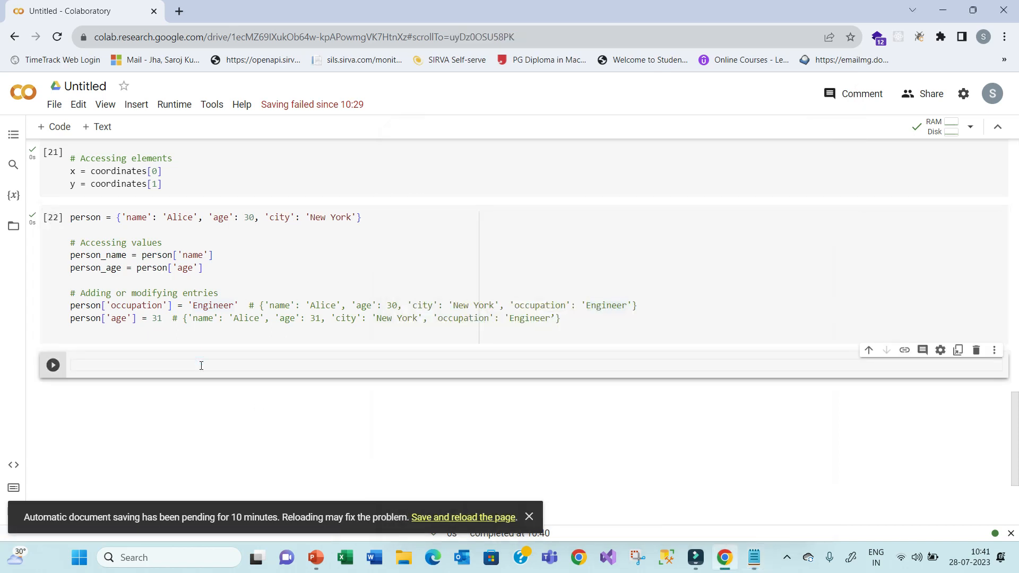
scroll("down", 3)
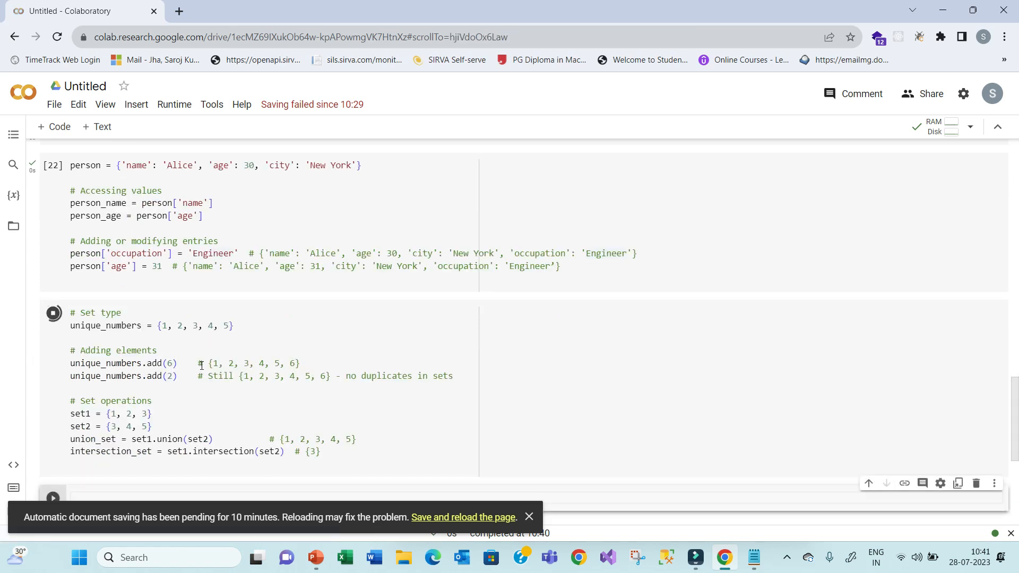
- Point out the unique_numbers set, the no-duplicates result and the intersection result {3}
left_click(247, 326)
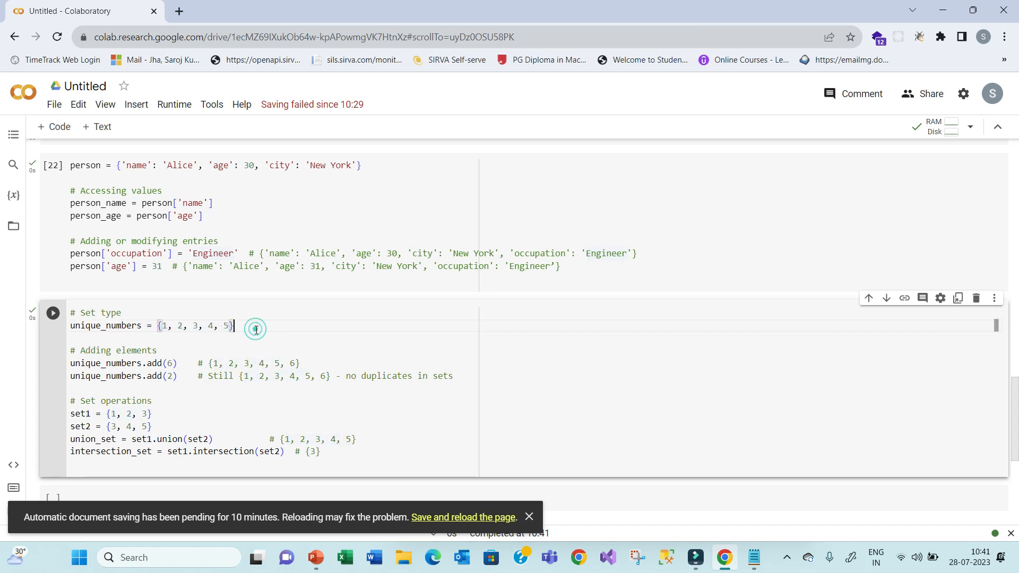
mouse_move(164, 329)
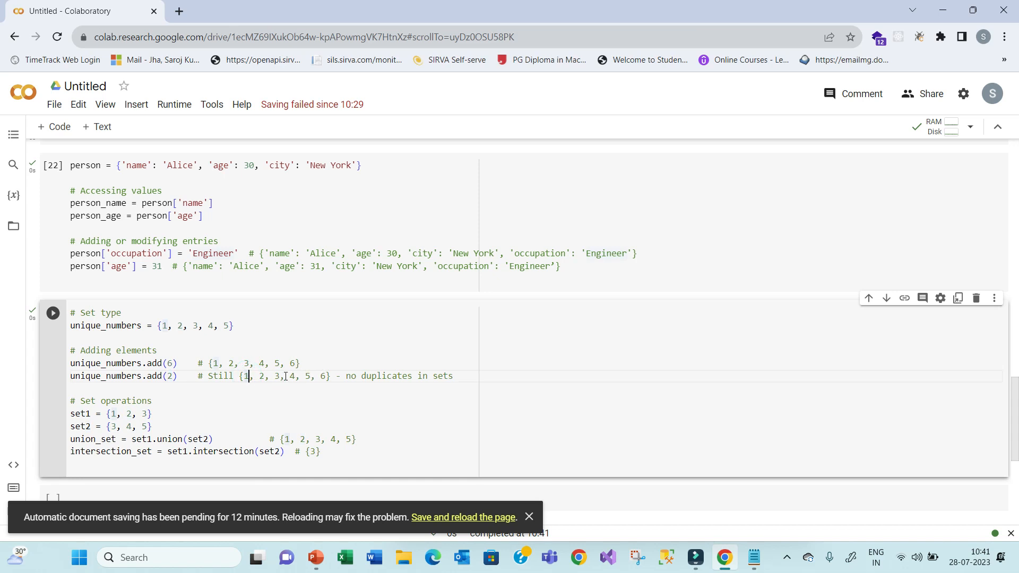
left_click(53, 312)
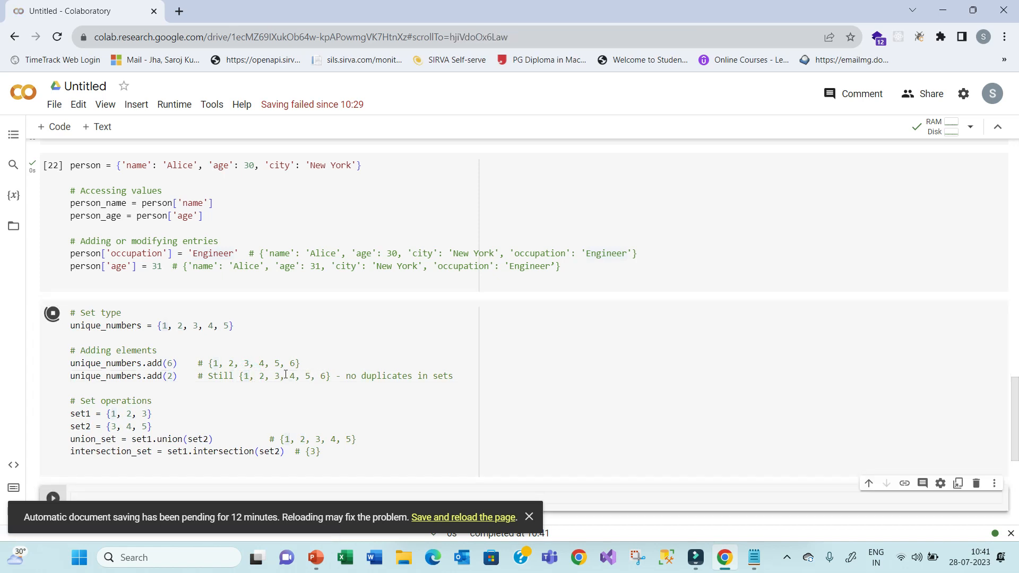
scroll("down", 3)
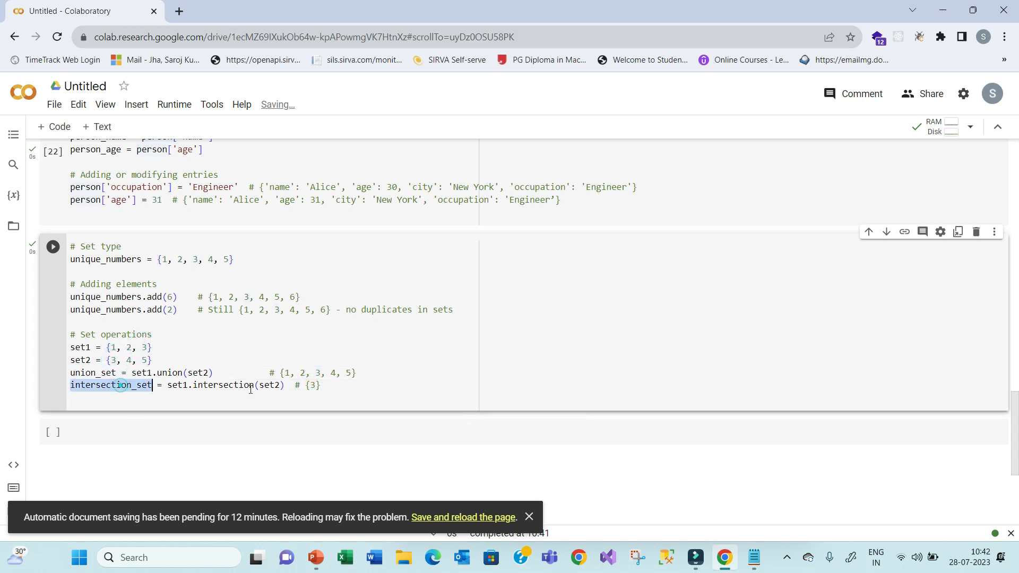
left_click(314, 384)
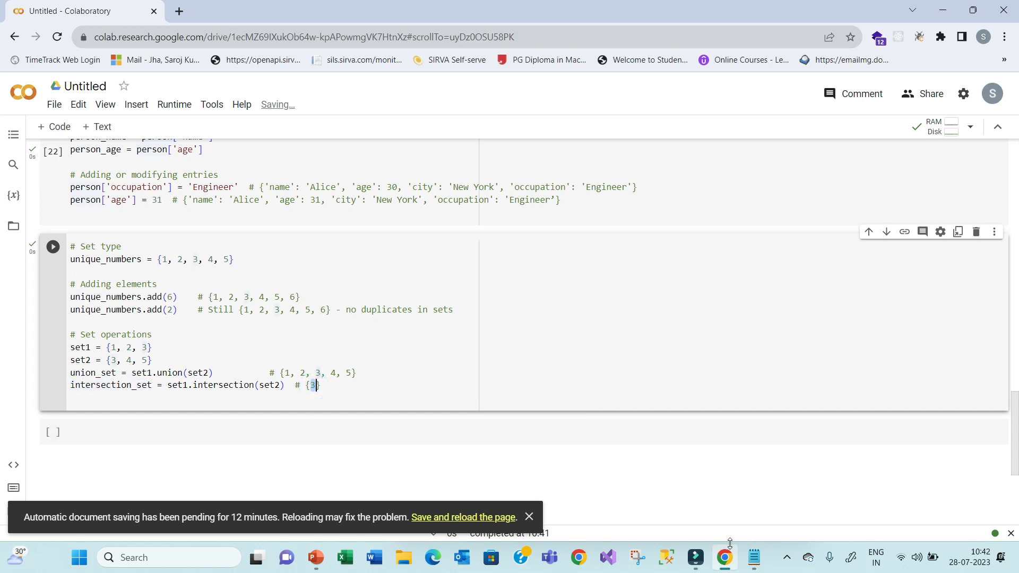
left_click(753, 557)
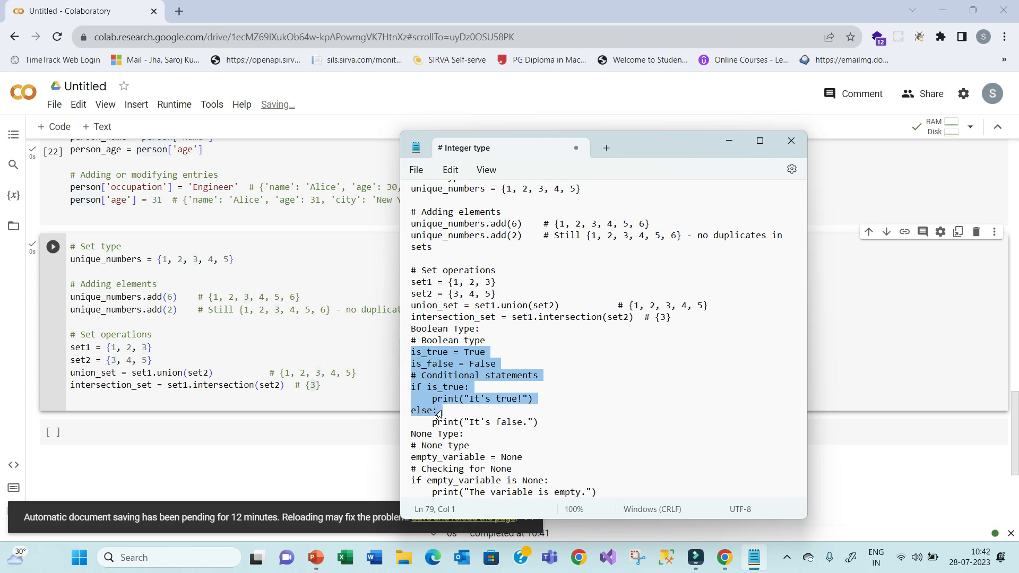
- Run the Boolean type cell with is_true so it prints It's true!, highlighting the if condition
left_click(539, 421)
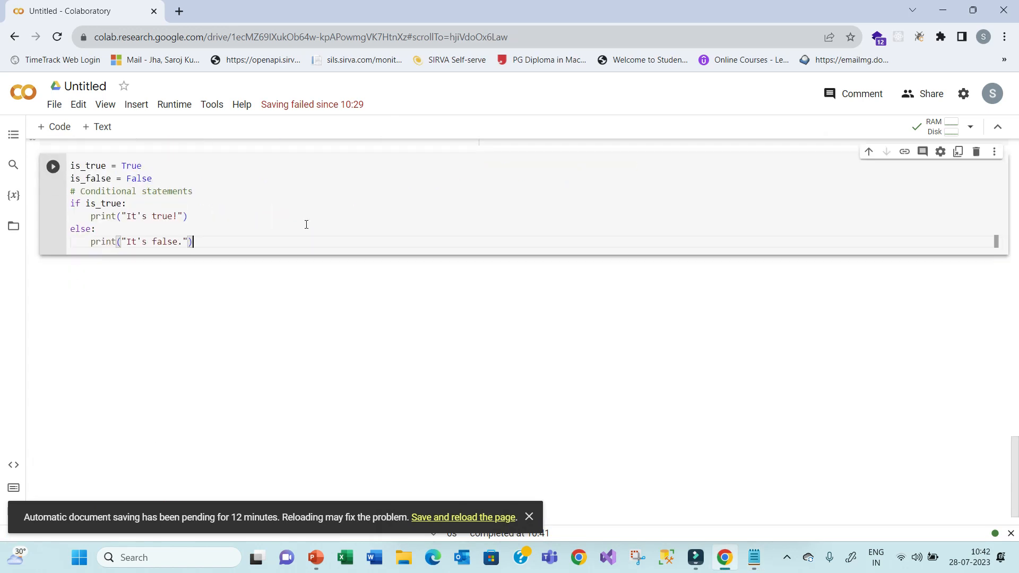
left_click(53, 167)
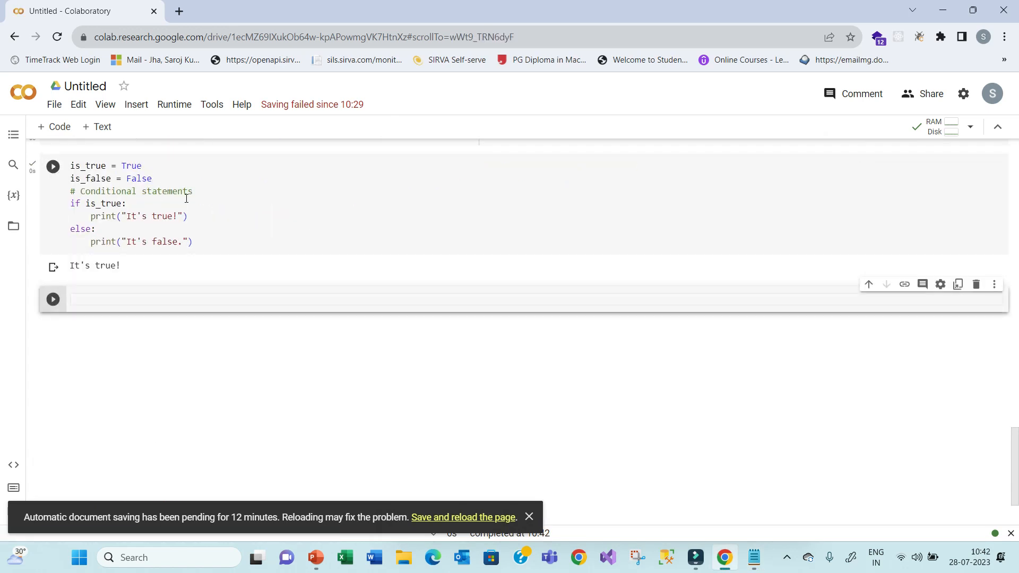
mouse_move(88, 208)
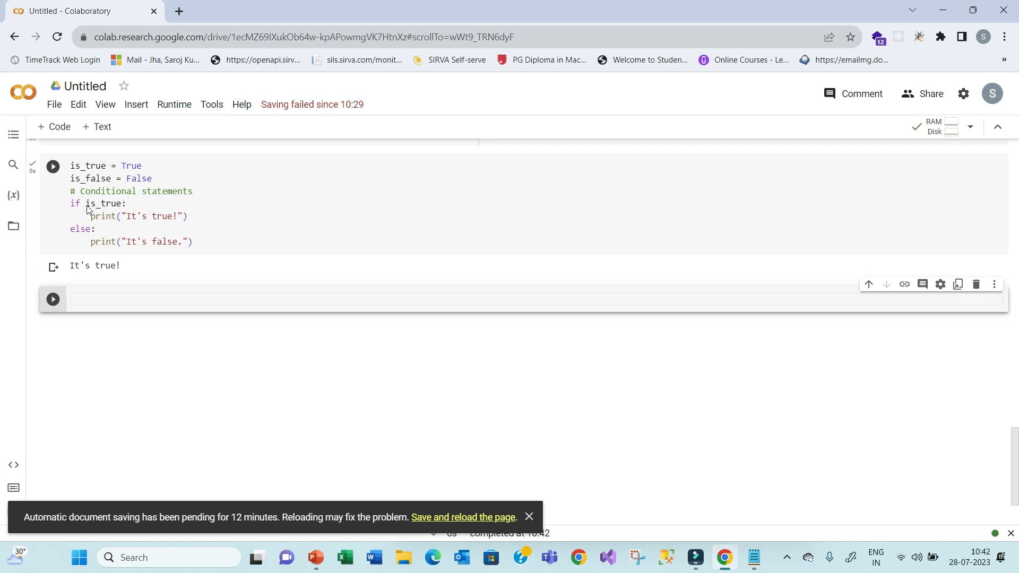
double_click(103, 203)
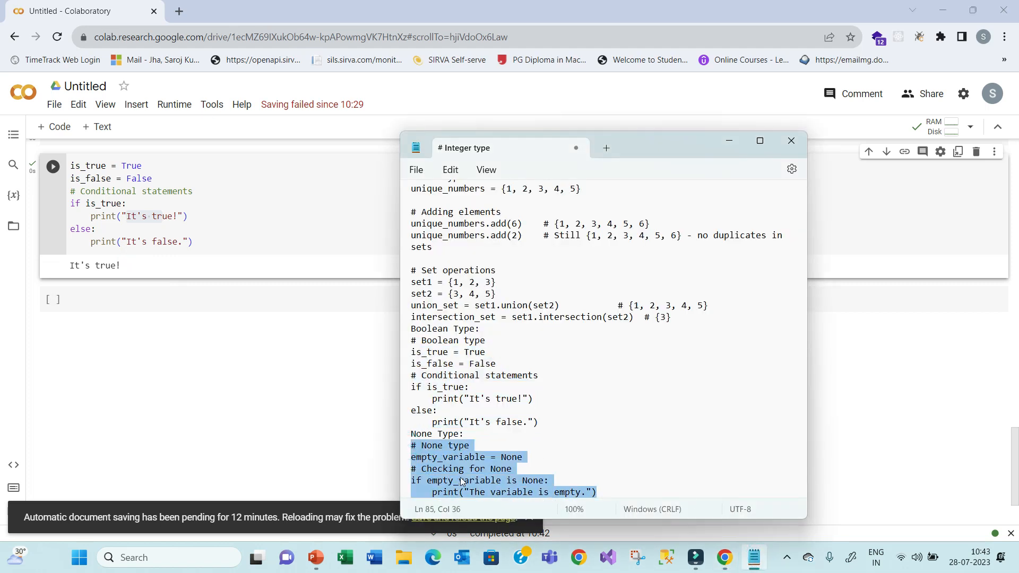
- Run the None type cell so it prints The variable is empty
left_click(790, 140)
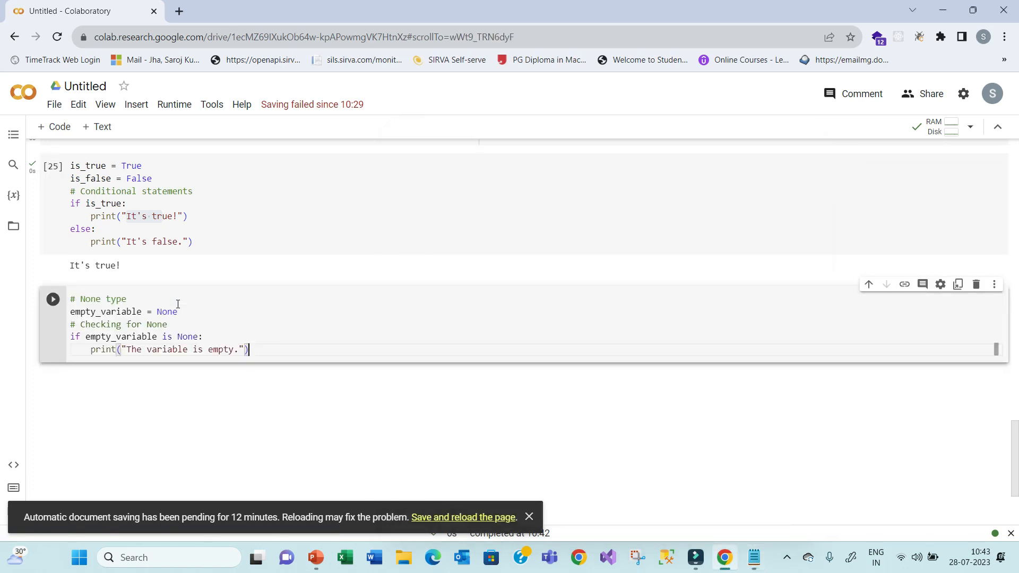
left_click(189, 324)
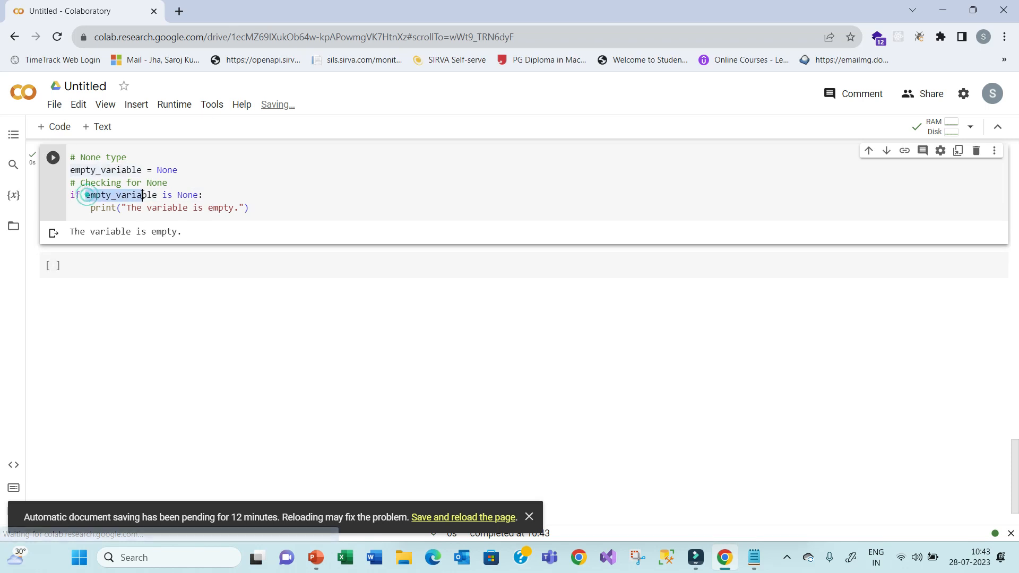
double_click(188, 195)
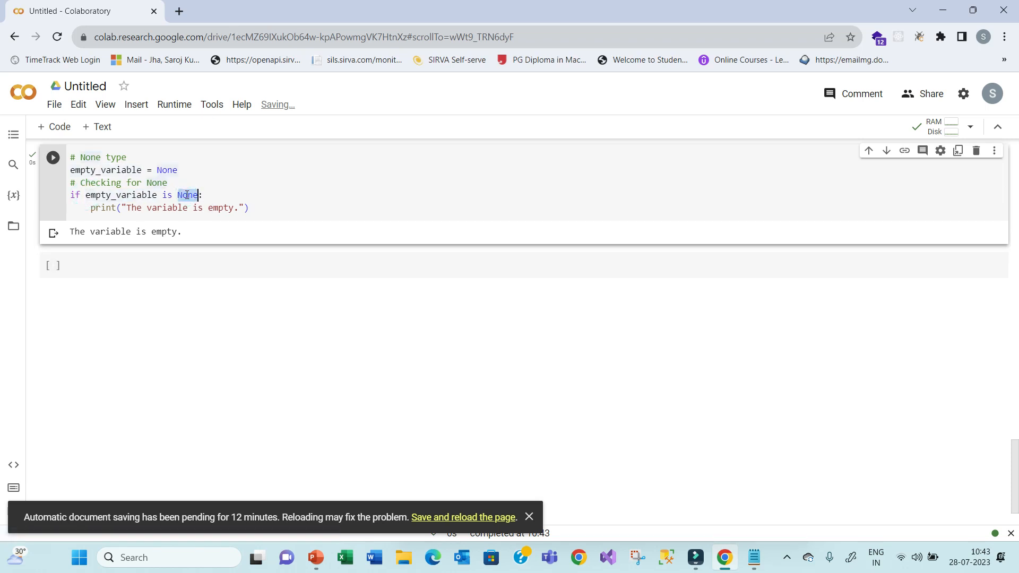
- Change None to int and rerun, then restore None and rerun the check
type("In")
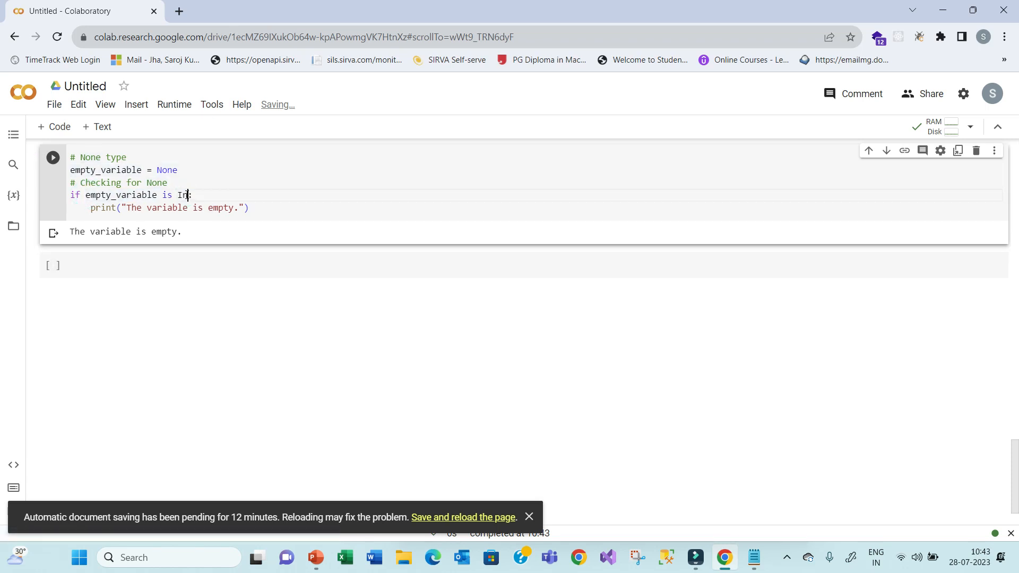
double_click(183, 195)
type("int")
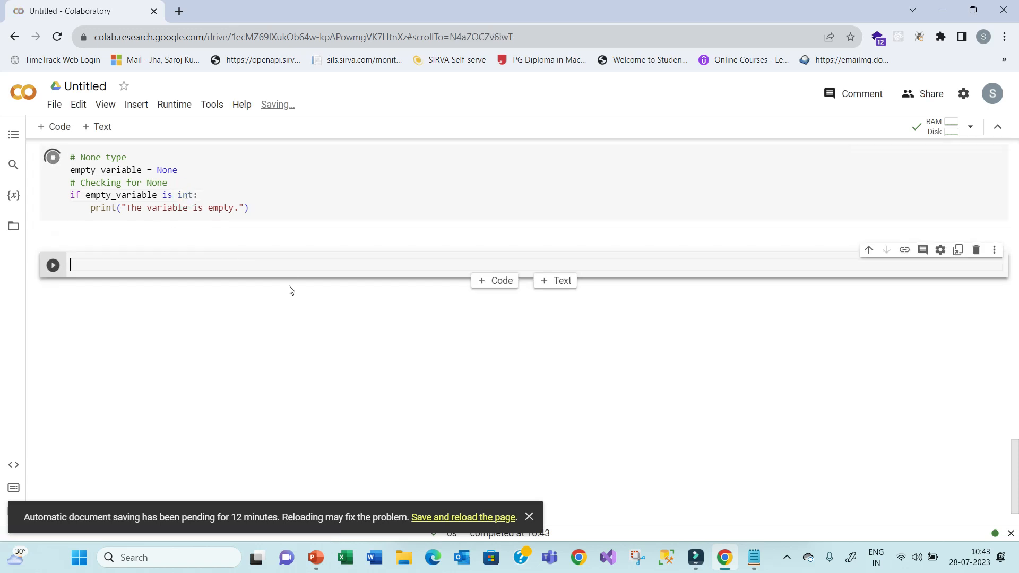
left_click(52, 157)
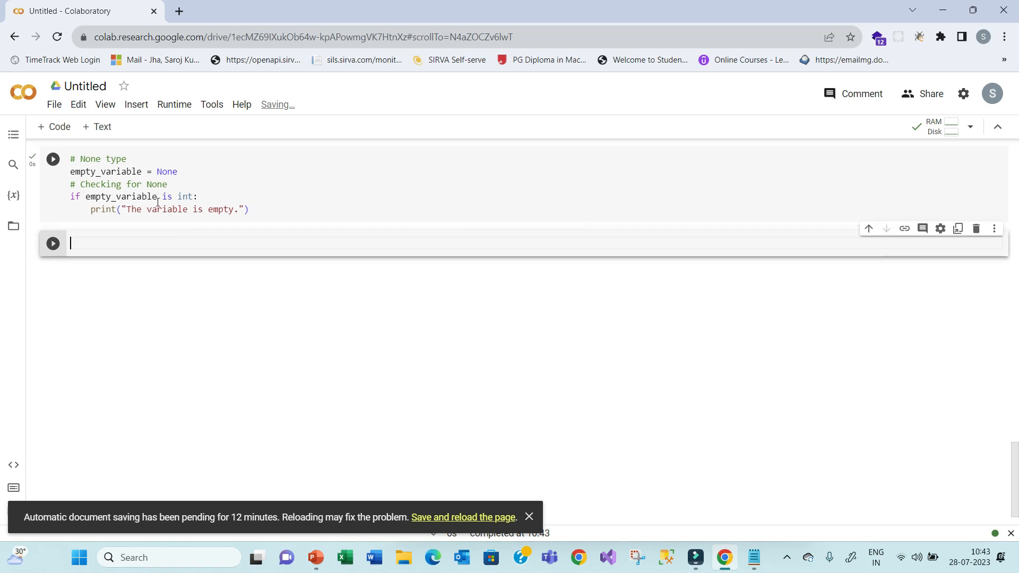
double_click(184, 196)
type("No")
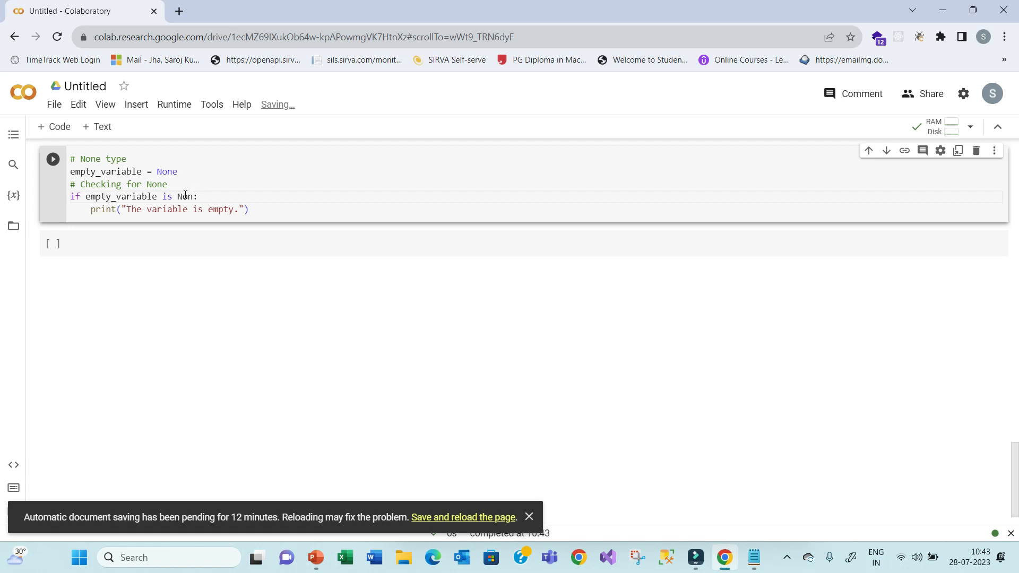
left_click(260, 244)
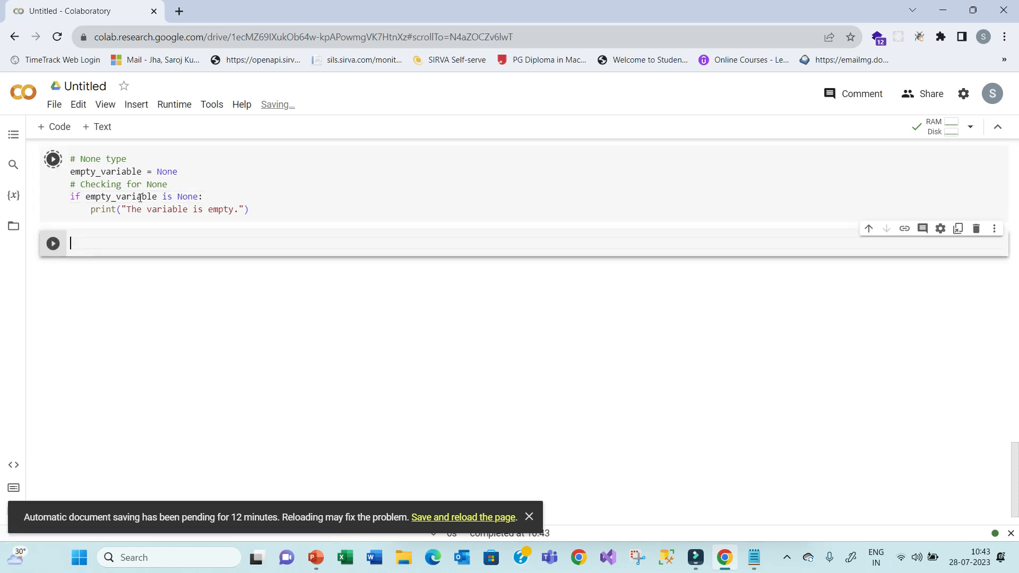
left_click(53, 158)
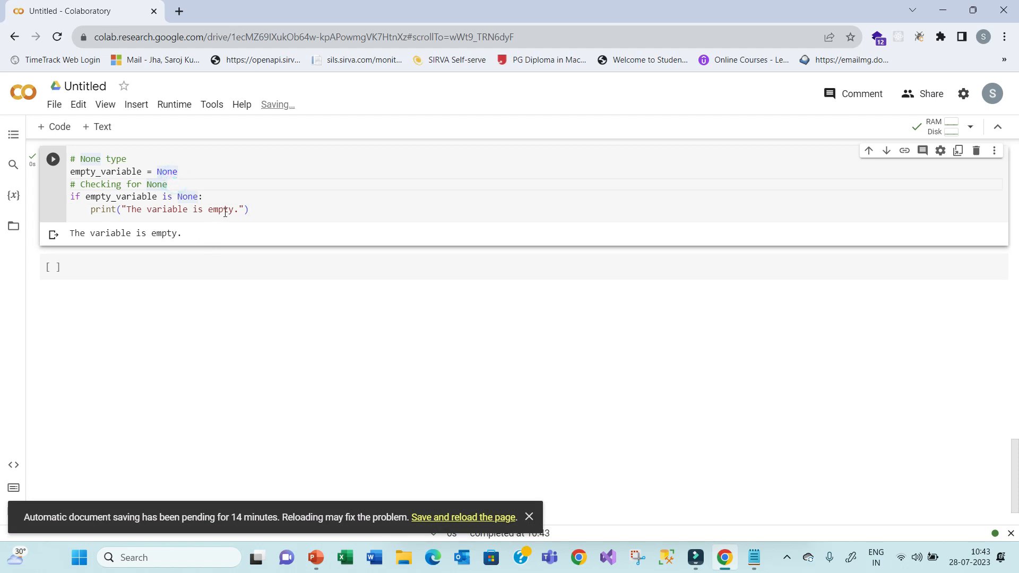
- Switch to the Data Types deck, glance at the thank-you slide, and settle on slide 10
left_click(316, 557)
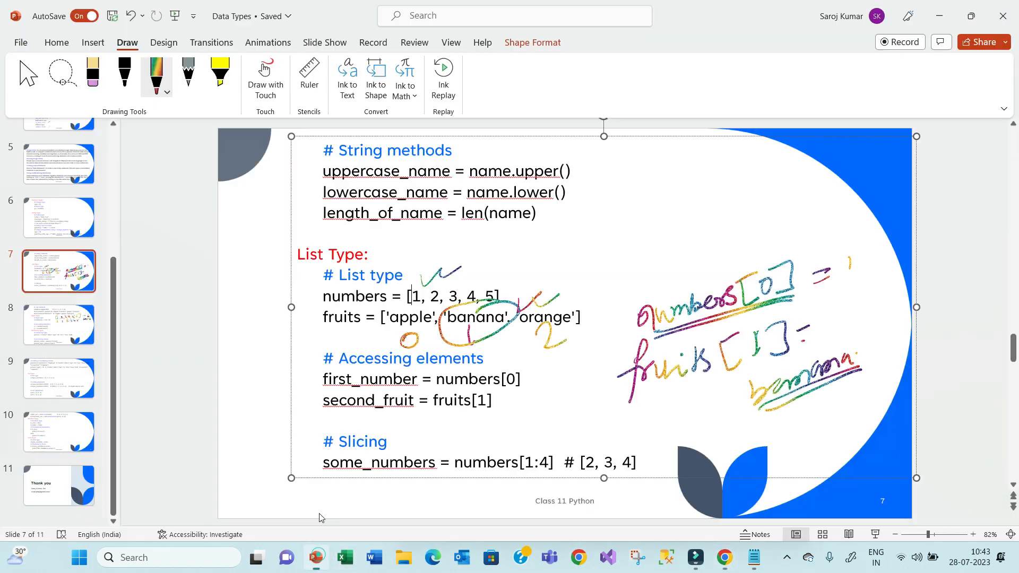
left_click(58, 432)
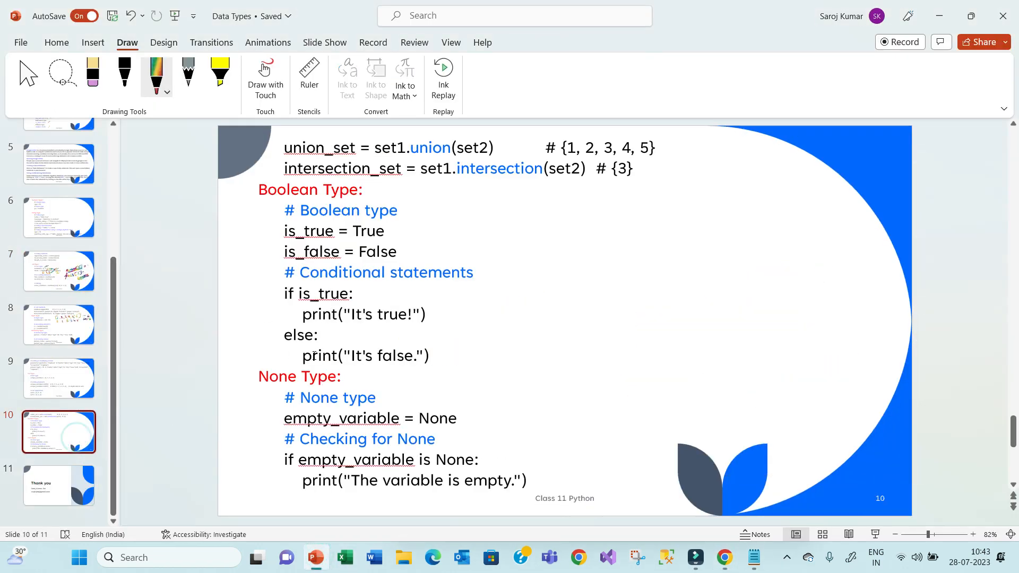
left_click(59, 485)
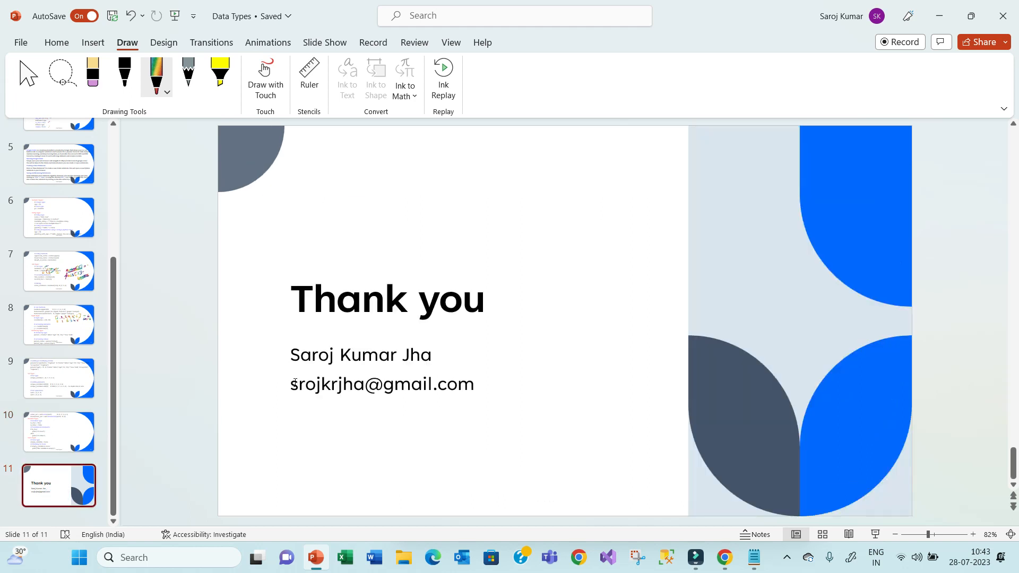
left_click(58, 432)
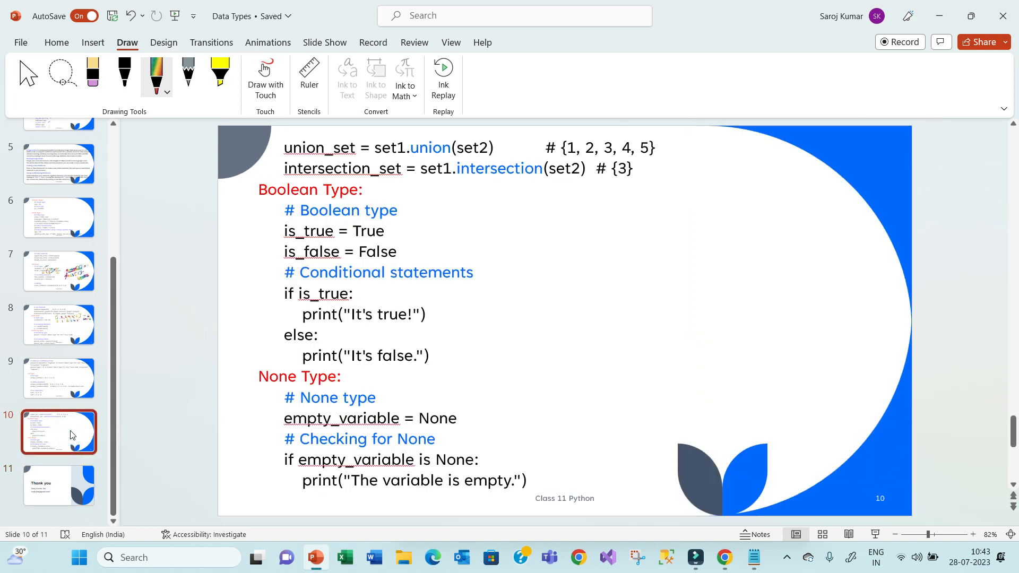